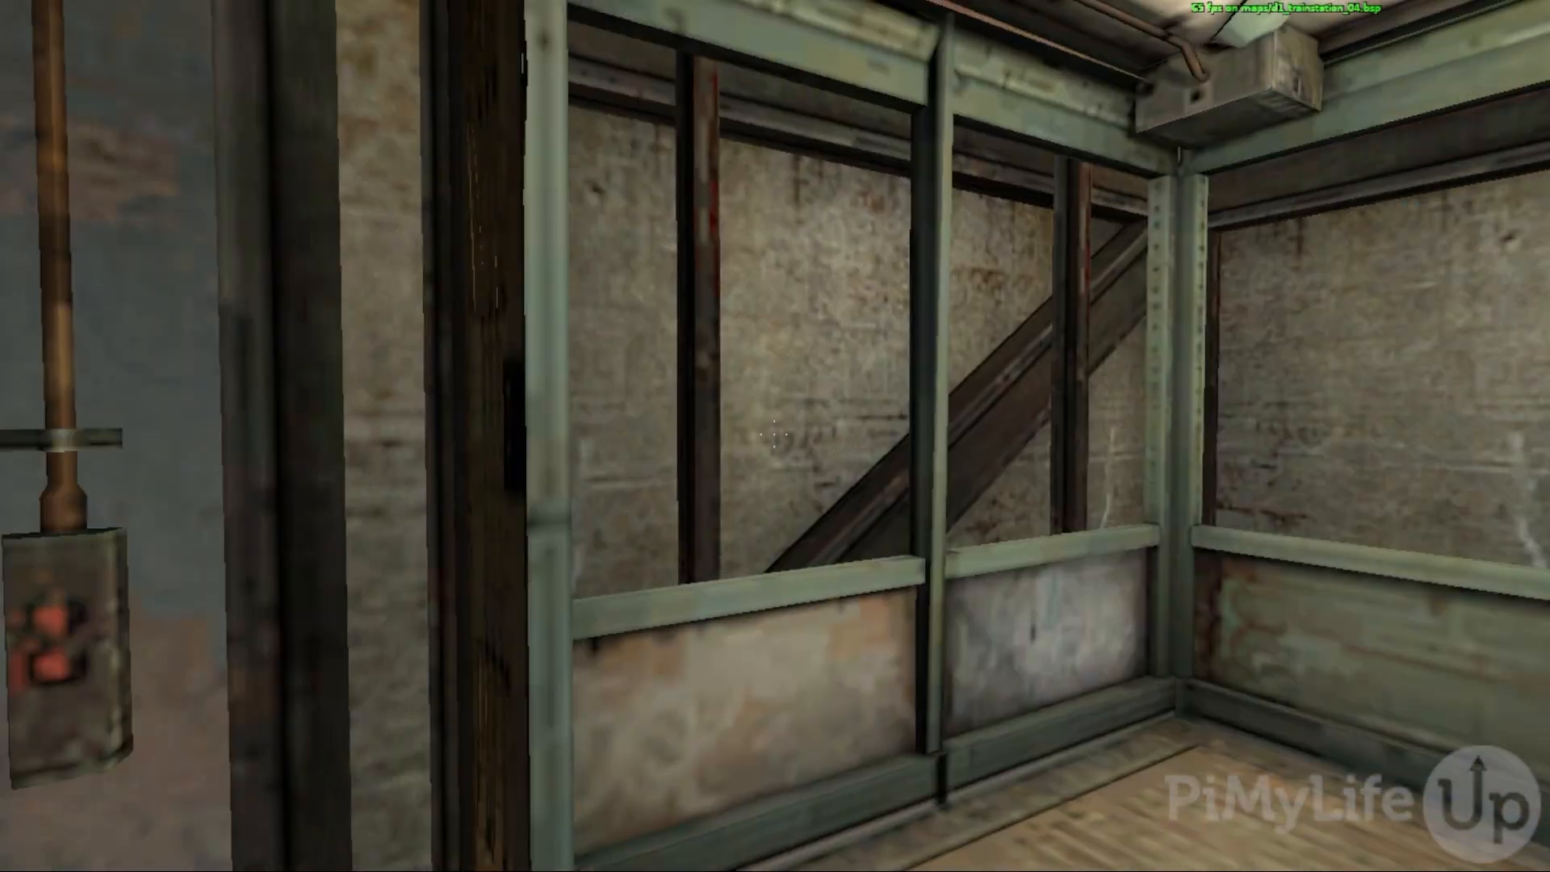
{"action": "mouse_move", "coordinate": [775, 439]}
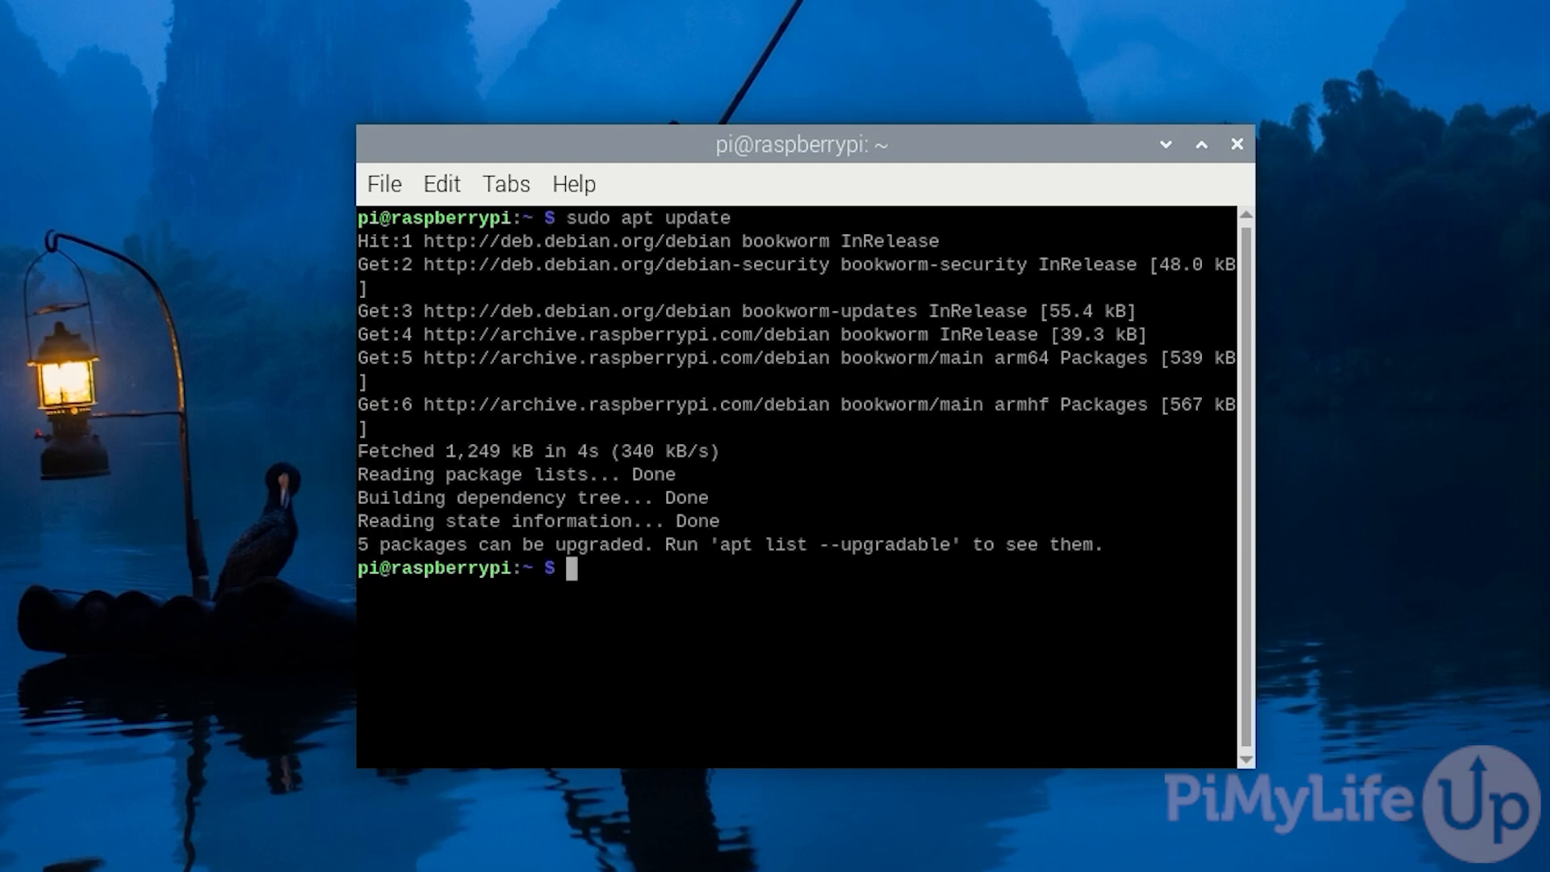
Run 'sudo apt upgrade -y' to upgrade installed packages, bringing rpi-eeprom to 27.5-1
{"action": "type", "text": "sudo apt upgrade"}
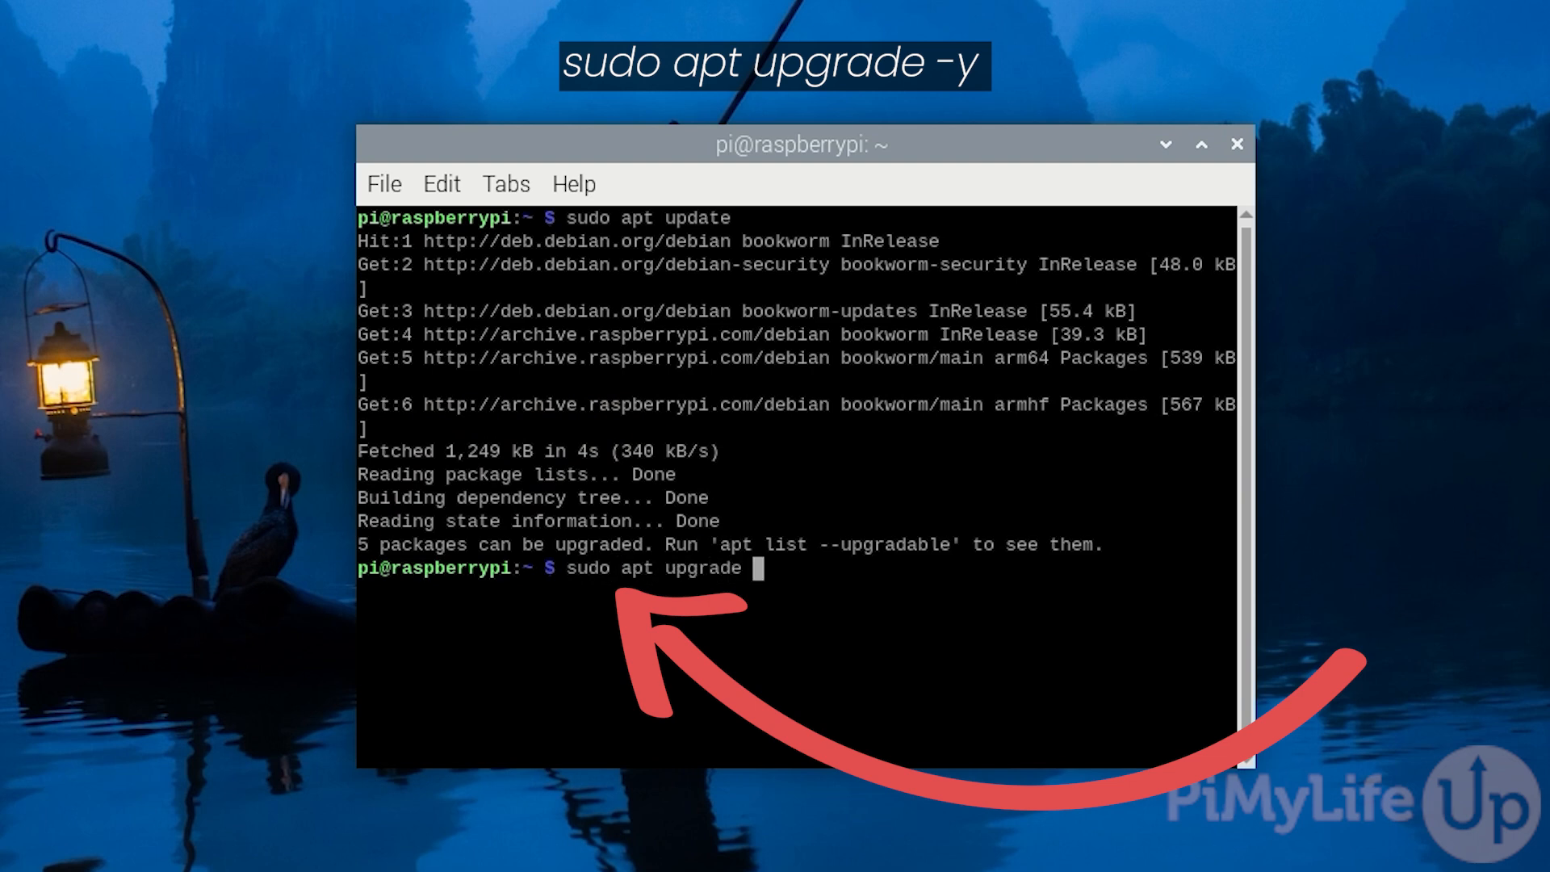
{"action": "type", "text": "-y"}
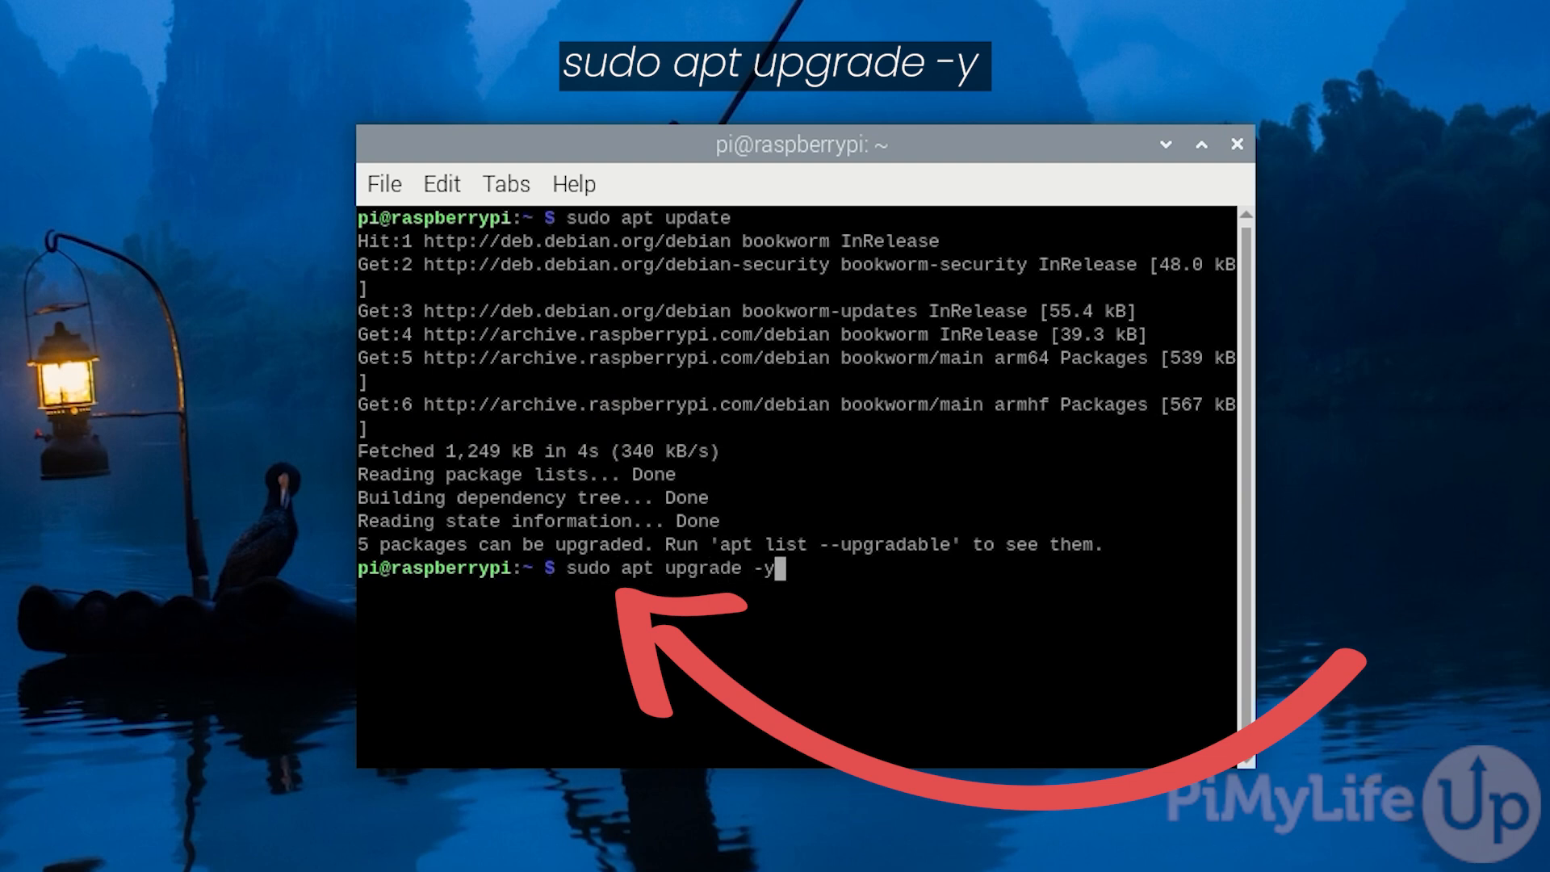
{"action": "key", "text": "Return"}
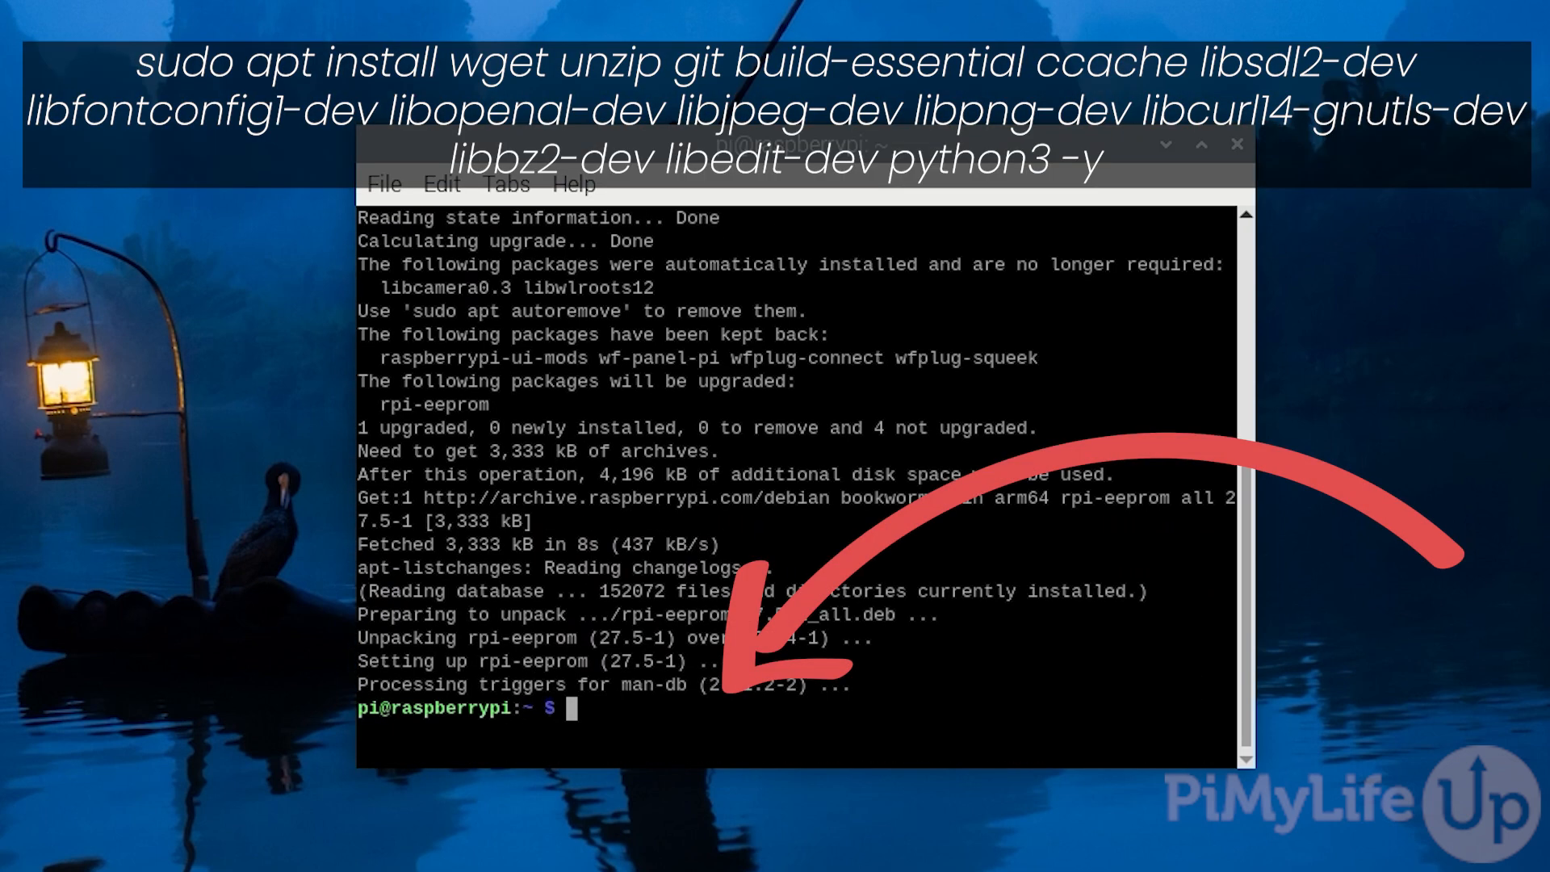
Compose 'sudo apt install wget unzip git build-essential ccache libsdl2-dev libfontconfig1-dev libopenal-dev libjpeg-dev libcurl4-gnutls-dev libbz2-dev libedit-dev python3 -y'
{"action": "type", "text": "sudo apt install wget unzip git build"}
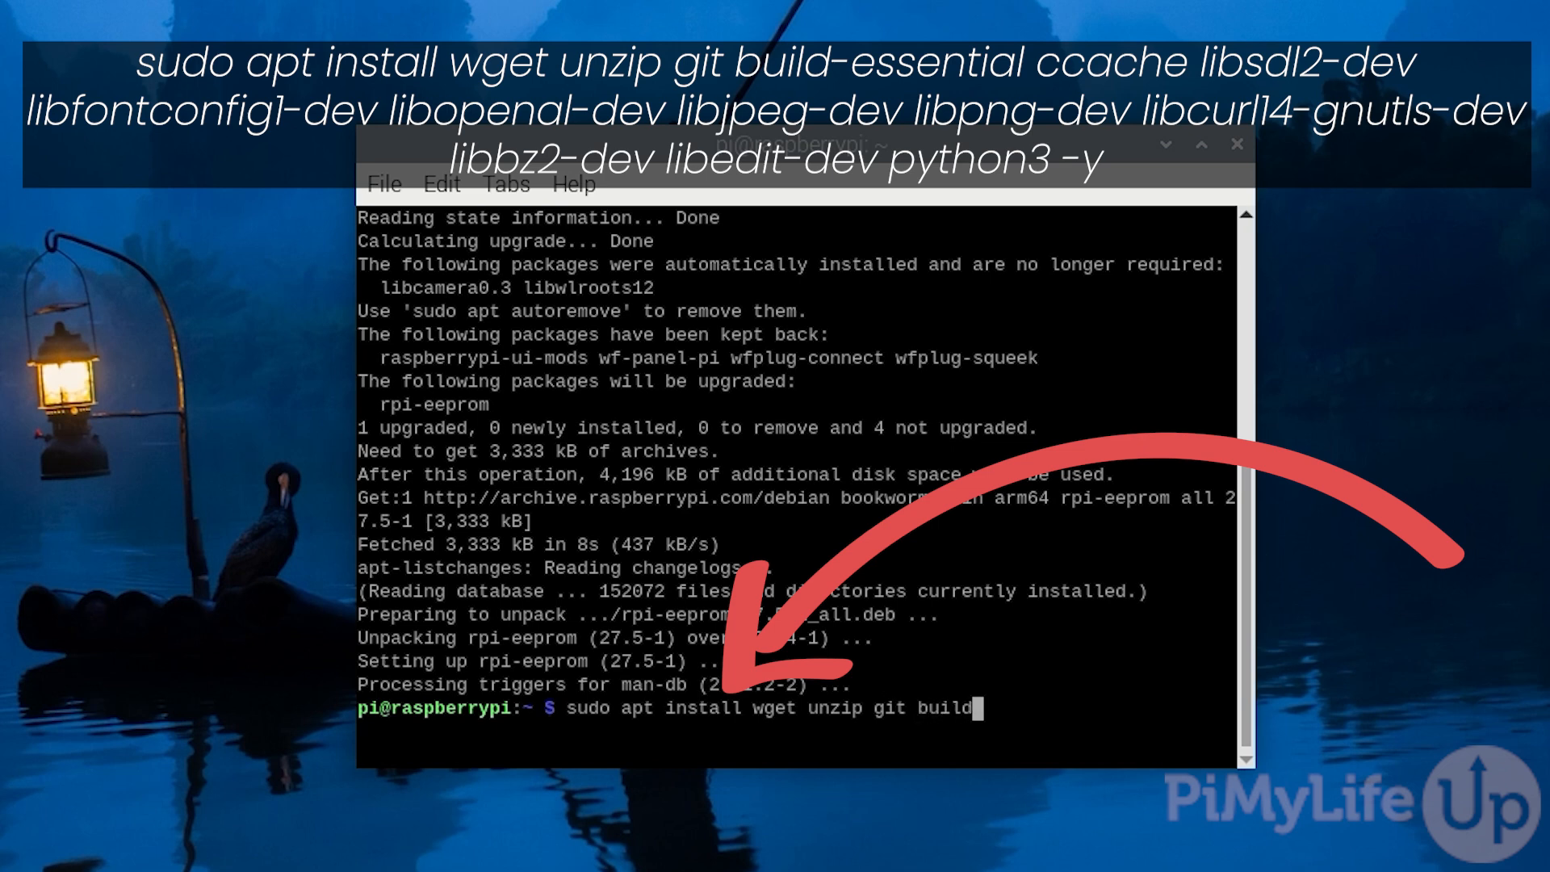
{"action": "type", "text": "-essential ccach"}
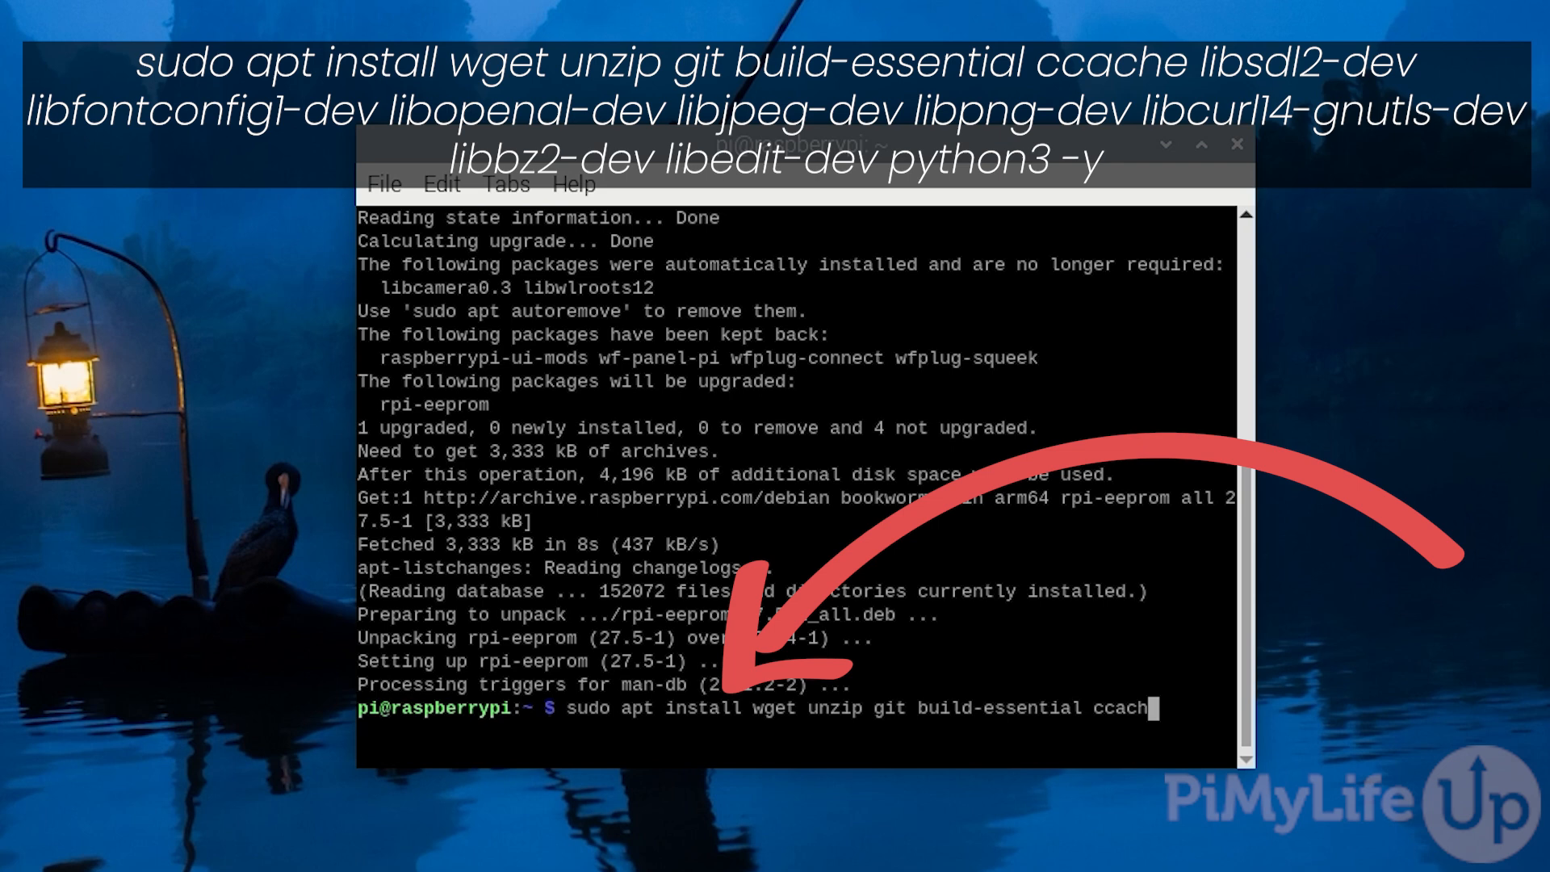
{"action": "type", "text": "libsdl2"}
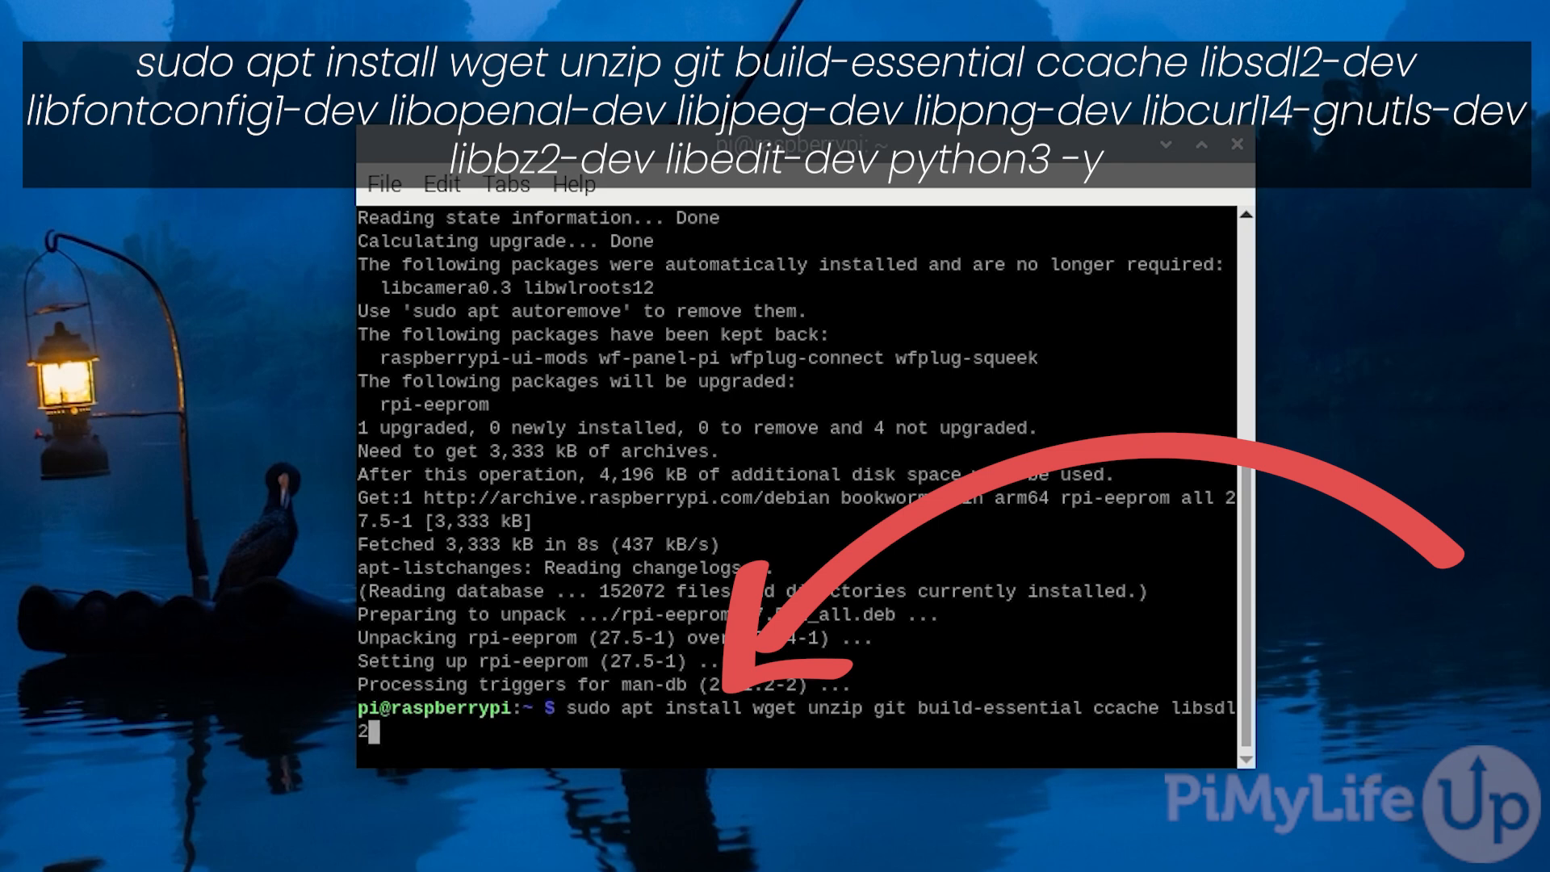
{"action": "type", "text": "-dev"}
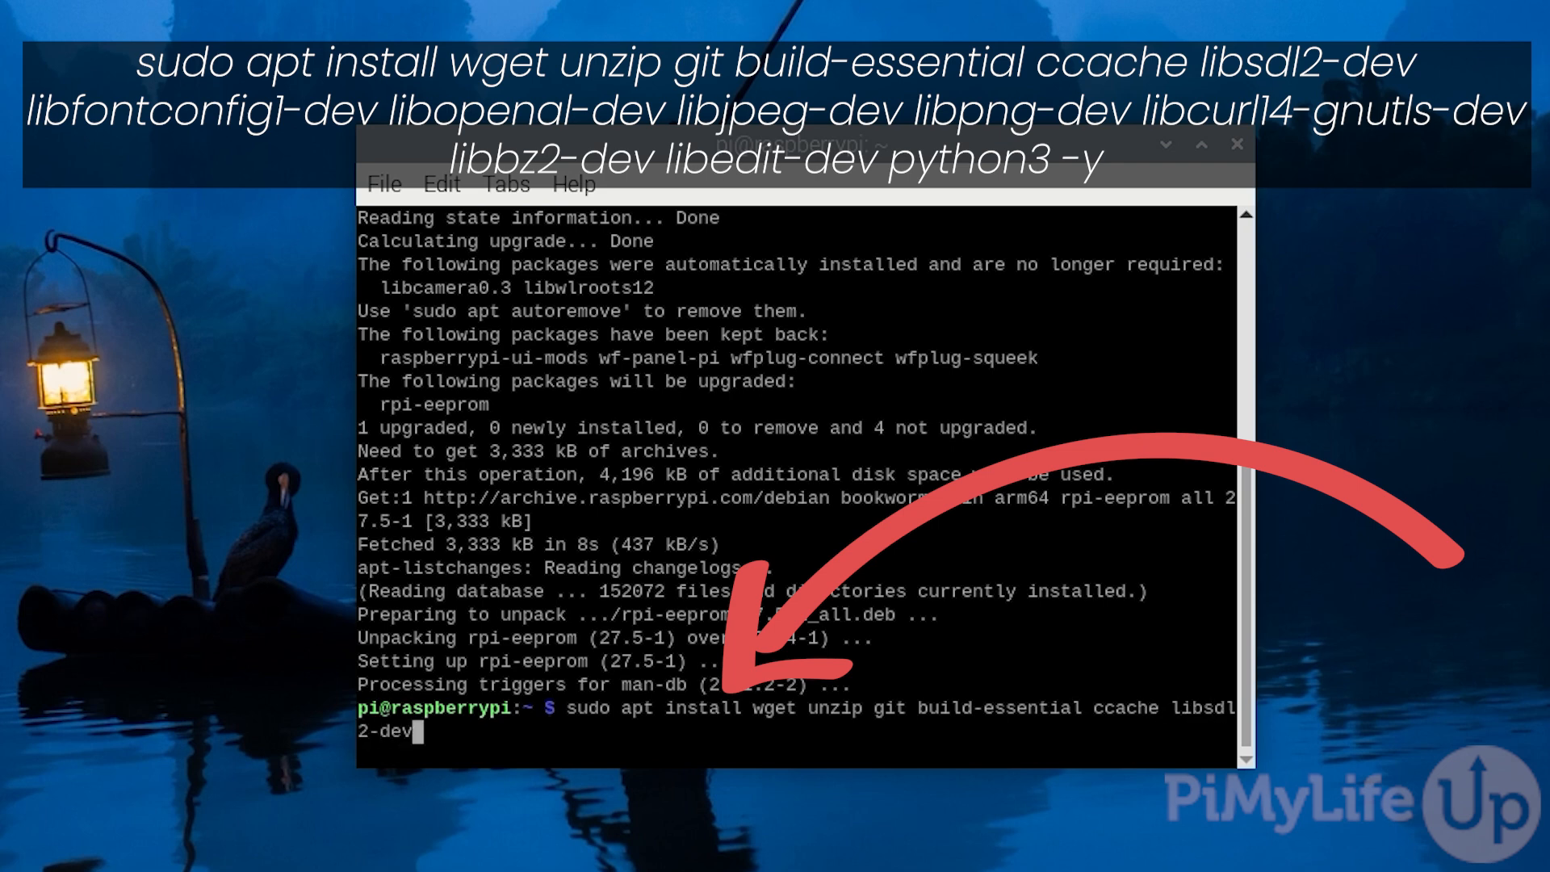
{"action": "type", "text": "libfo"}
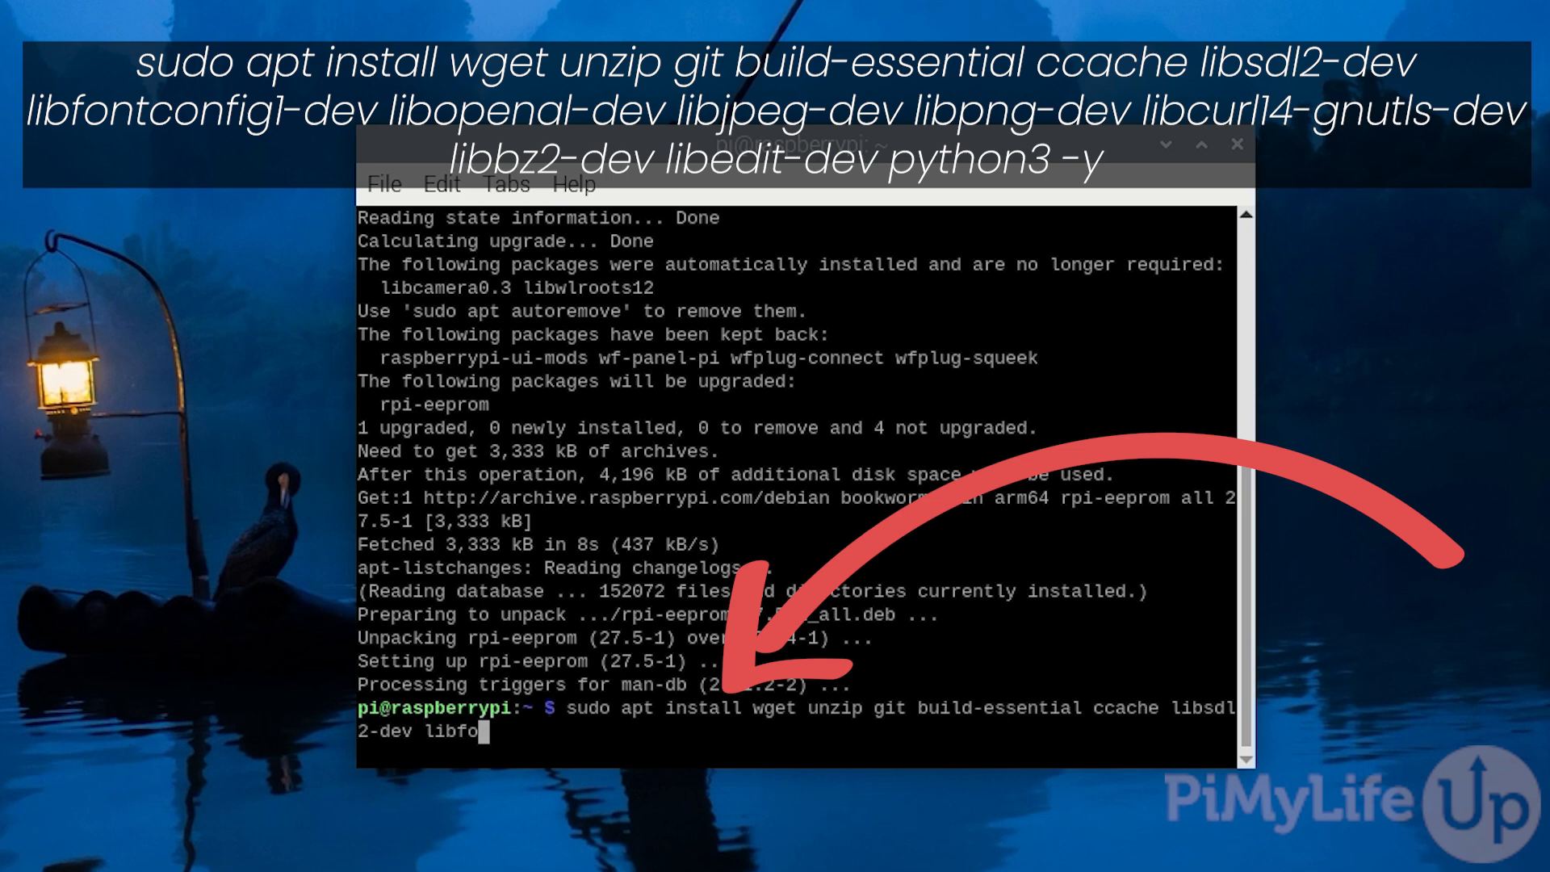
{"action": "type", "text": "ntconfig1-"}
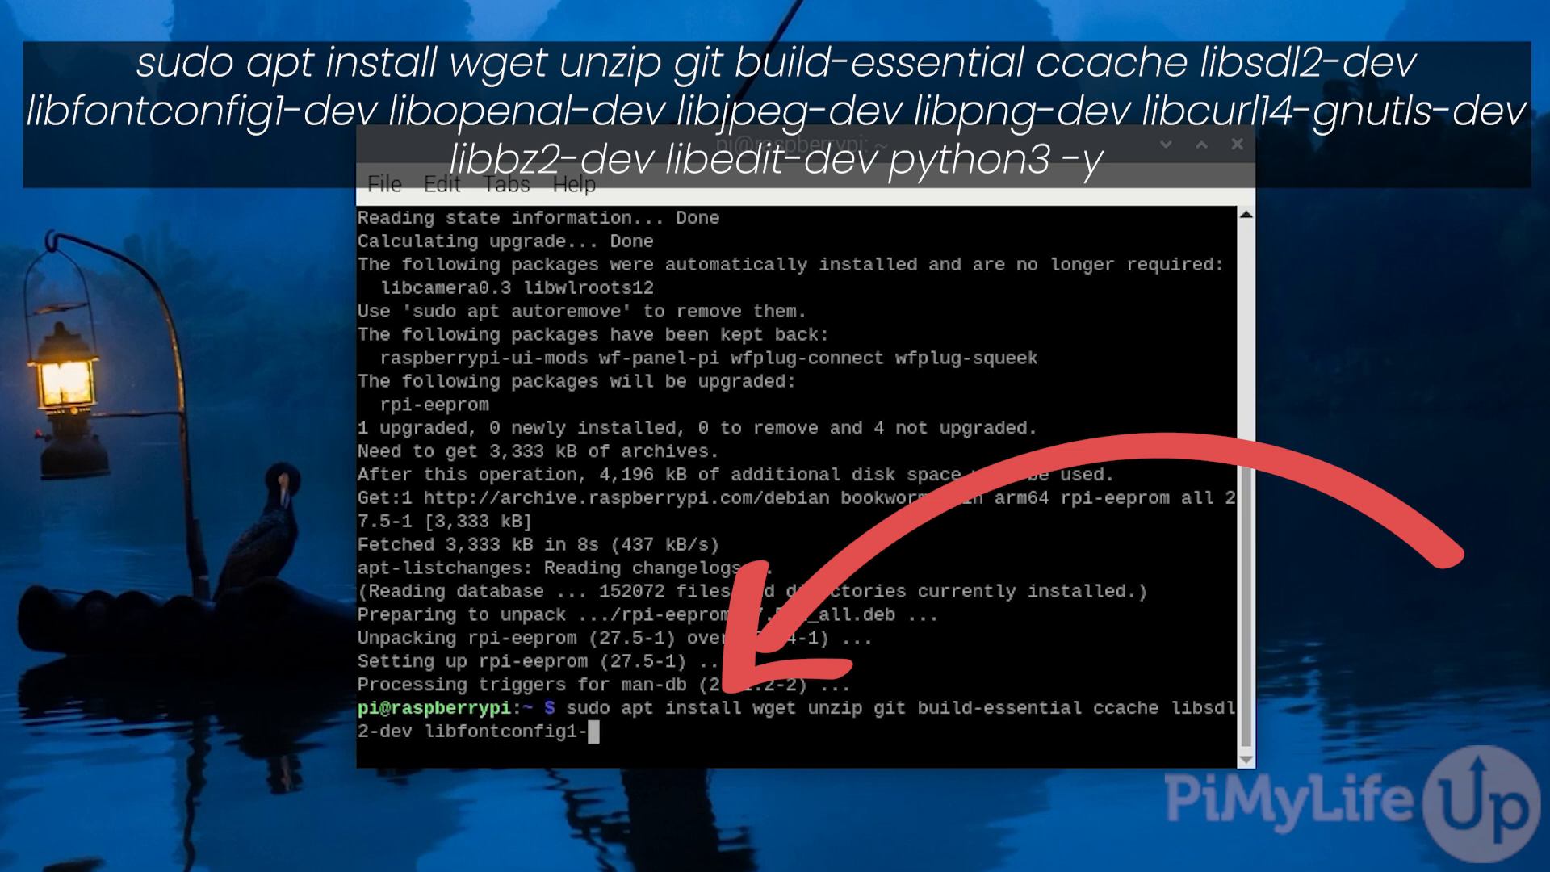
{"action": "type", "text": "dev"}
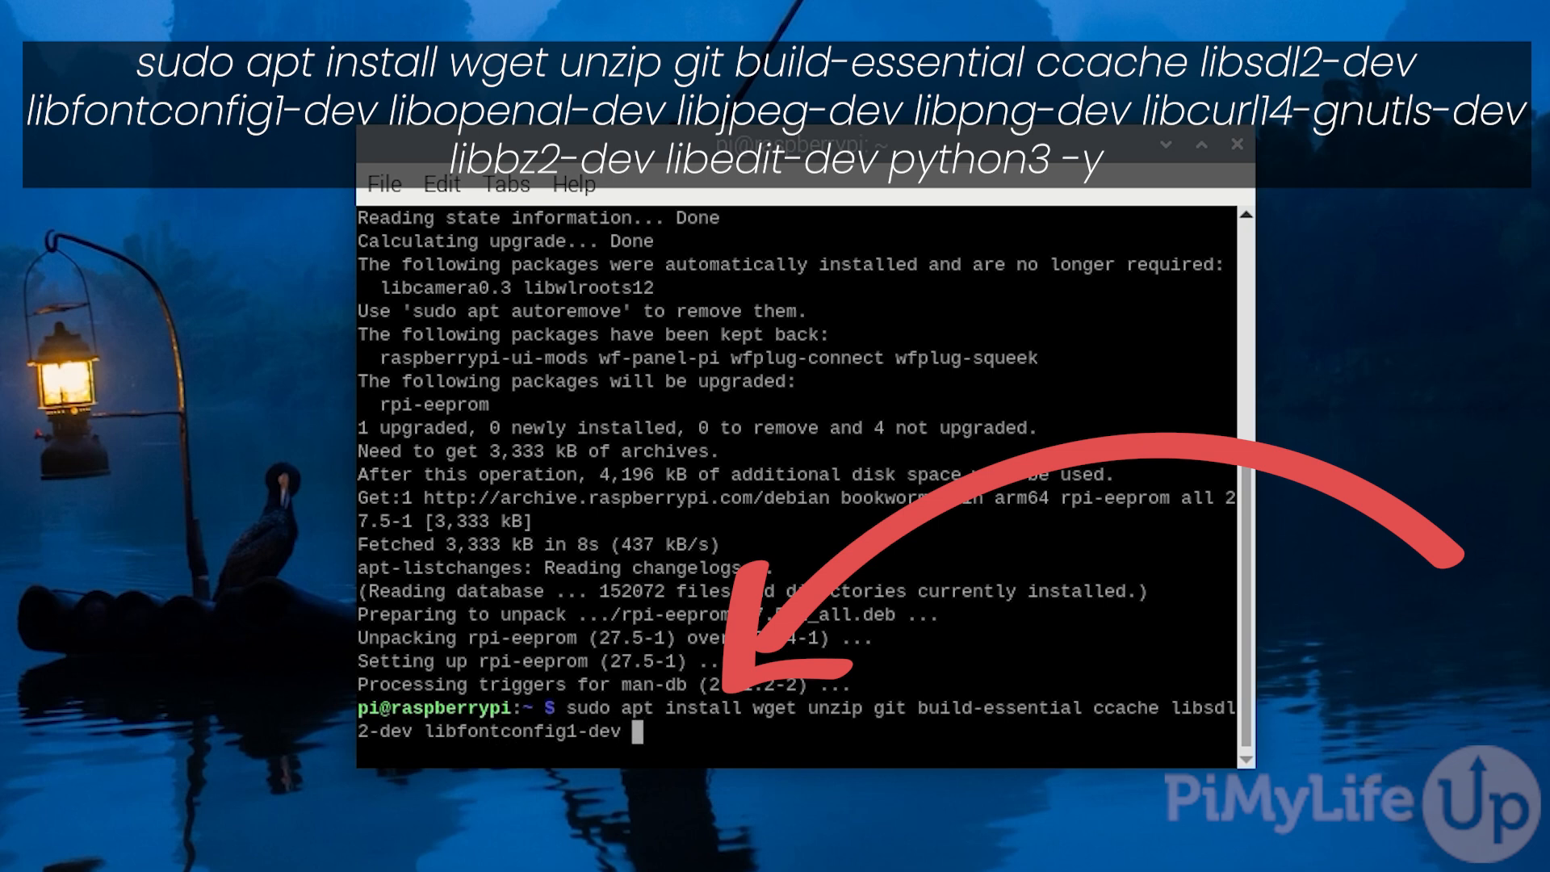
{"action": "type", "text": "libop"}
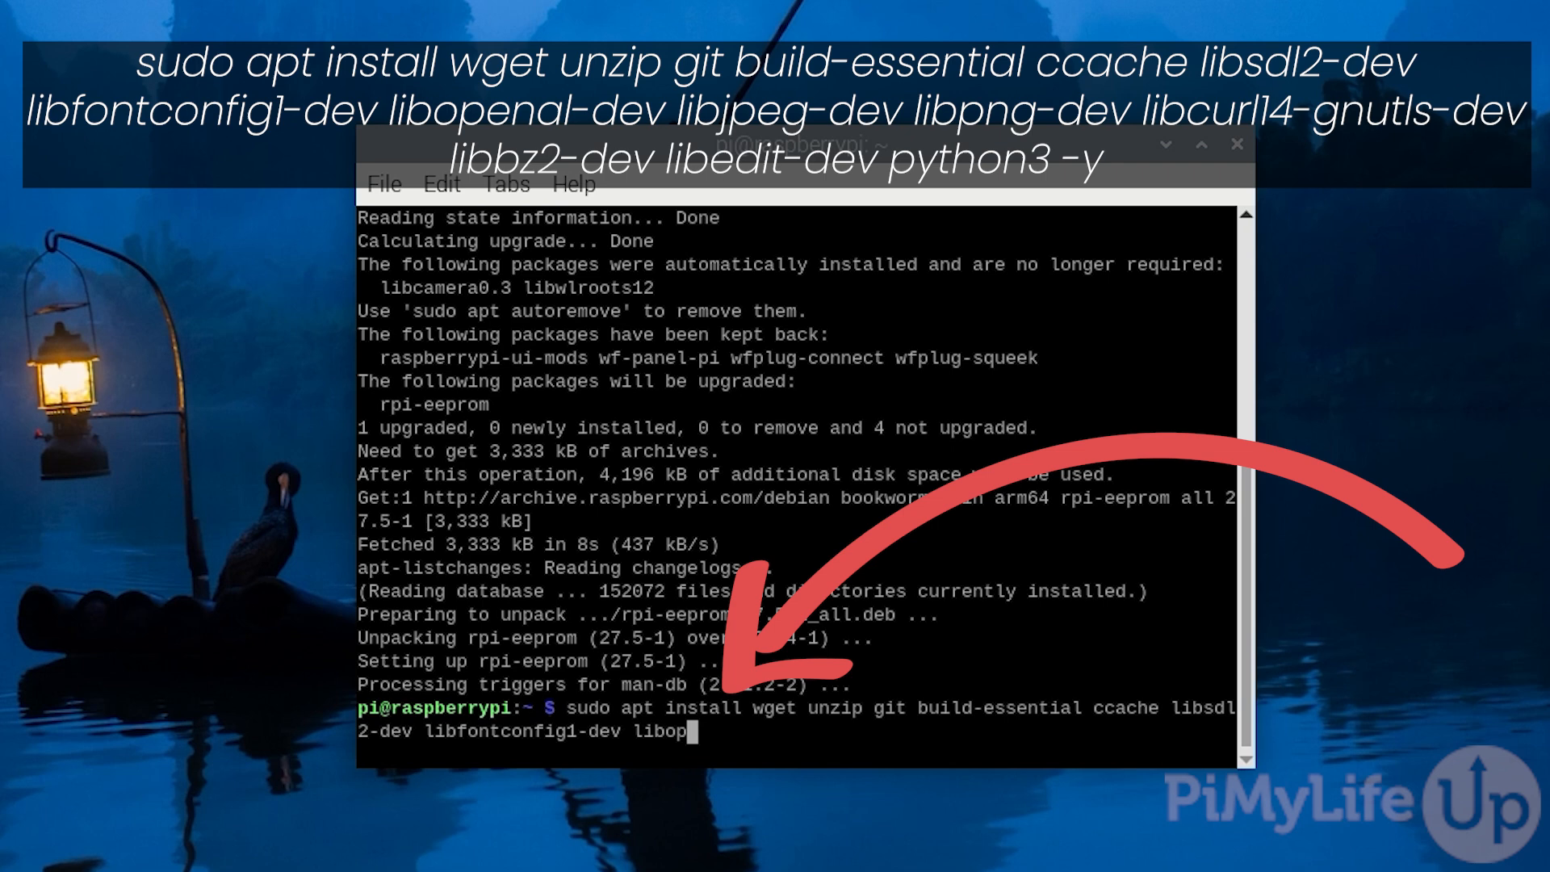
{"action": "type", "text": "nal-de"}
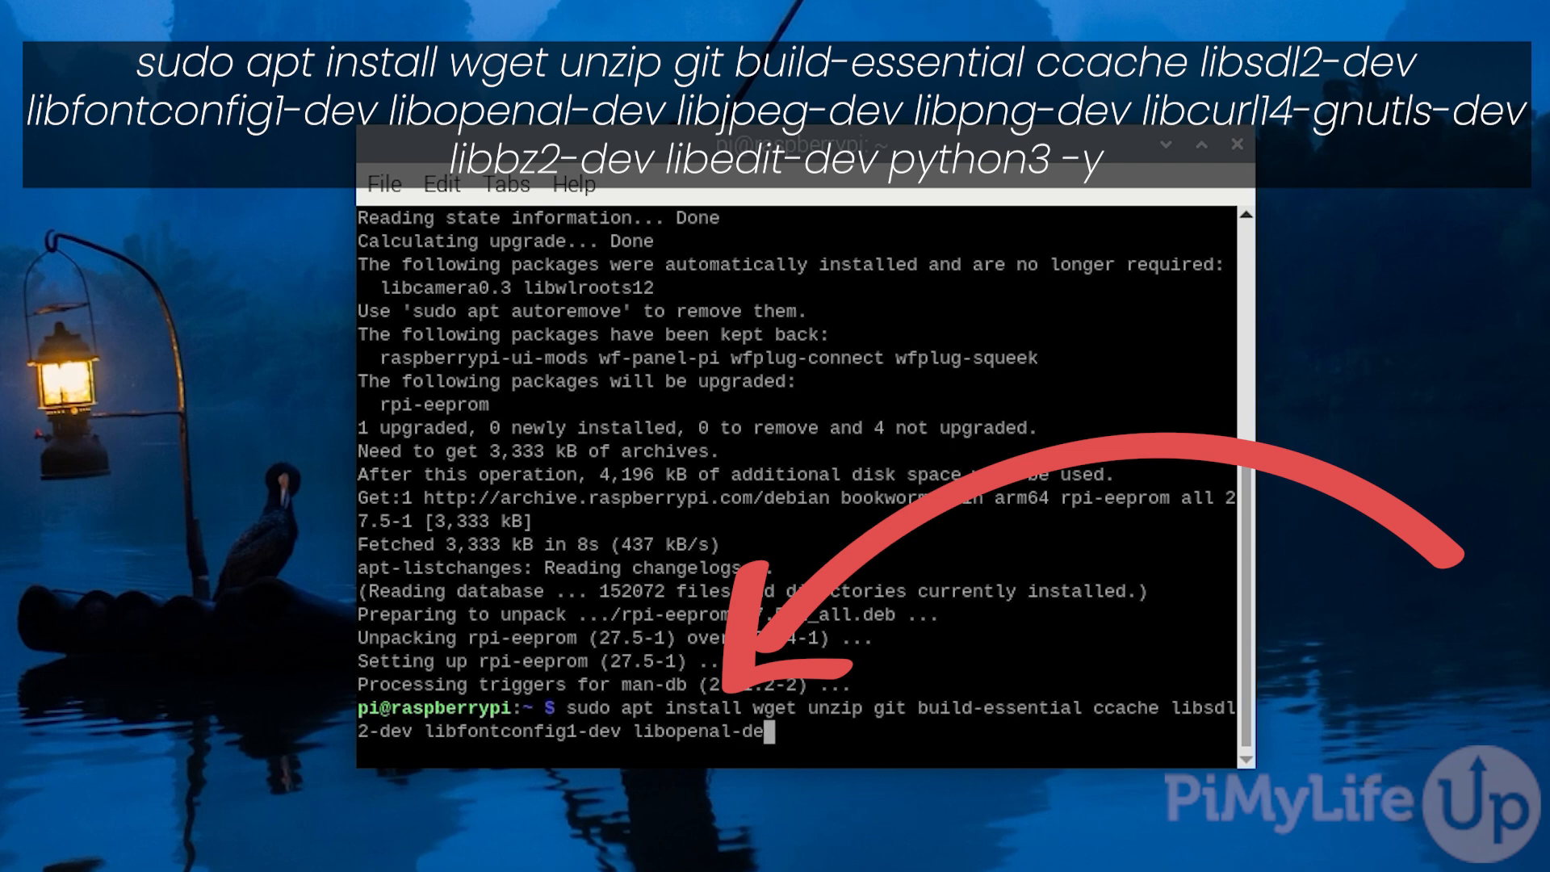
{"action": "type", "text": "v"}
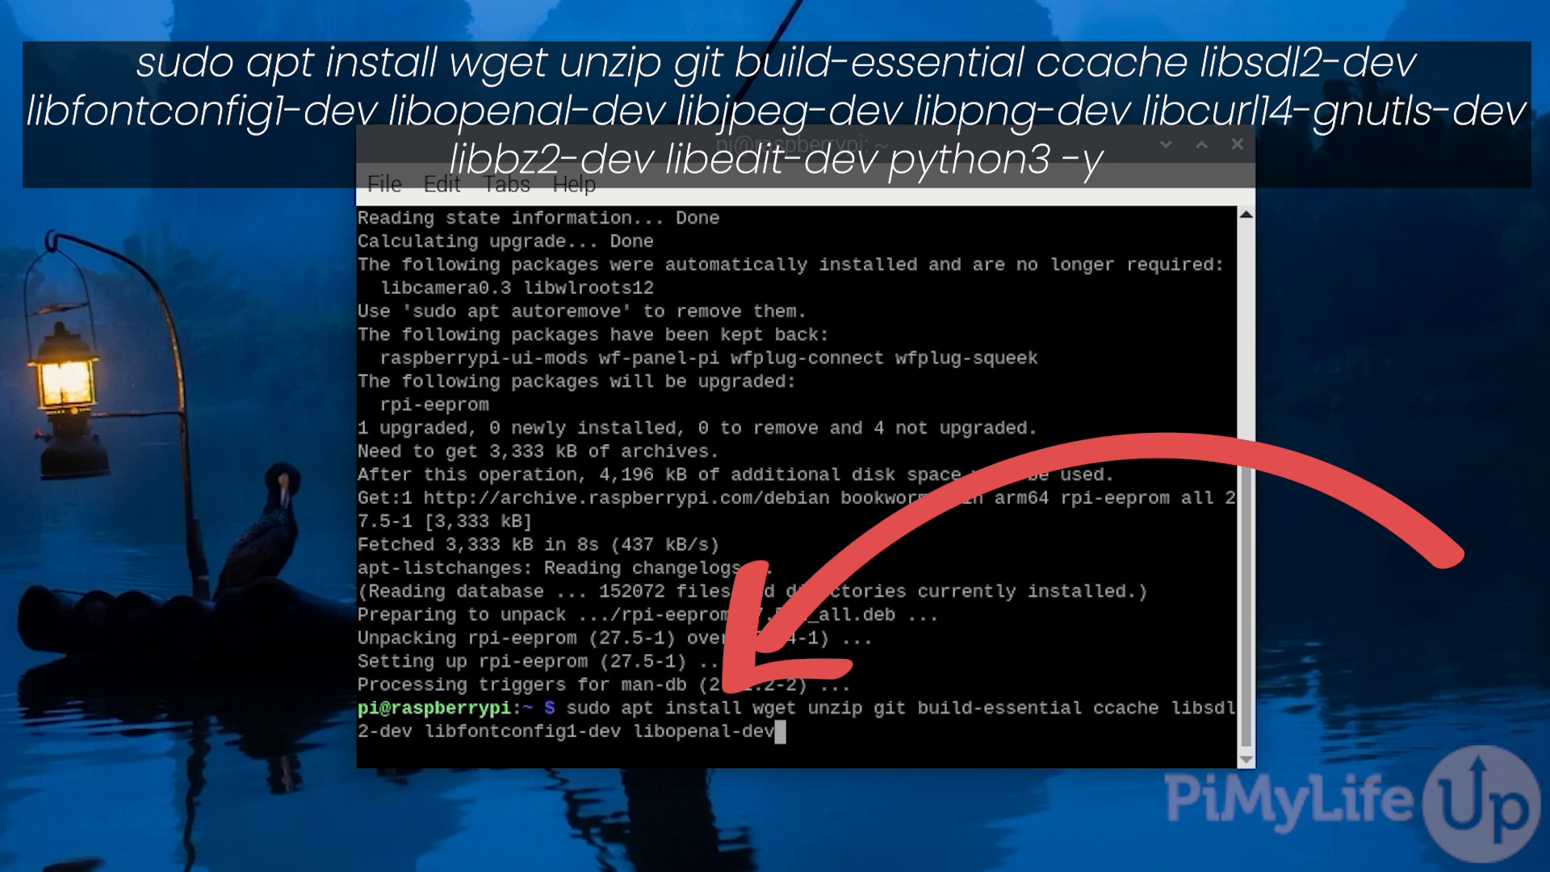
{"action": "type", "text": "libj"}
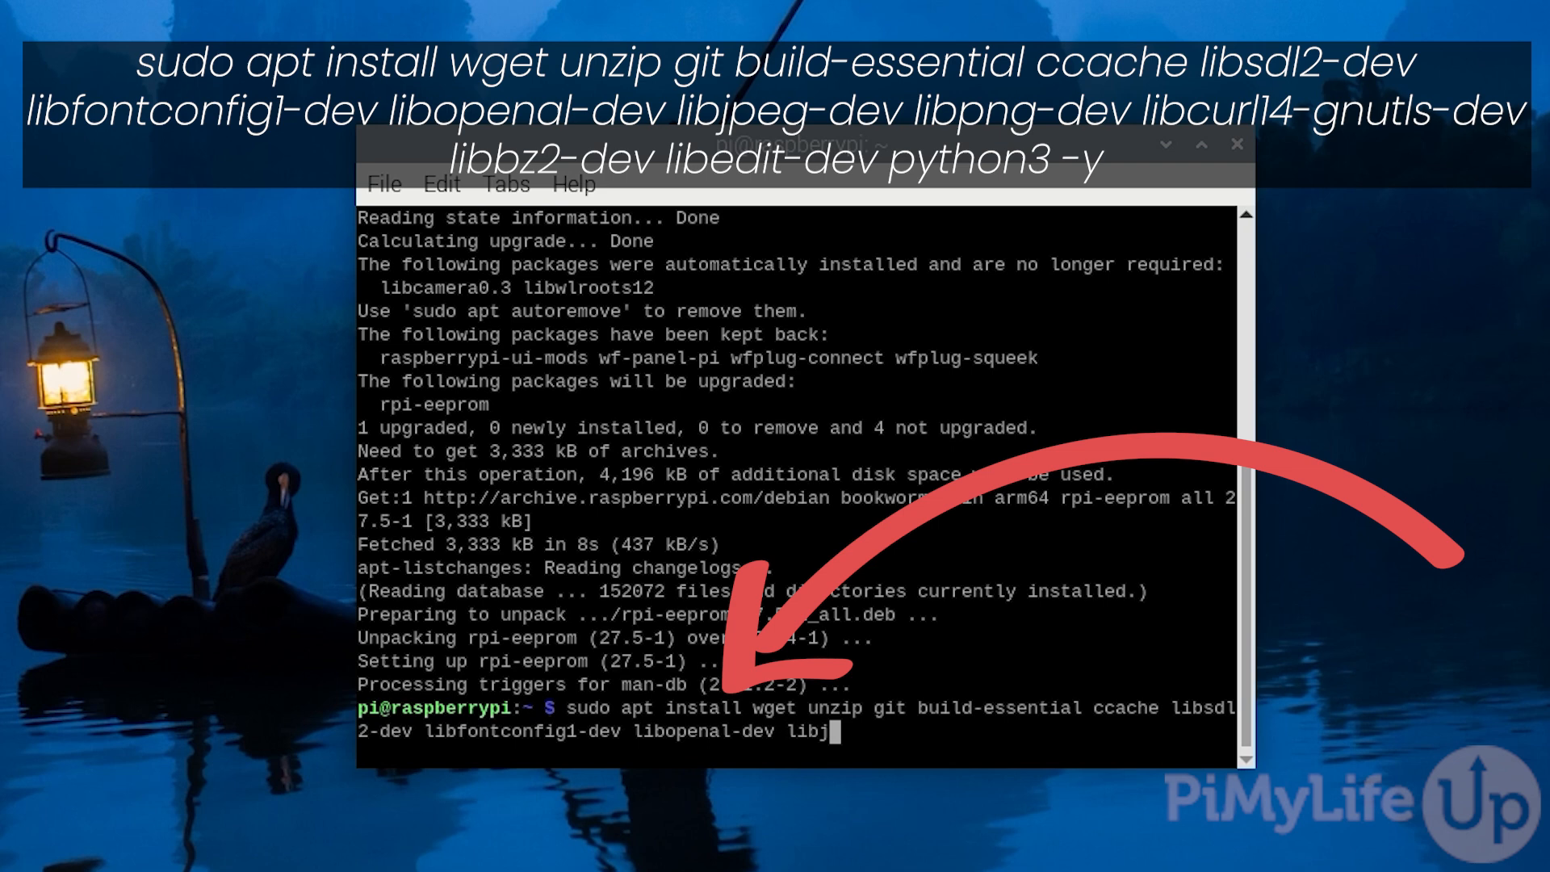
{"action": "type", "text": "peg"}
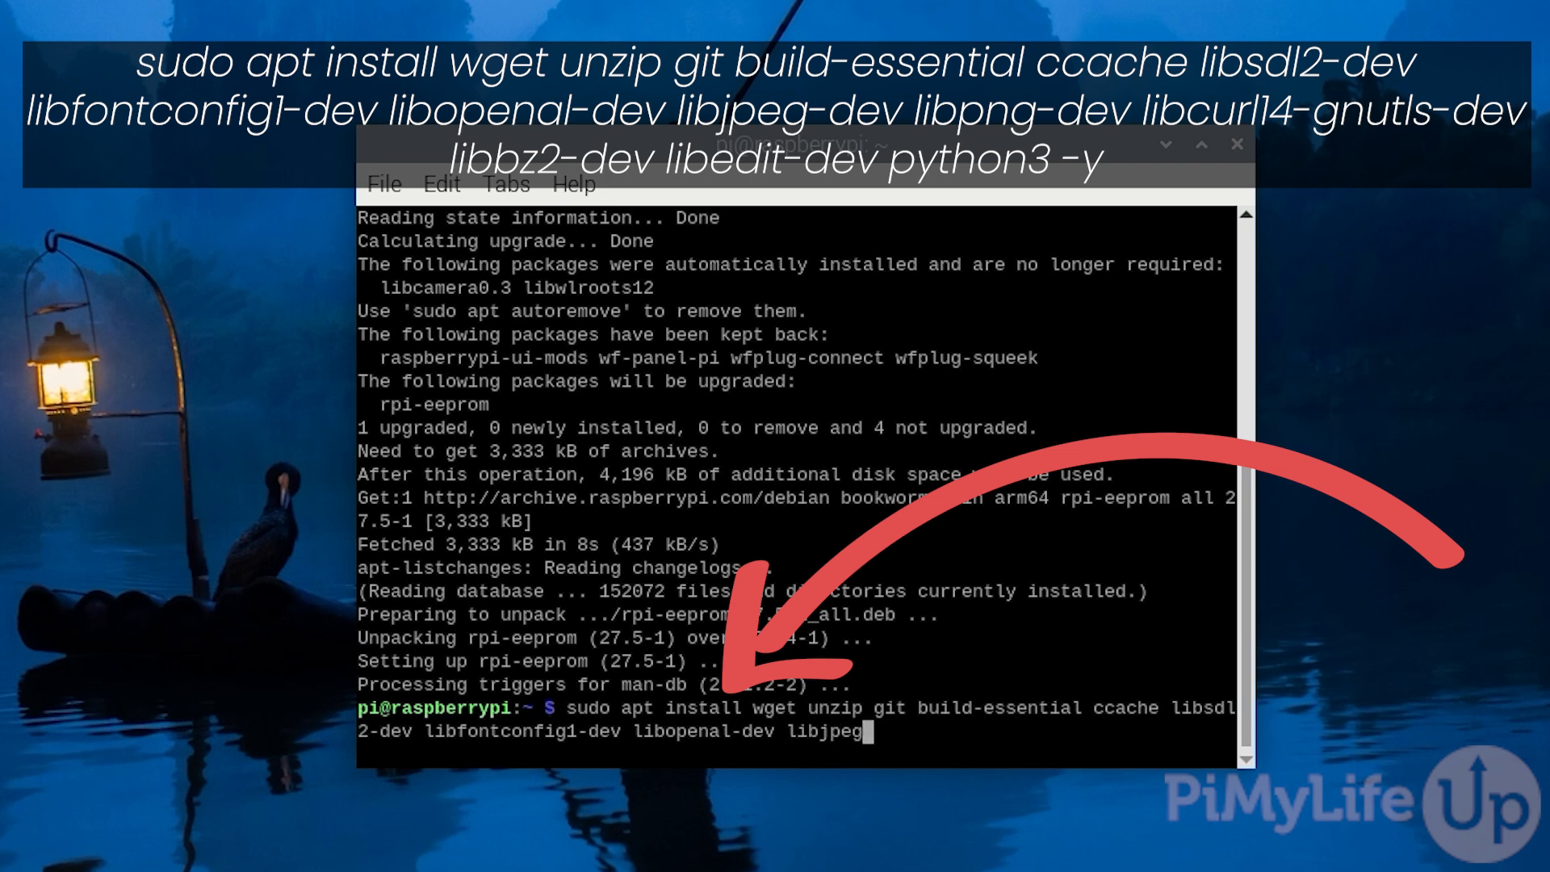
{"action": "type", "text": "-dev libpng-dev"}
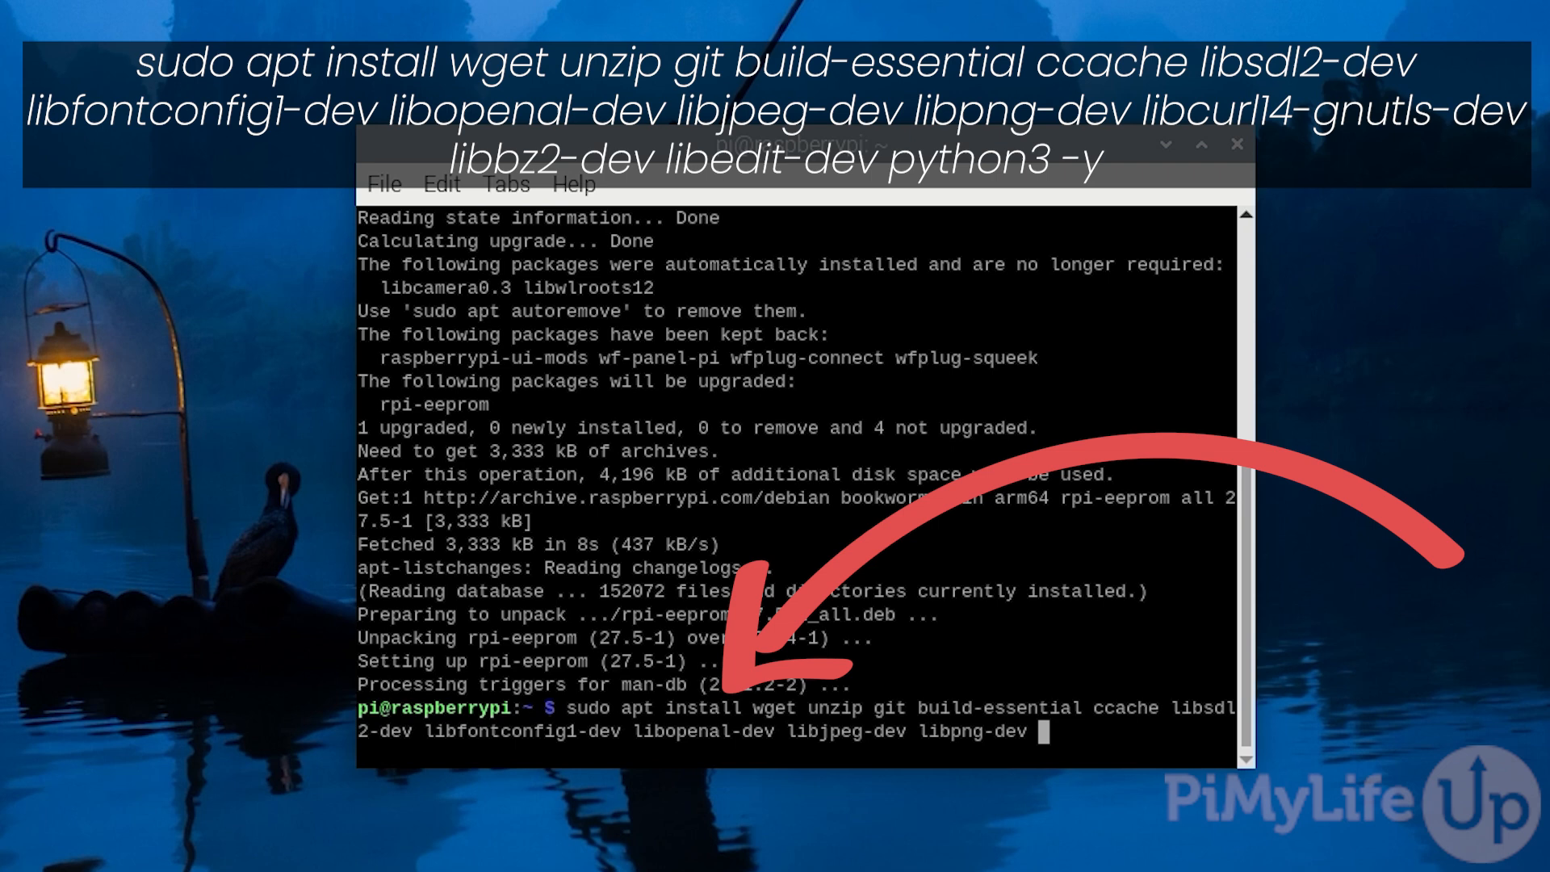
{"action": "type", "text": "libcurl"}
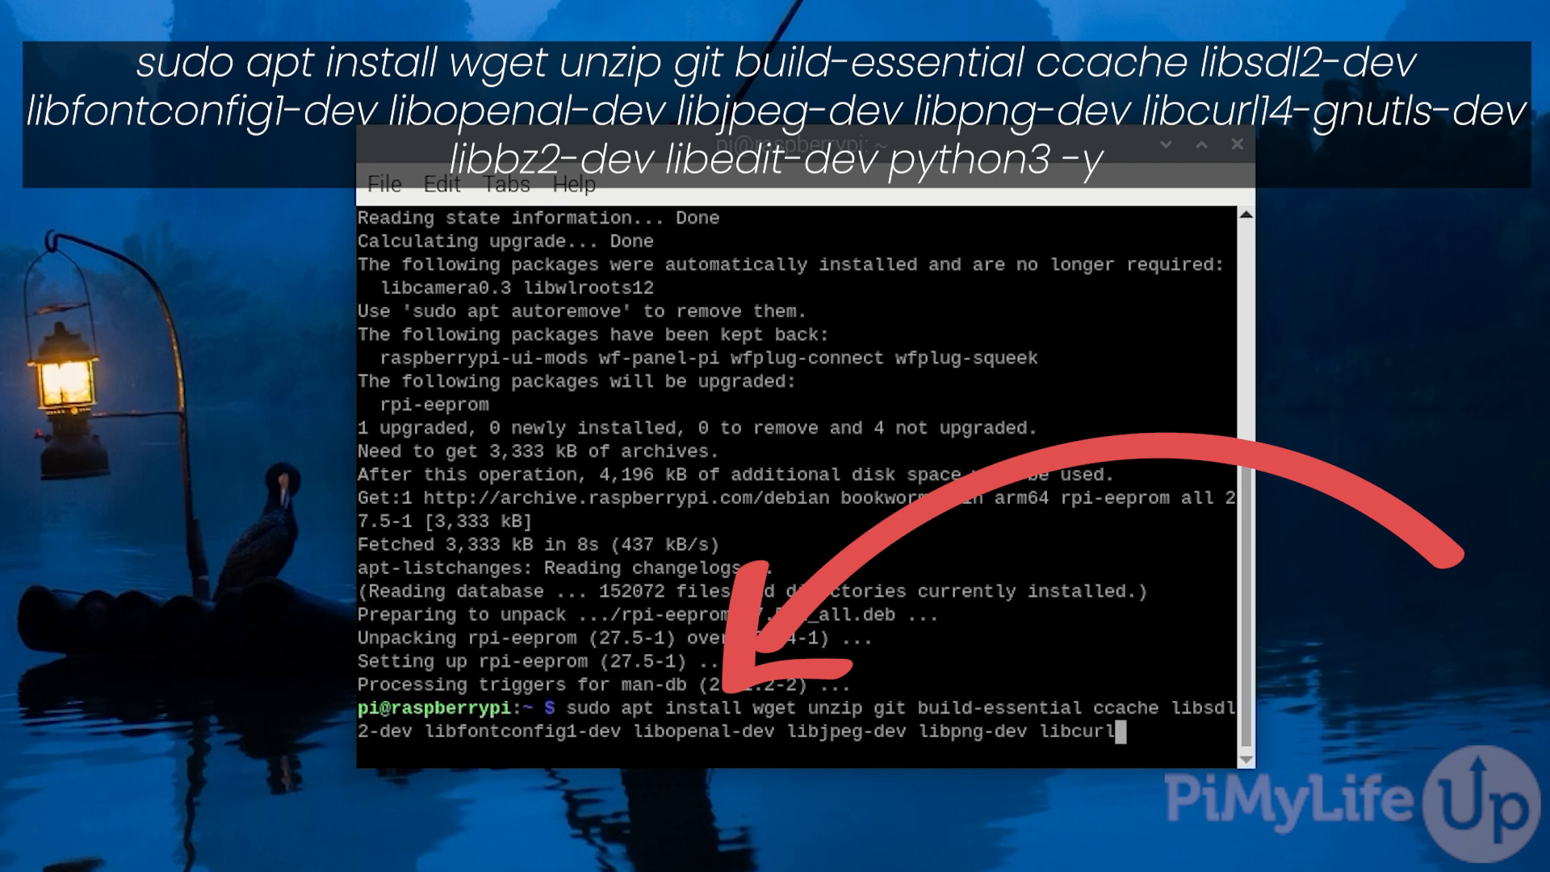
{"action": "type", "text": "4-gnutls-de"}
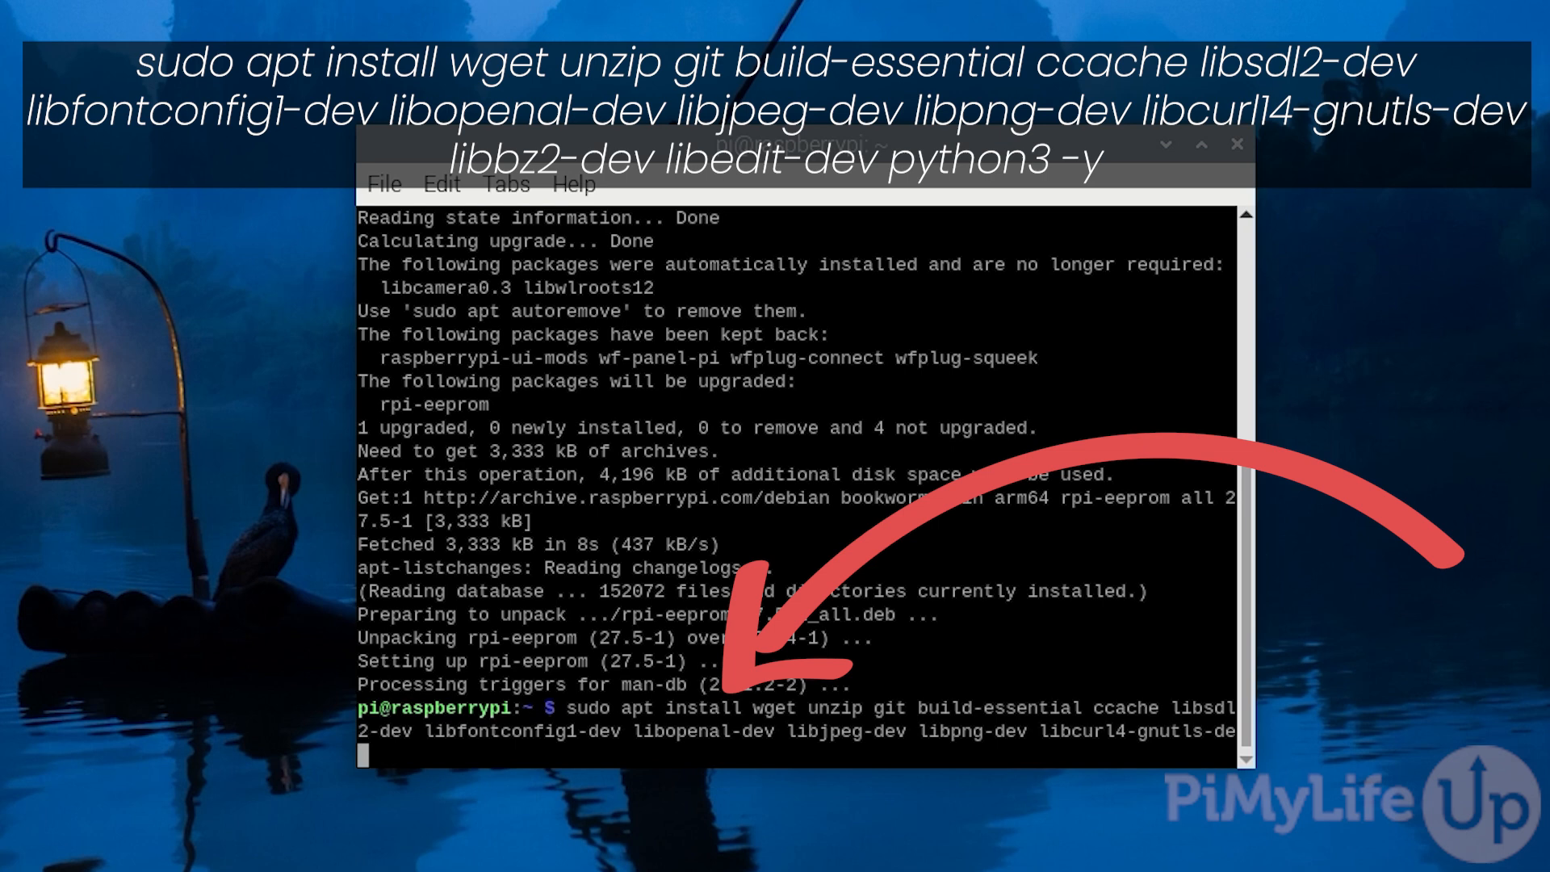
{"action": "type", "text": "v l"}
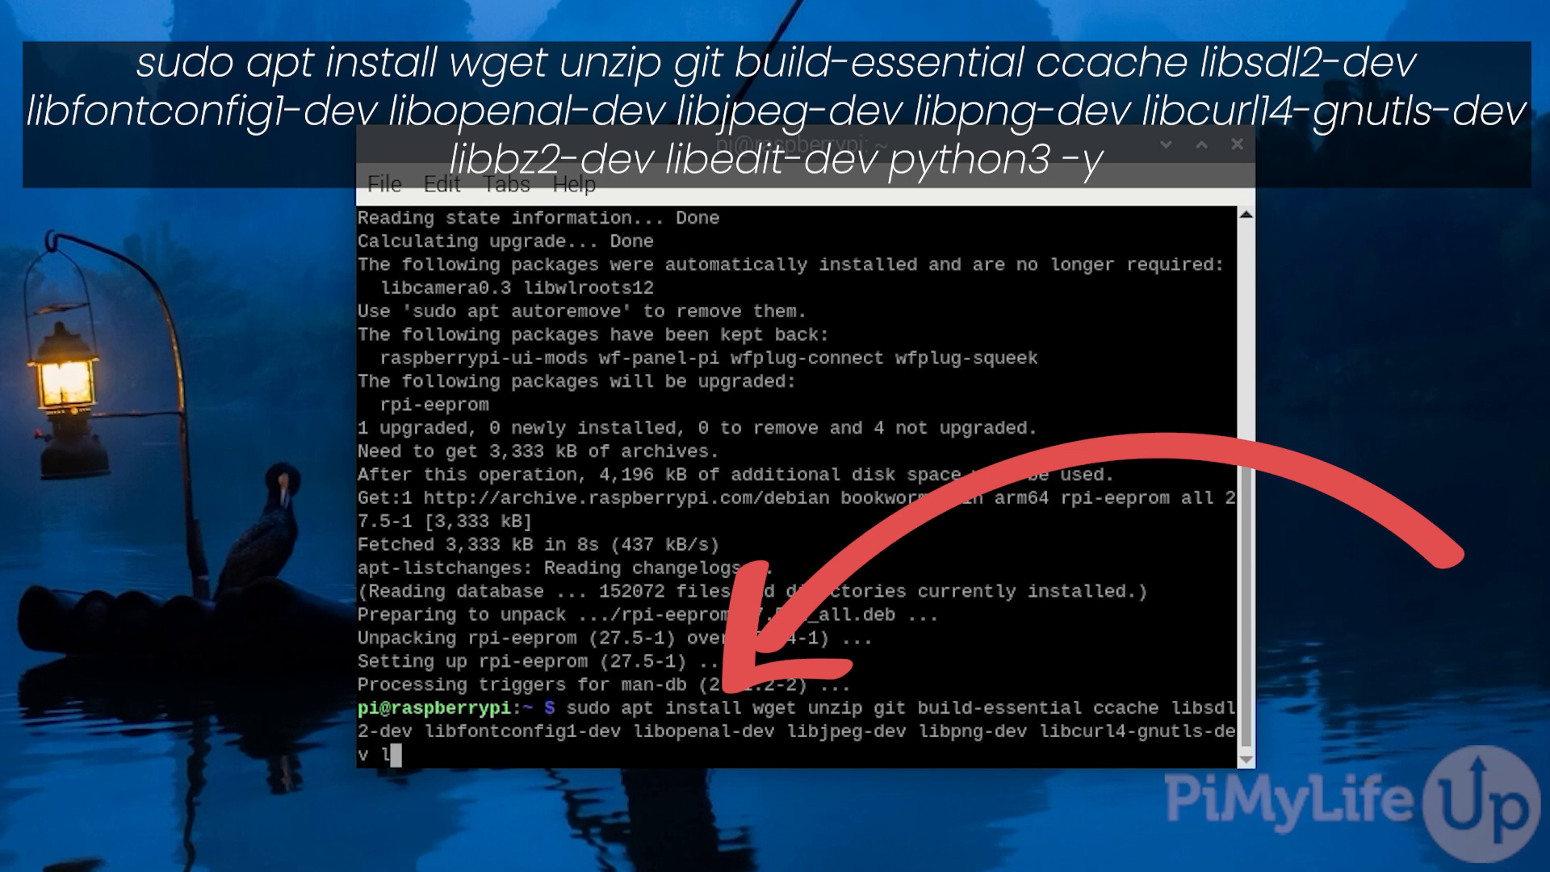
{"action": "type", "text": "ibb"}
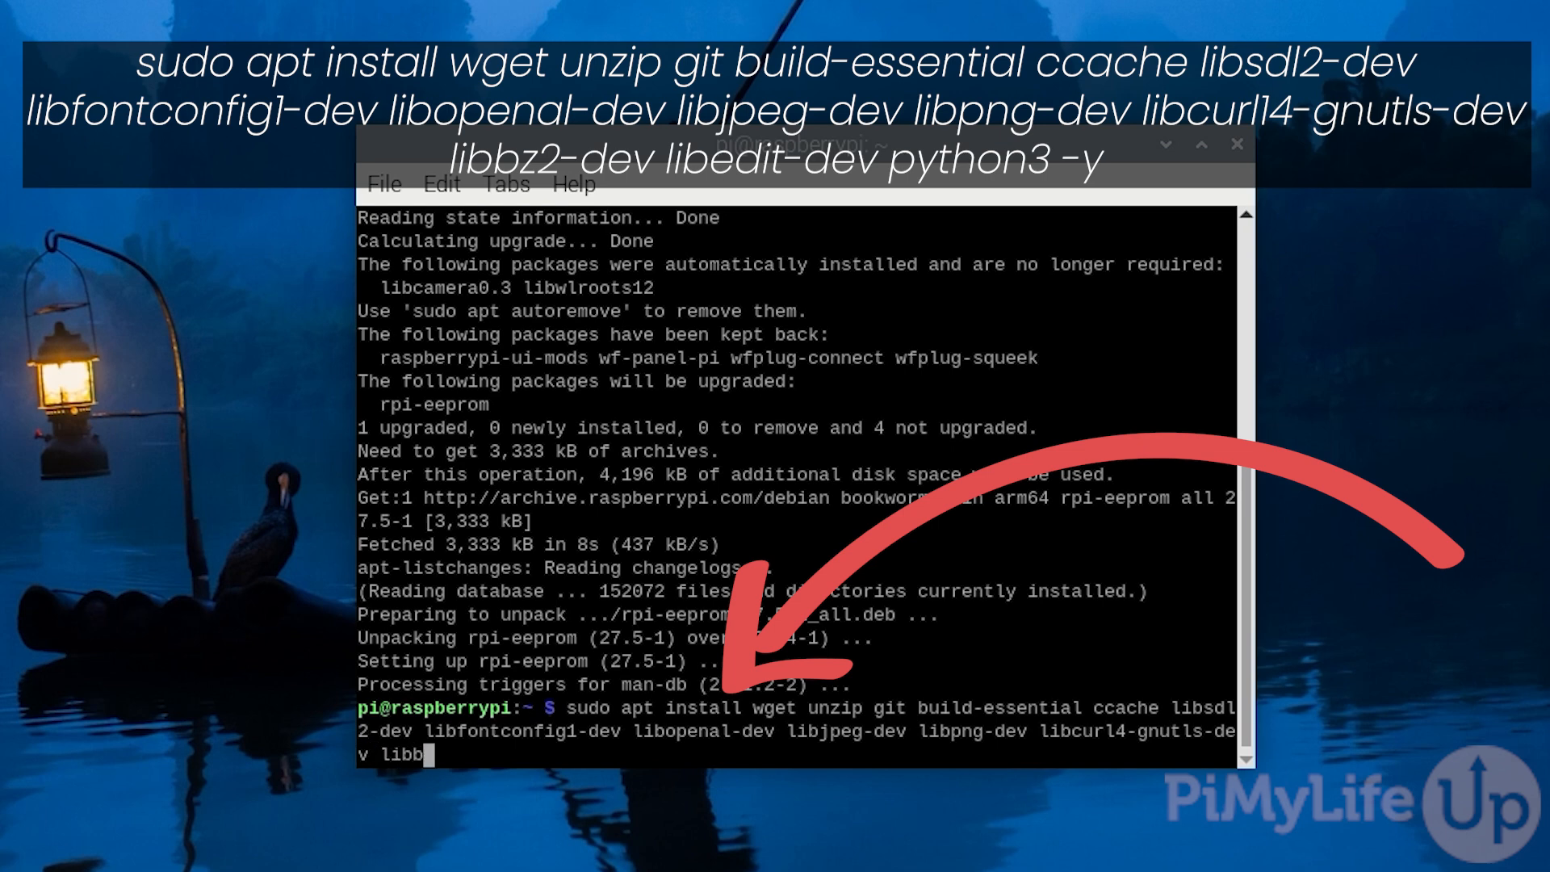
{"action": "type", "text": "z2"}
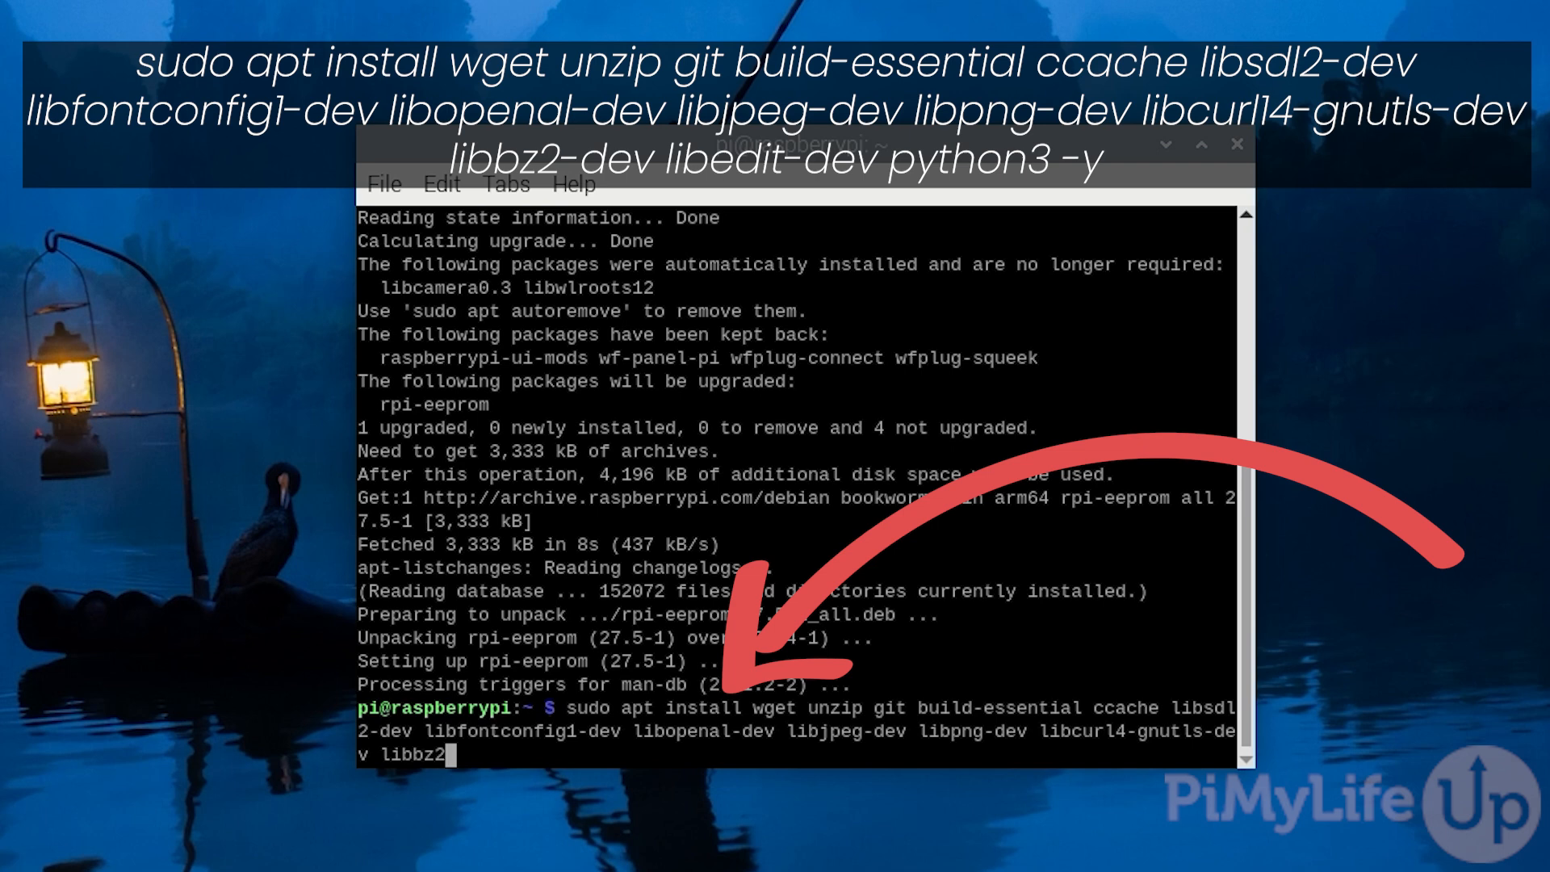
{"action": "type", "text": "-dev"}
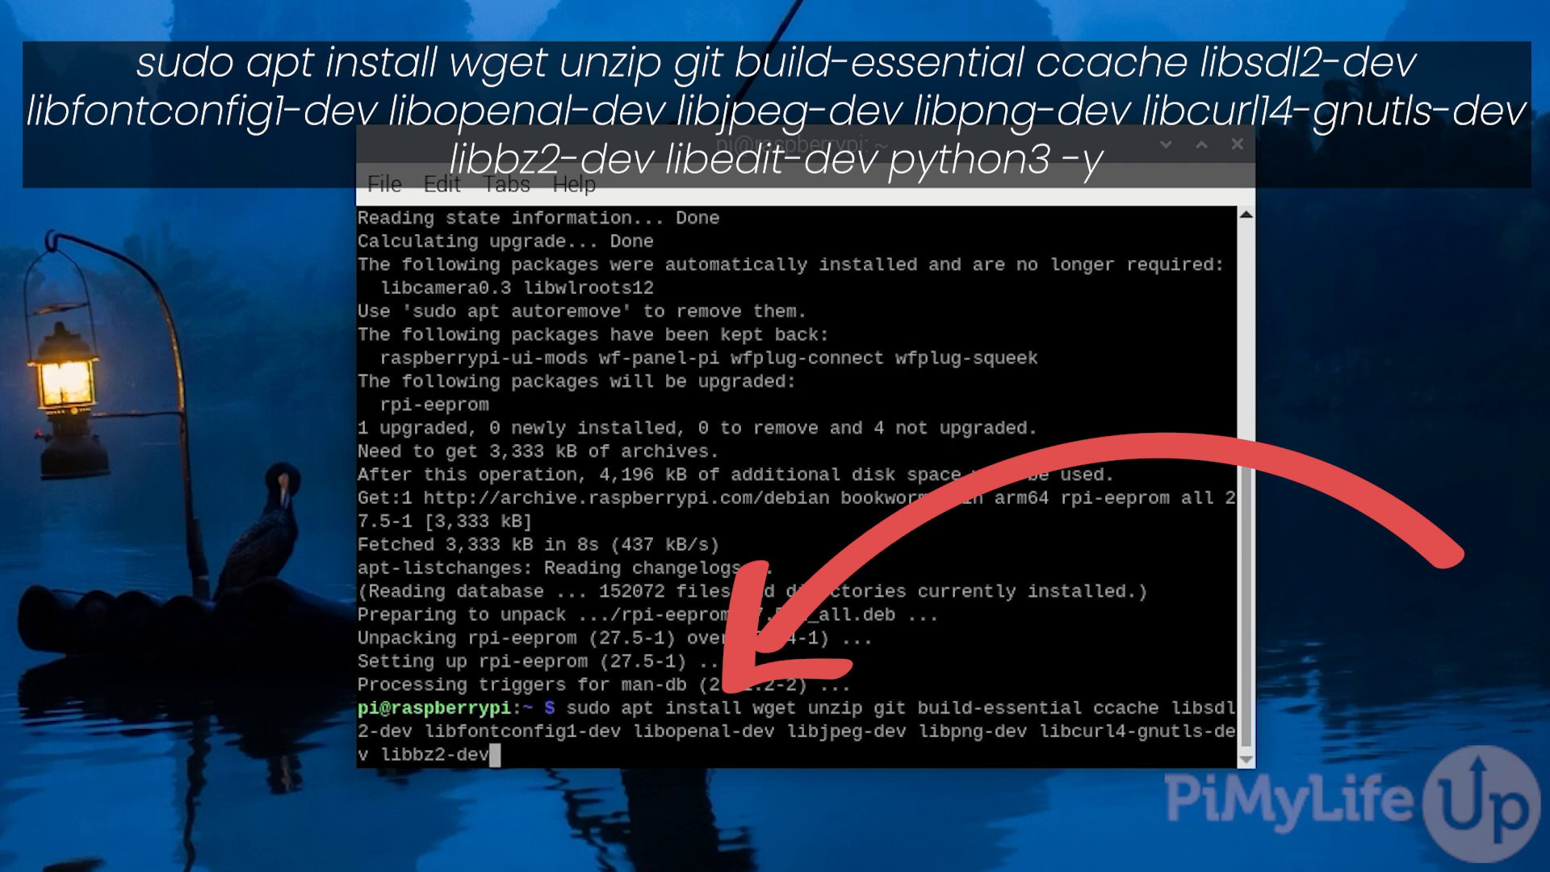
{"action": "type", "text": "libe"}
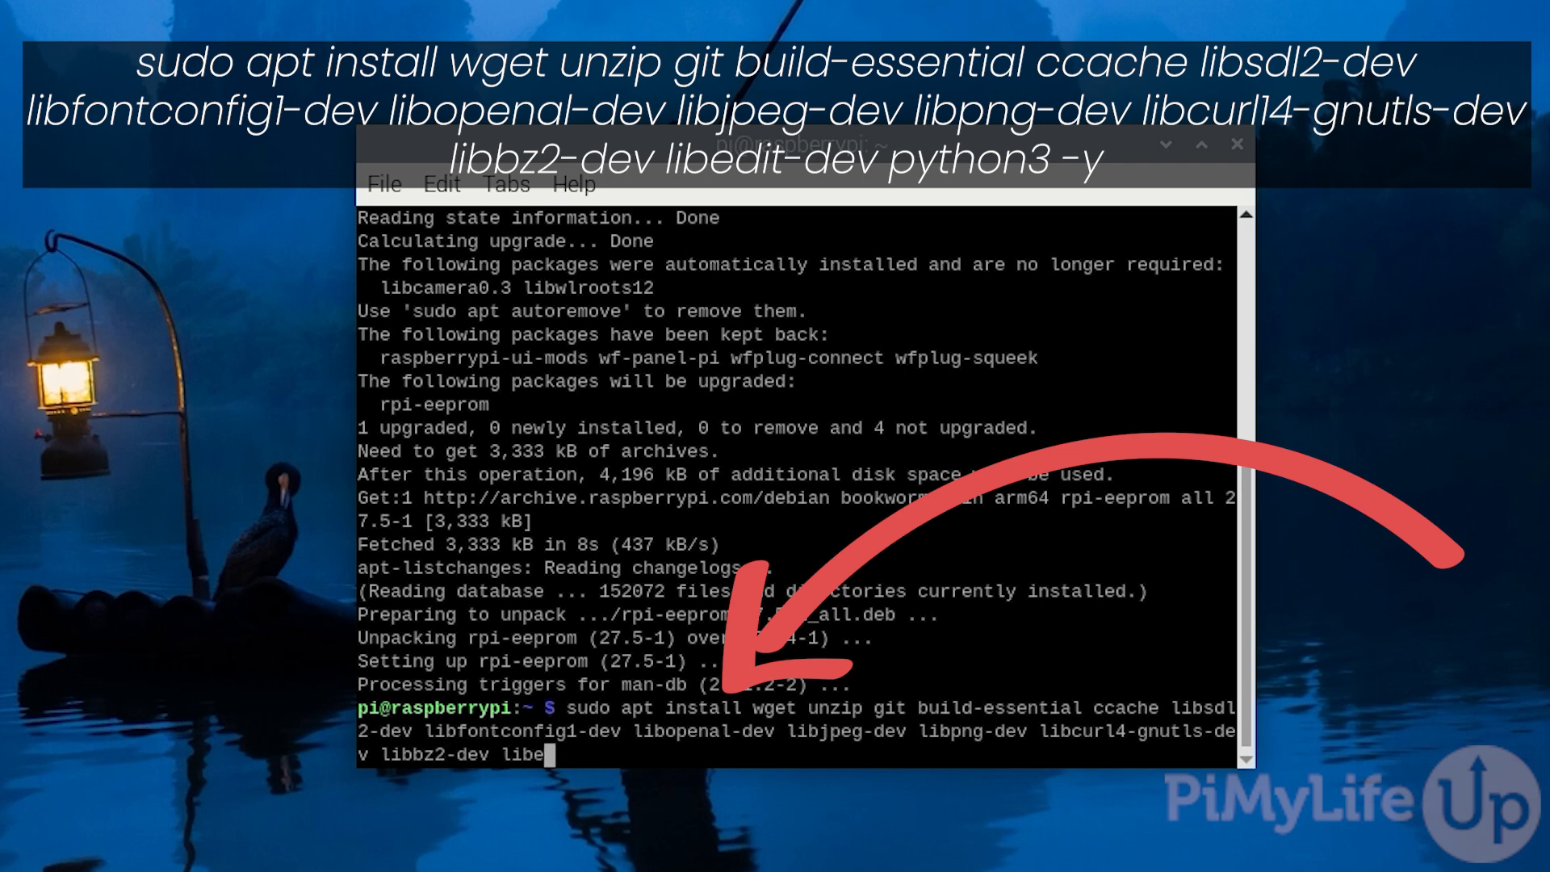
{"action": "type", "text": "it-dev pytho"}
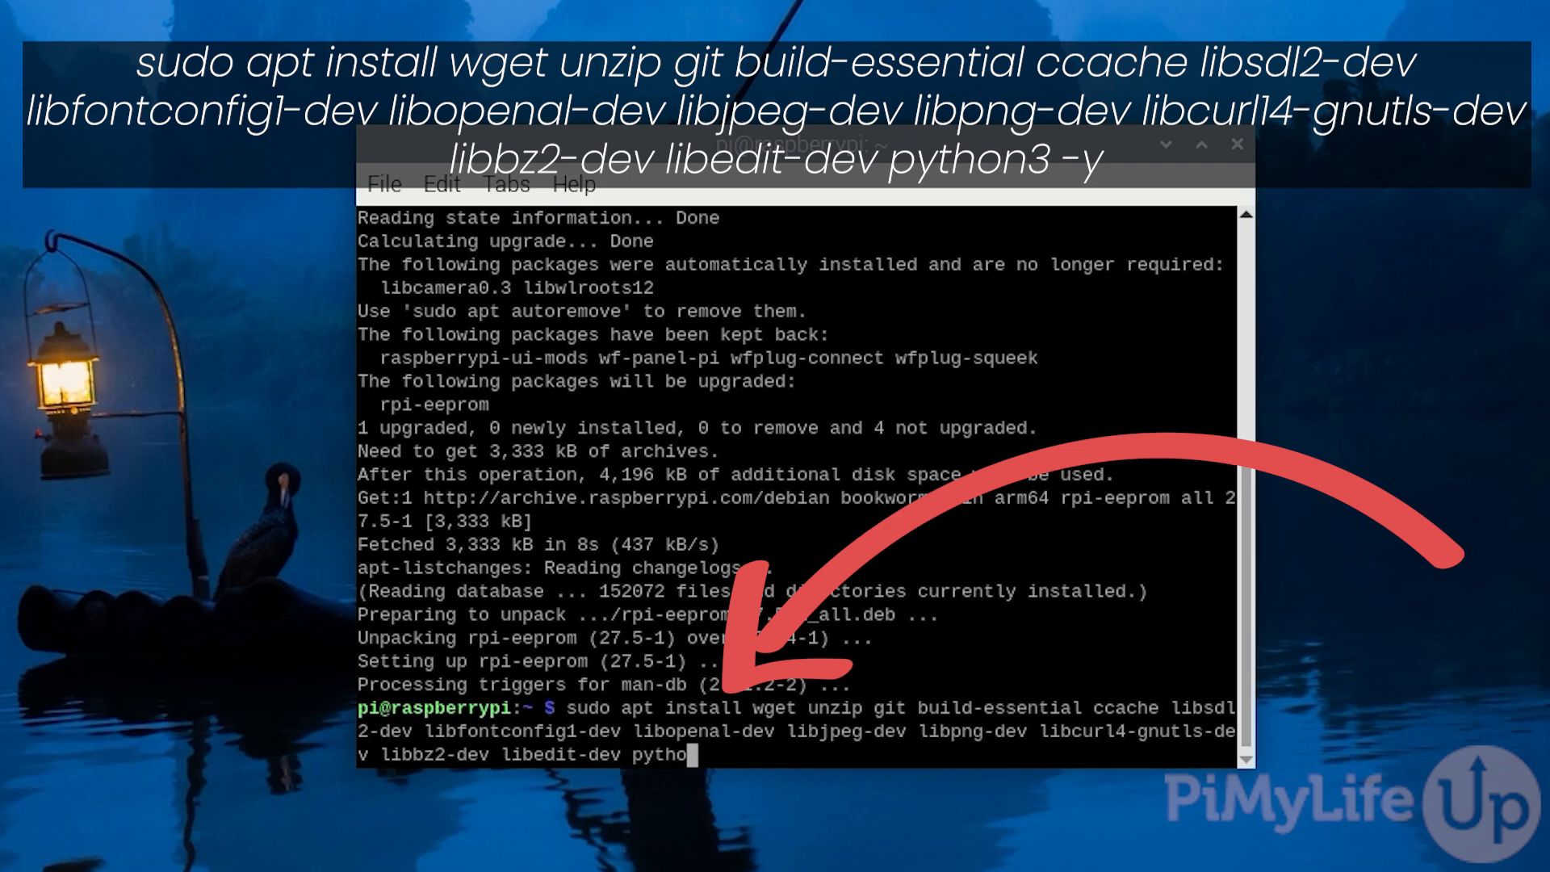
{"action": "type", "text": "n3 -y"}
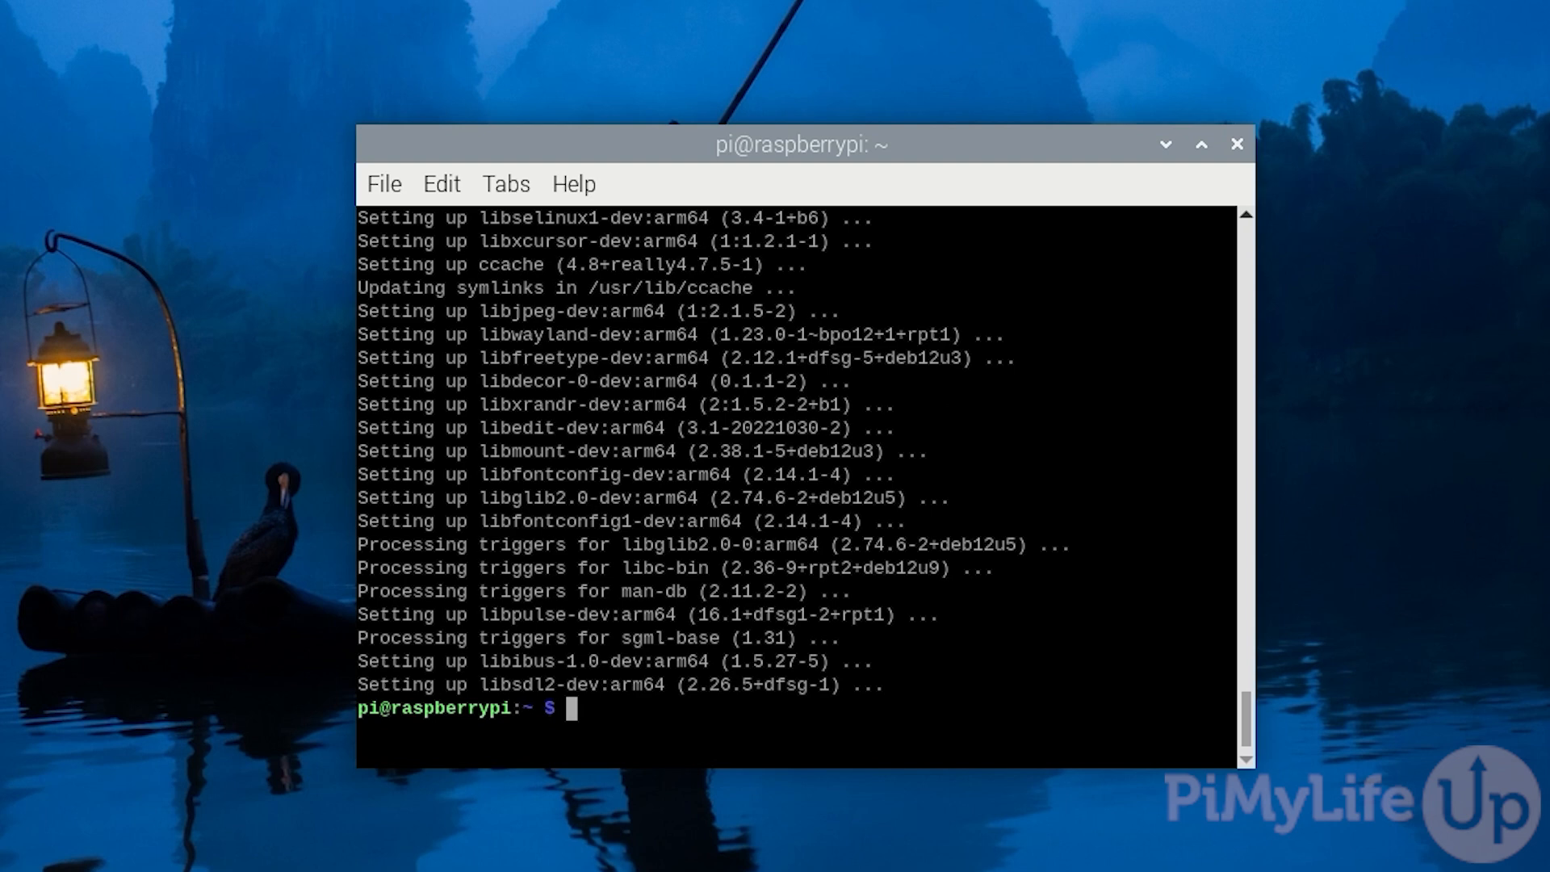
After the dependency install completes, begin the 'sudo mkdir' command for /opt/depotdownloader
{"action": "type", "text": "sudo mkdir"}
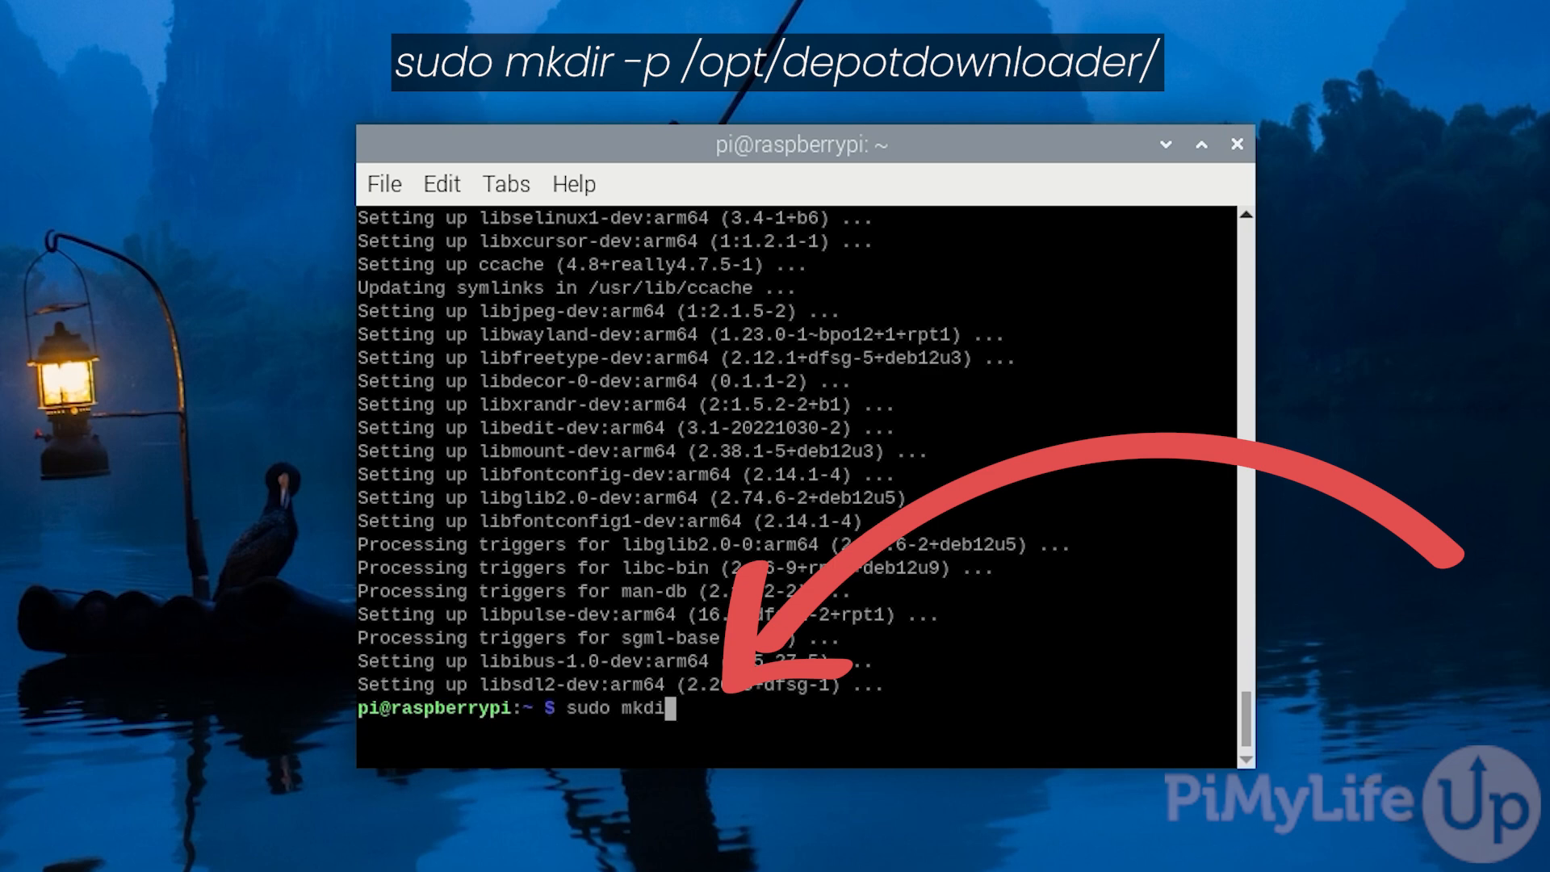
Create /opt/depotdownloader with 'sudo mkdir -p' and change into it
{"action": "type", "text": "r -p /opt/depotdo"}
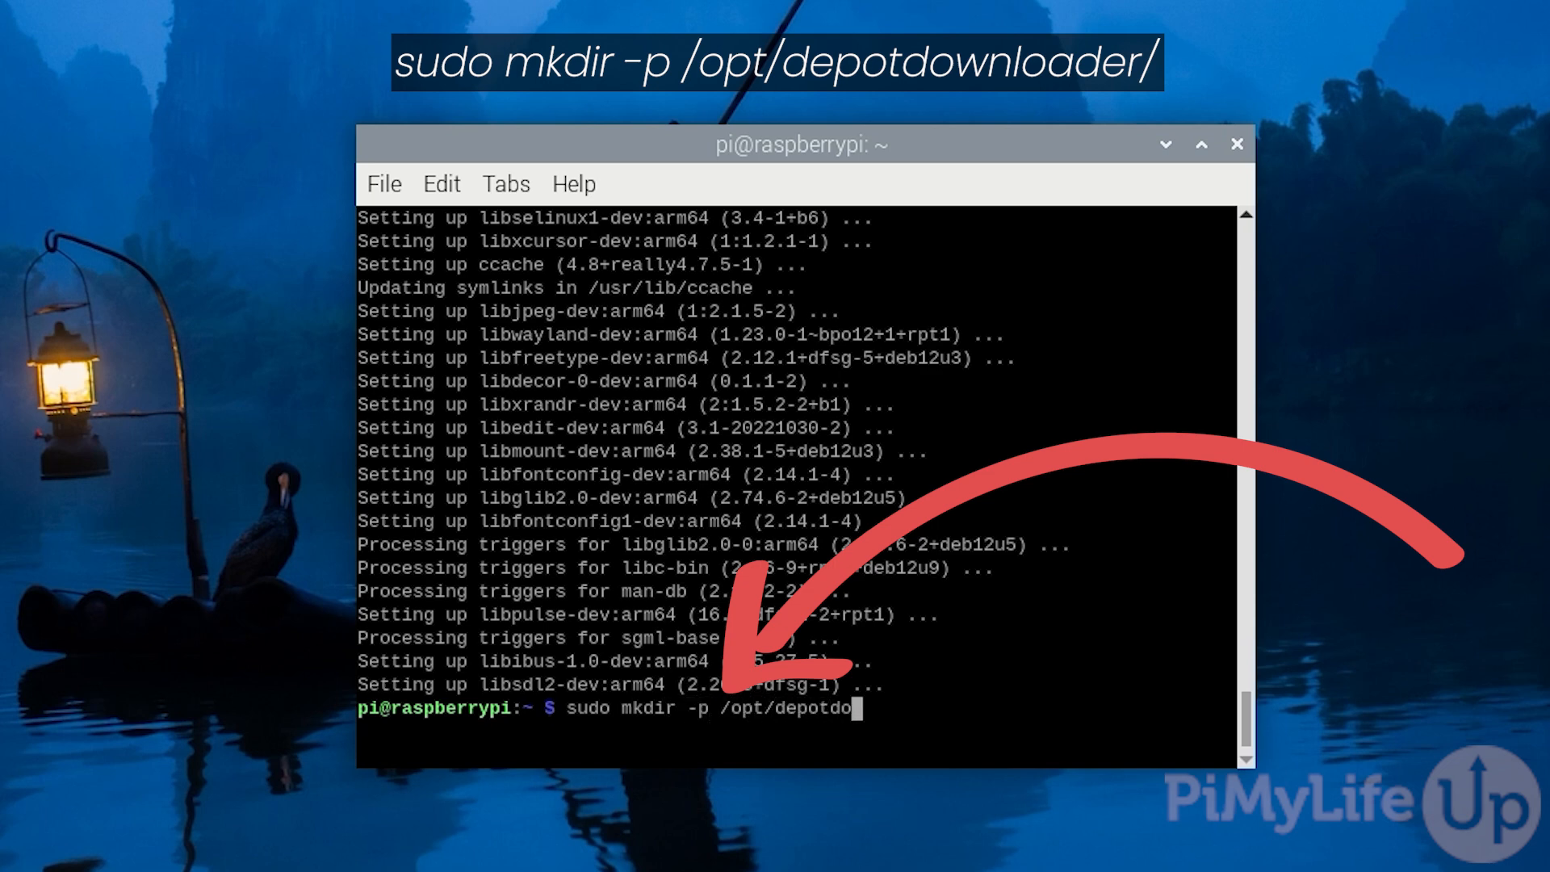
{"action": "type", "text": "wnloader"}
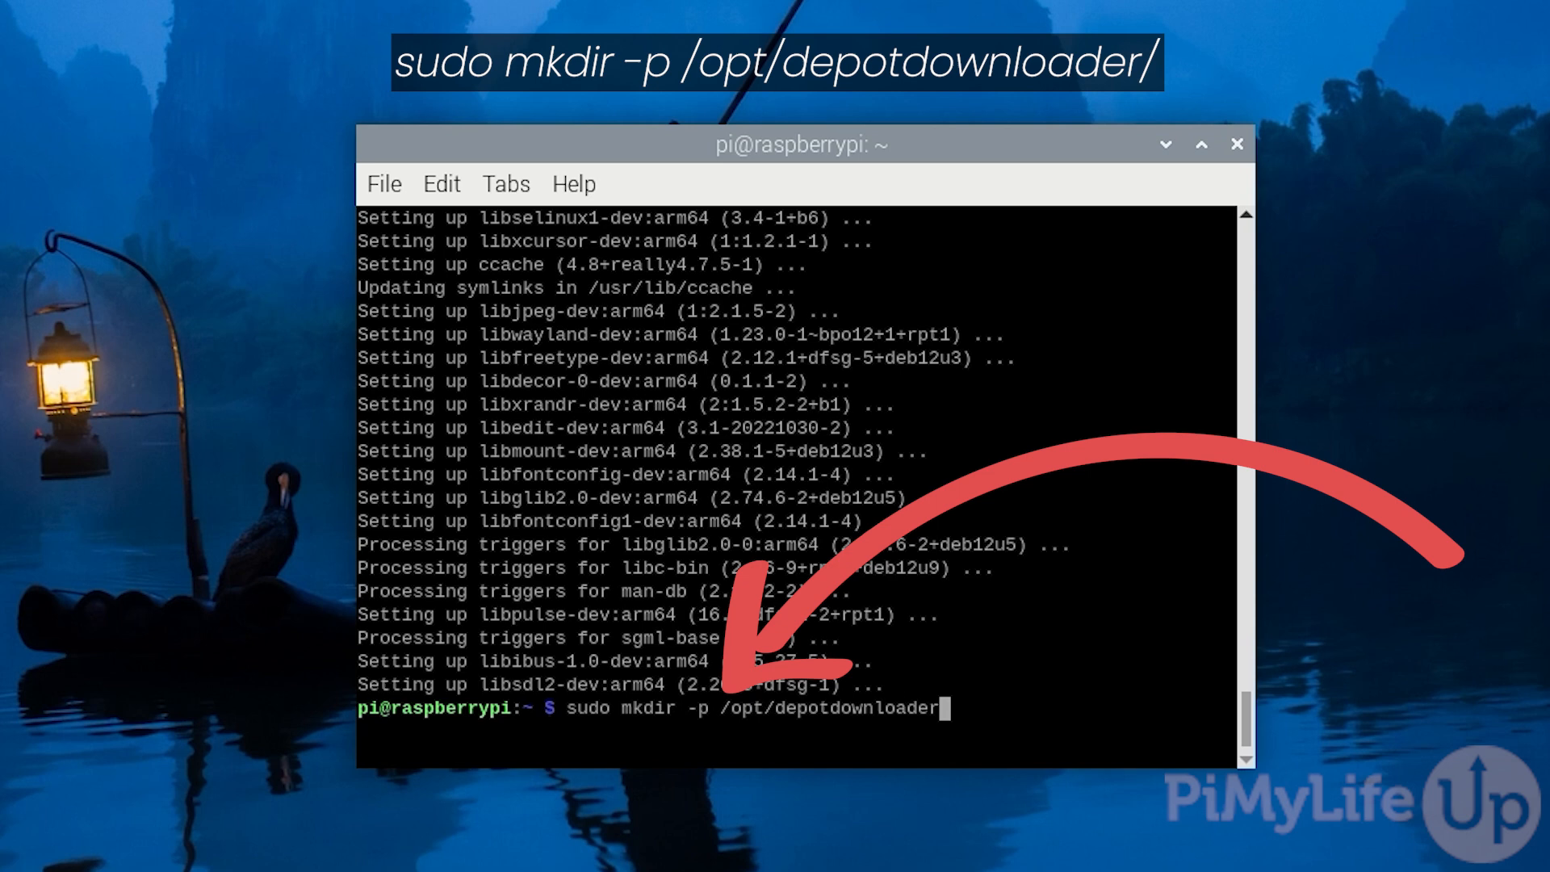
{"action": "type", "text": "cd"}
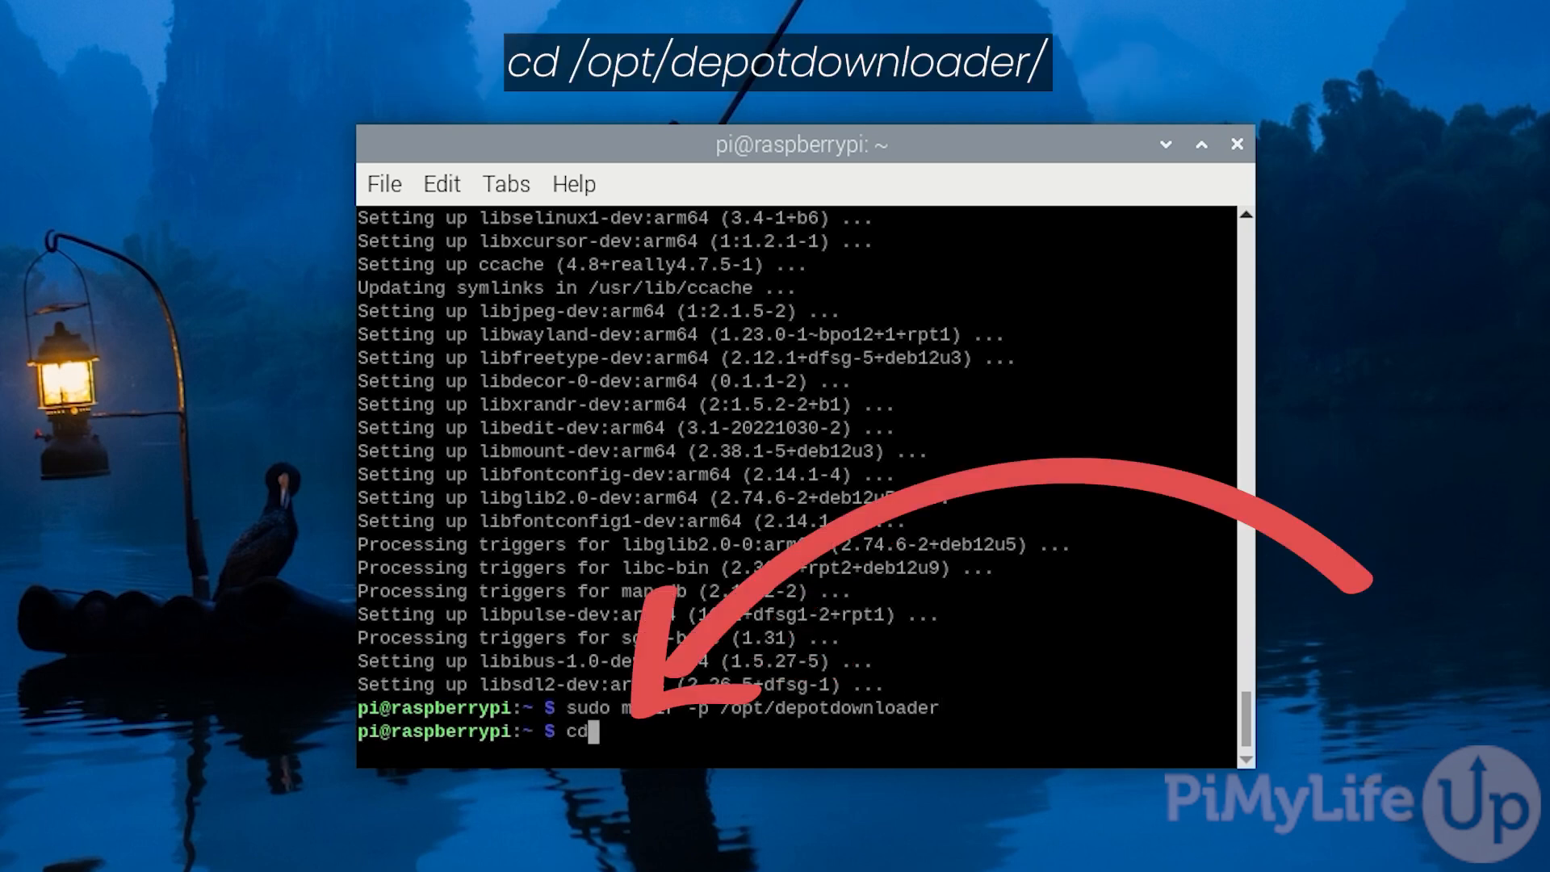
{"action": "type", "text": "/opt/"}
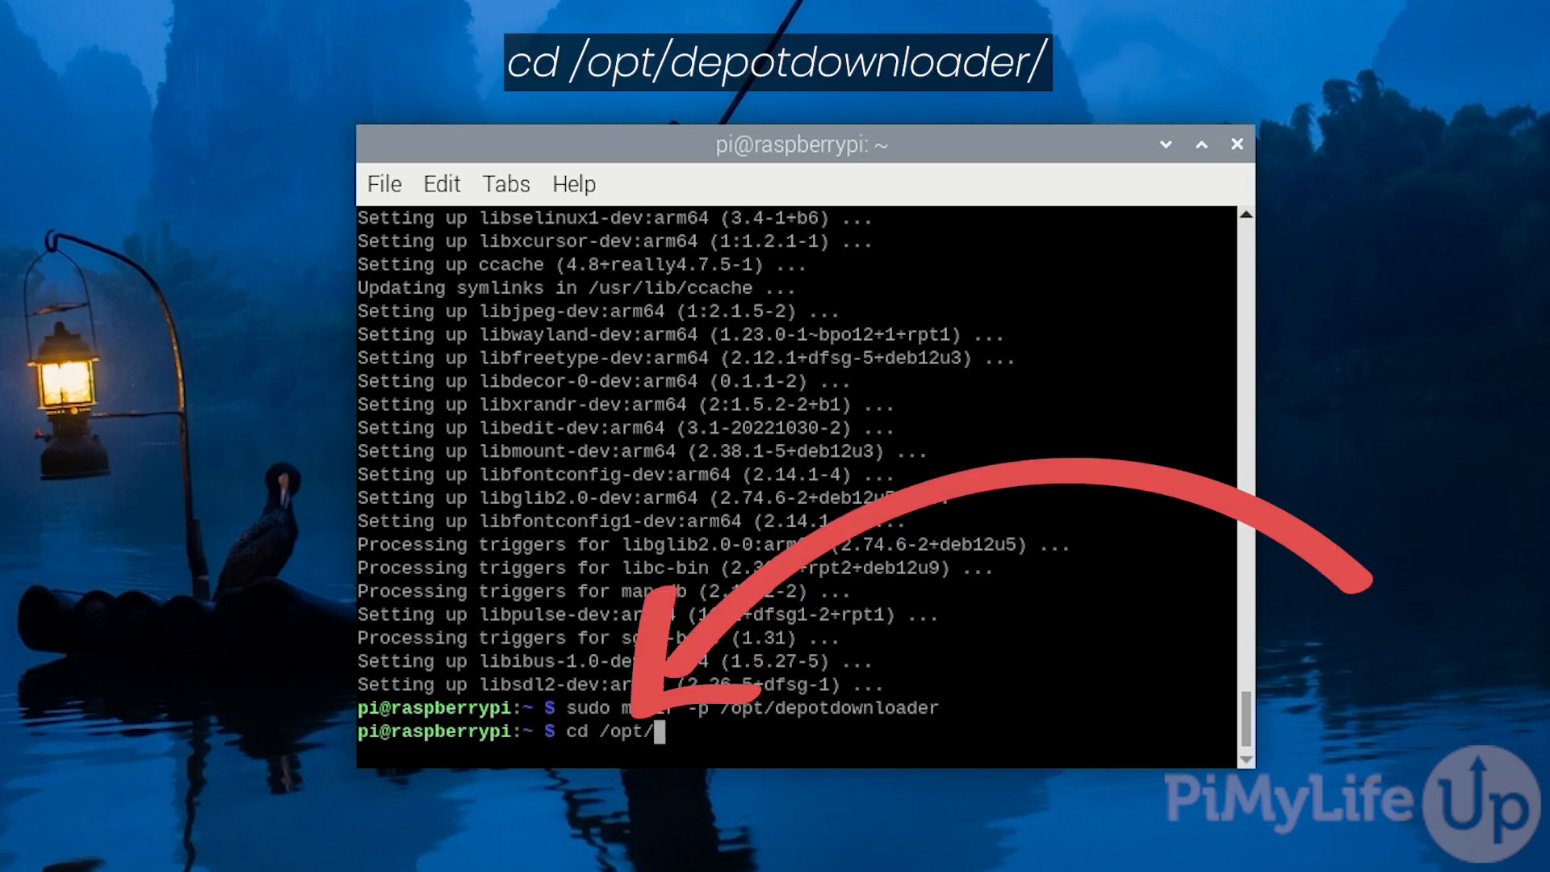
{"action": "type", "text": "depotd"}
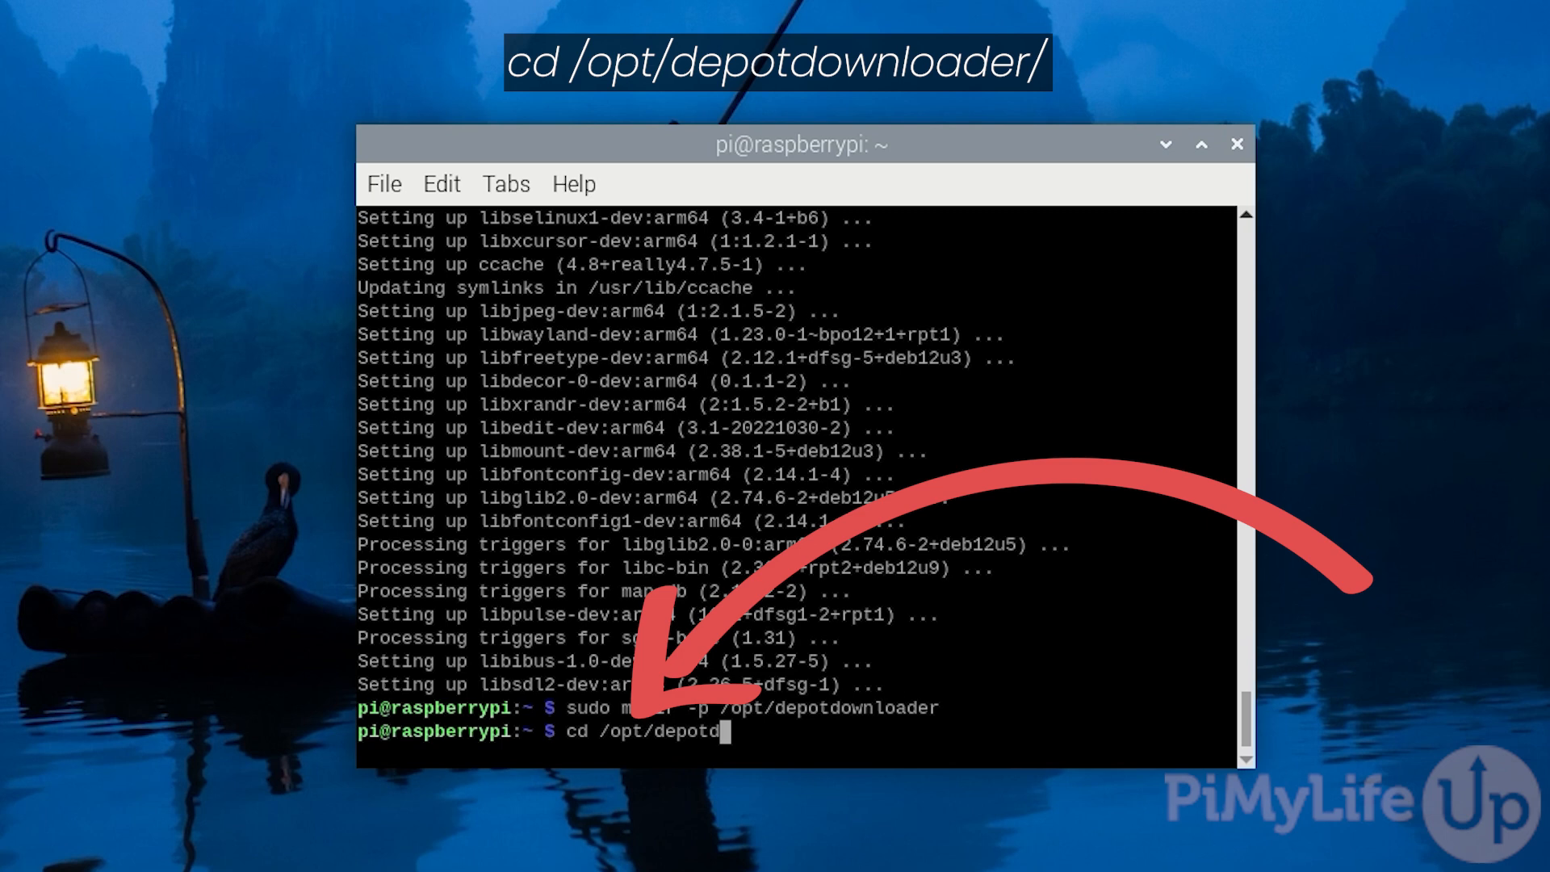
{"action": "type", "text": "ownloader"}
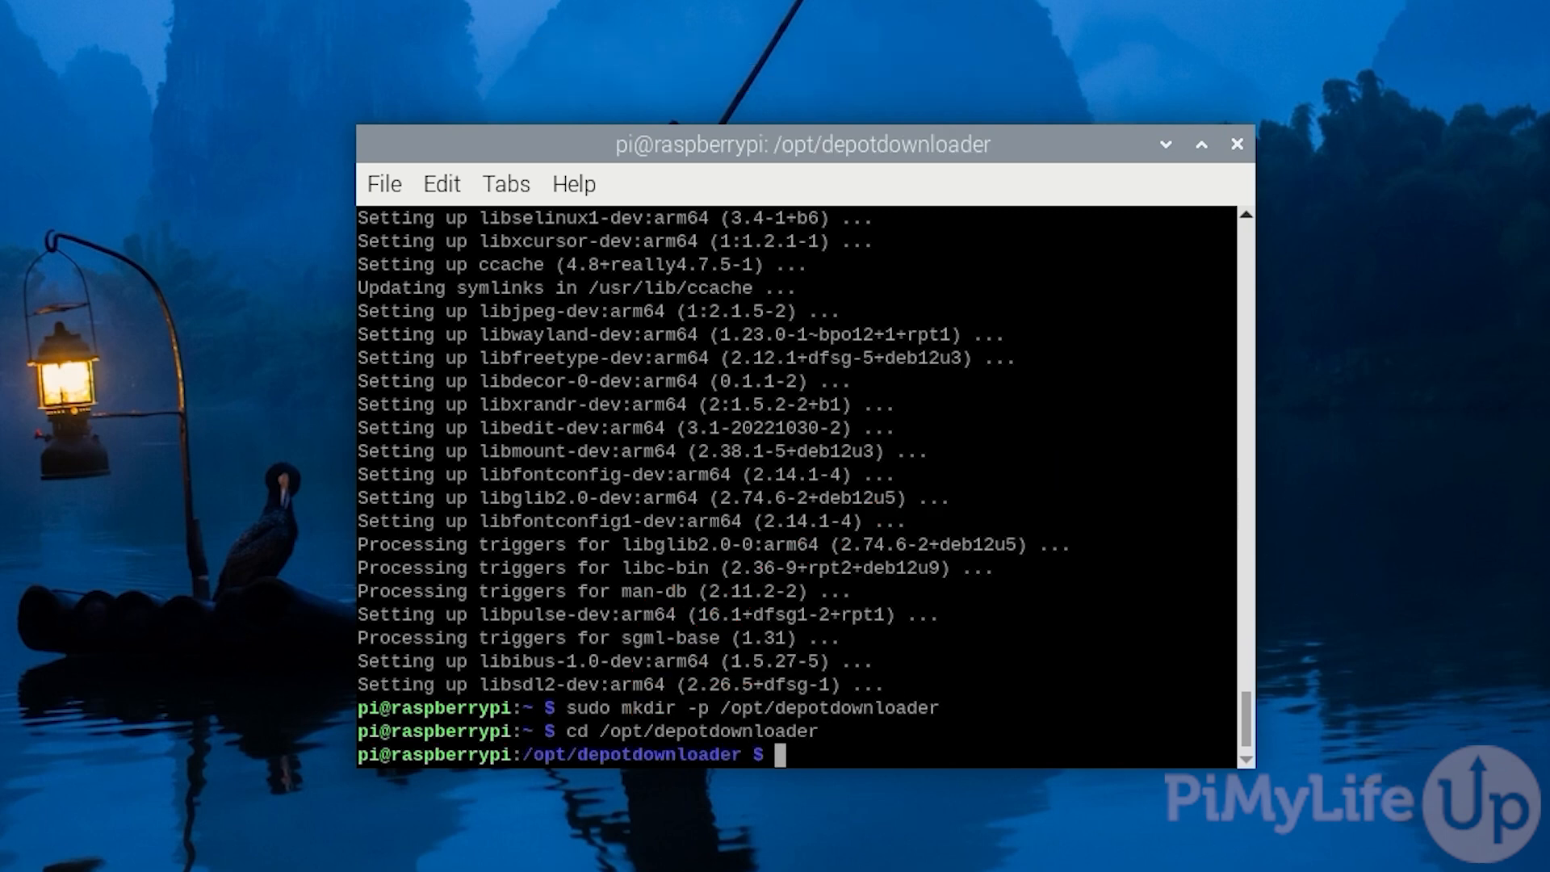
{"action": "type", "text": "sudo wget https://github."}
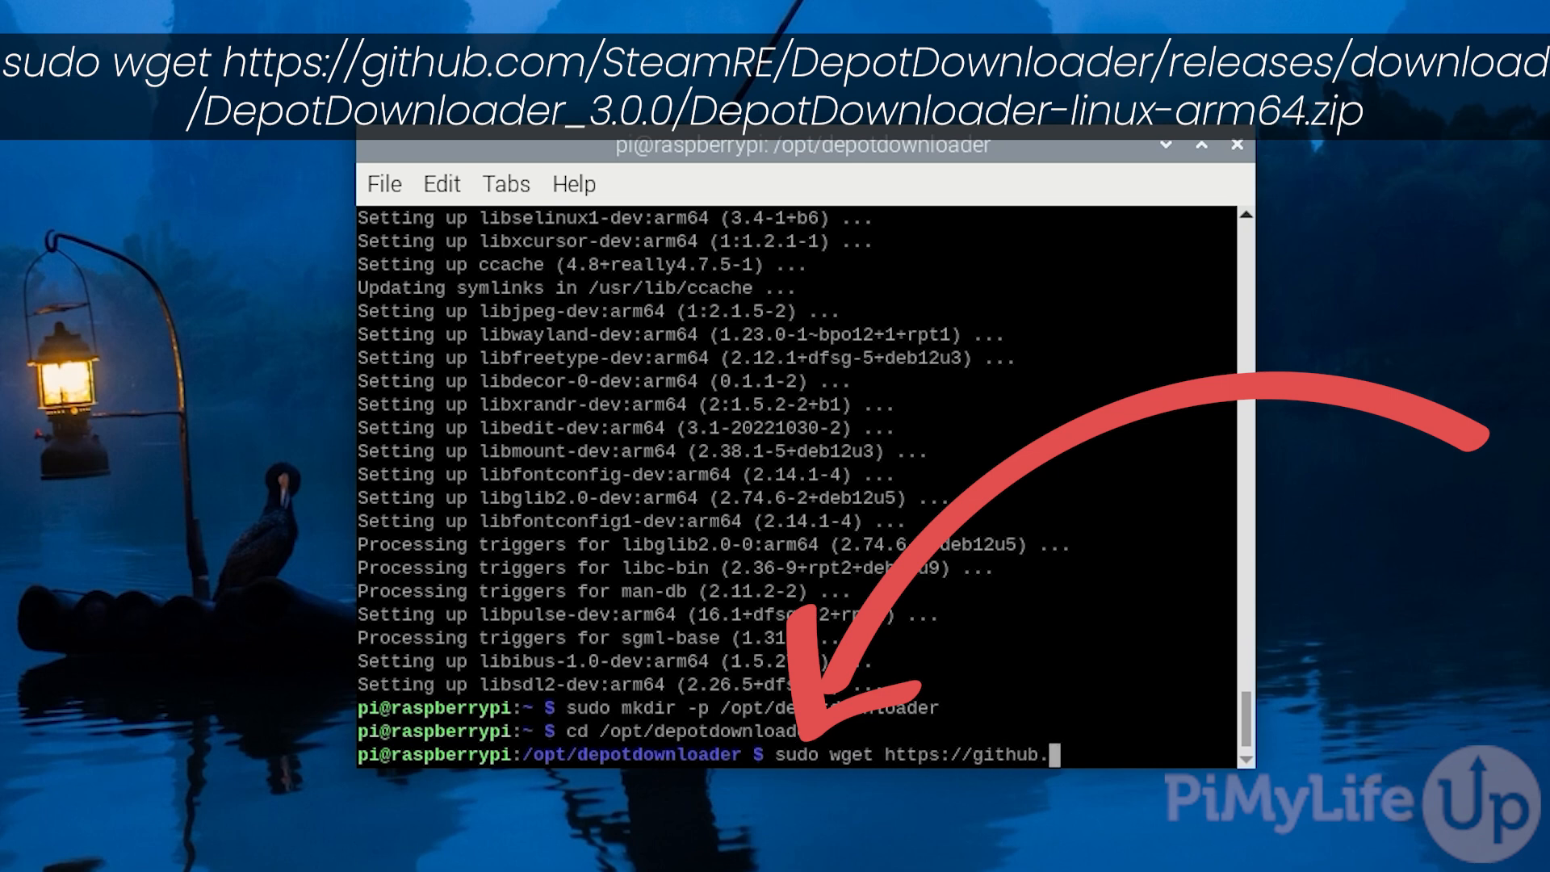
Download DepotDownloader-linux-arm64.zip from the SteamRE GitHub 3.0.0 release with sudo wget
{"action": "type", "text": "com/"}
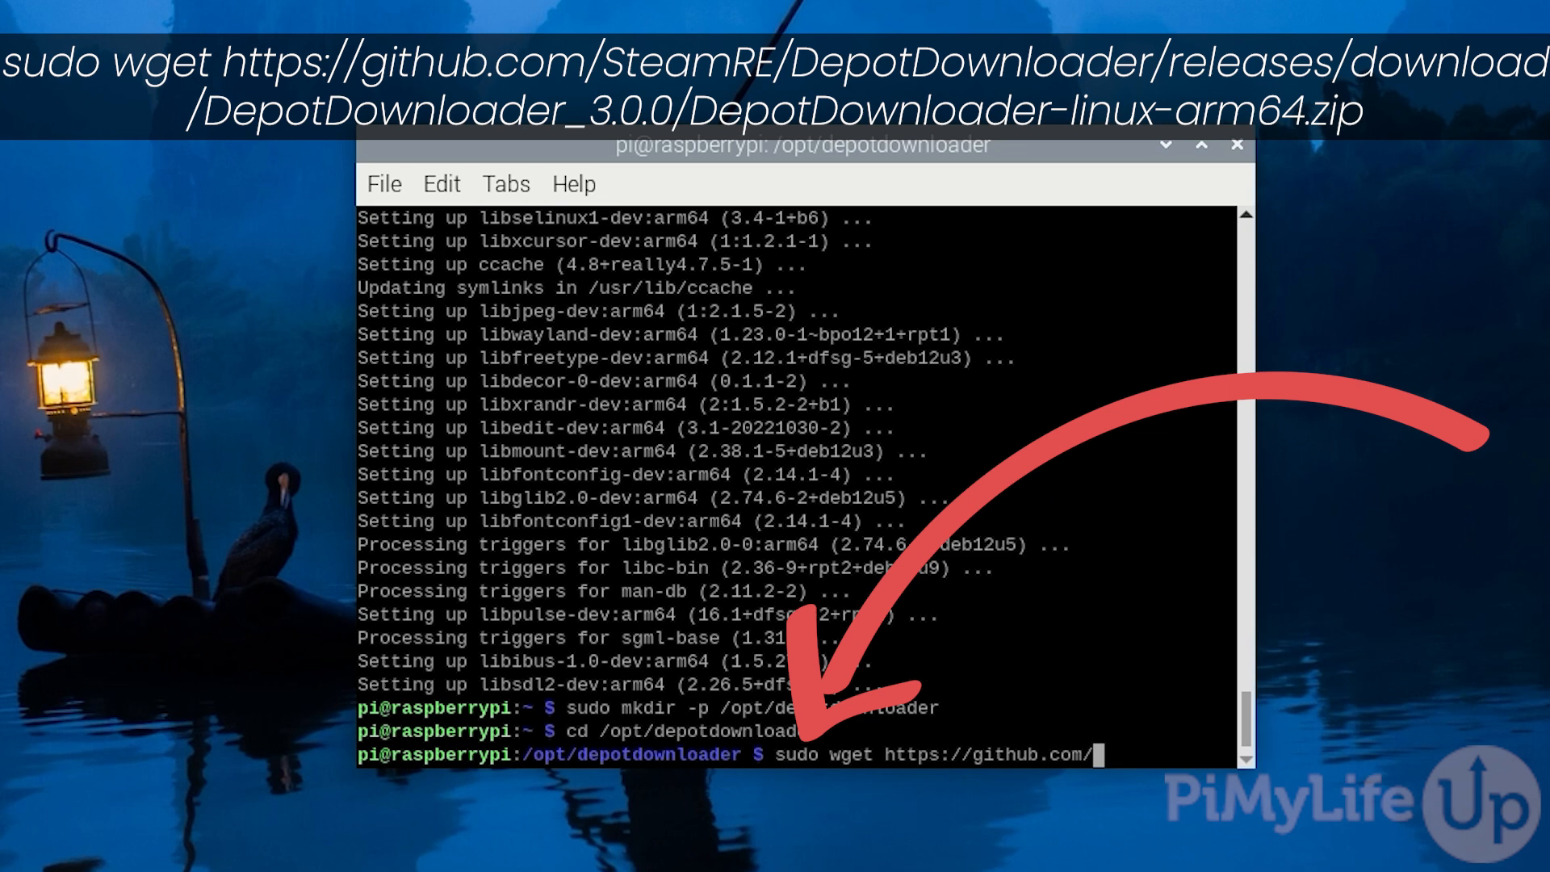
{"action": "type", "text": "SteamRE/DepotDownloader"}
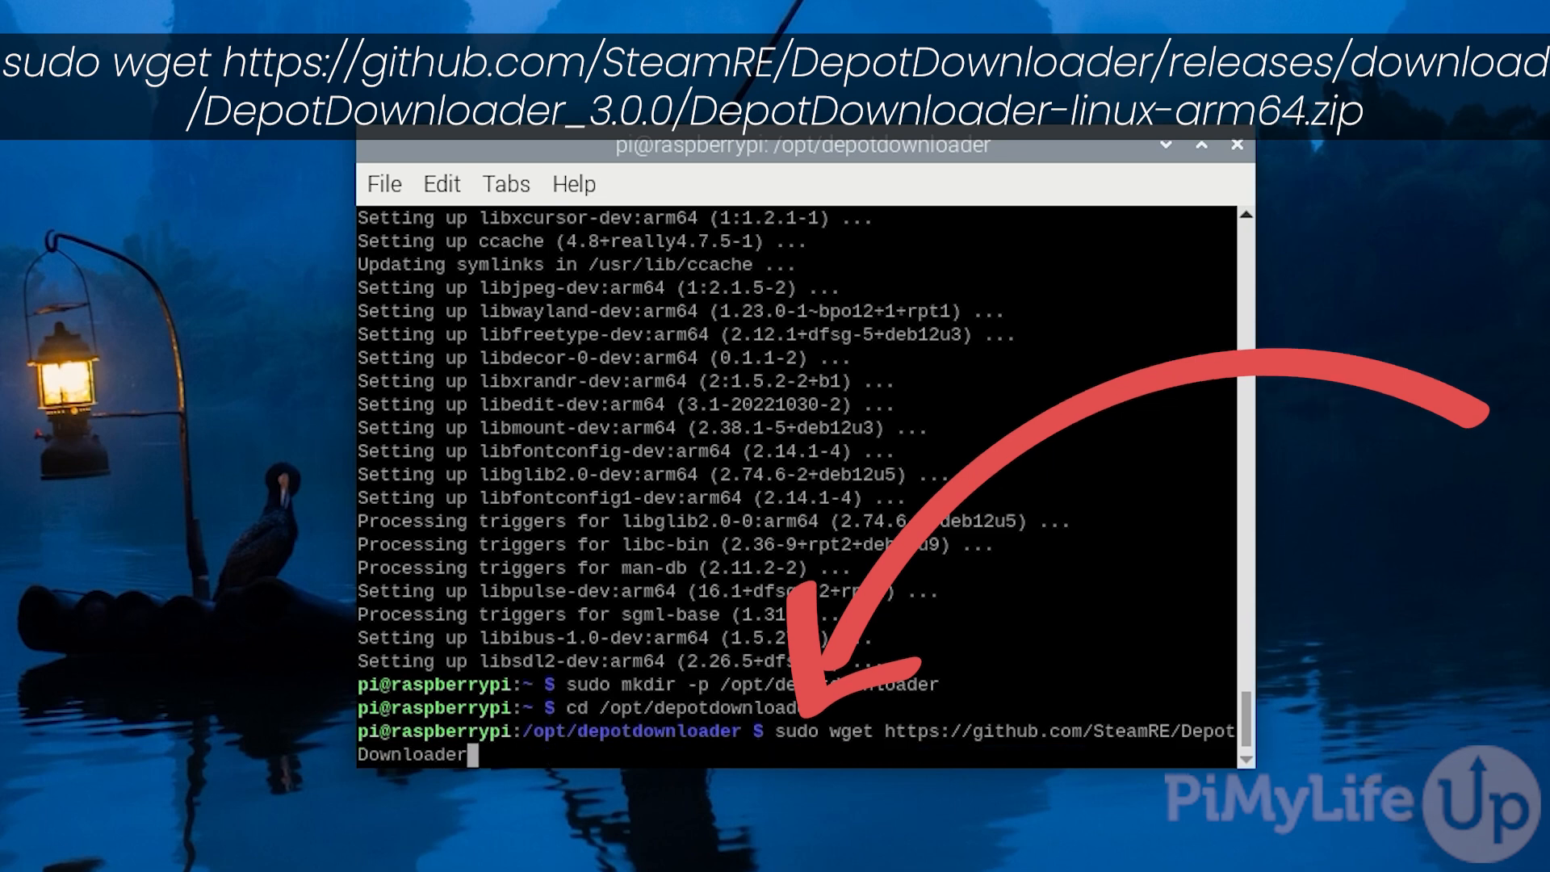
{"action": "type", "text": "/releases/download/DepotDownloader_"}
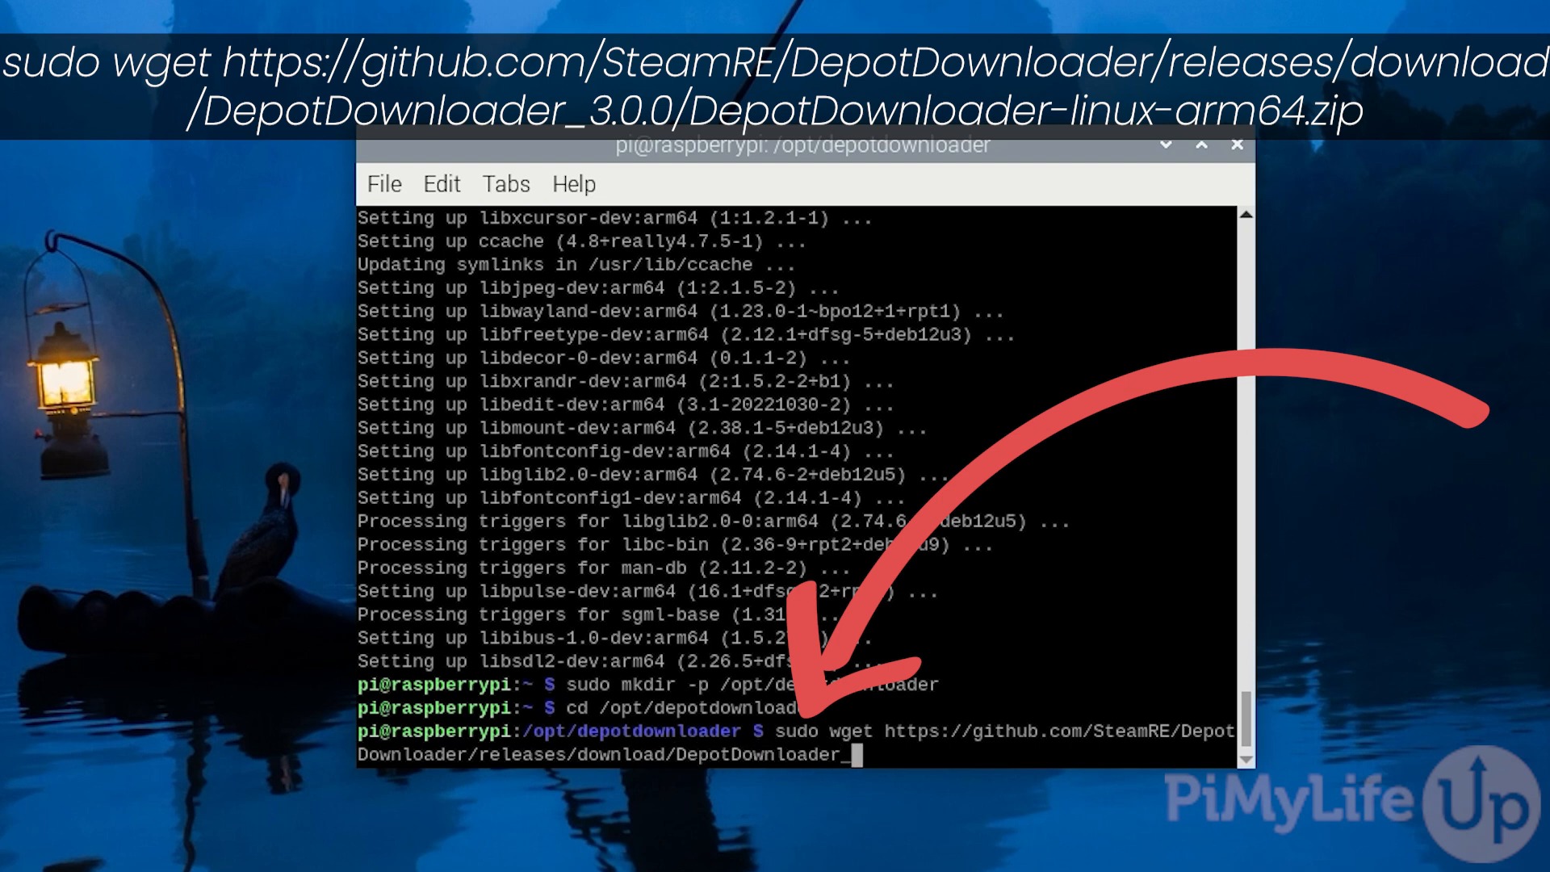
{"action": "type", "text": "3.0.0"}
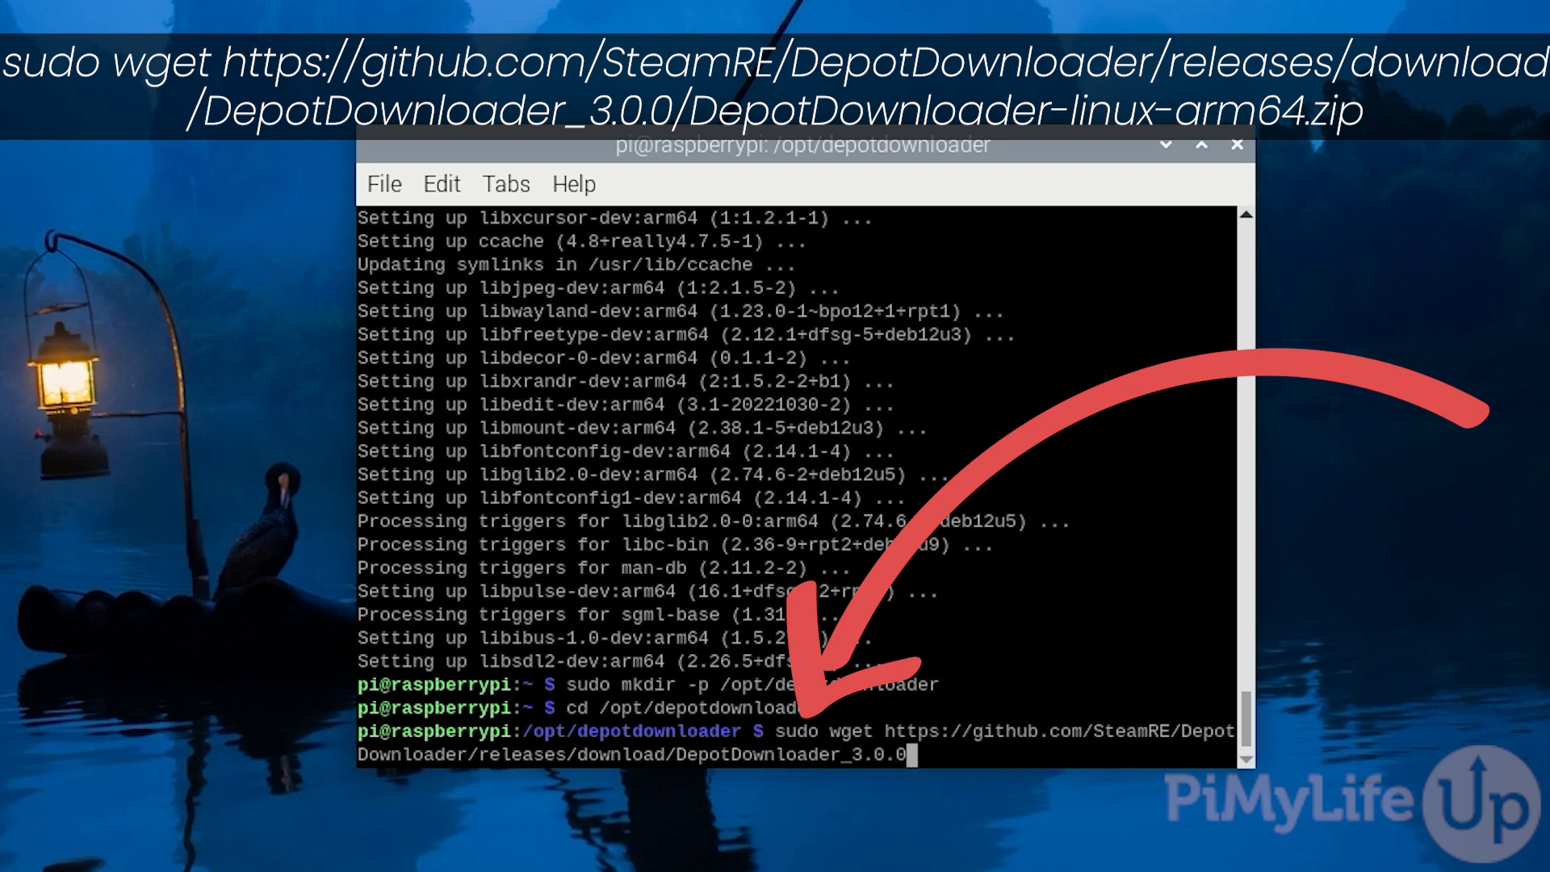
{"action": "type", "text": "/DepotDownloader-"}
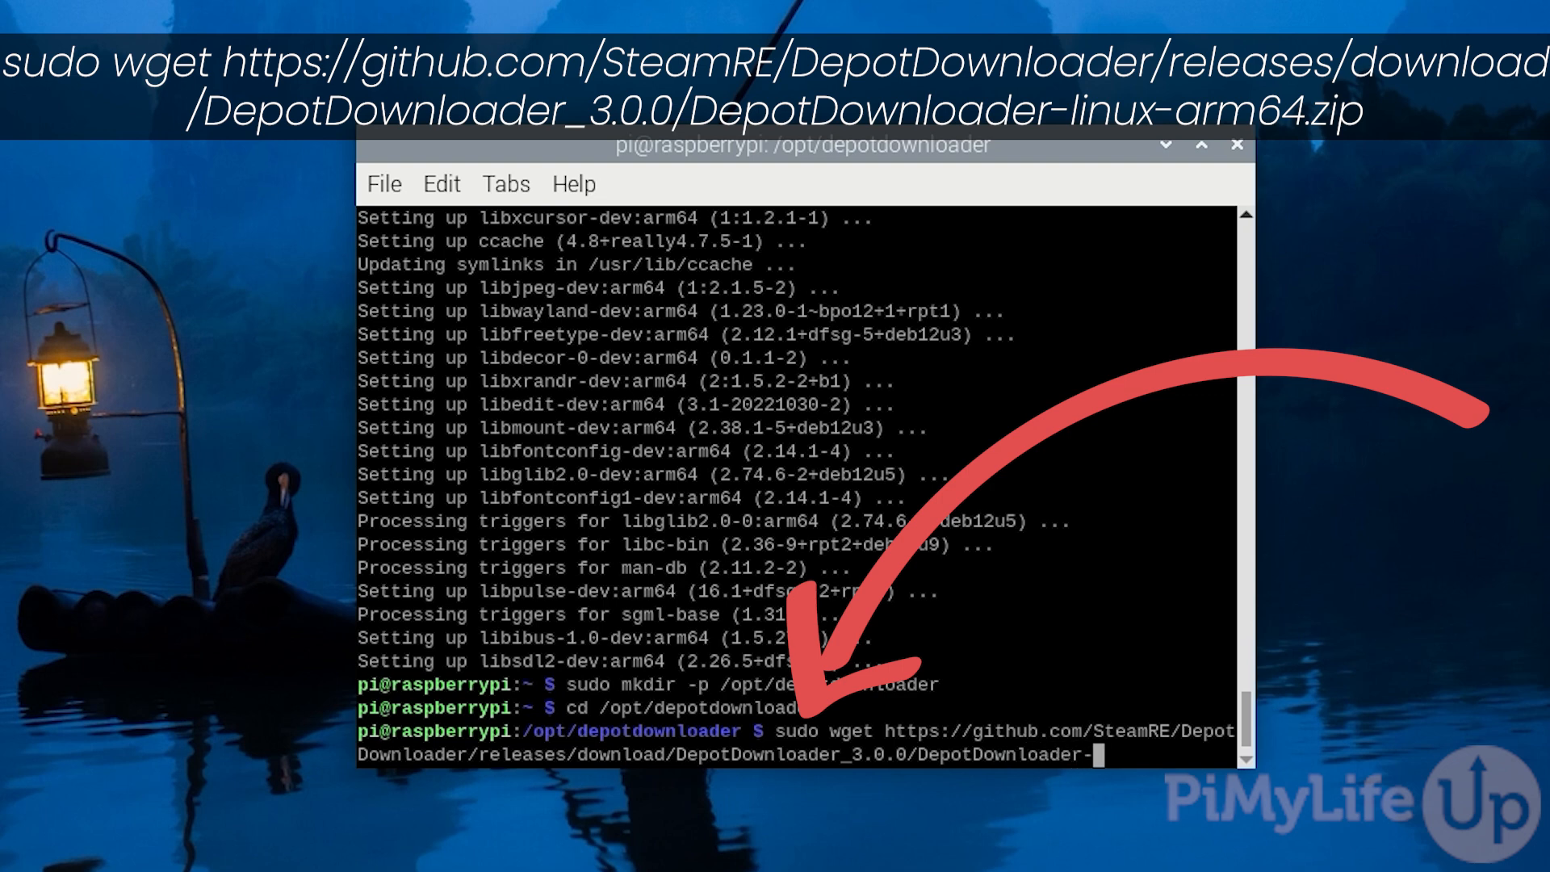
{"action": "type", "text": "linux-arm64"}
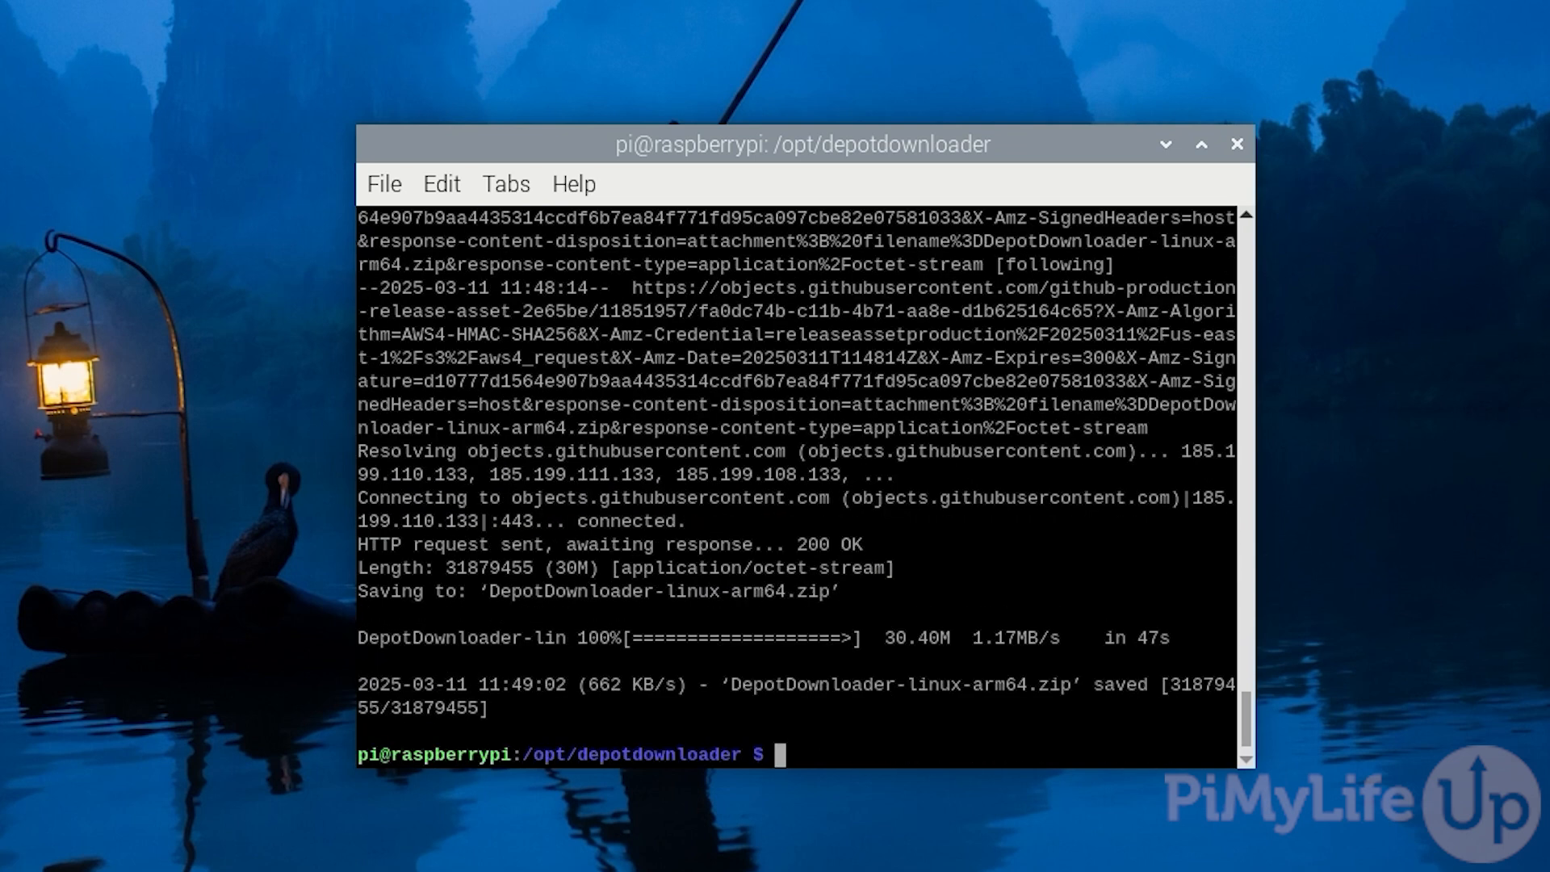
{"action": "type", "text": "sudo"}
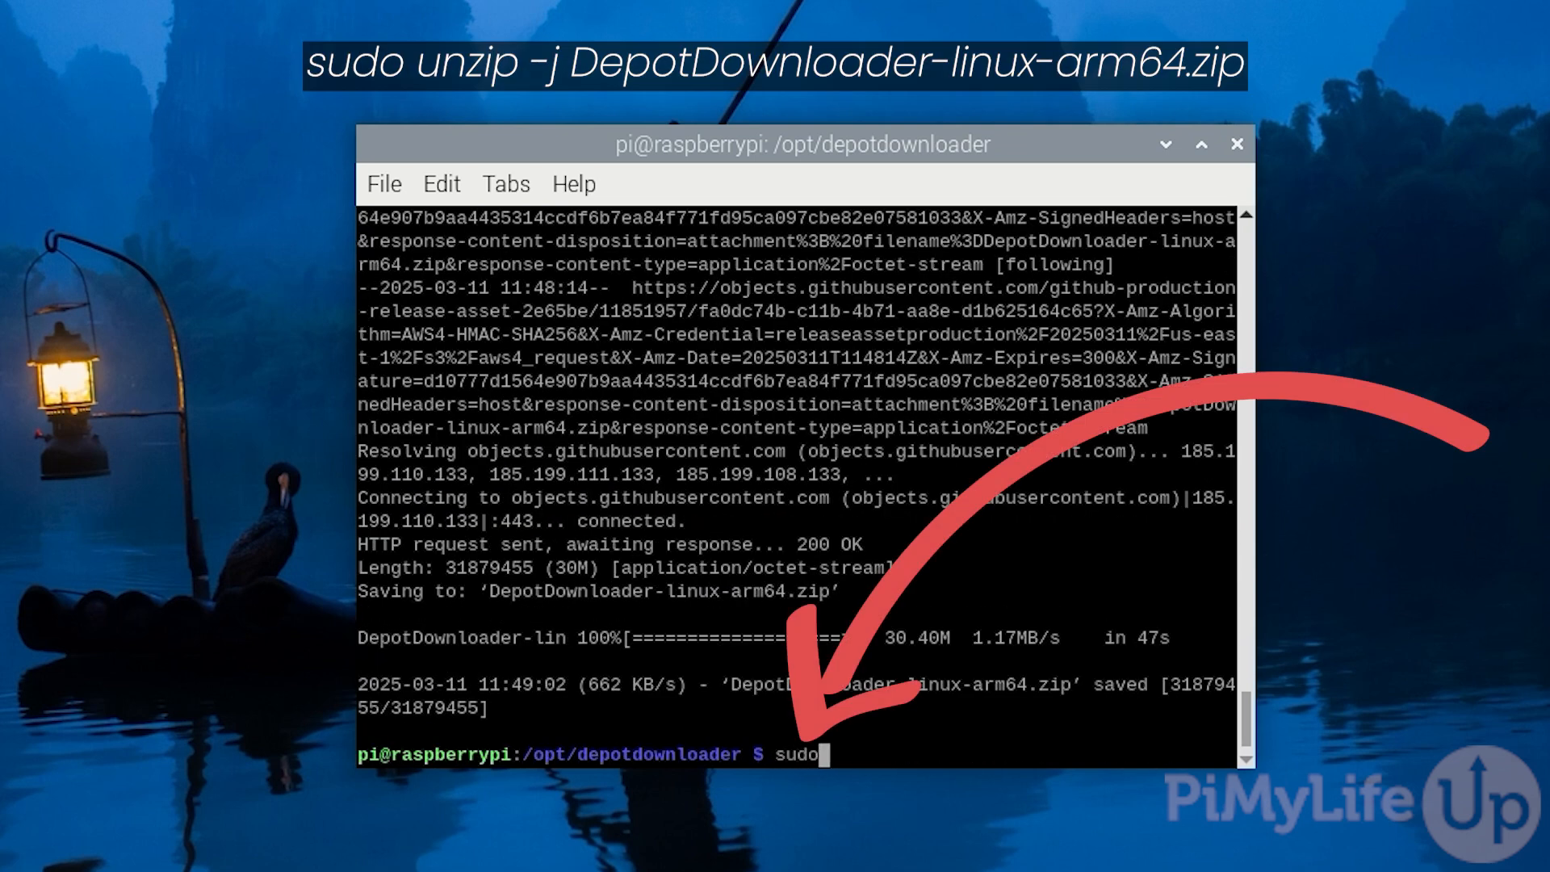
Extract DepotDownloader from DepotDownloader-linux-arm64.zip with 'sudo unzip -j'
{"action": "type", "text": "unzip -j De"}
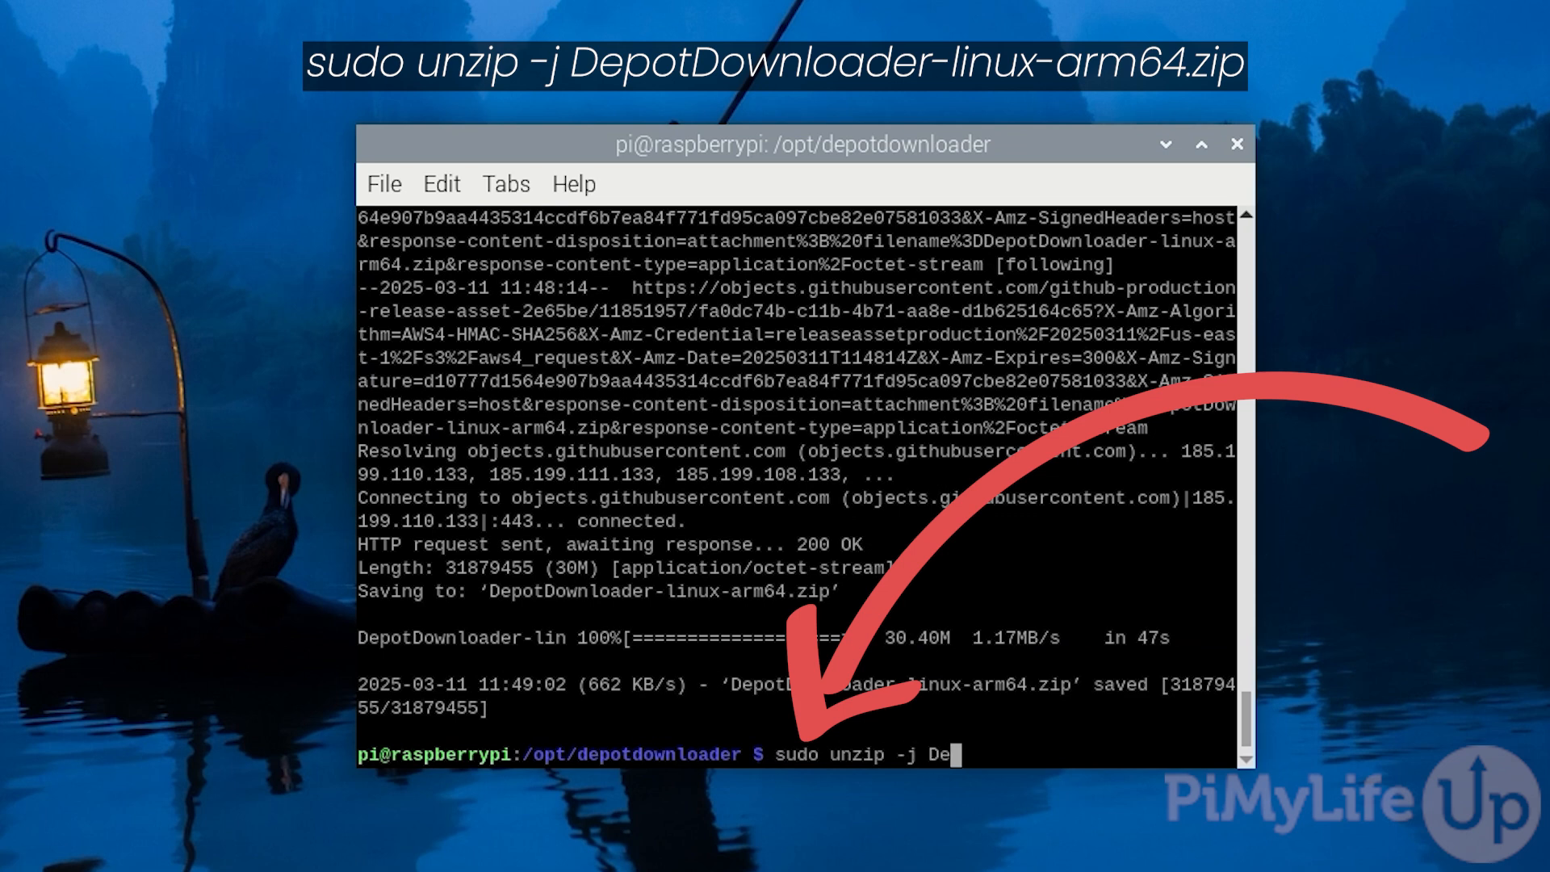
{"action": "type", "text": "potDownload"}
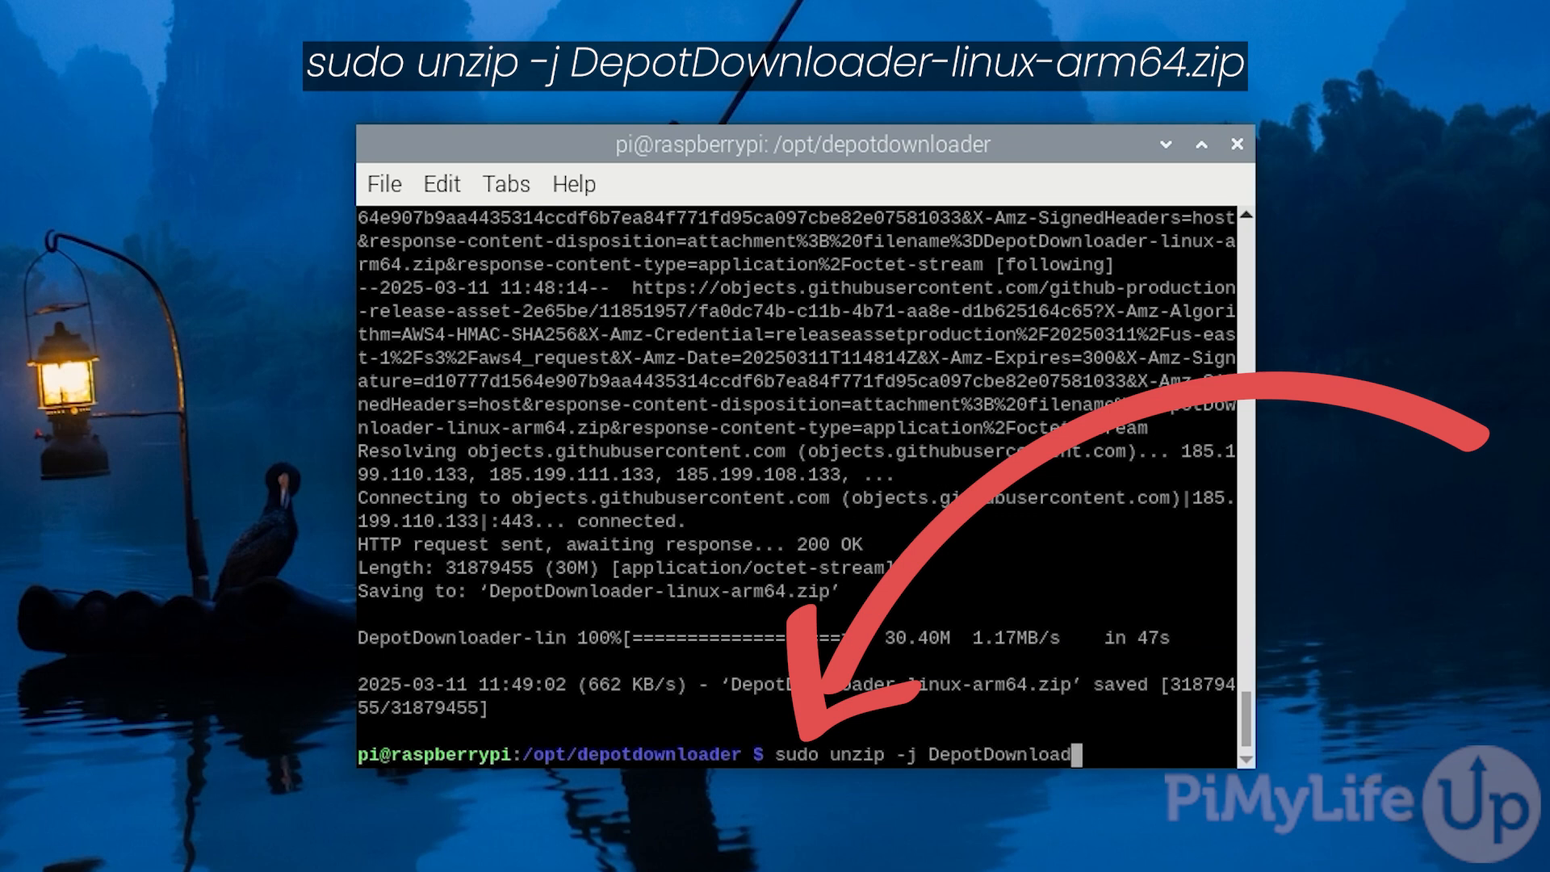
{"action": "type", "text": "er-linux-arm64.zip"}
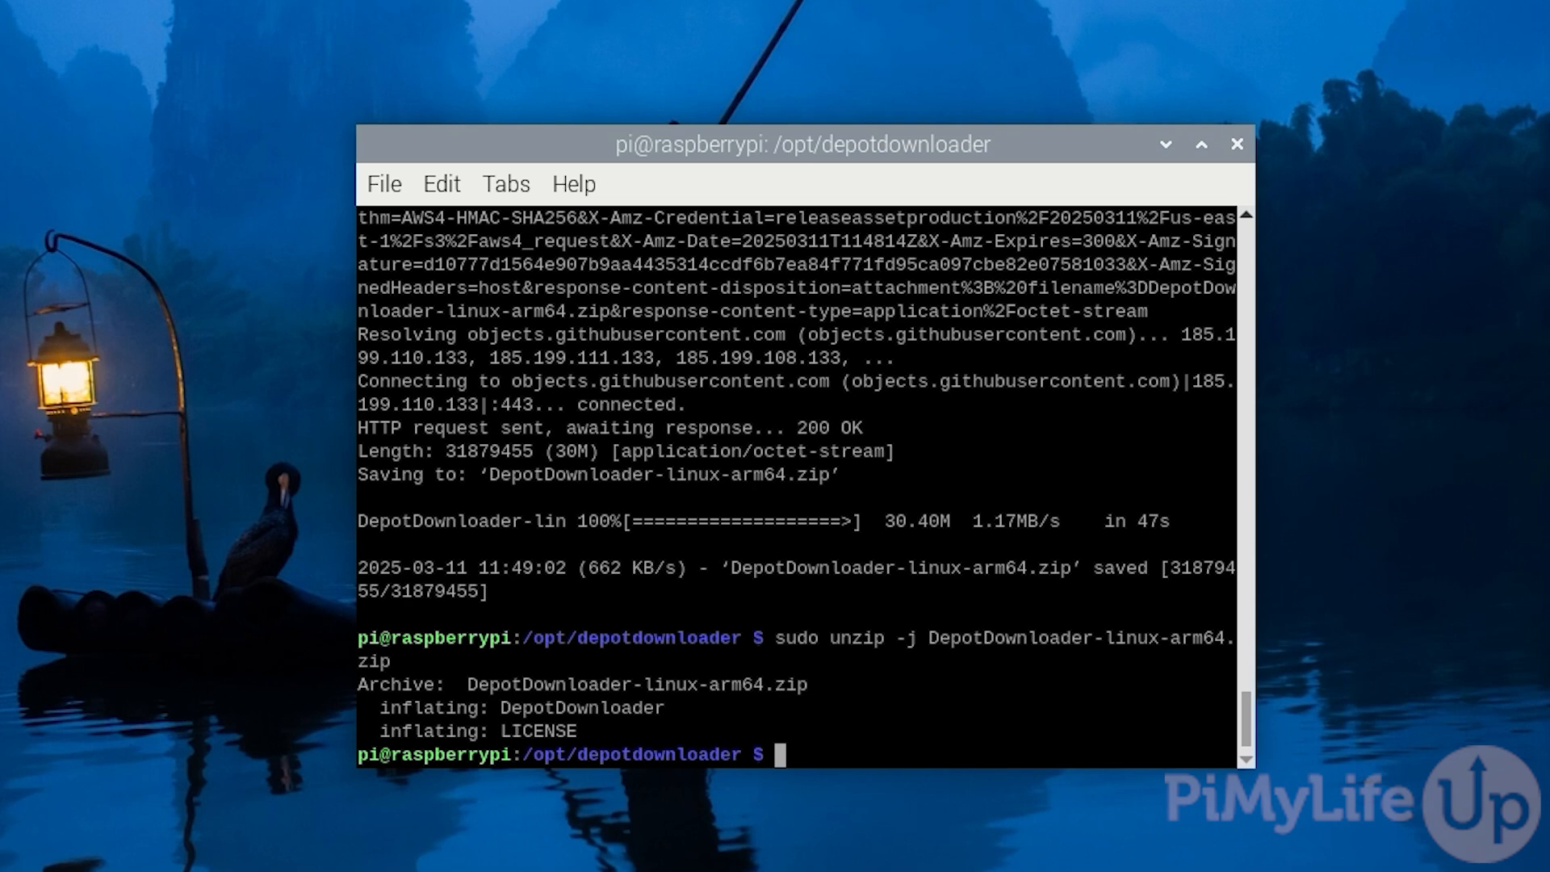
{"action": "type", "text": "s"}
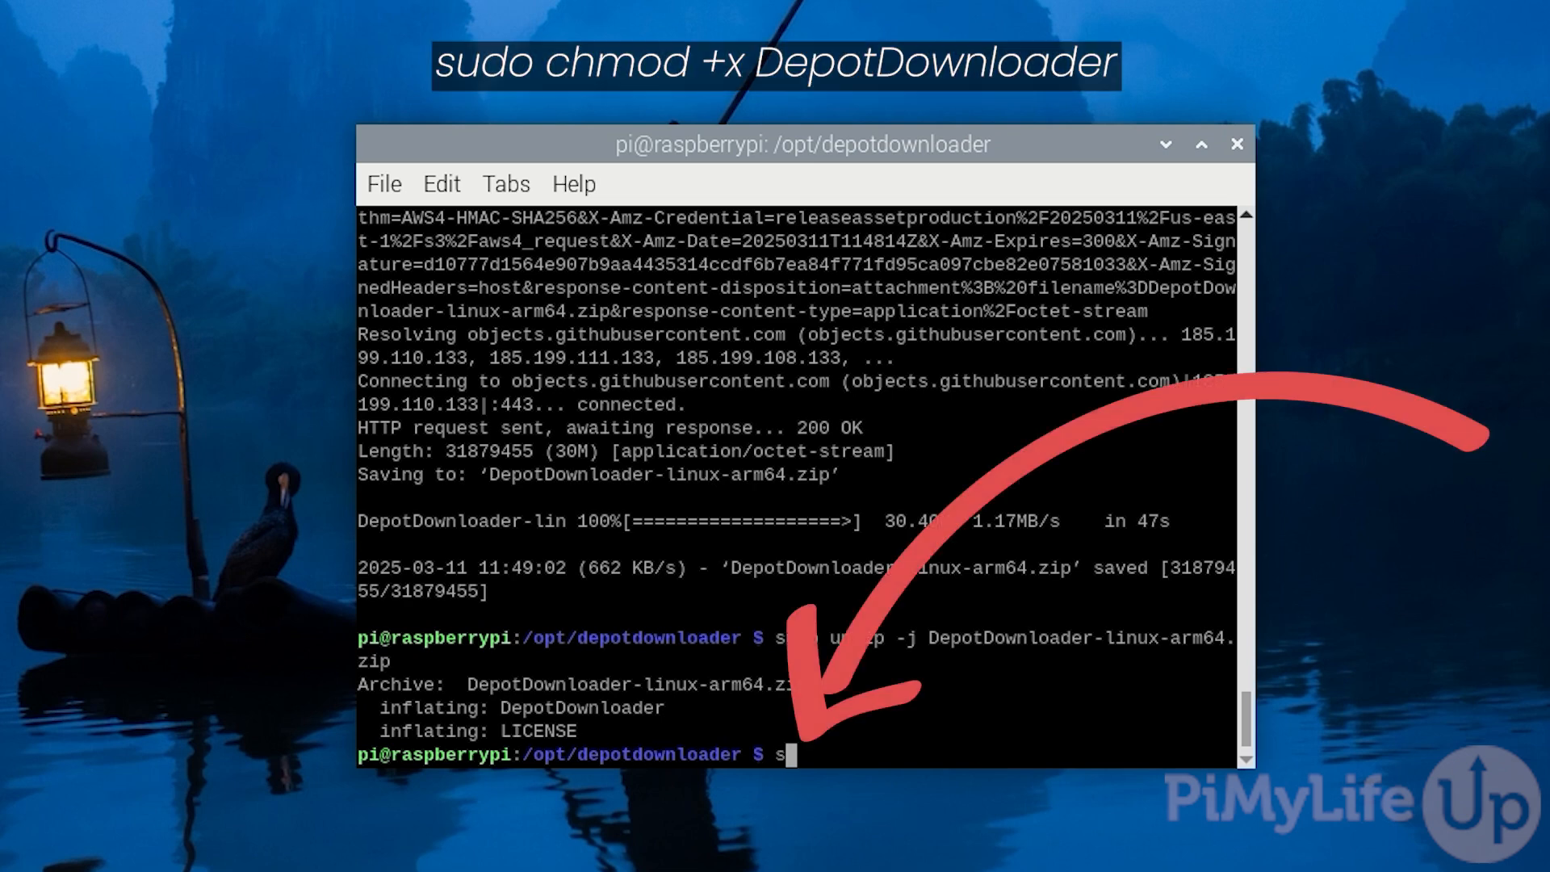
Make DepotDownloader executable with 'sudo chmod +x' and remove the linux-arm64 zip
{"action": "type", "text": "sudo chmod"}
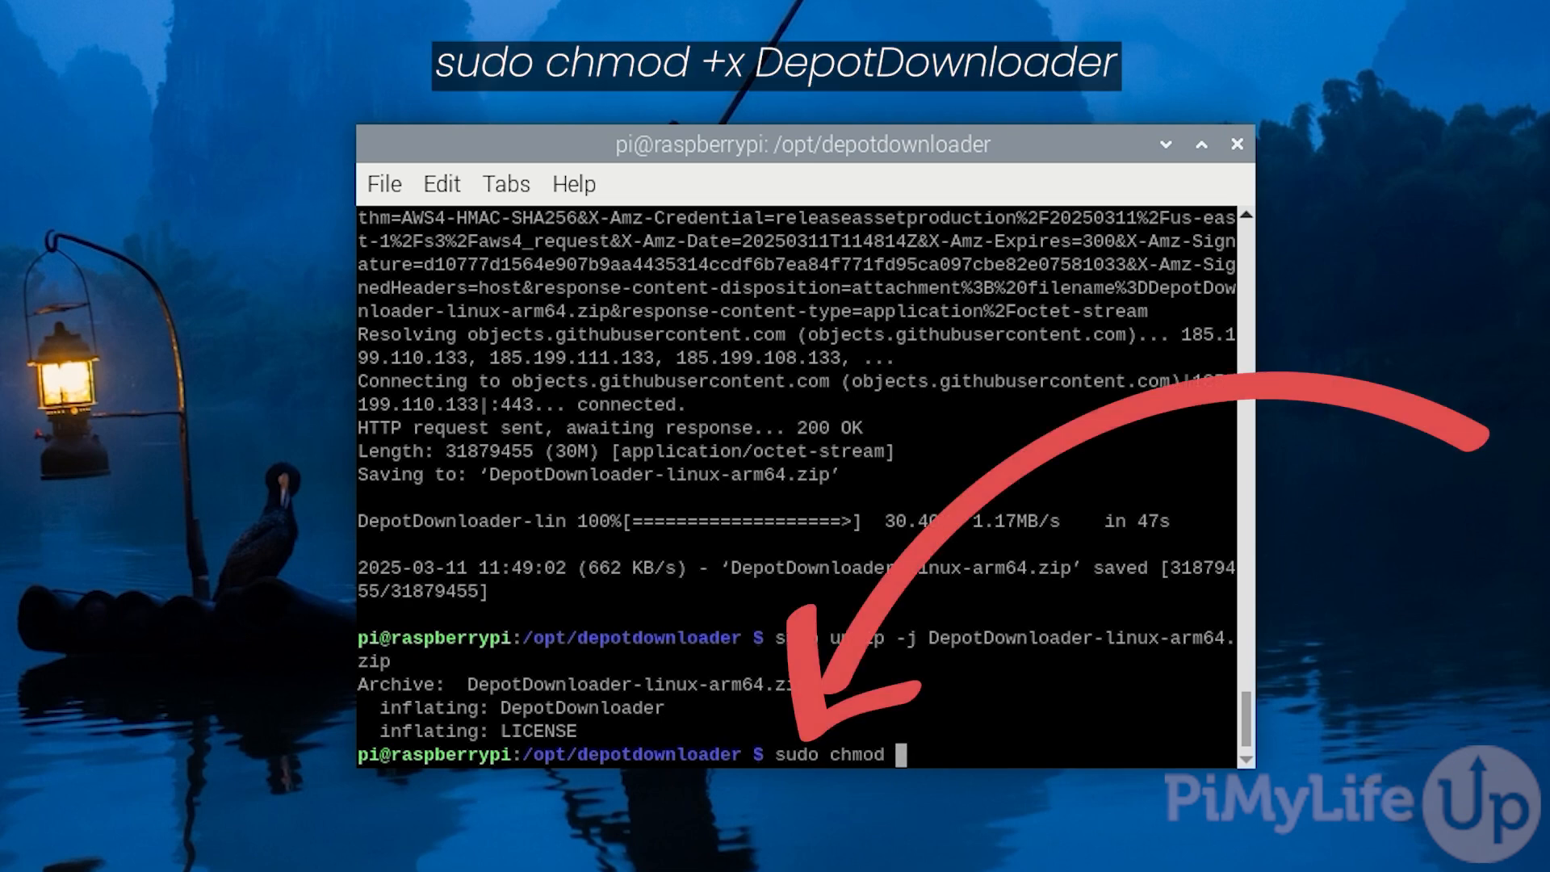
{"action": "type", "text": "+x DepotDownloader"}
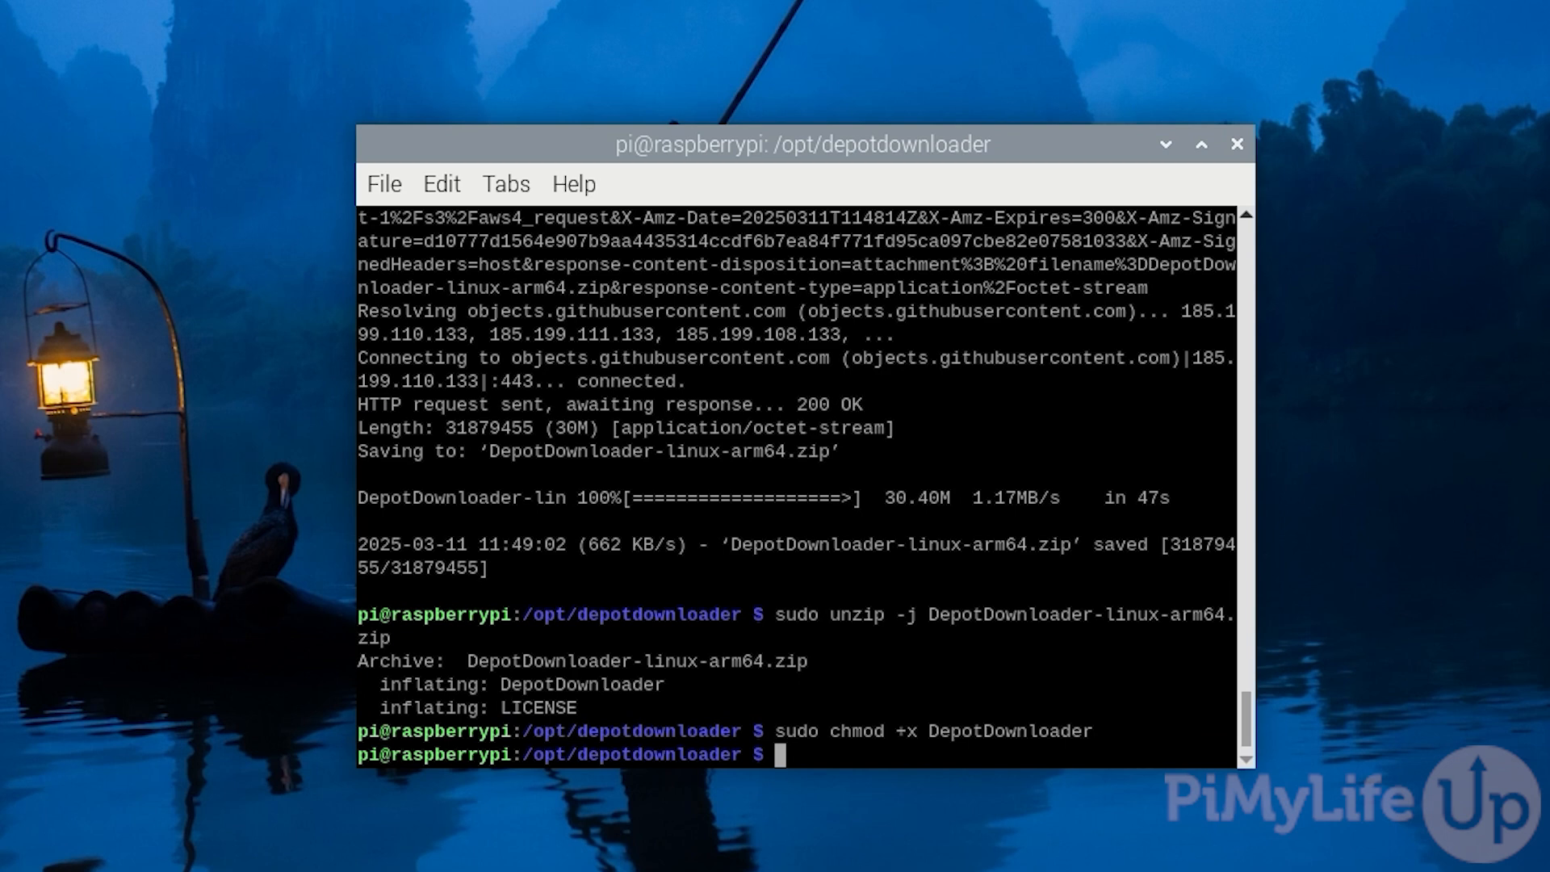
{"action": "type", "text": "sudo rm DepotDo"}
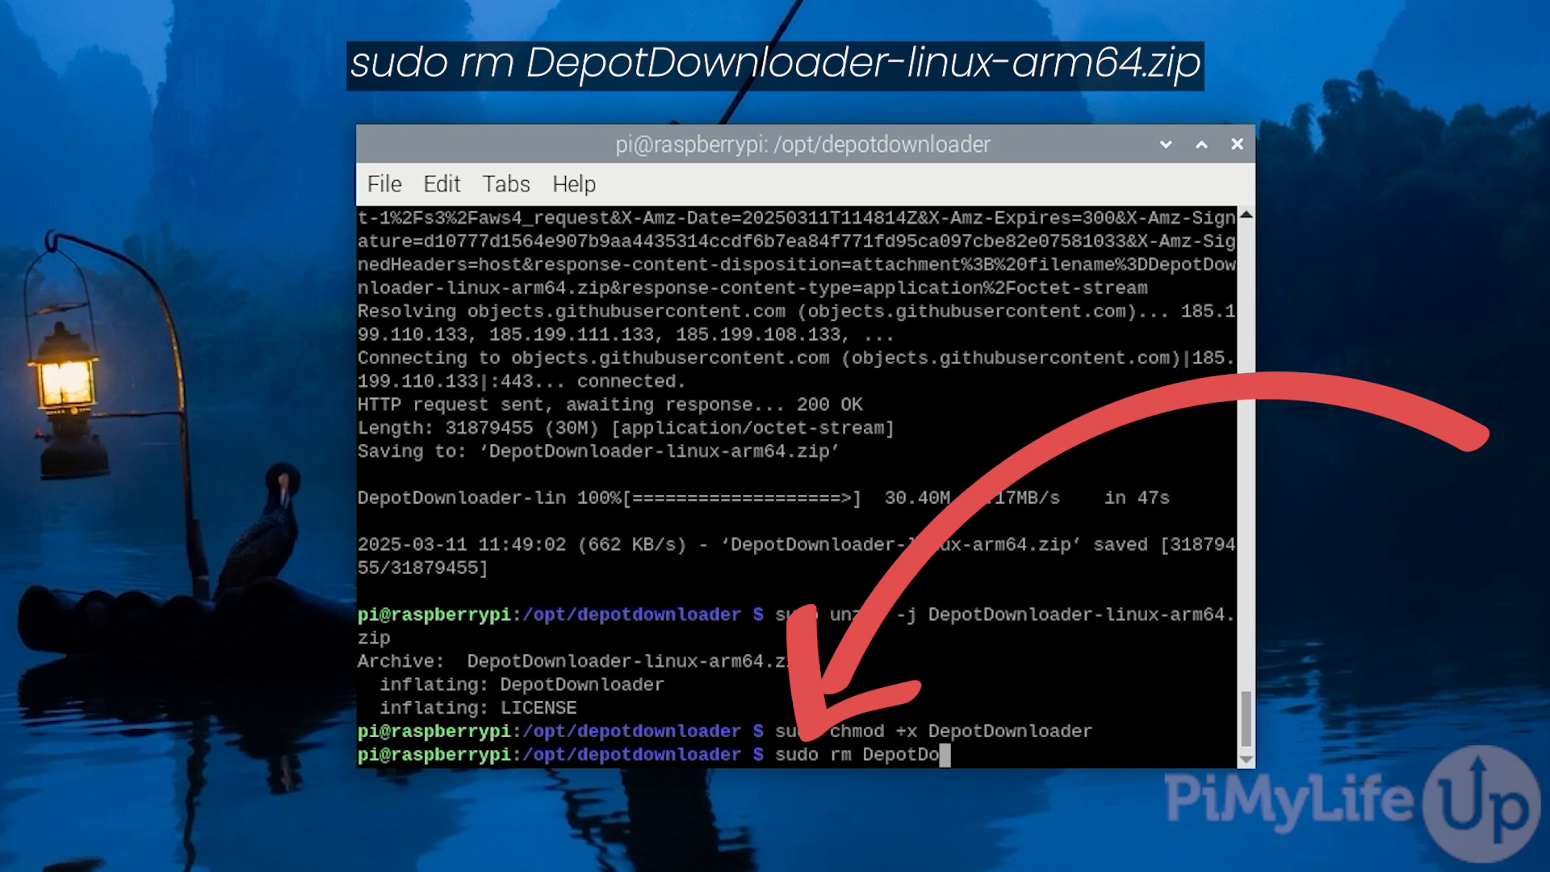
{"action": "type", "text": "wnloader-linux-arm64.zip"}
{"action": "type", "text": "sudo mkdir -p"}
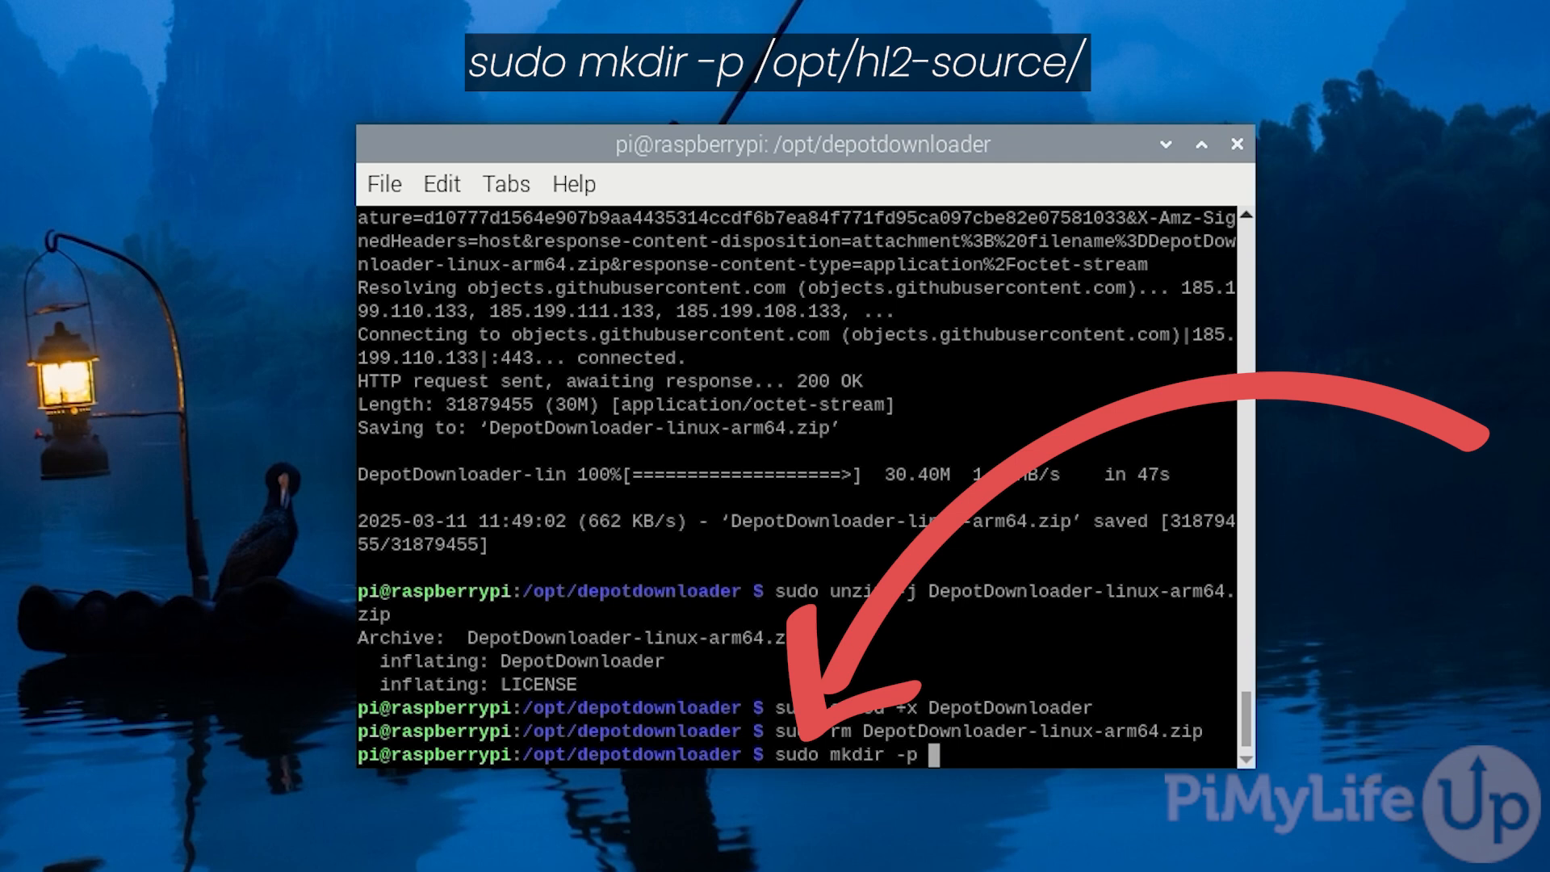
Create /opt/hl2-source with 'sudo mkdir -p' and change into it
{"action": "type", "text": "/opt/"}
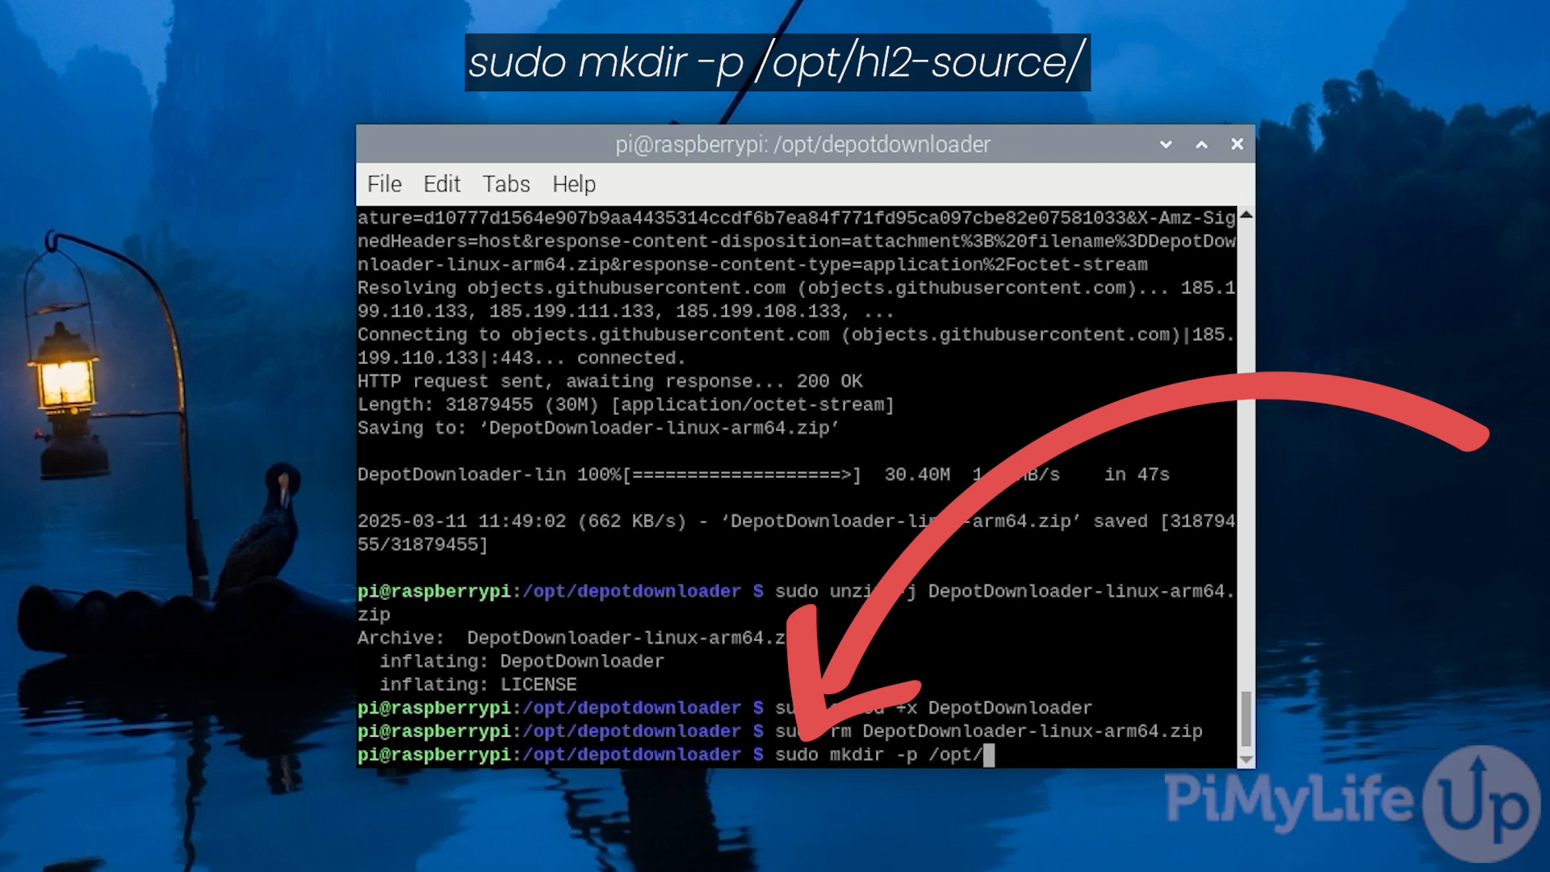
{"action": "type", "text": "hl2-source"}
{"action": "type", "text": "cd /opt"}
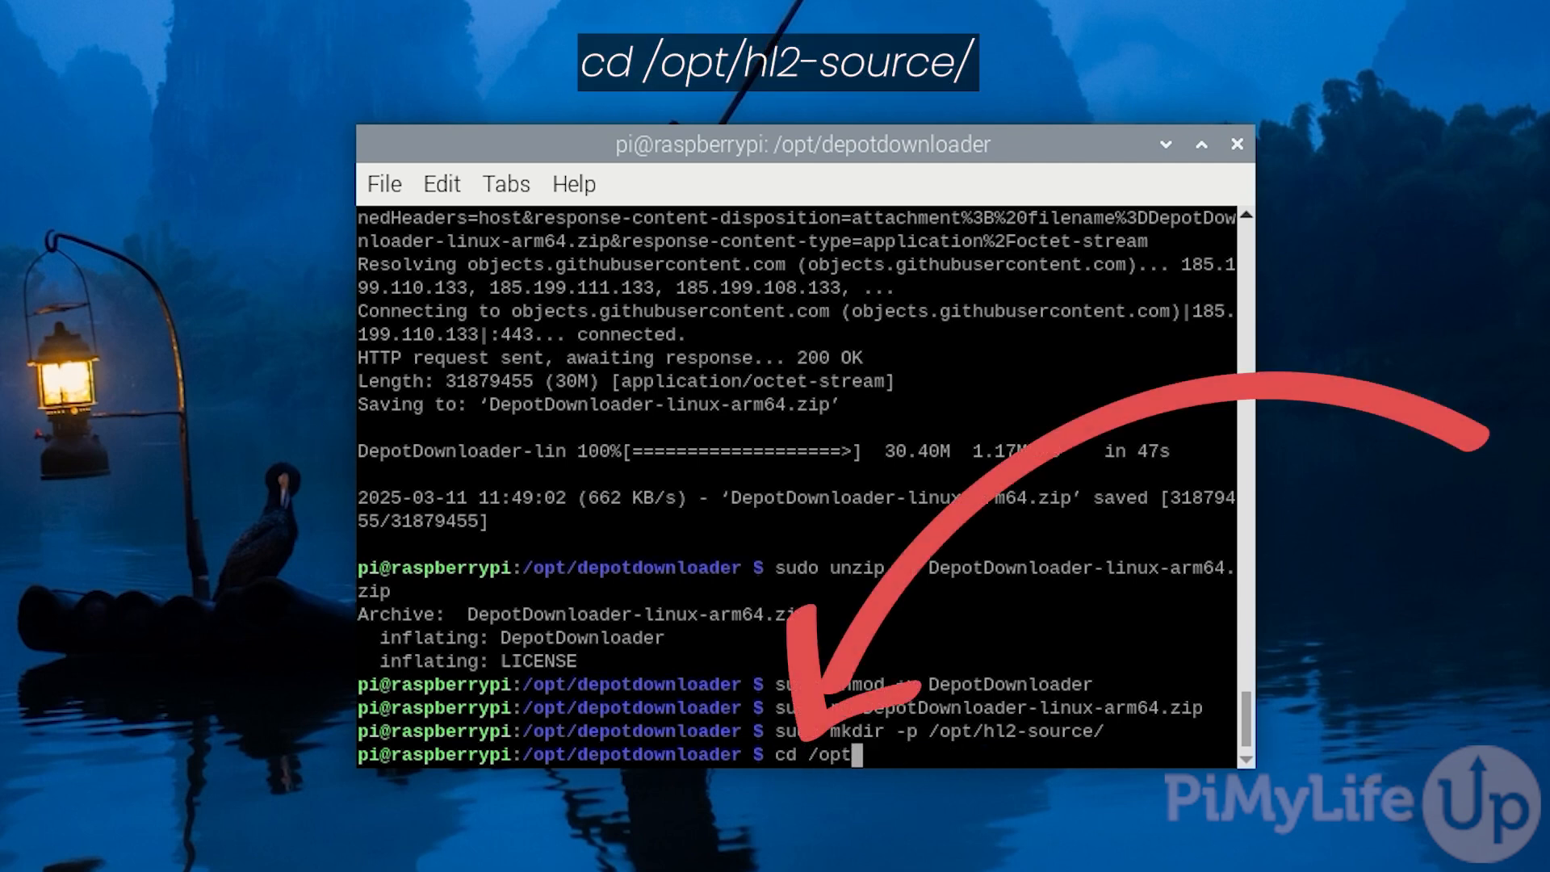
{"action": "type", "text": "/hl2-source/"}
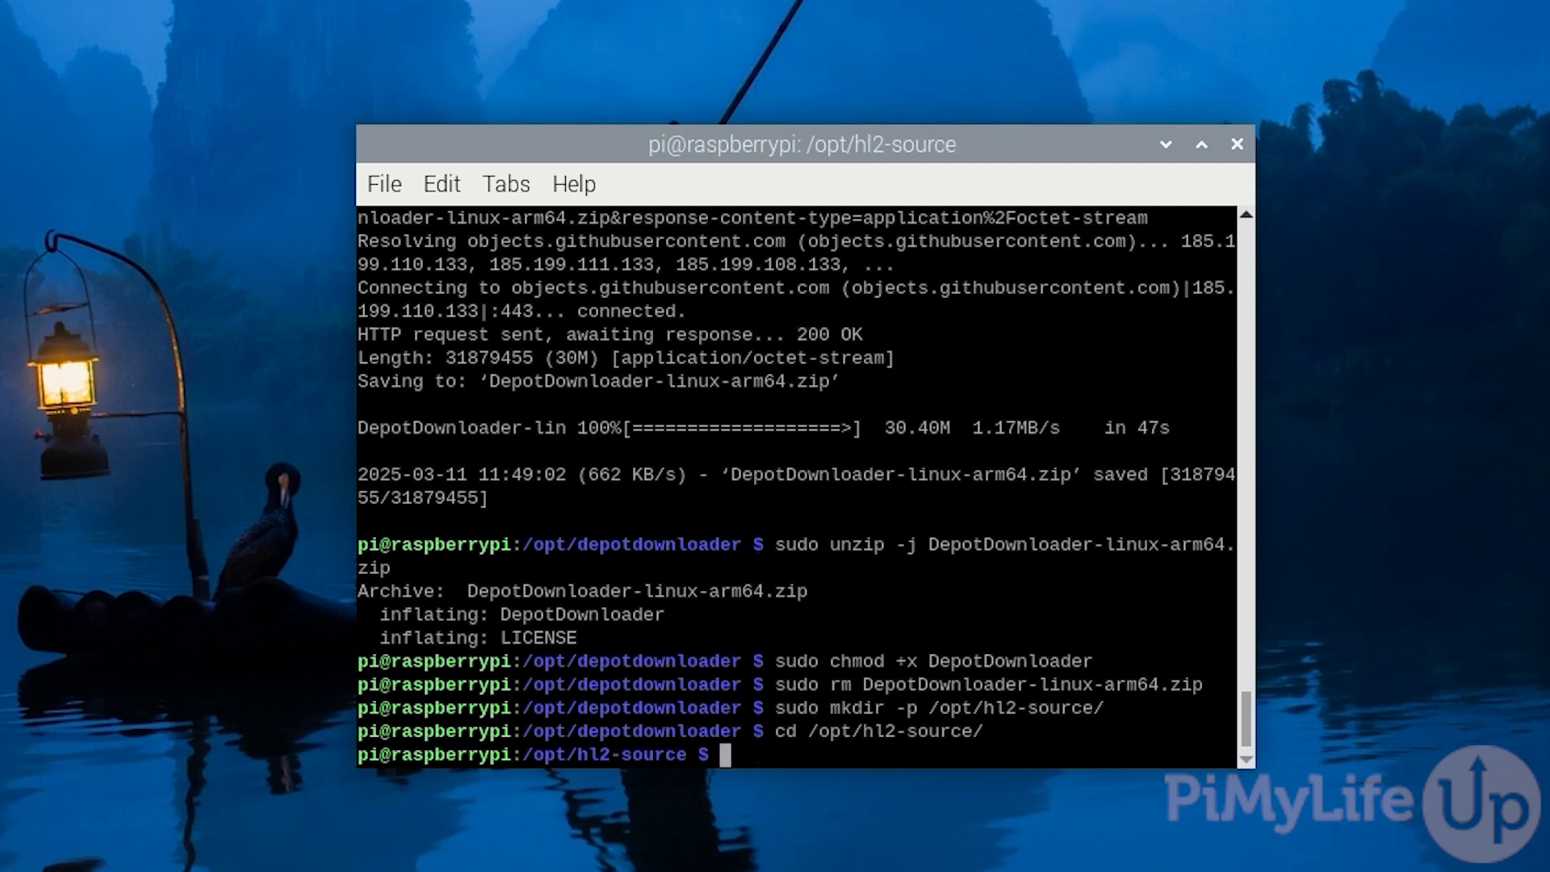
{"action": "type", "text": "sudo"}
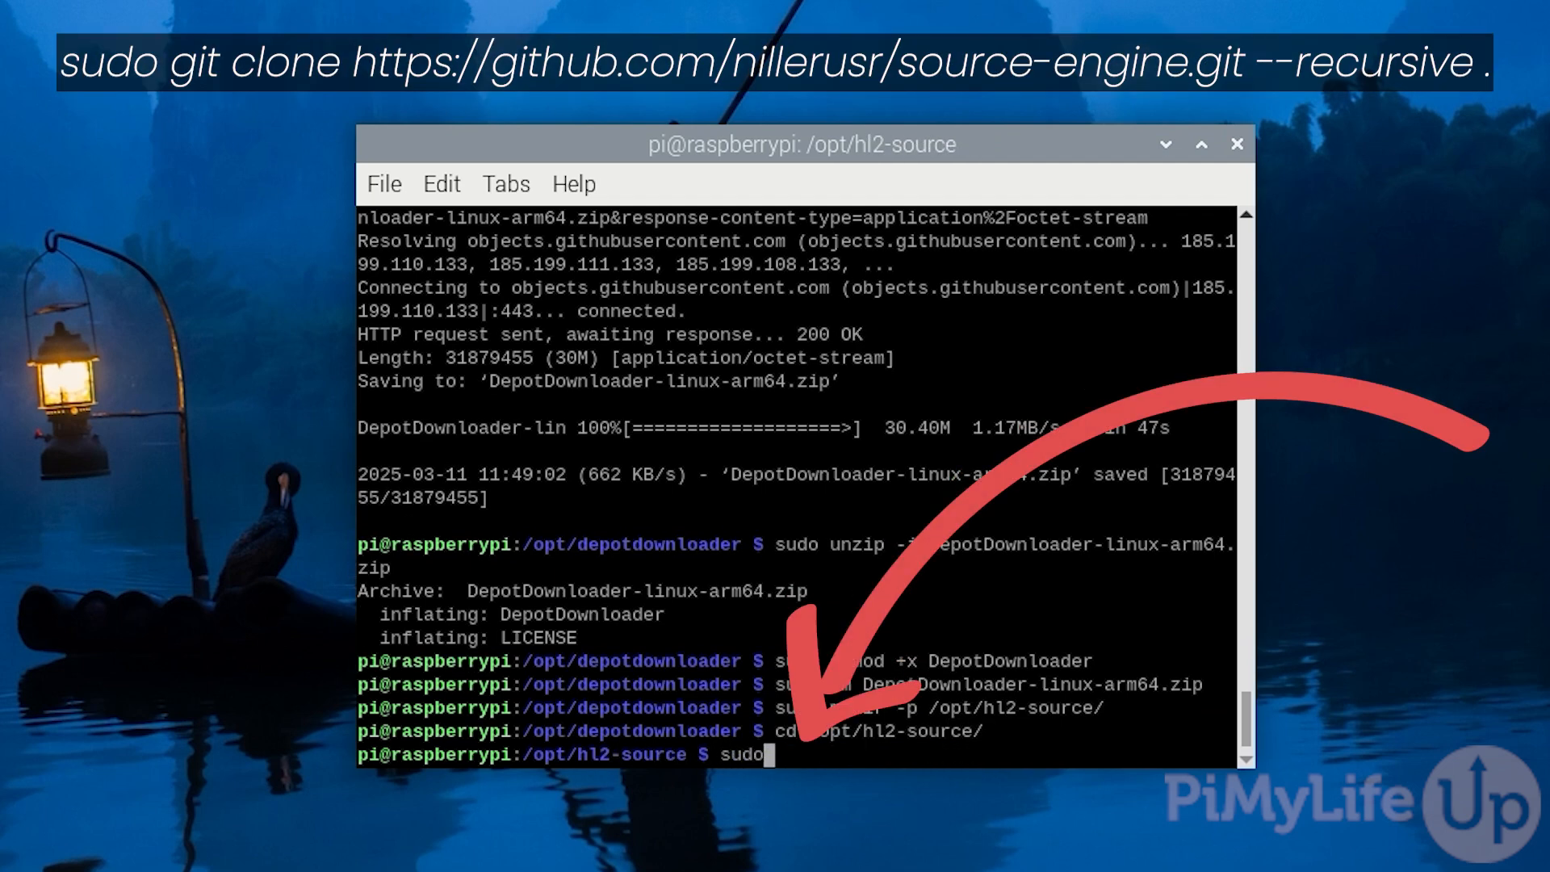
{"action": "type", "text": "git clone"}
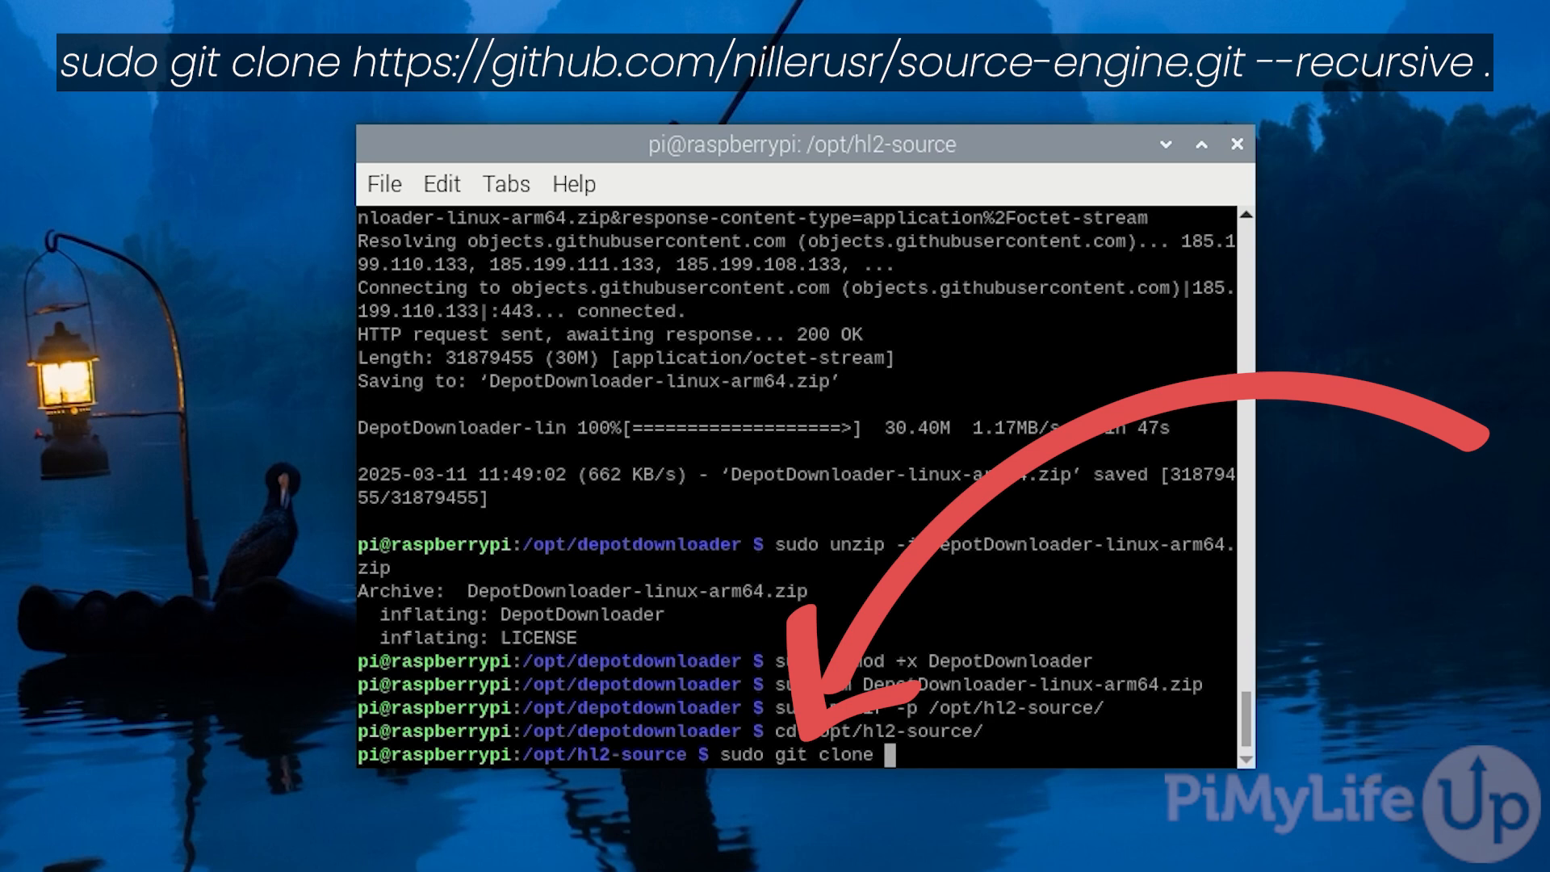
{"action": "type", "text": "https://"}
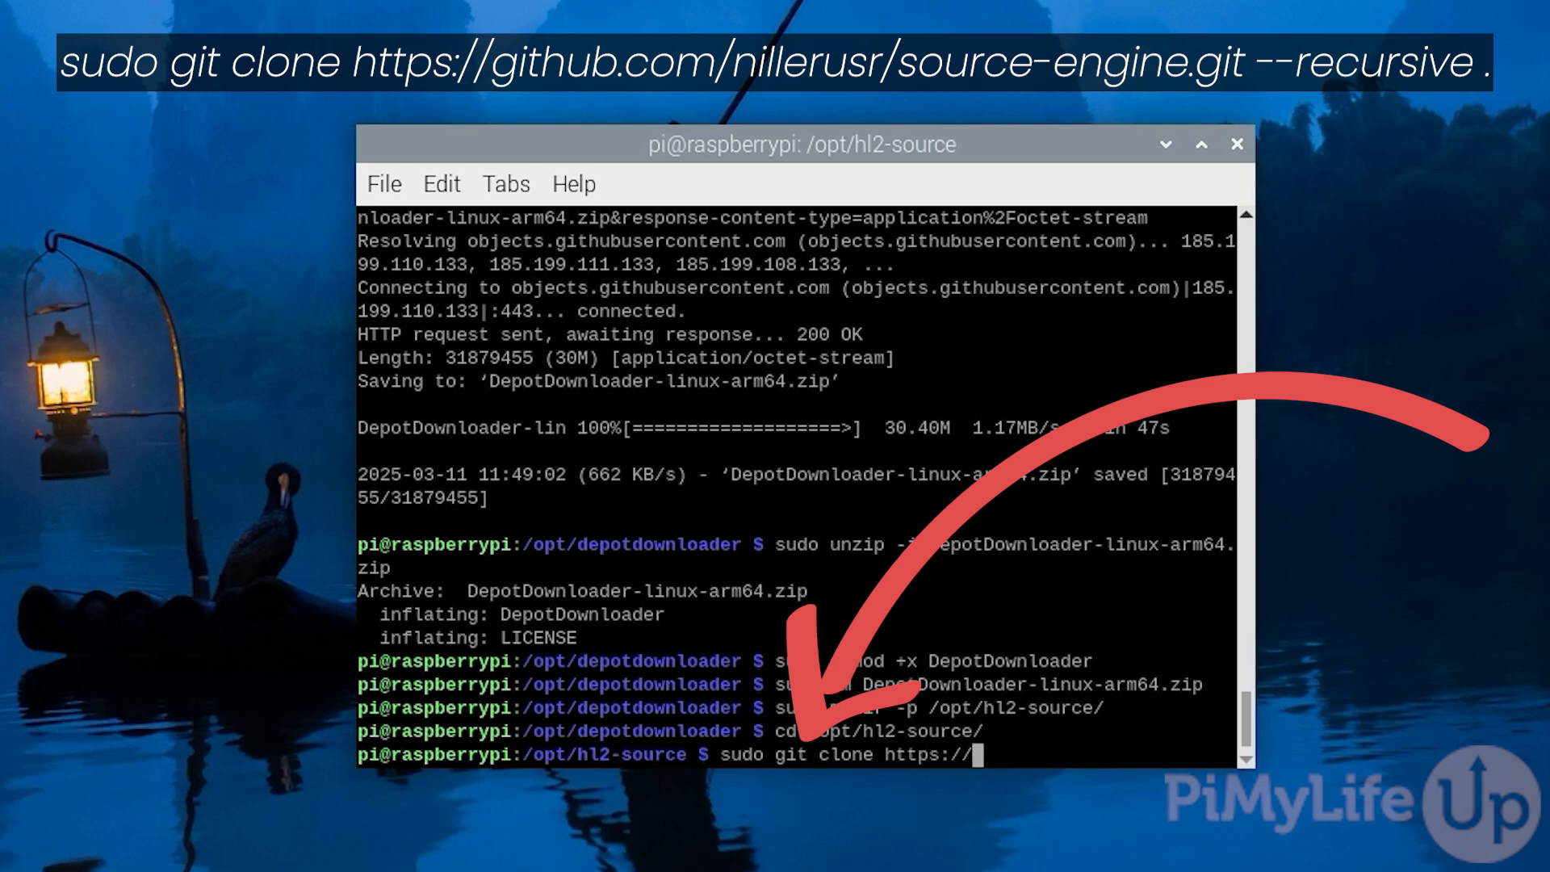
{"action": "type", "text": "github.com"}
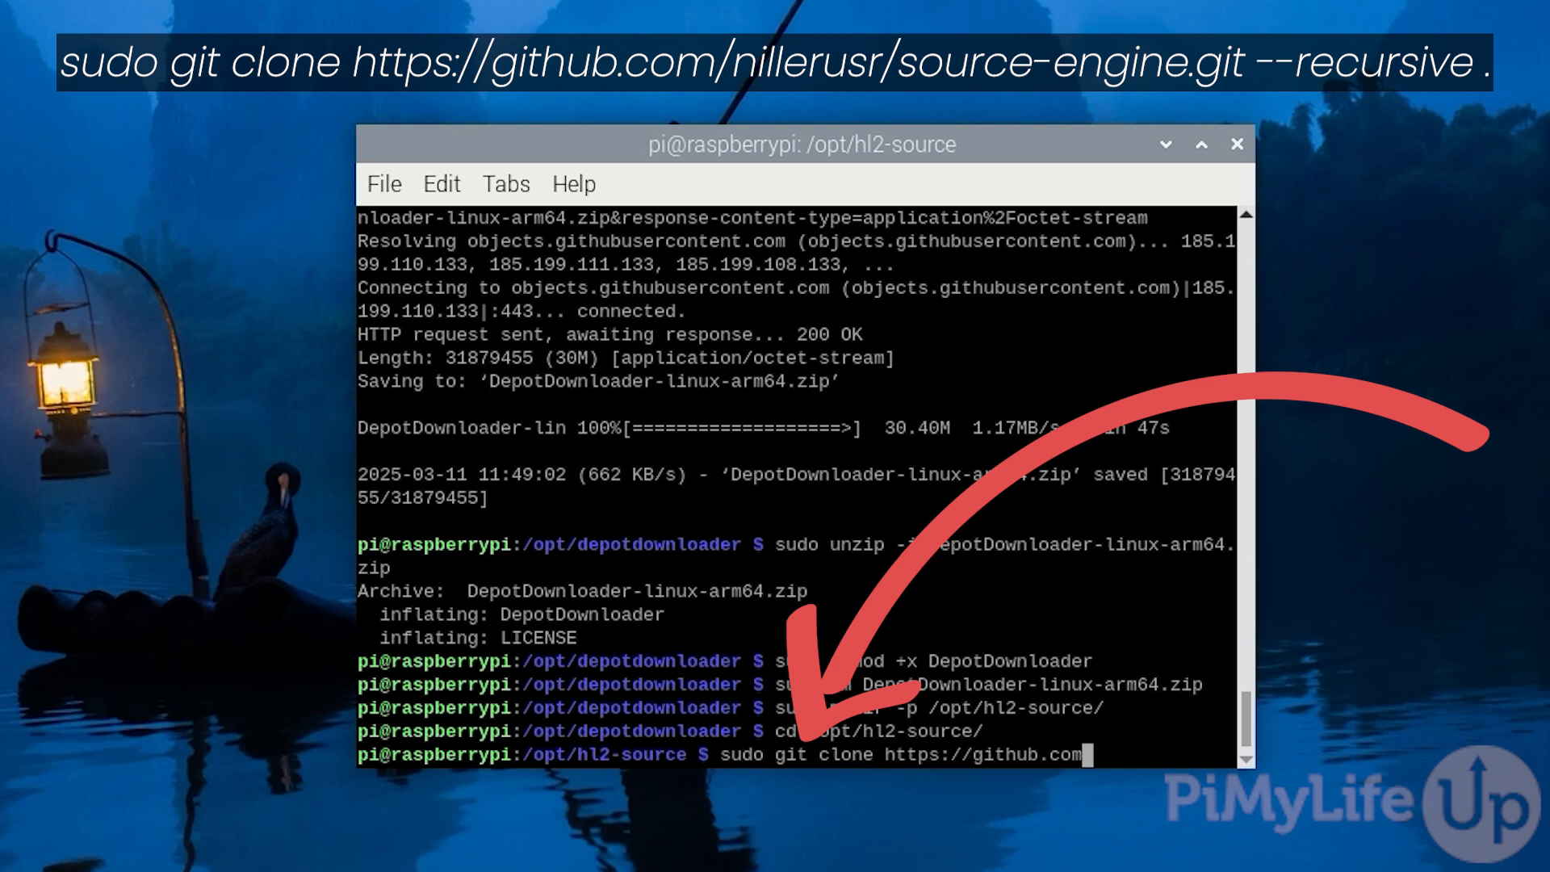
{"action": "type", "text": "nillerusr/sou"}
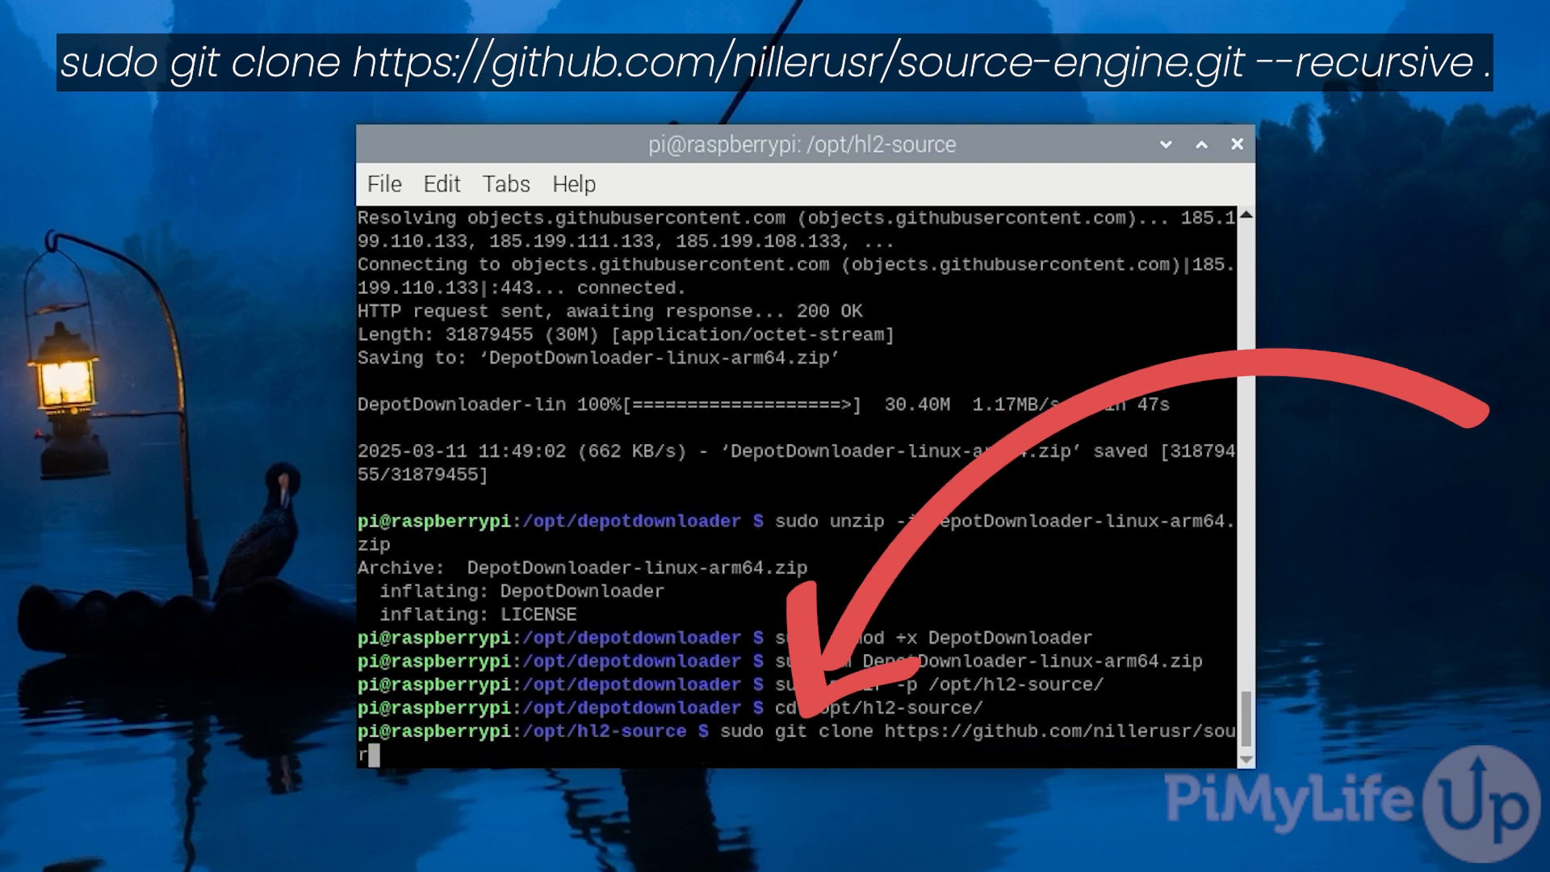
{"action": "type", "text": "rce-engine."}
{"action": "type", "text": "sudo pytho"}
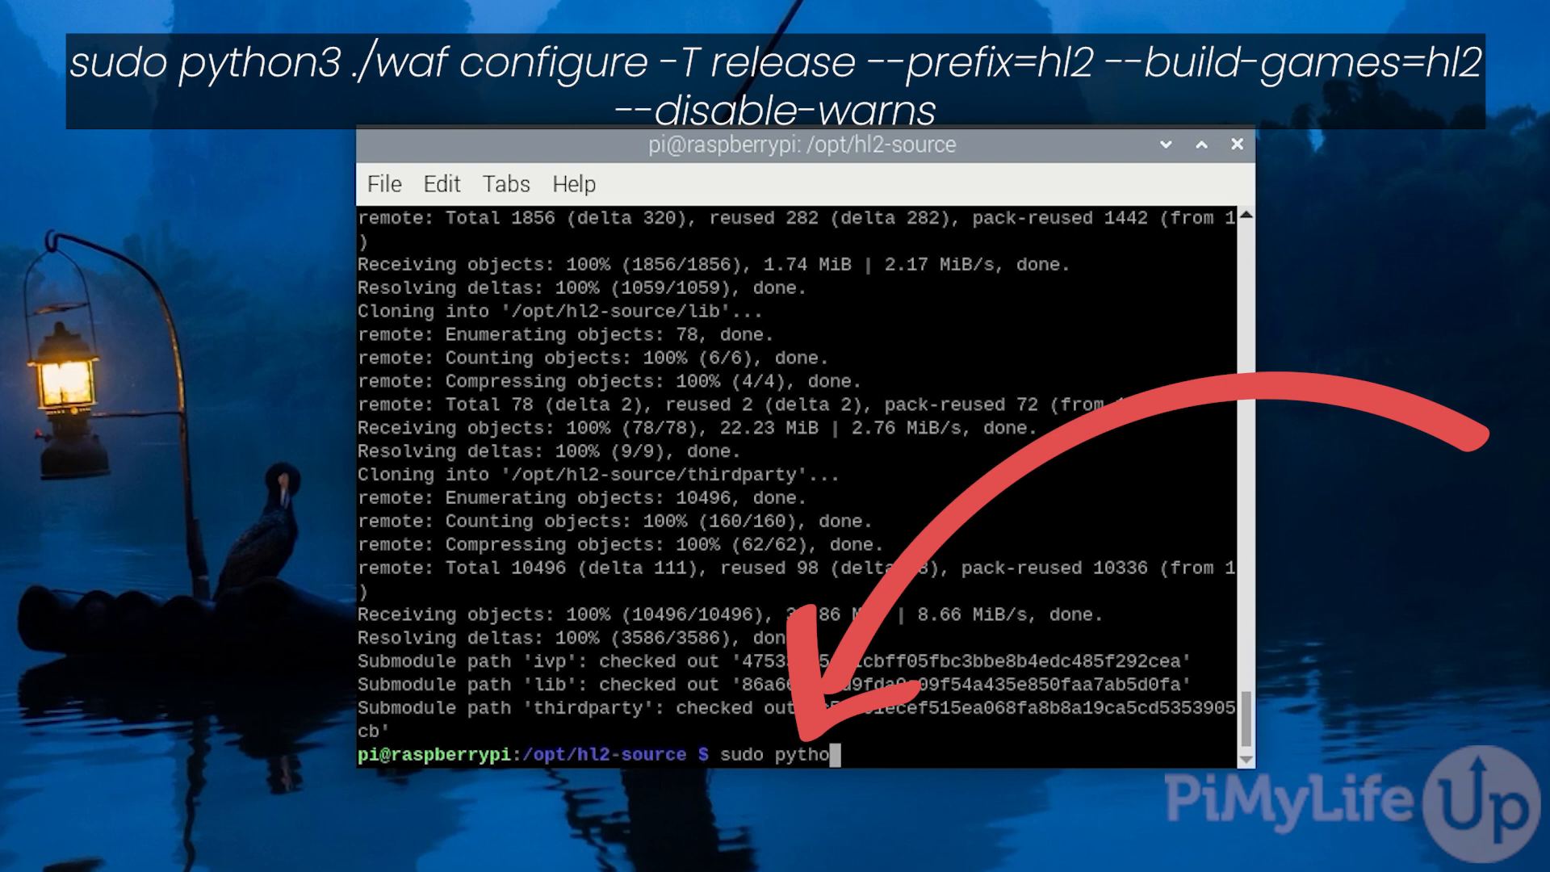
Run 'sudo python3 ./waf configure -T release --prefix=hl2 --build-games=hl2 --disable-warns'
{"action": "type", "text": "n3 ./"}
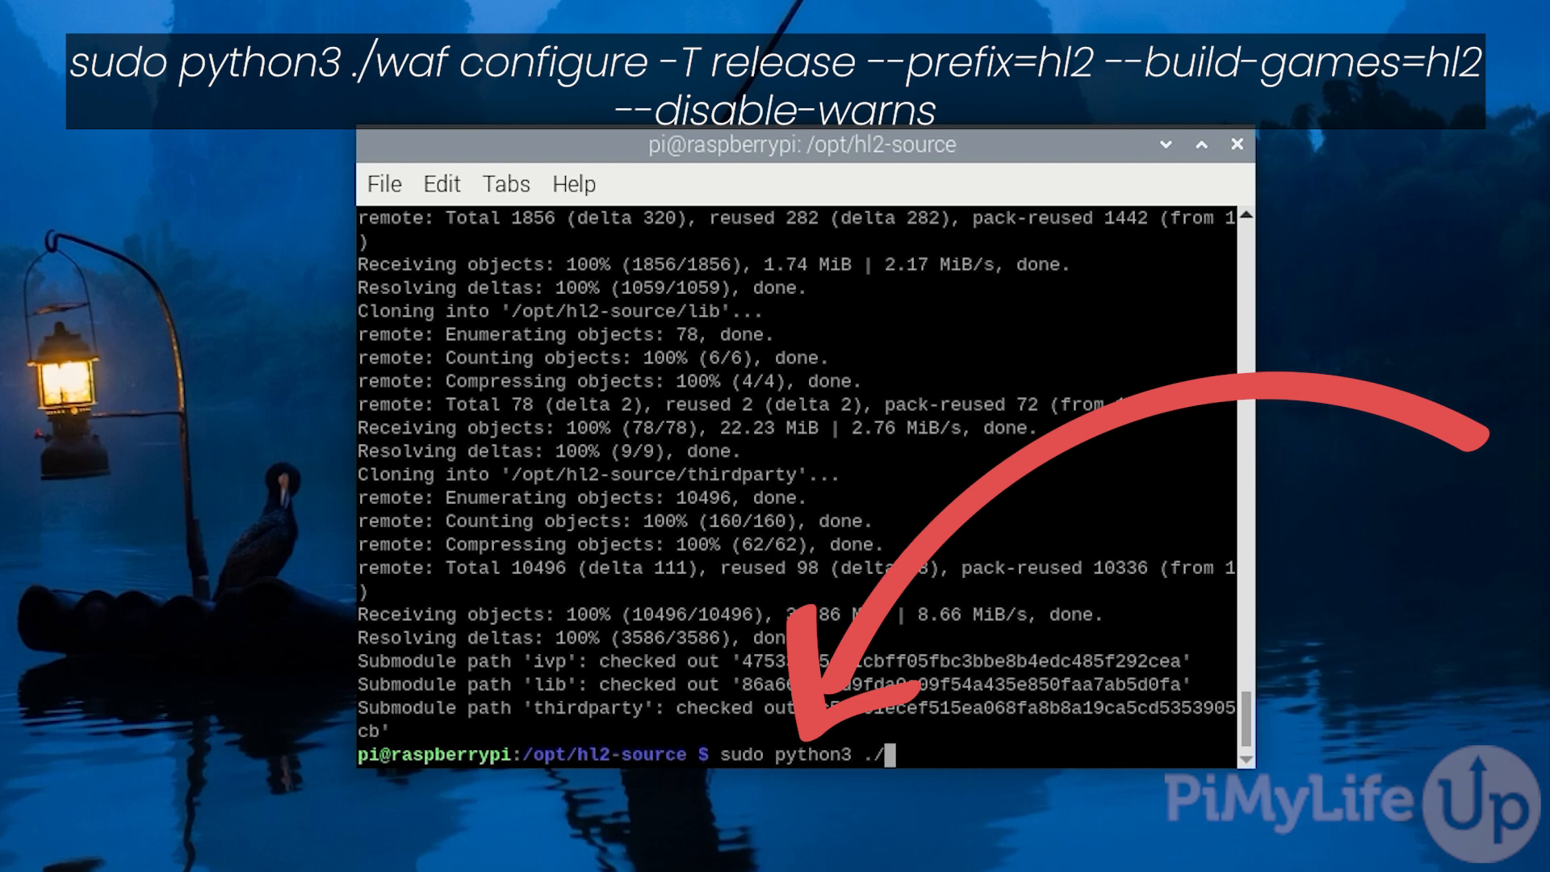
{"action": "type", "text": "waf configure"}
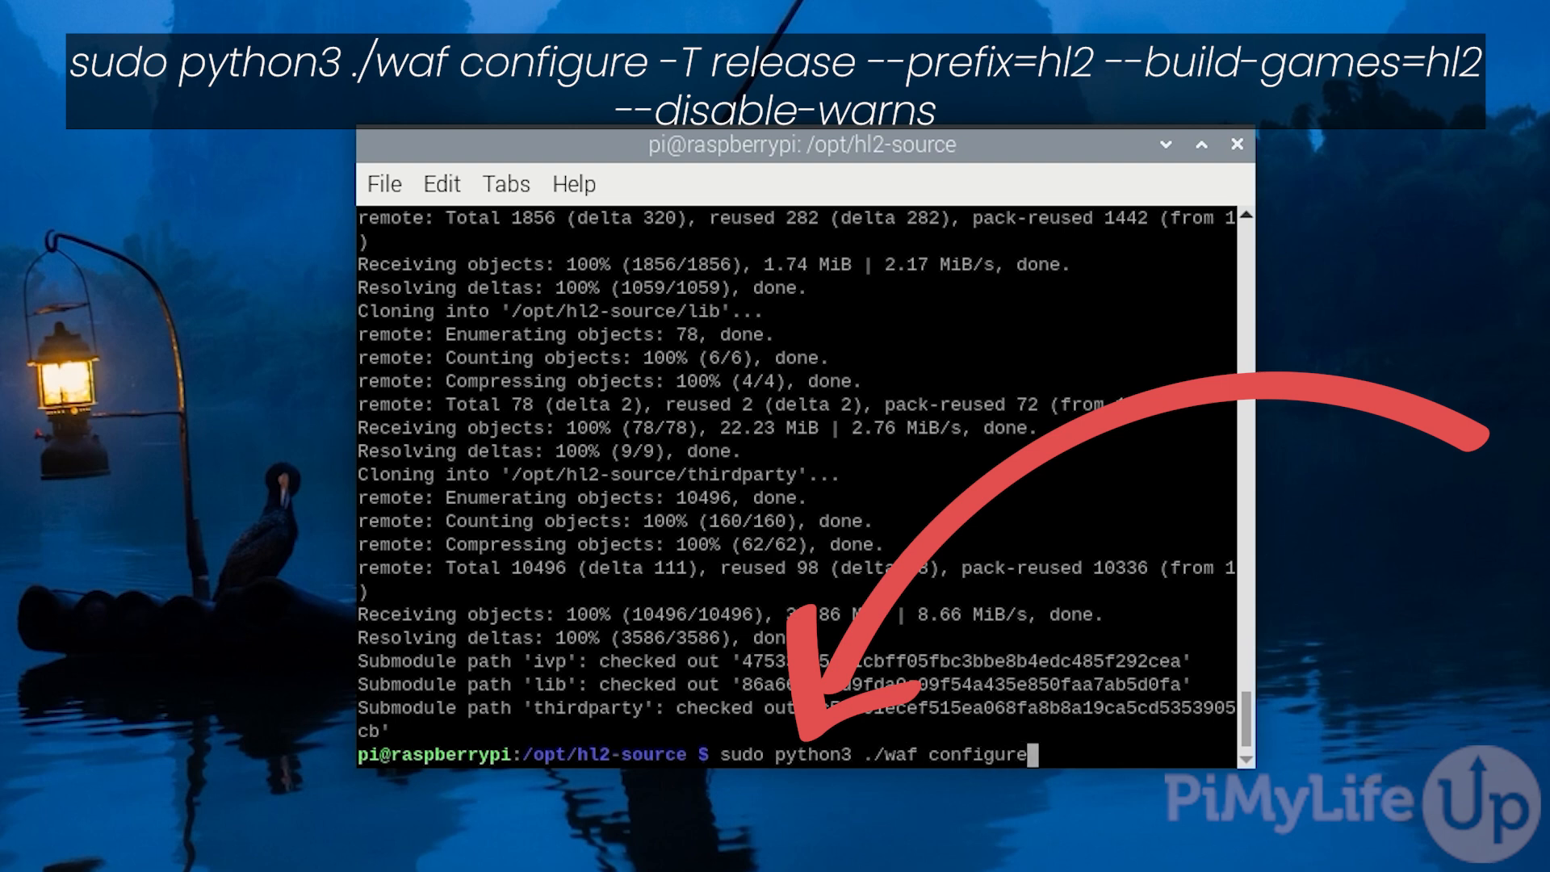
{"action": "type", "text": "-T release --prefix=hl2"}
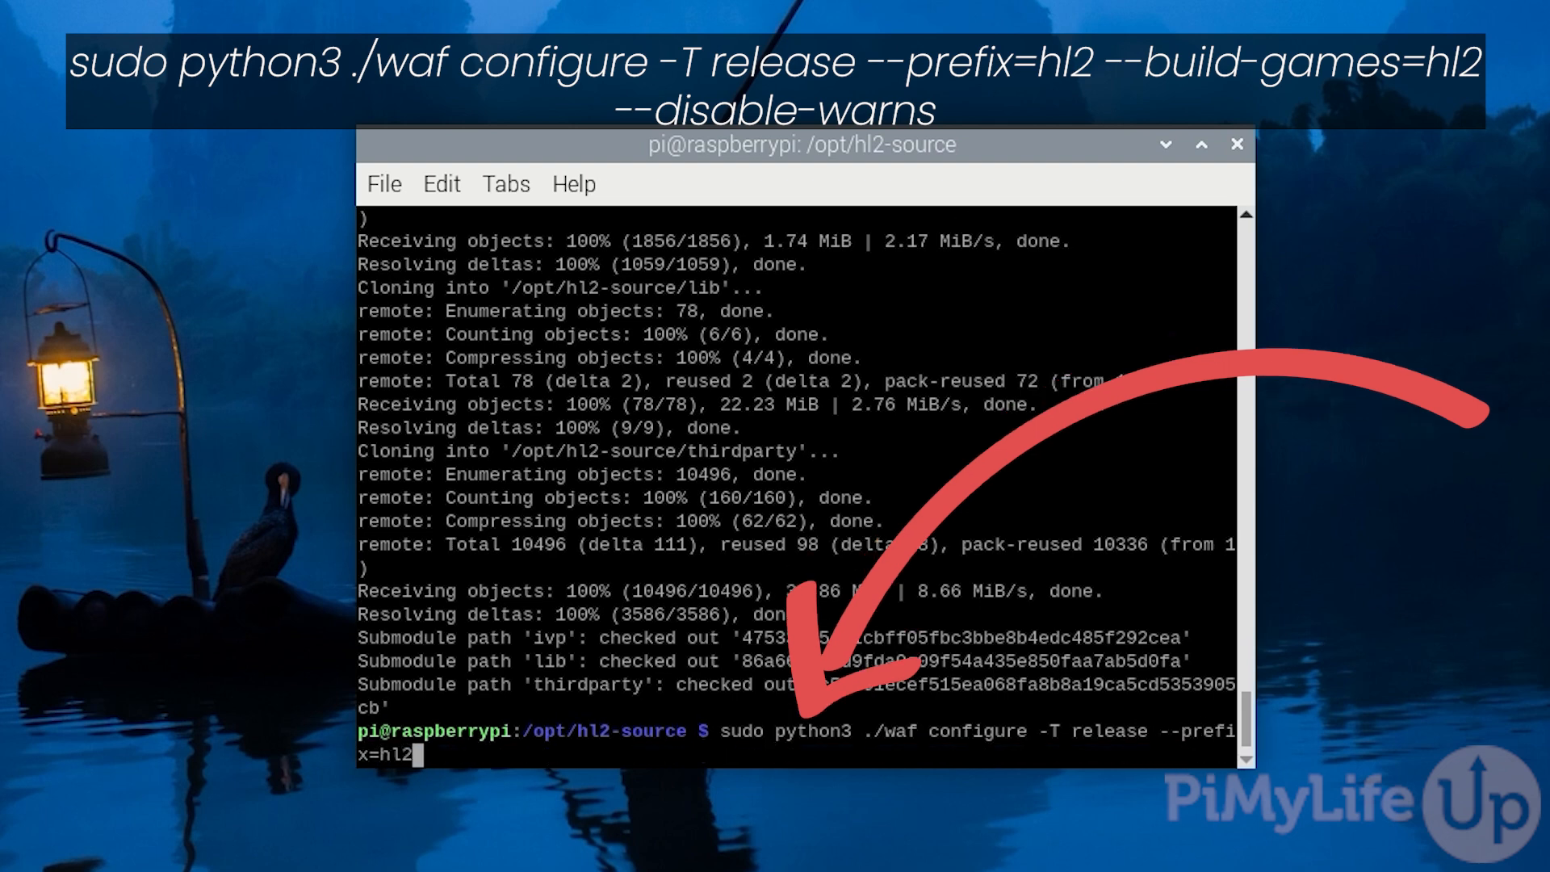
{"action": "type", "text": "--build-games=hl2"}
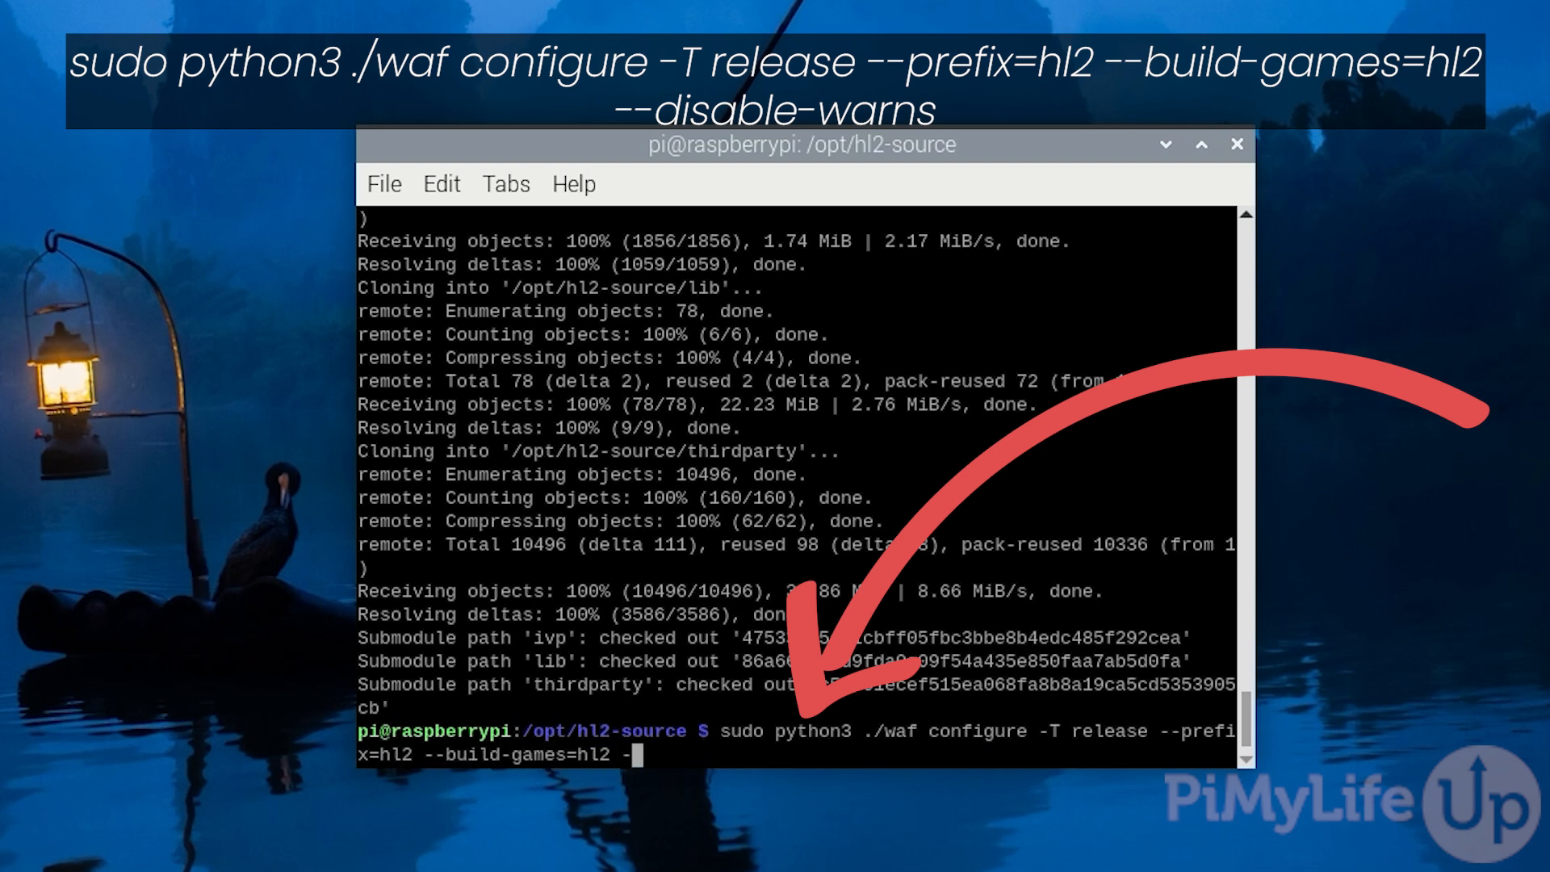
{"action": "type", "text": "-disable-war"}
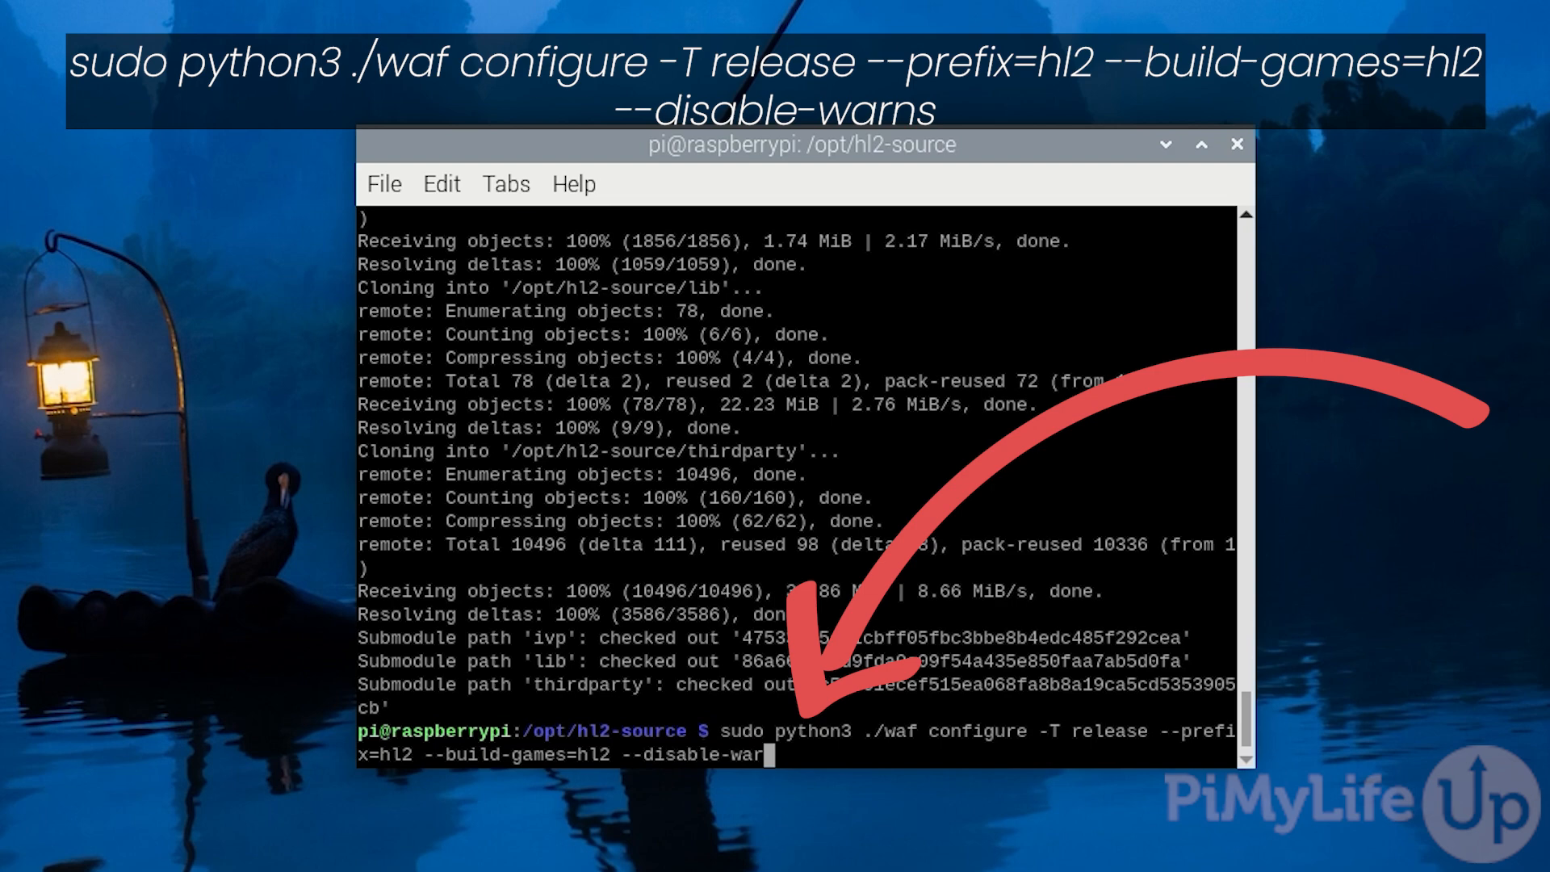
{"action": "type", "text": "s"}
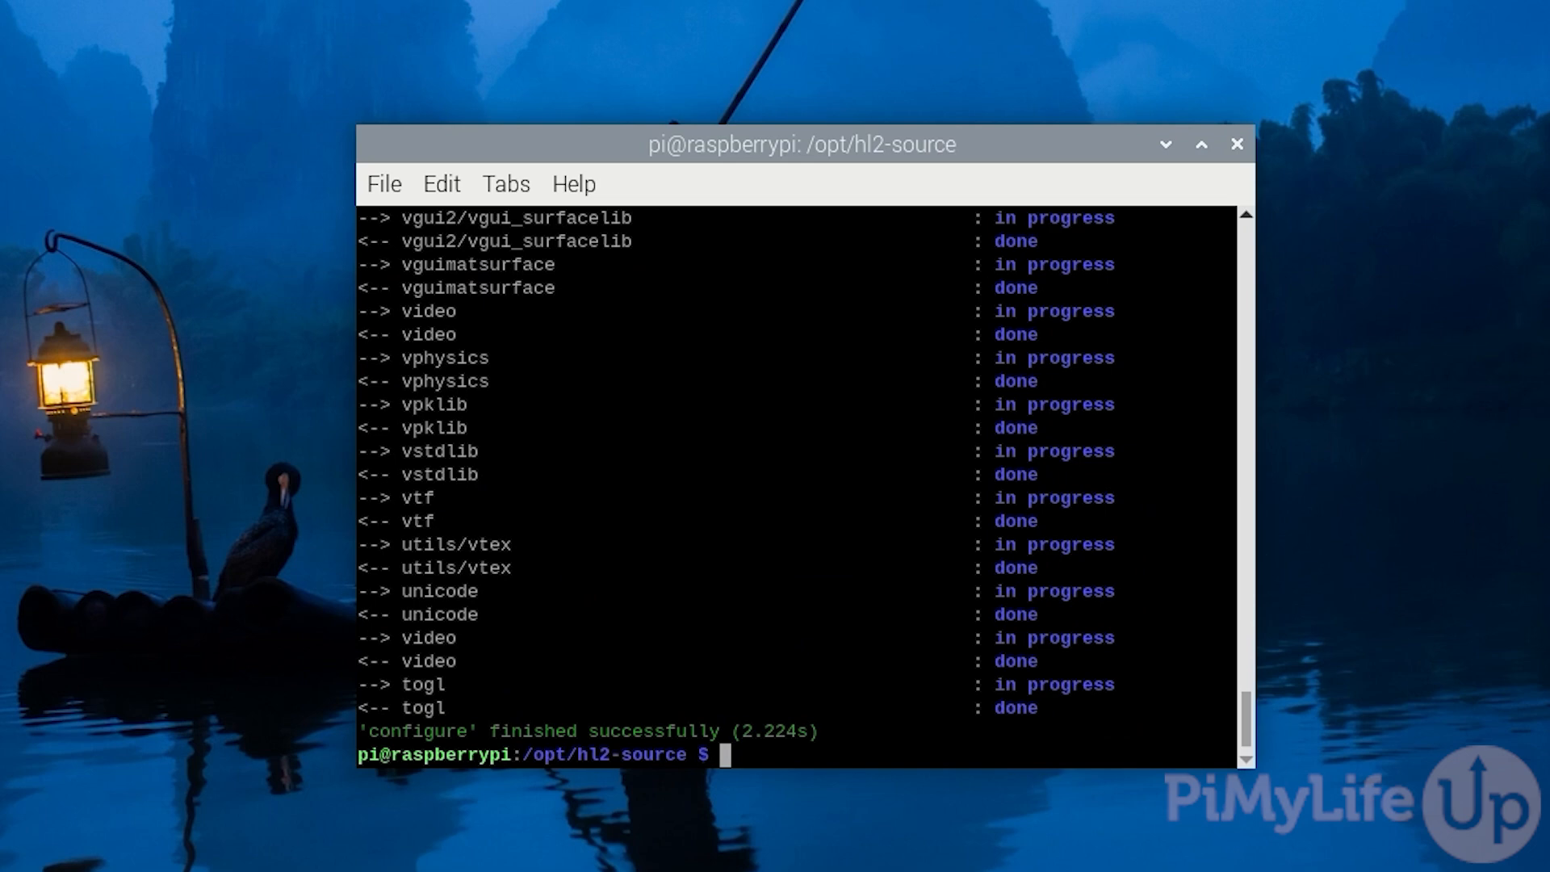
Compile the Source Engine with 'sudo python3 ./waf build -p -v'
{"action": "type", "text": "sud"}
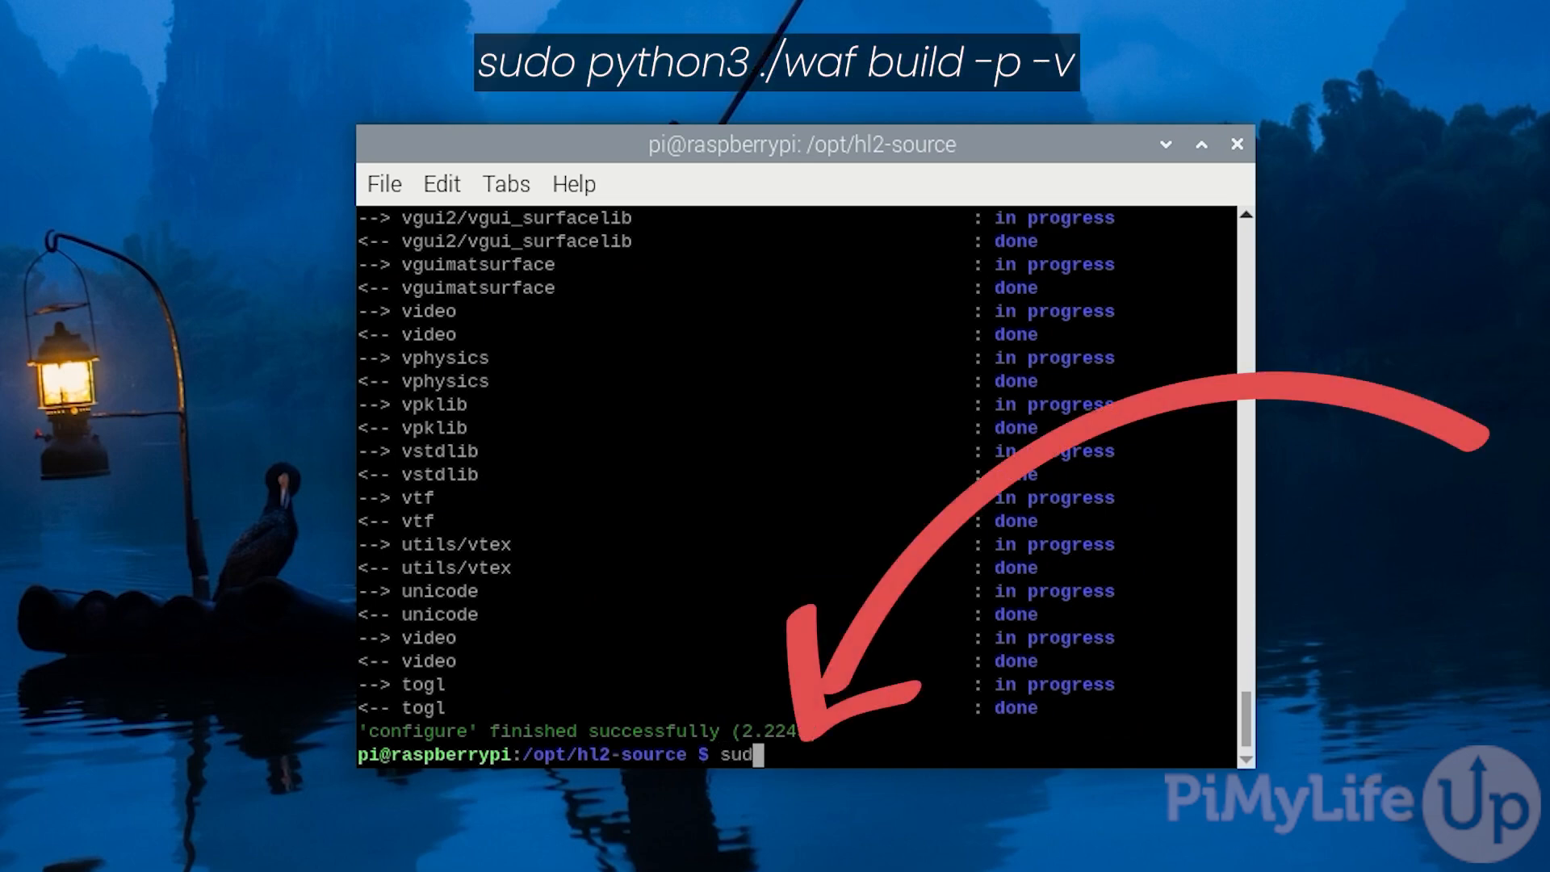
{"action": "type", "text": "python3"}
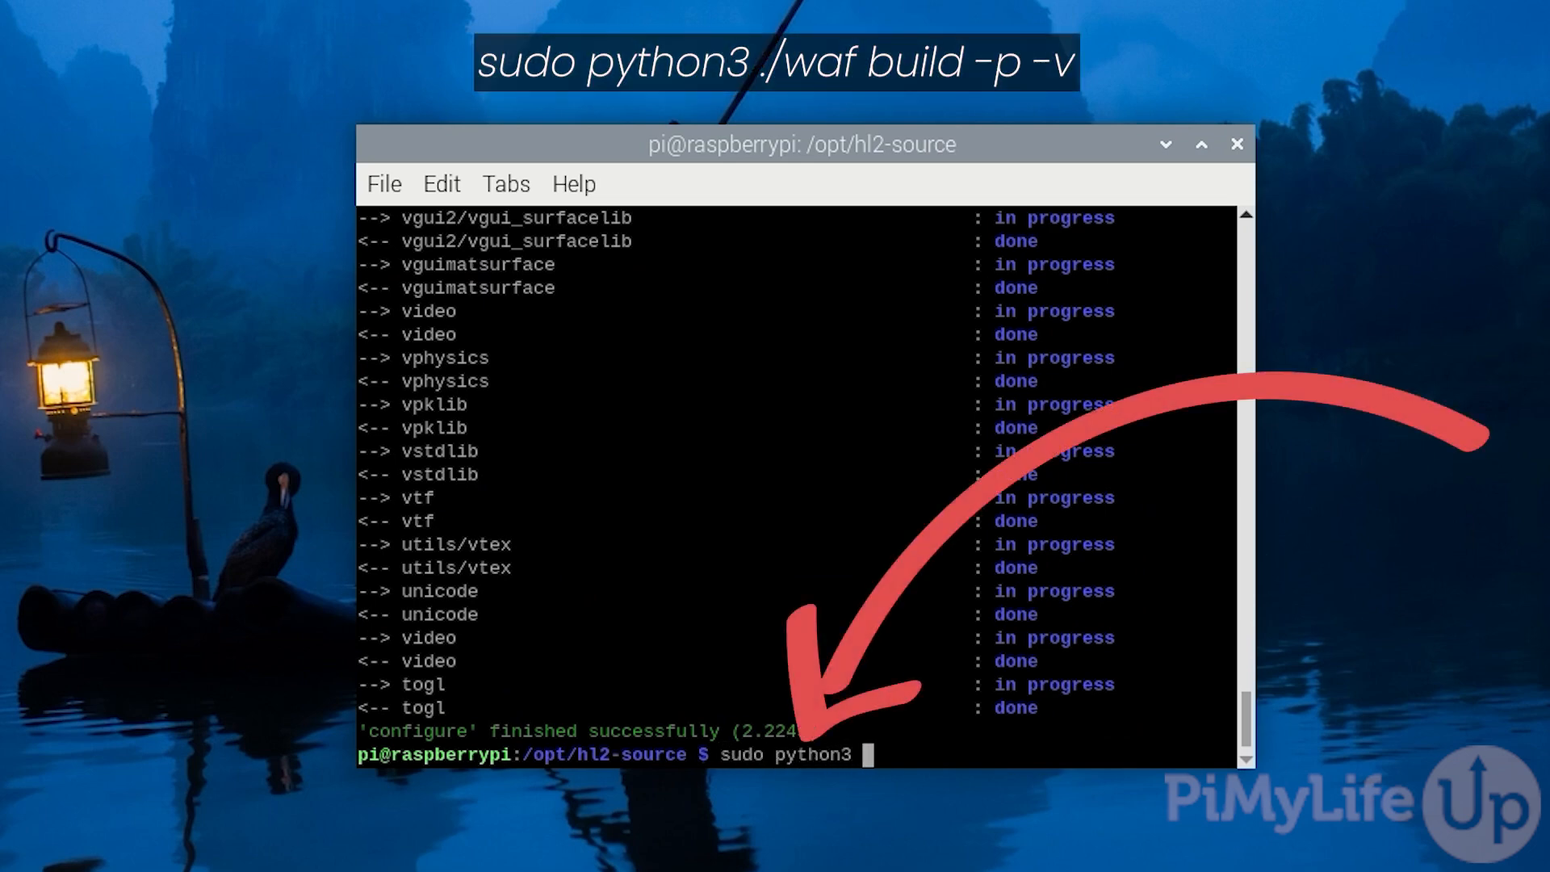
{"action": "type", "text": "./waf b"}
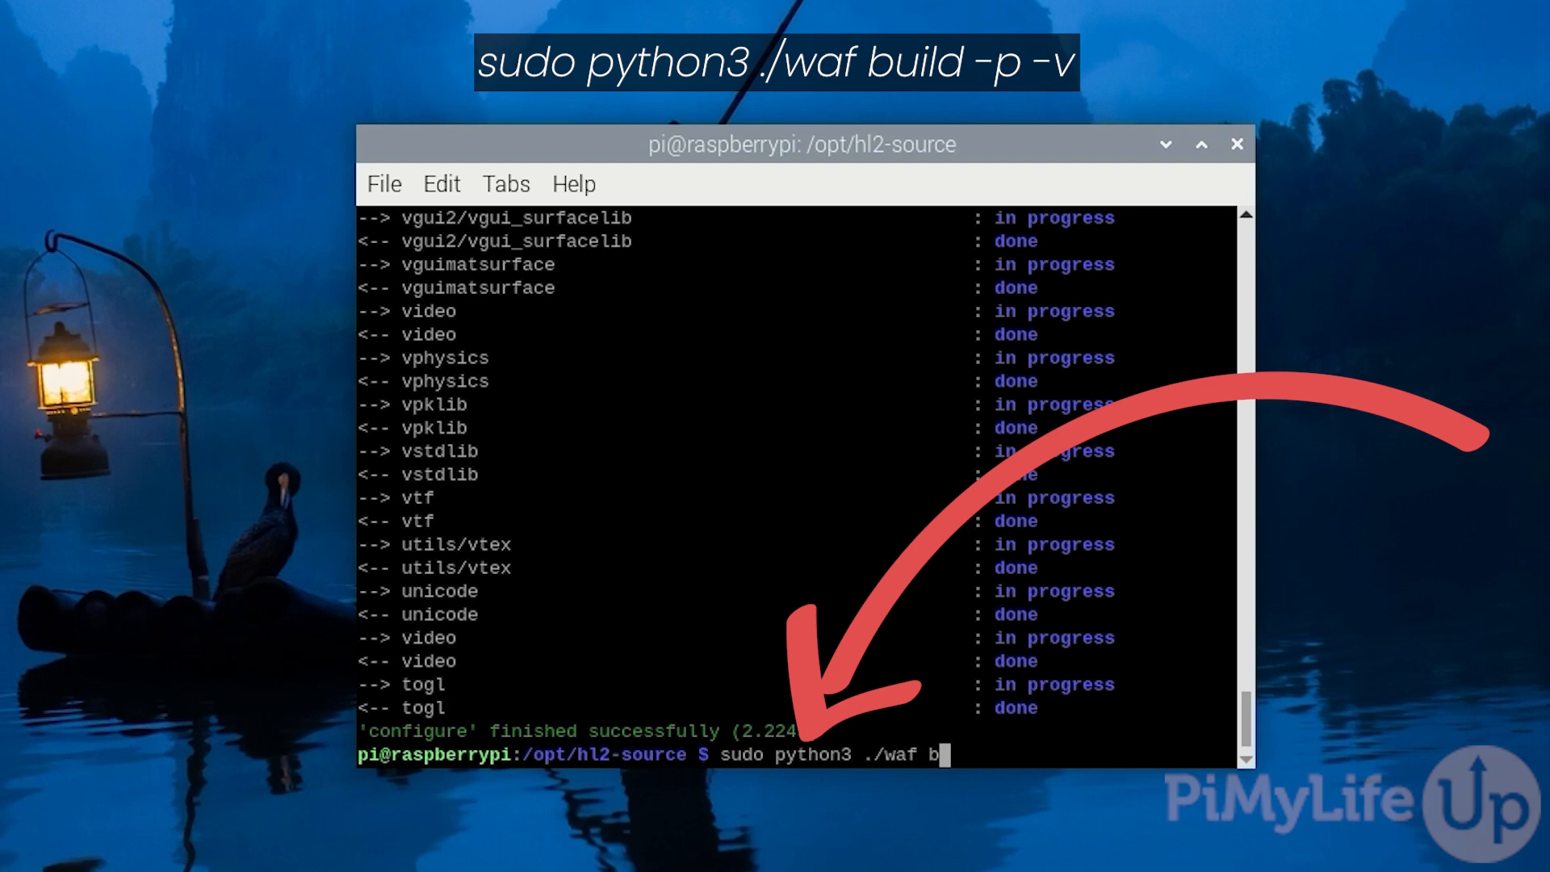
{"action": "type", "text": "uild"}
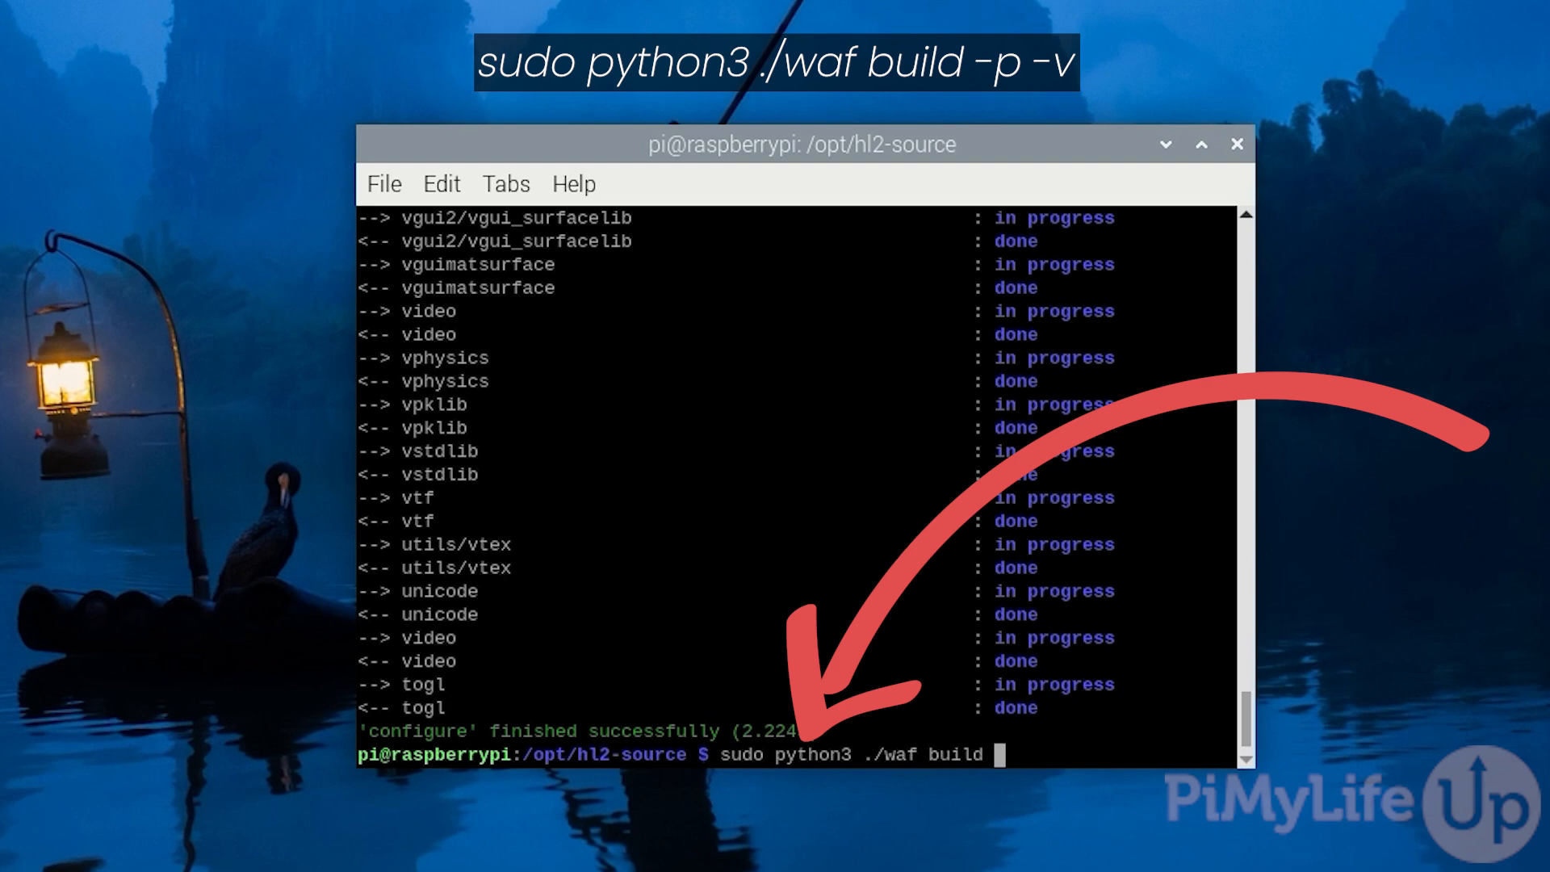
{"action": "type", "text": "-p -v"}
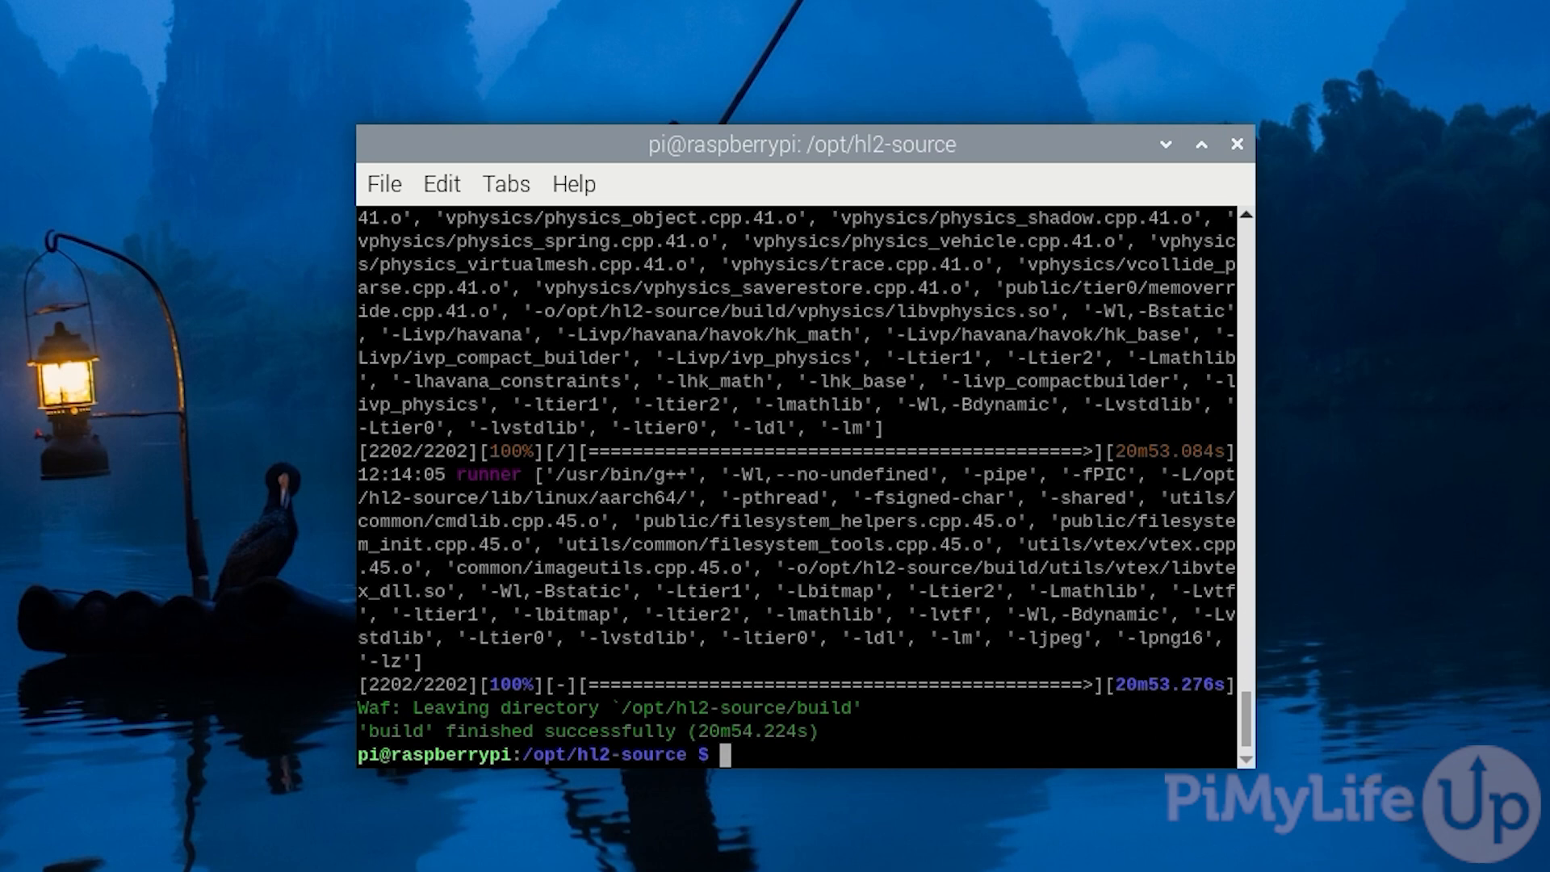
Run sudo python3 ./waf install, then move hl2/ into /opt with sudo mv
{"action": "type", "text": "sudo python3 ./"}
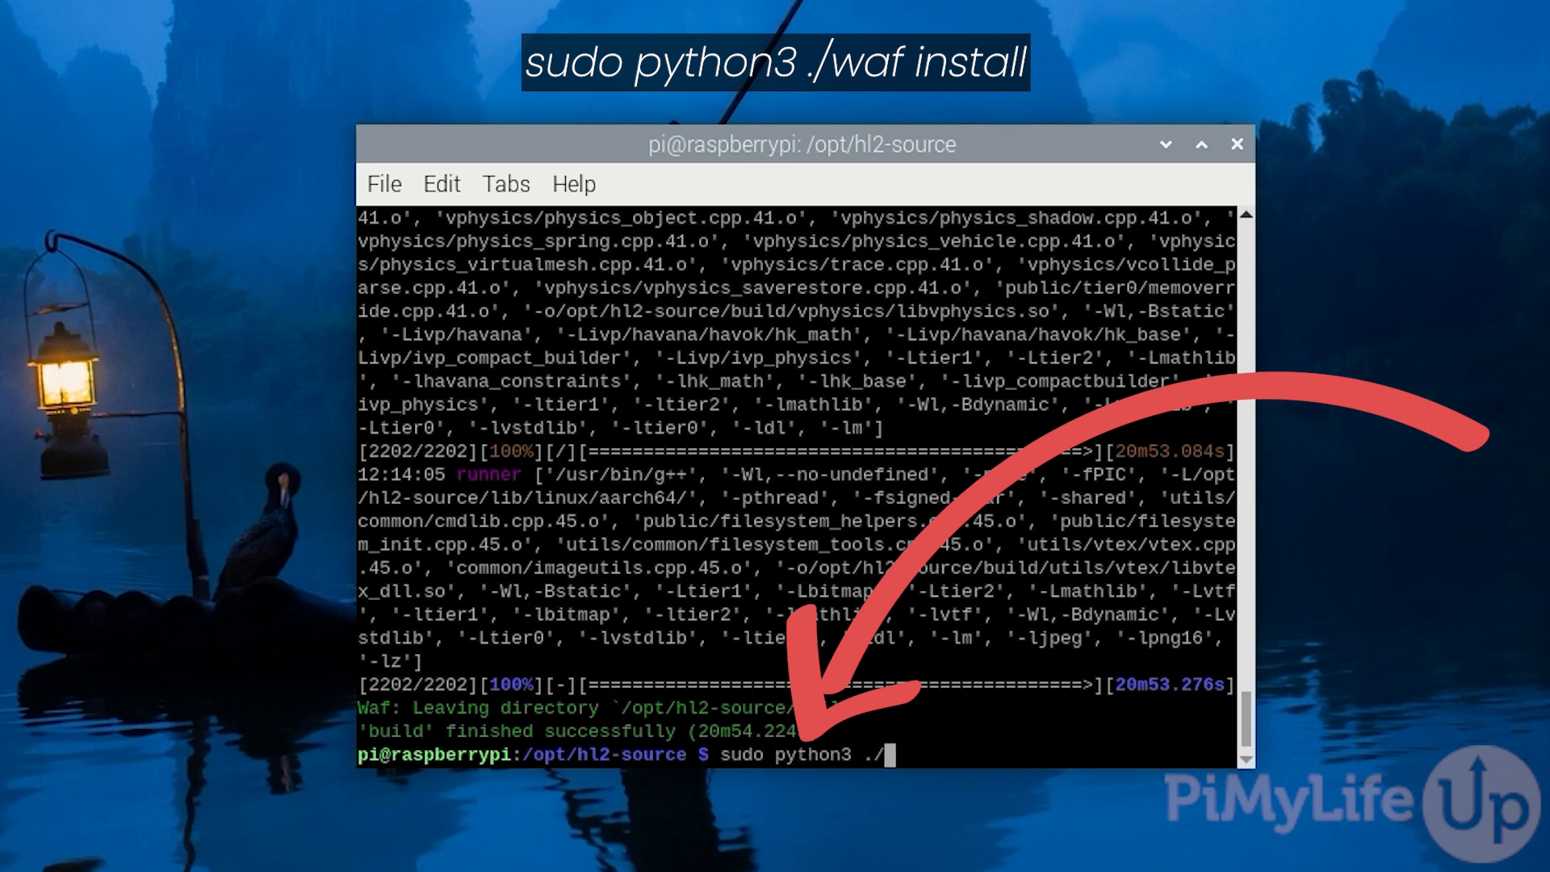
{"action": "type", "text": "waf ins"}
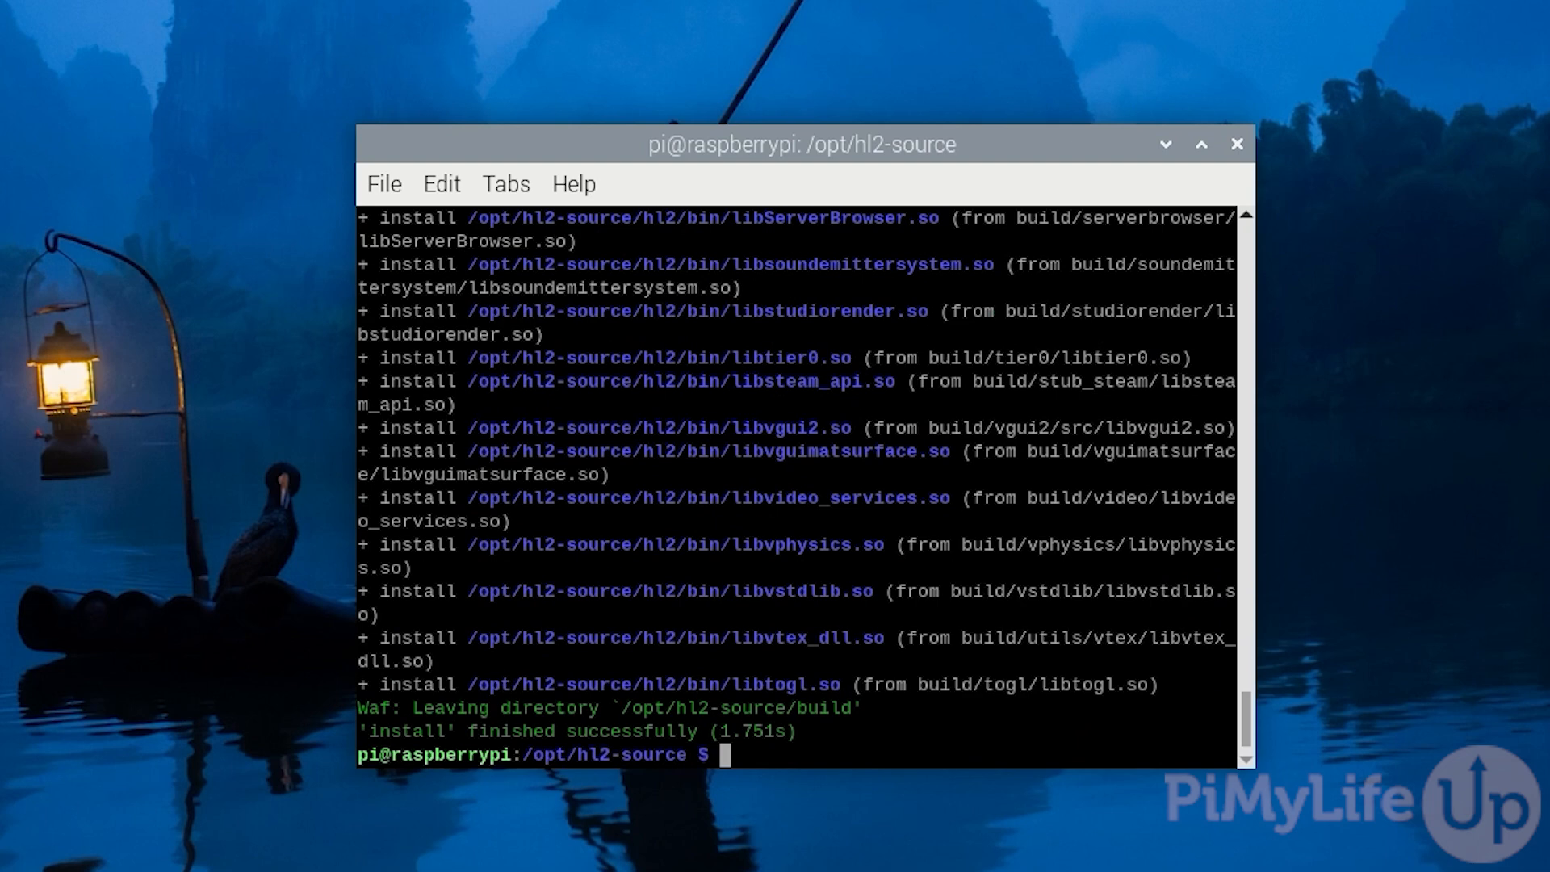
{"action": "type", "text": "sudo mv"}
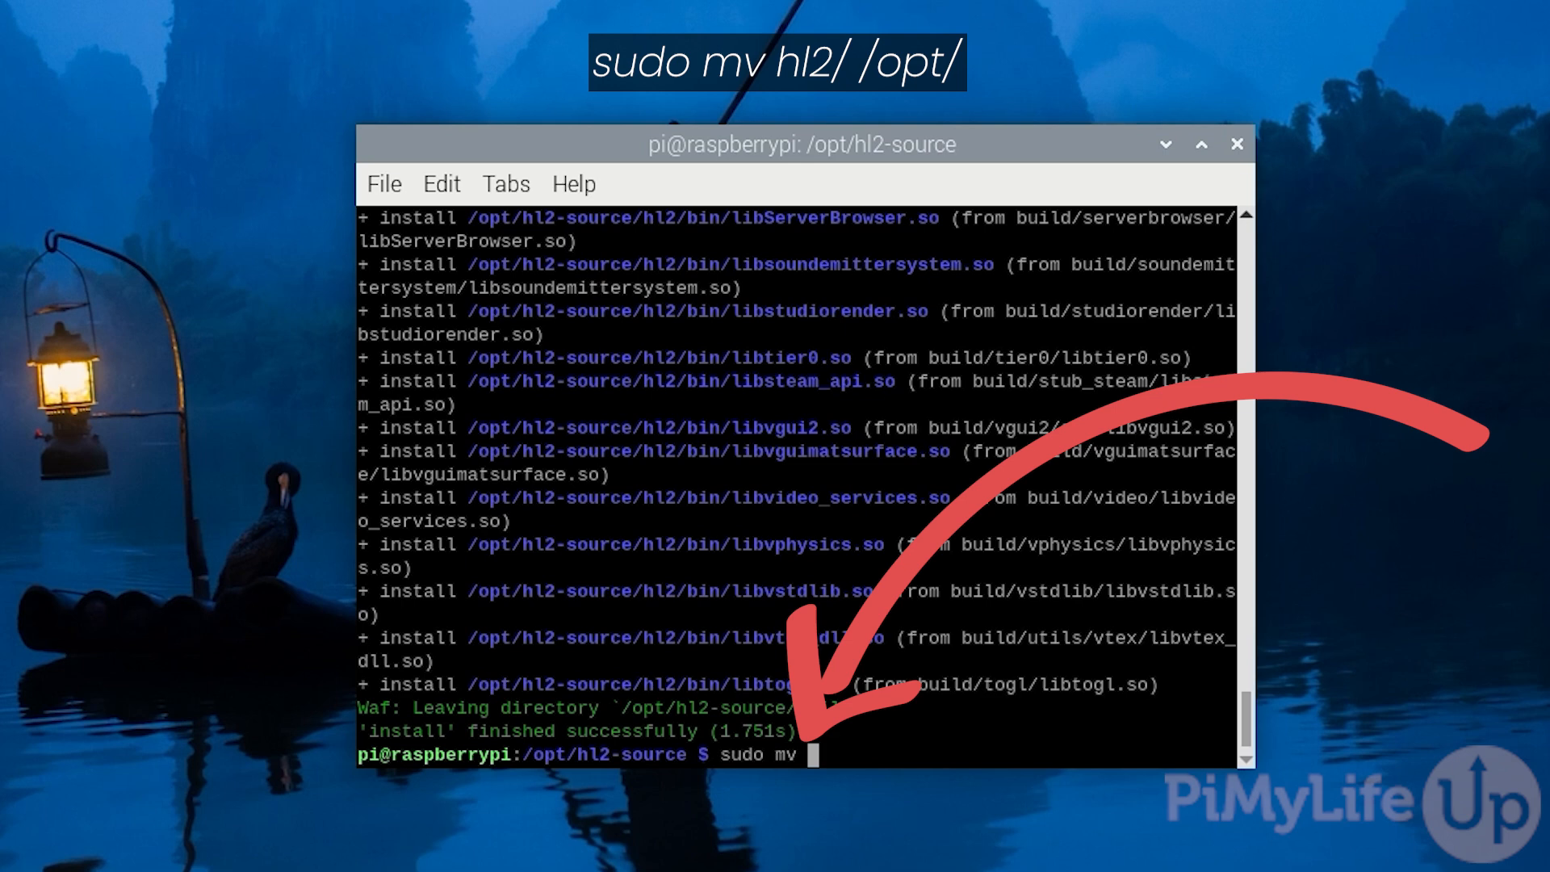
{"action": "type", "text": "hl2/"}
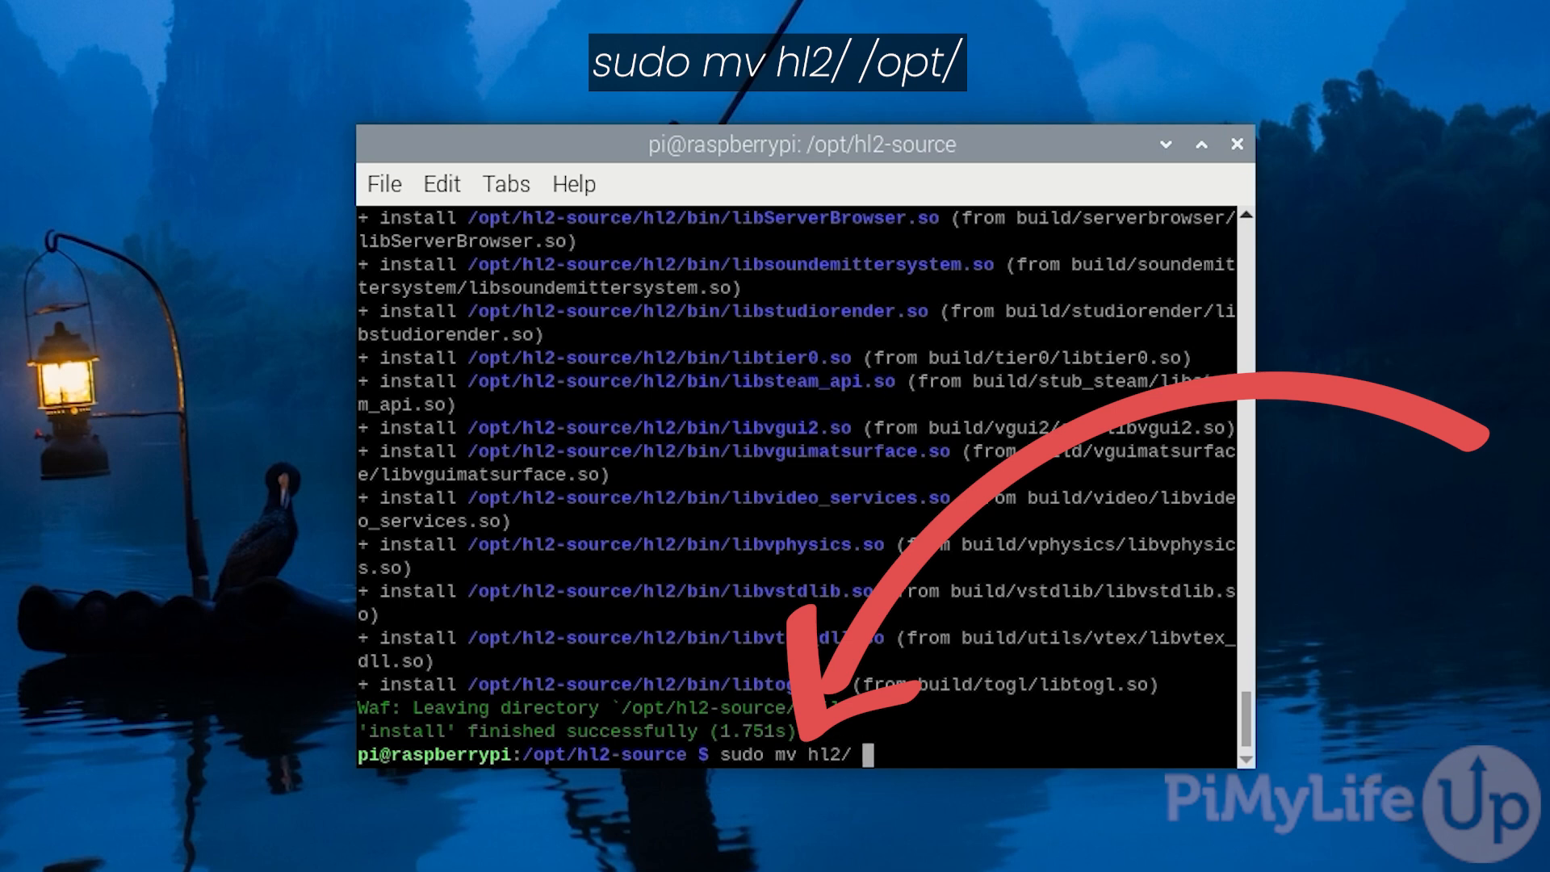
{"action": "type", "text": "/opt/"}
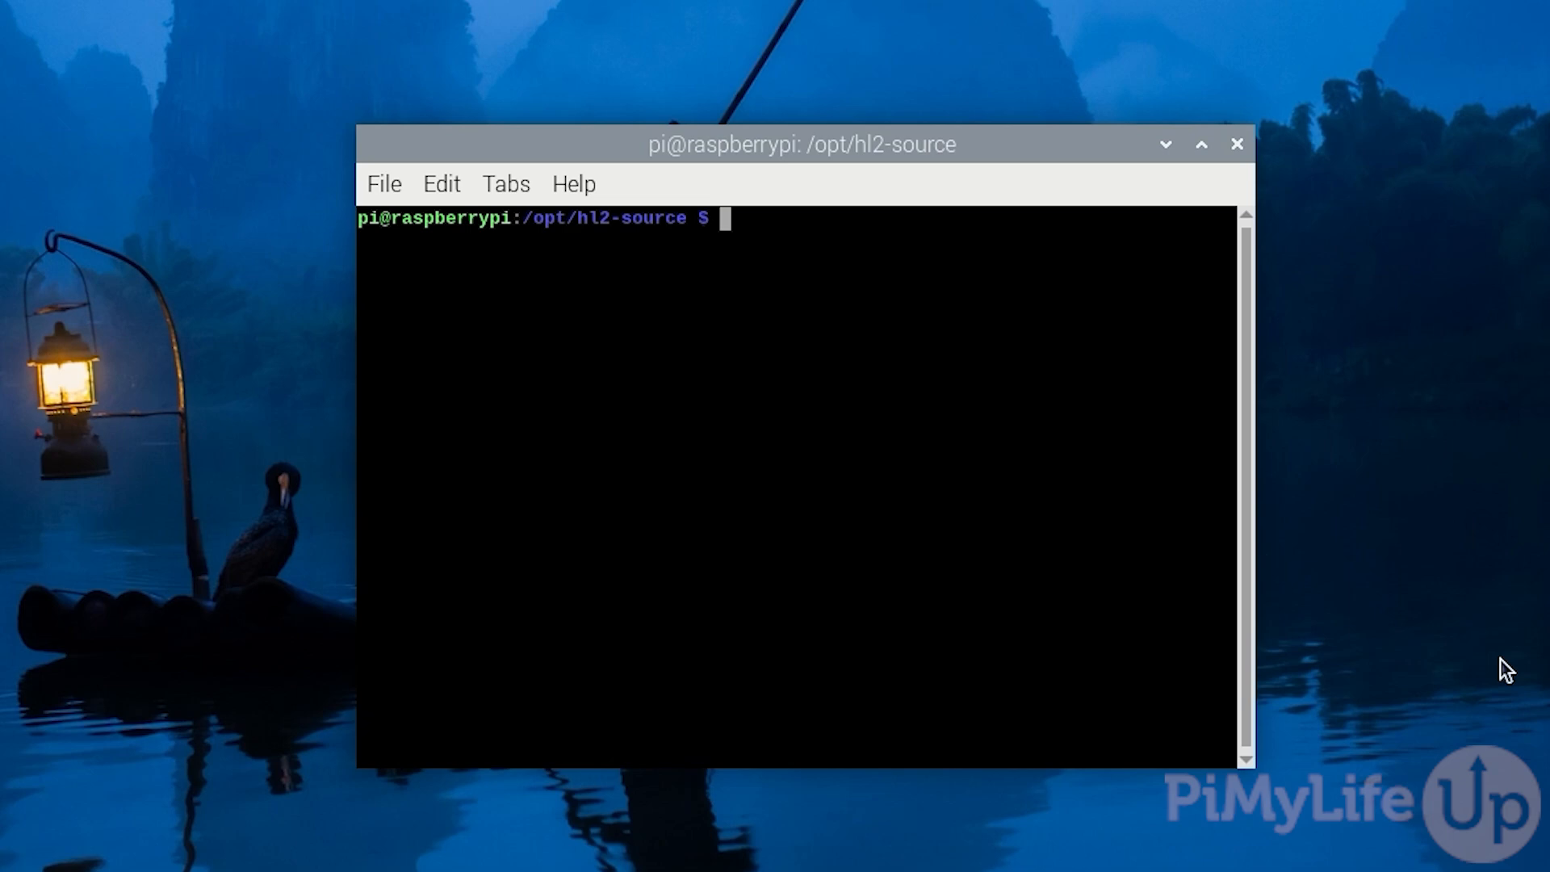
Compose the sudo DepotDownloader command for -app 220 -depot 221 with its manifest ID
{"action": "type", "text": "sudo /opt/depotdownl"}
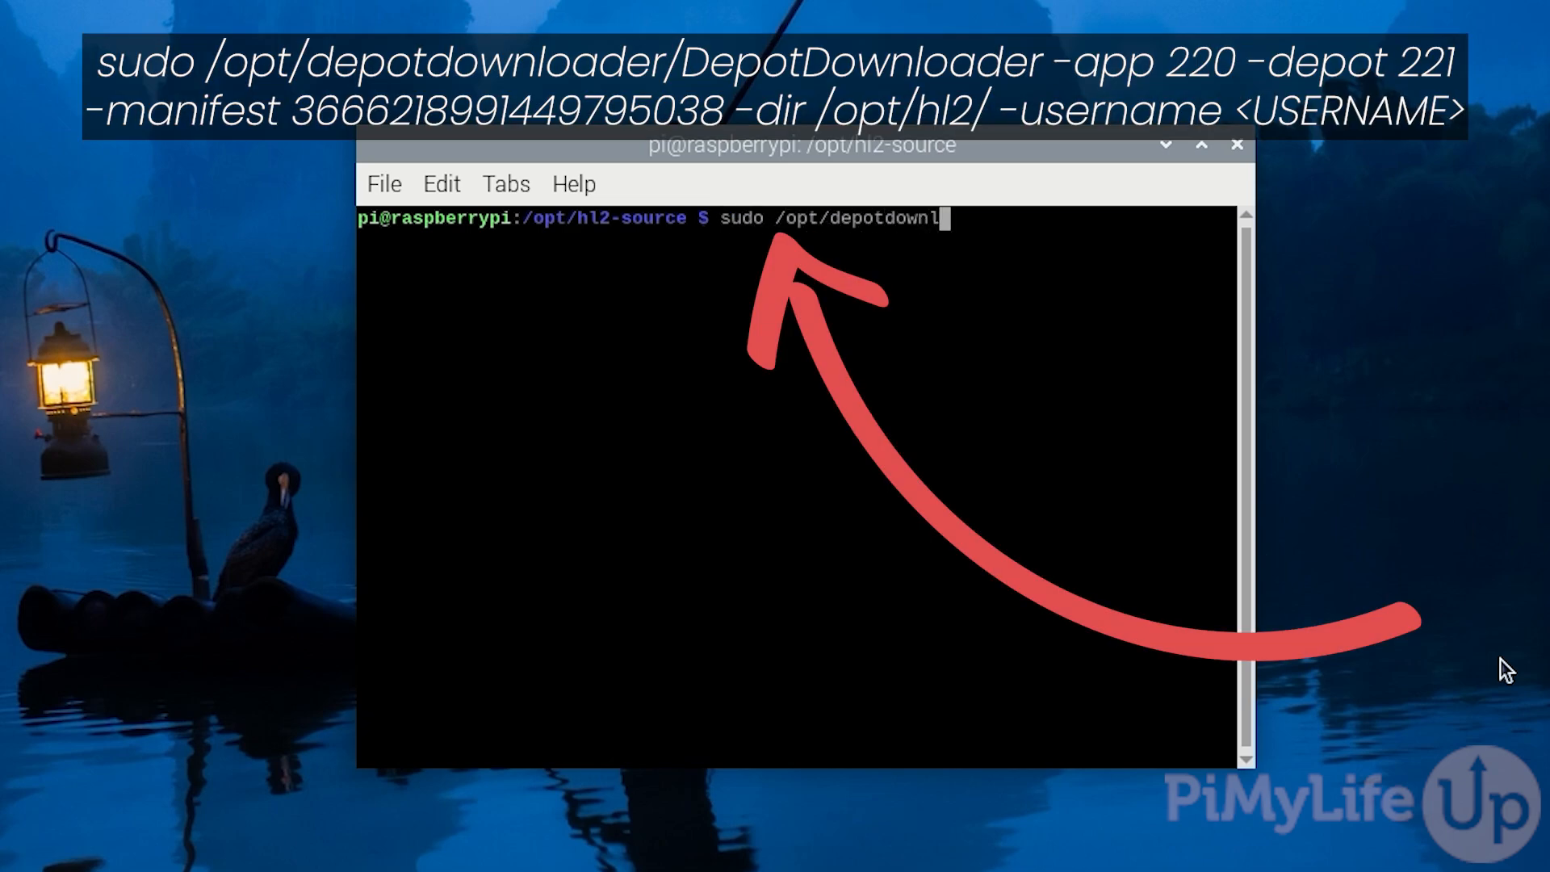
{"action": "type", "text": "oader/"}
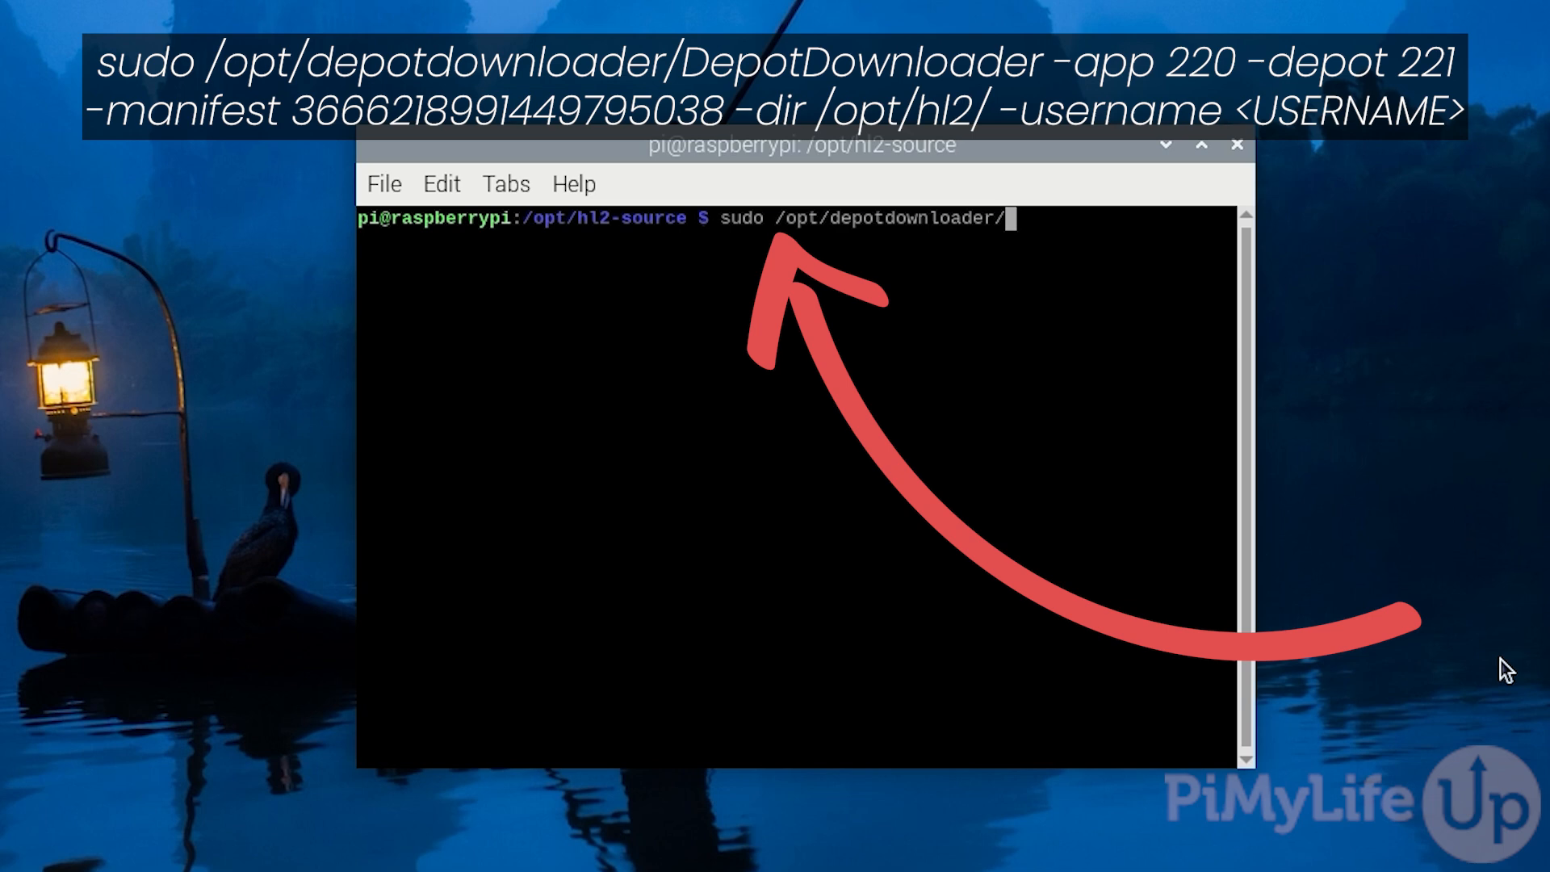
{"action": "type", "text": "DepotDownloader"}
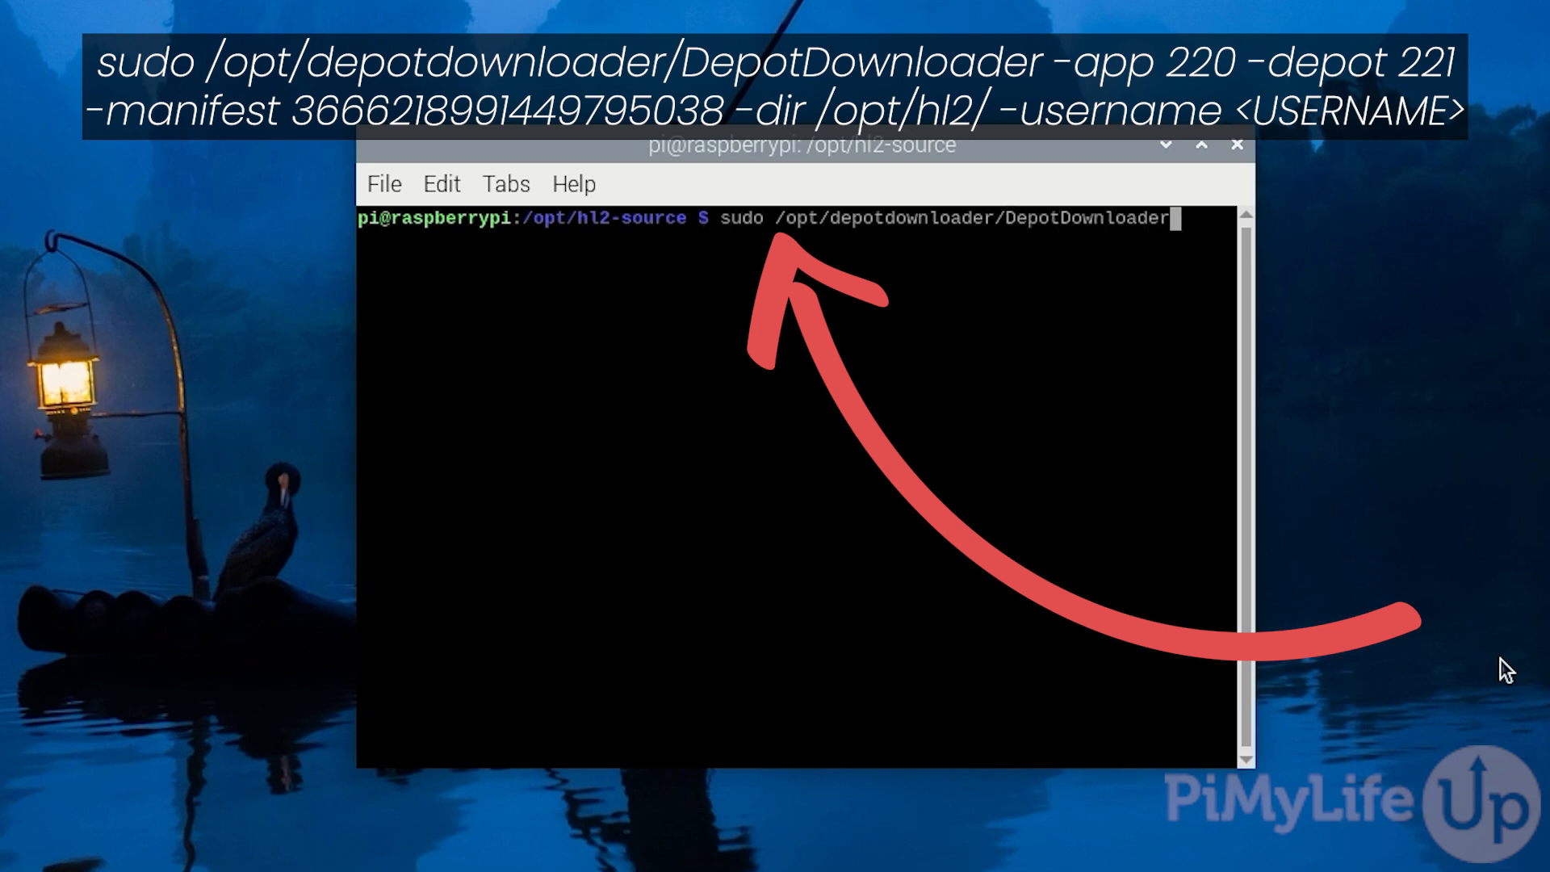
{"action": "type", "text": "-app 220 -"}
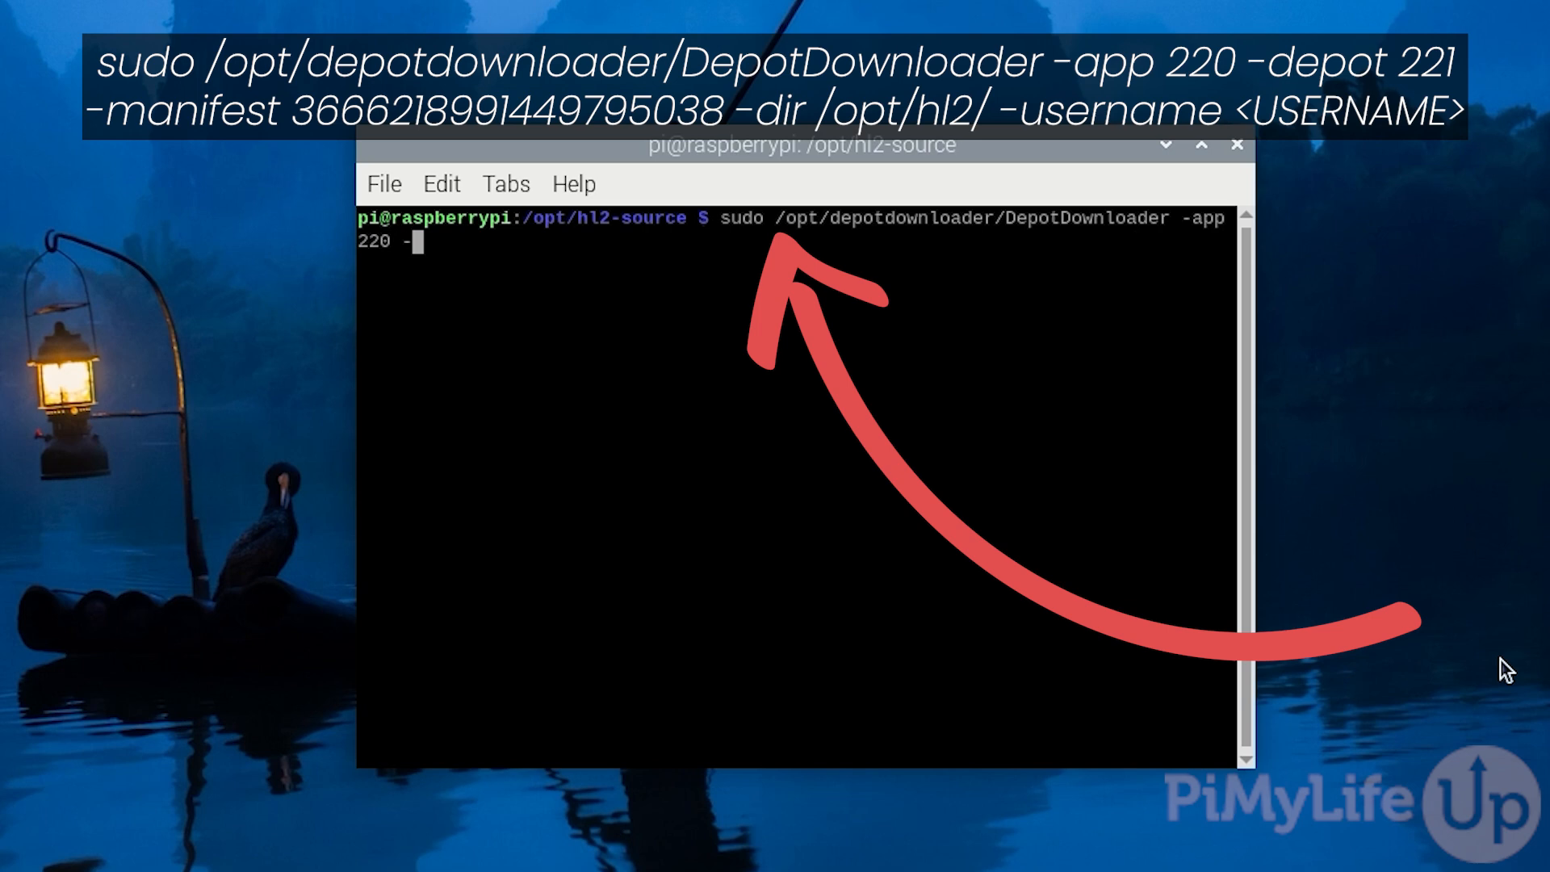
{"action": "type", "text": "depot"}
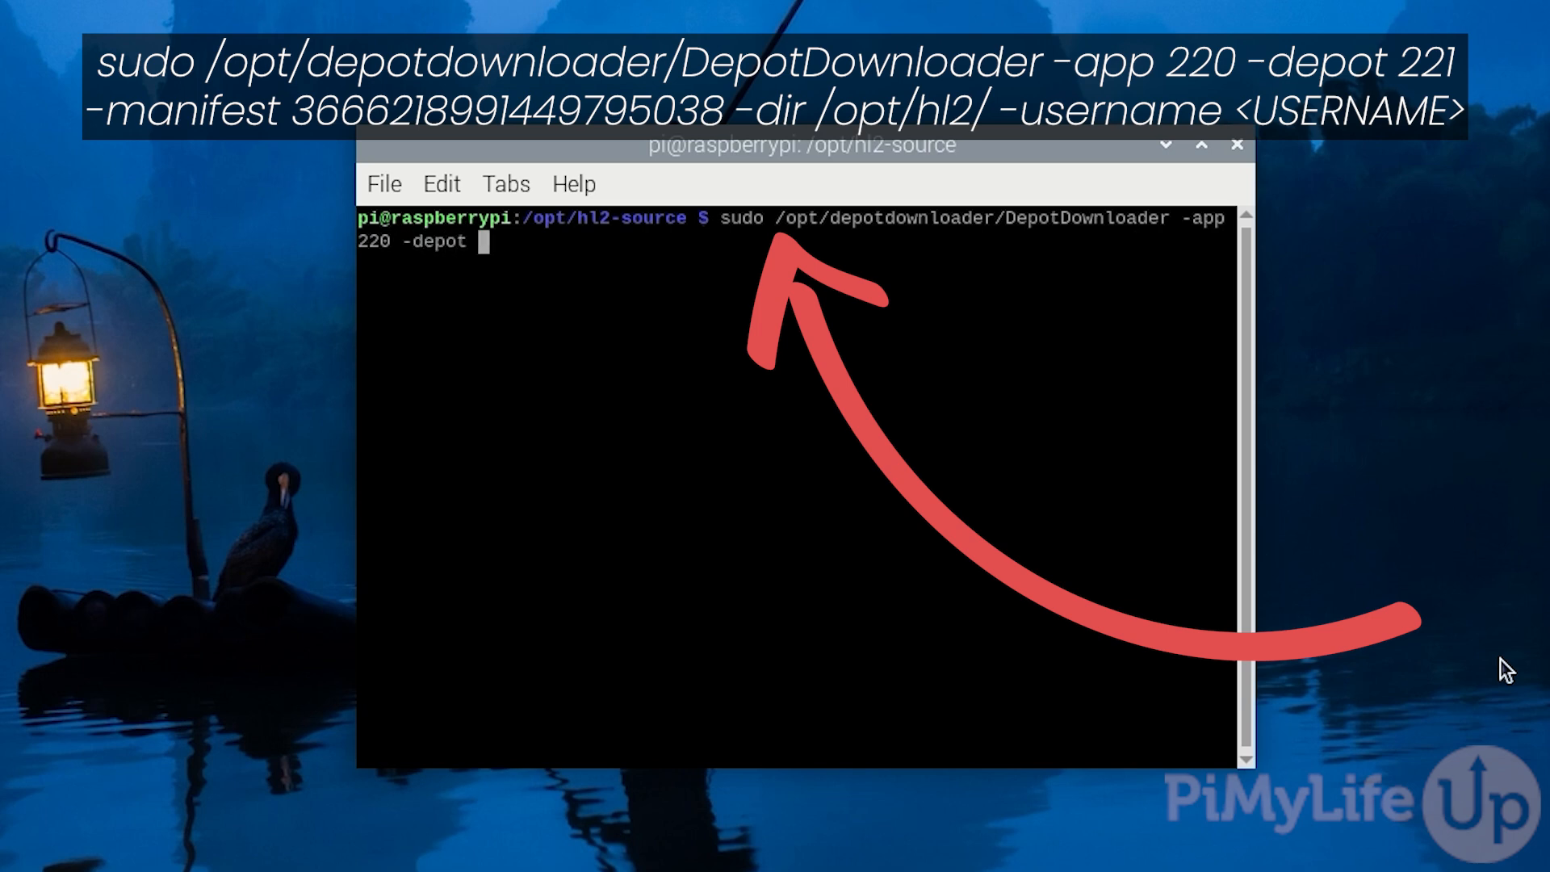
{"action": "type", "text": "221 -manifes"}
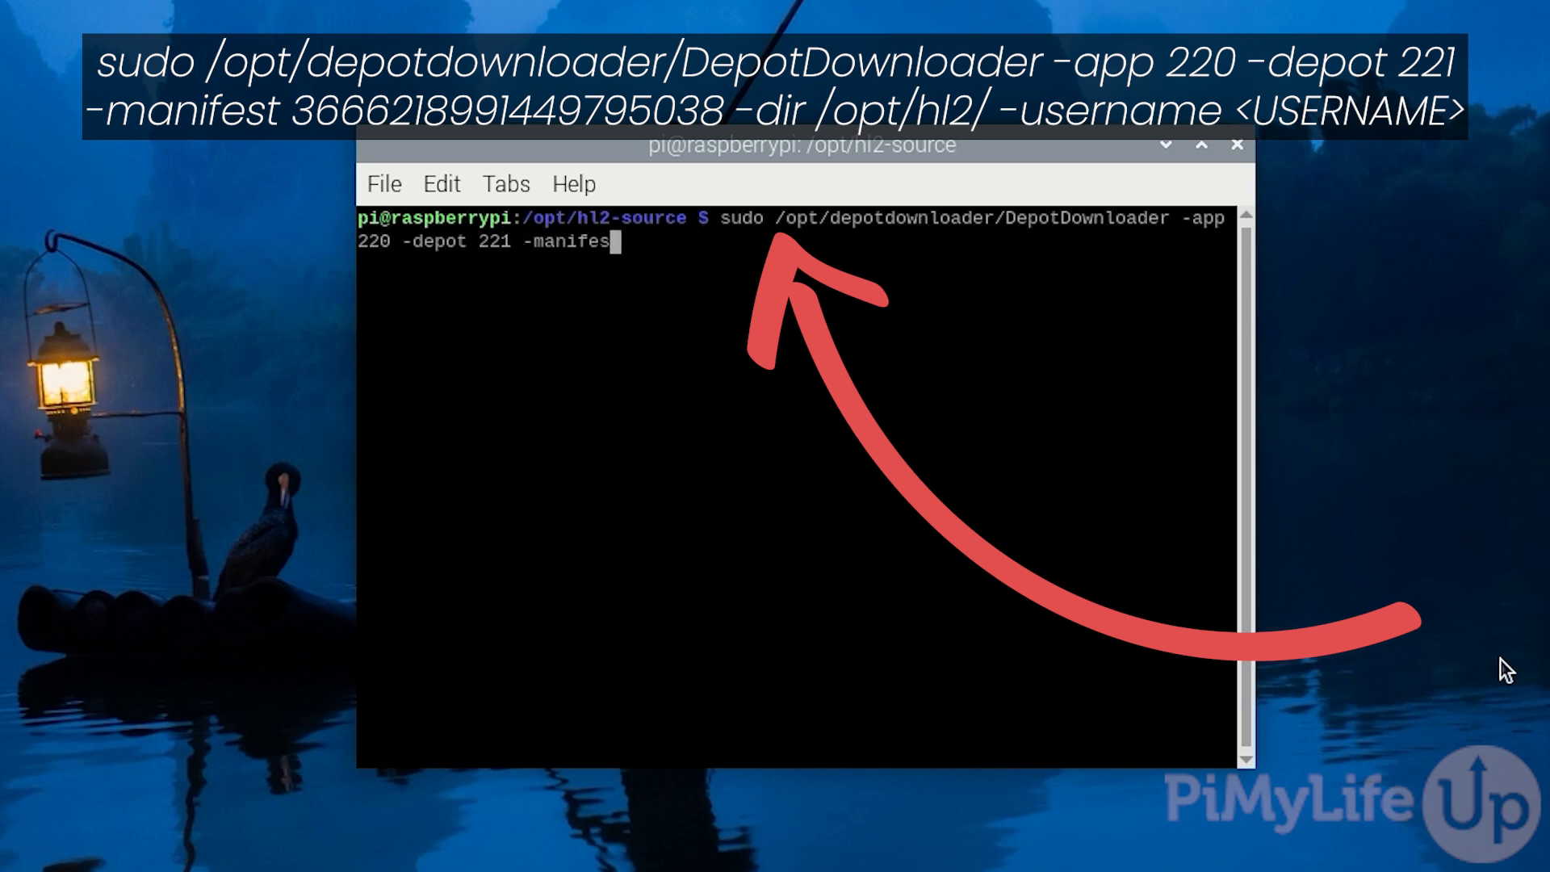
{"action": "type", "text": "3666"}
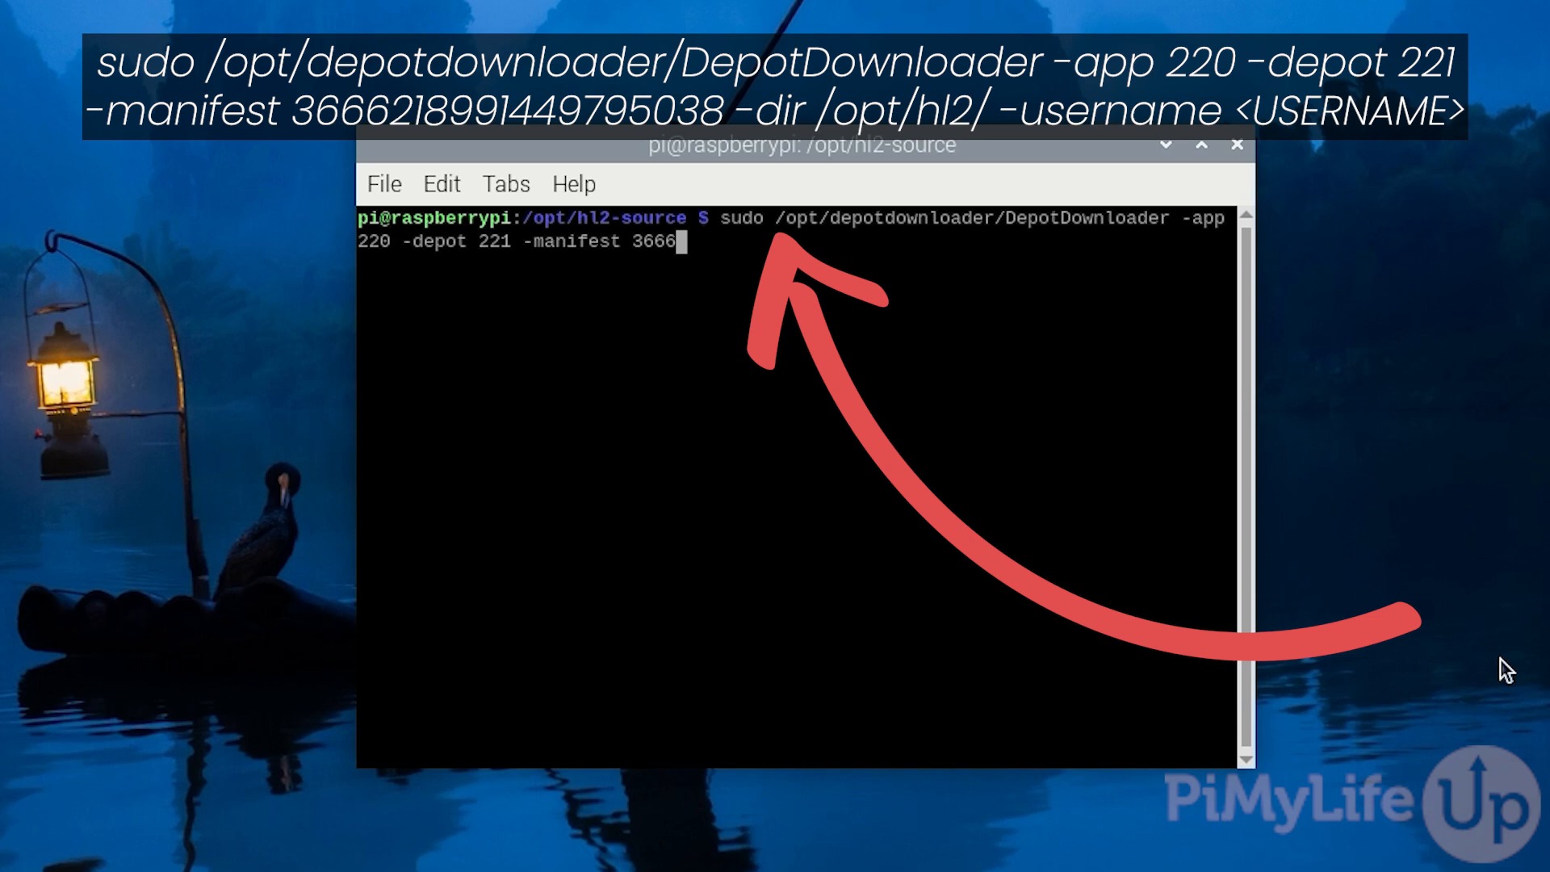
{"action": "type", "text": "218"}
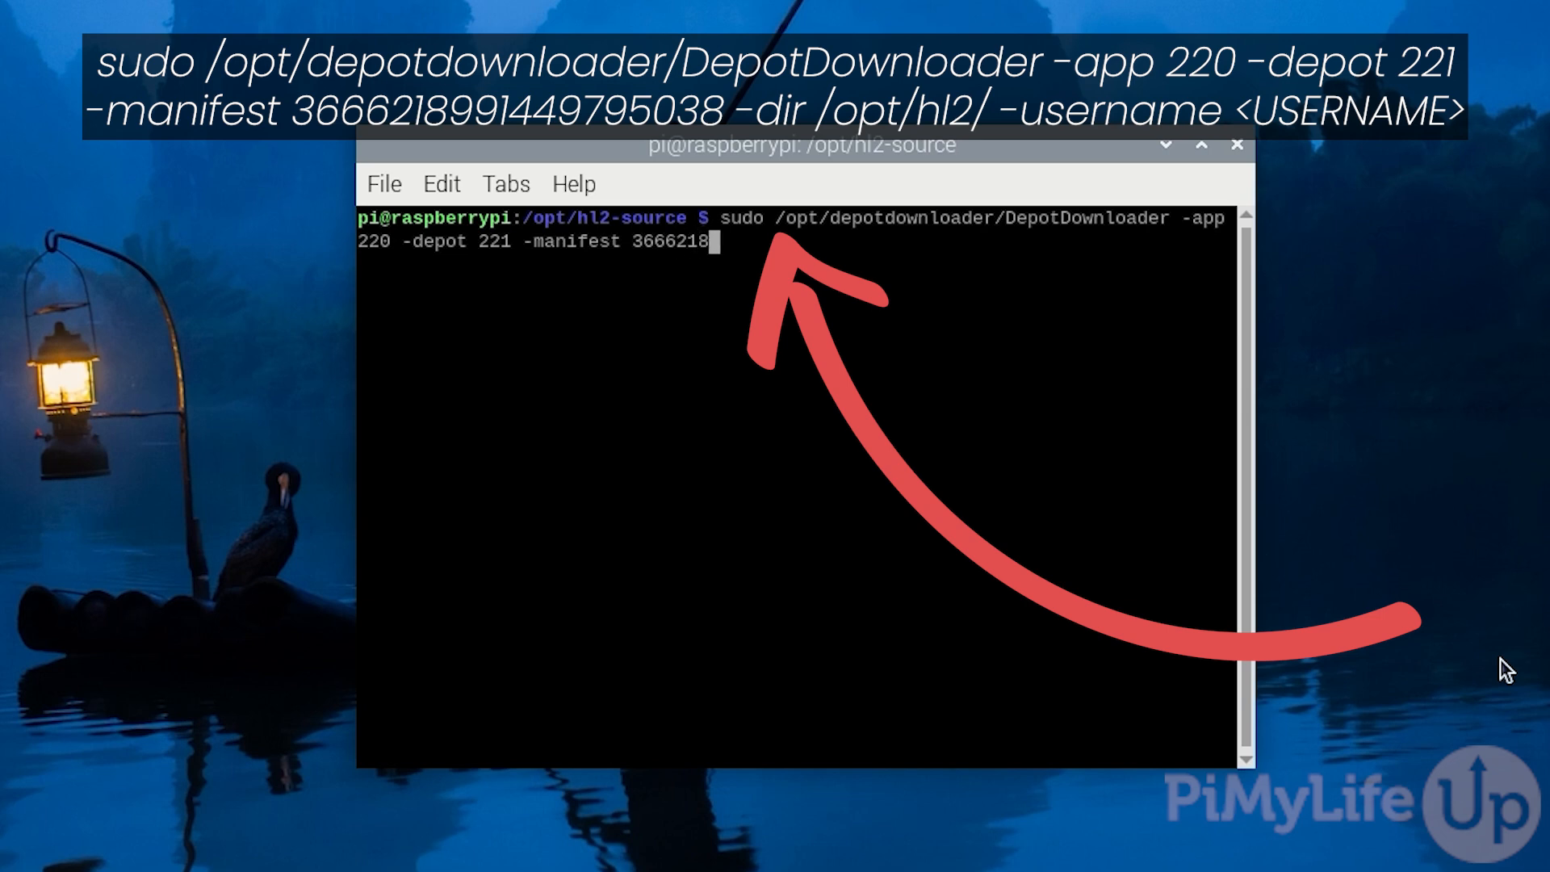
{"action": "type", "text": "89914"}
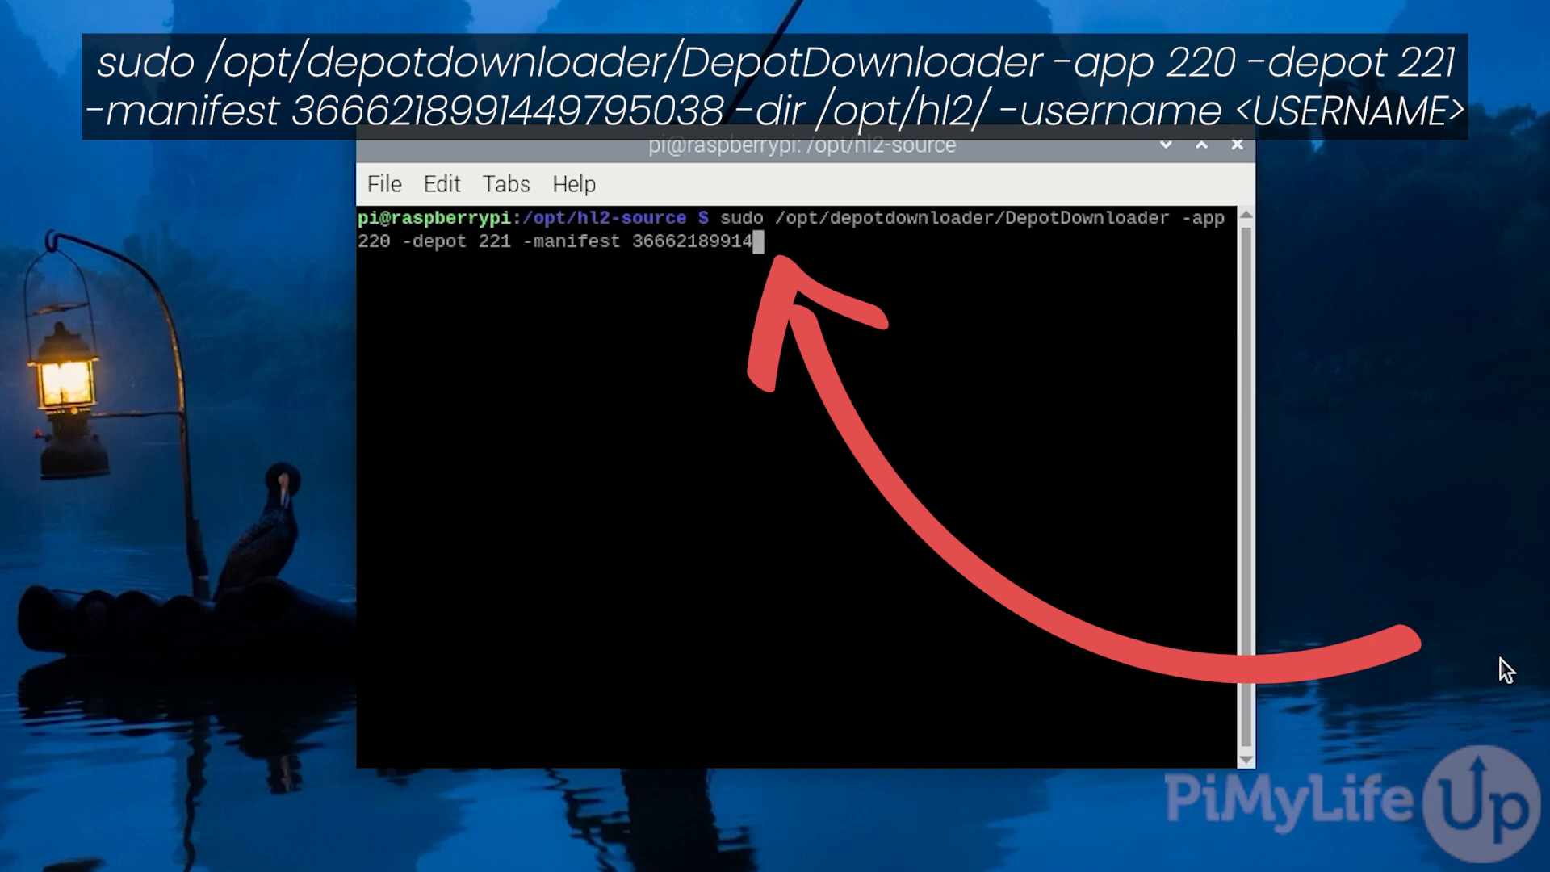
{"action": "type", "text": "497"}
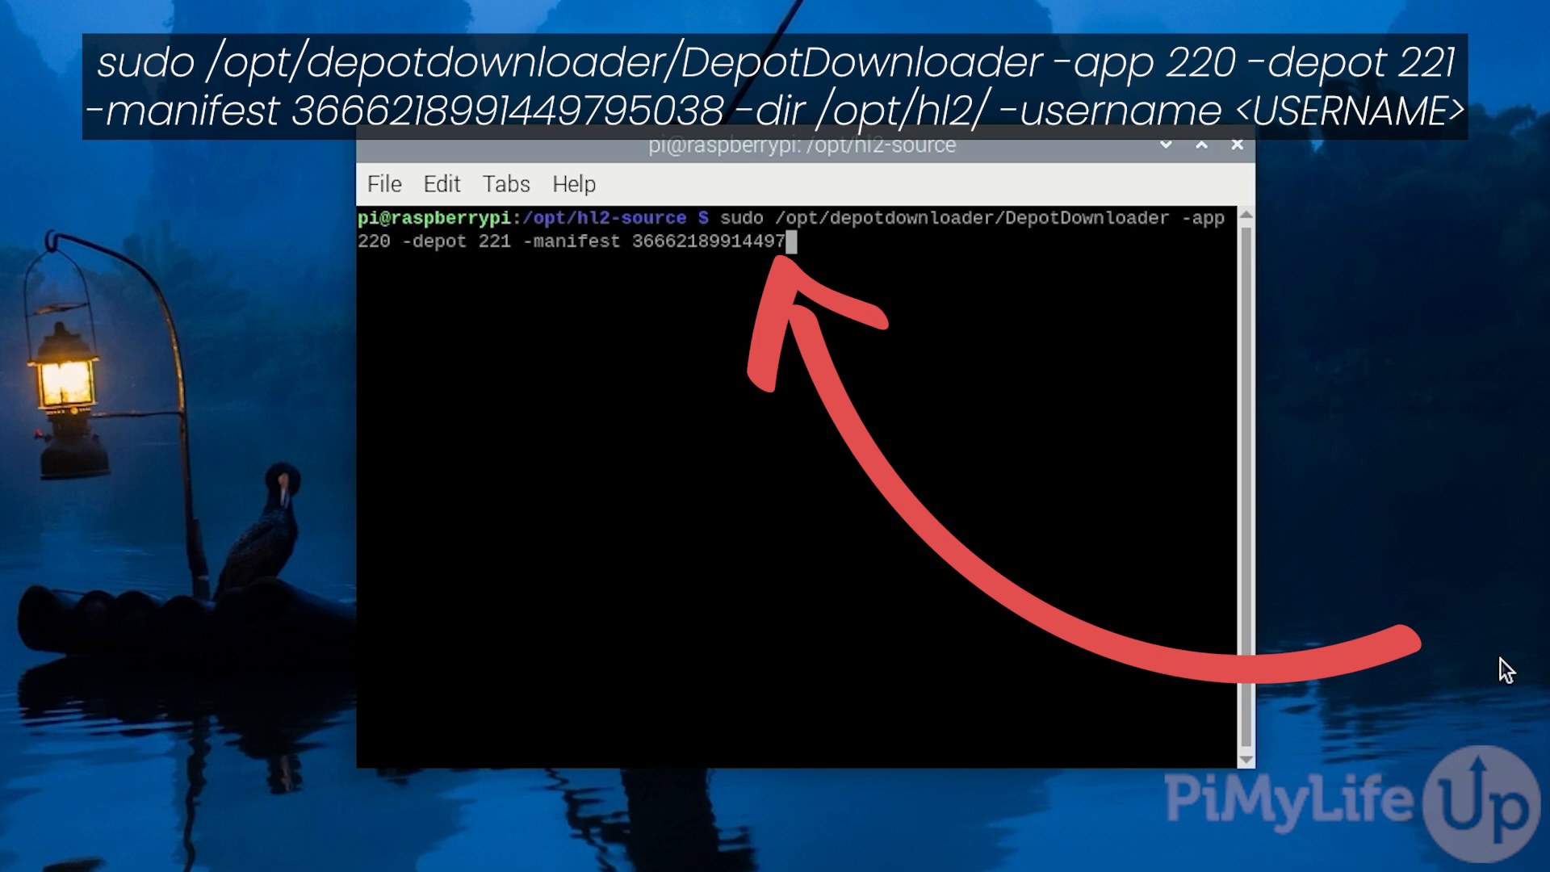
{"action": "type", "text": "95"}
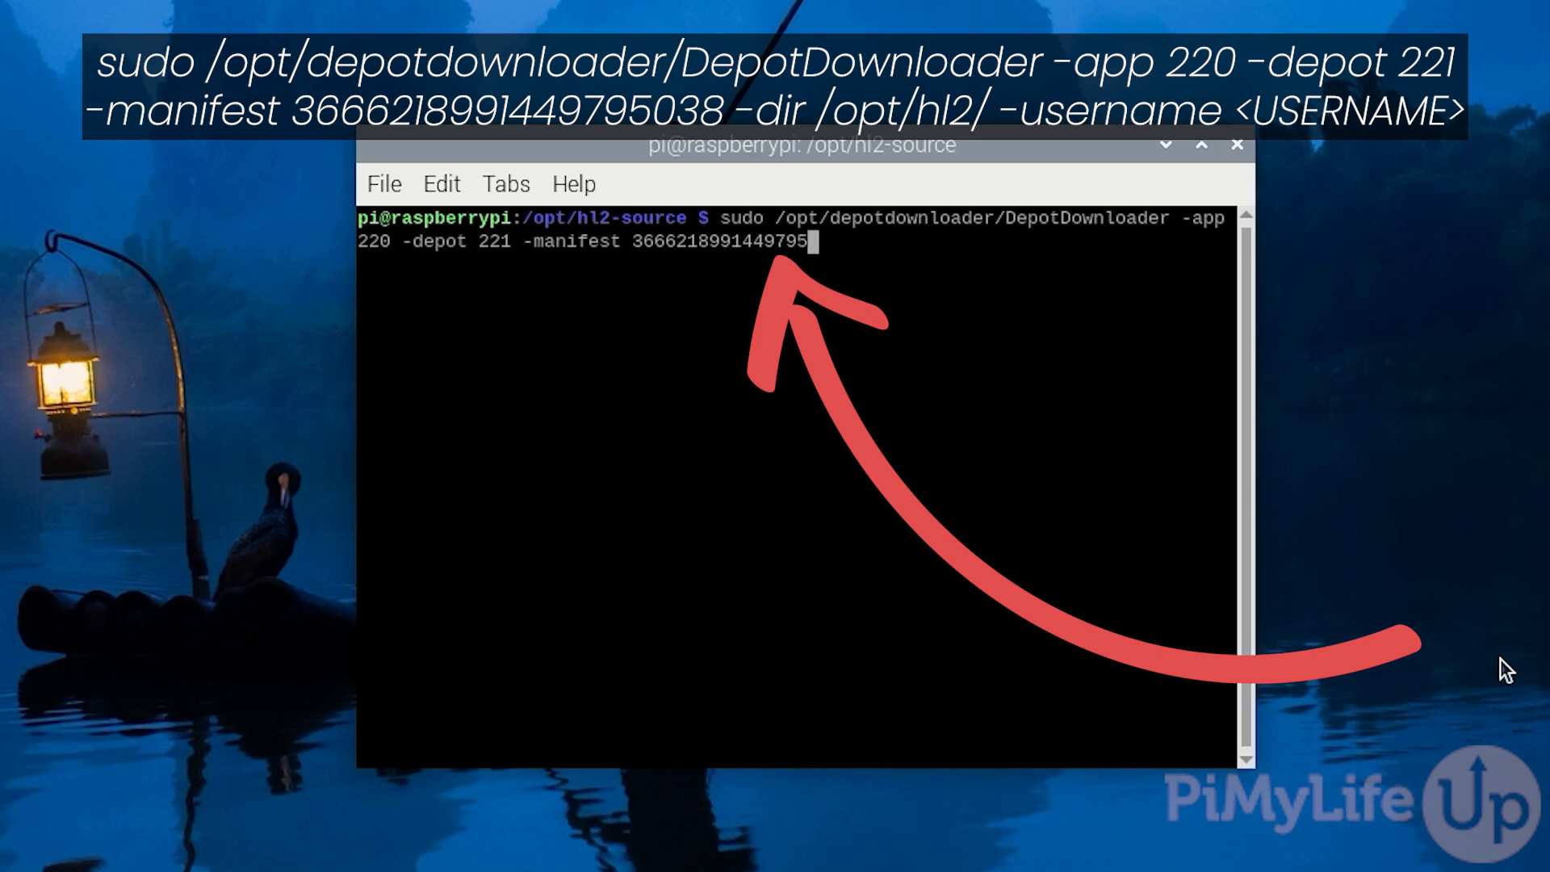
{"action": "type", "text": "038"}
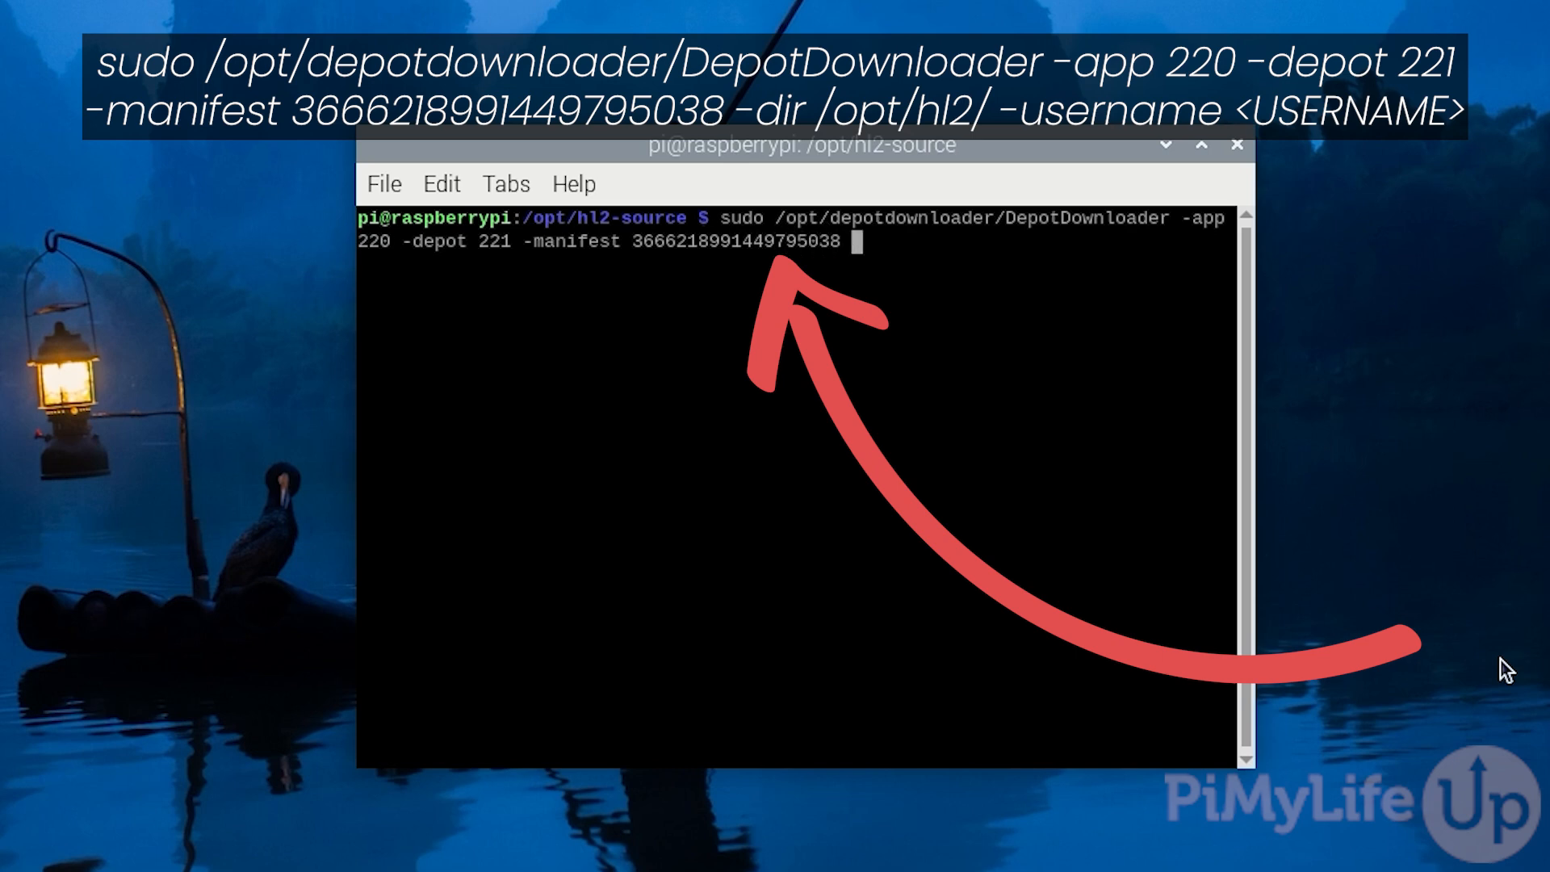
Add -dir /opt/hl2/ and the Steam username, then start the download
{"action": "type", "text": "-dir /opt/hl2/"}
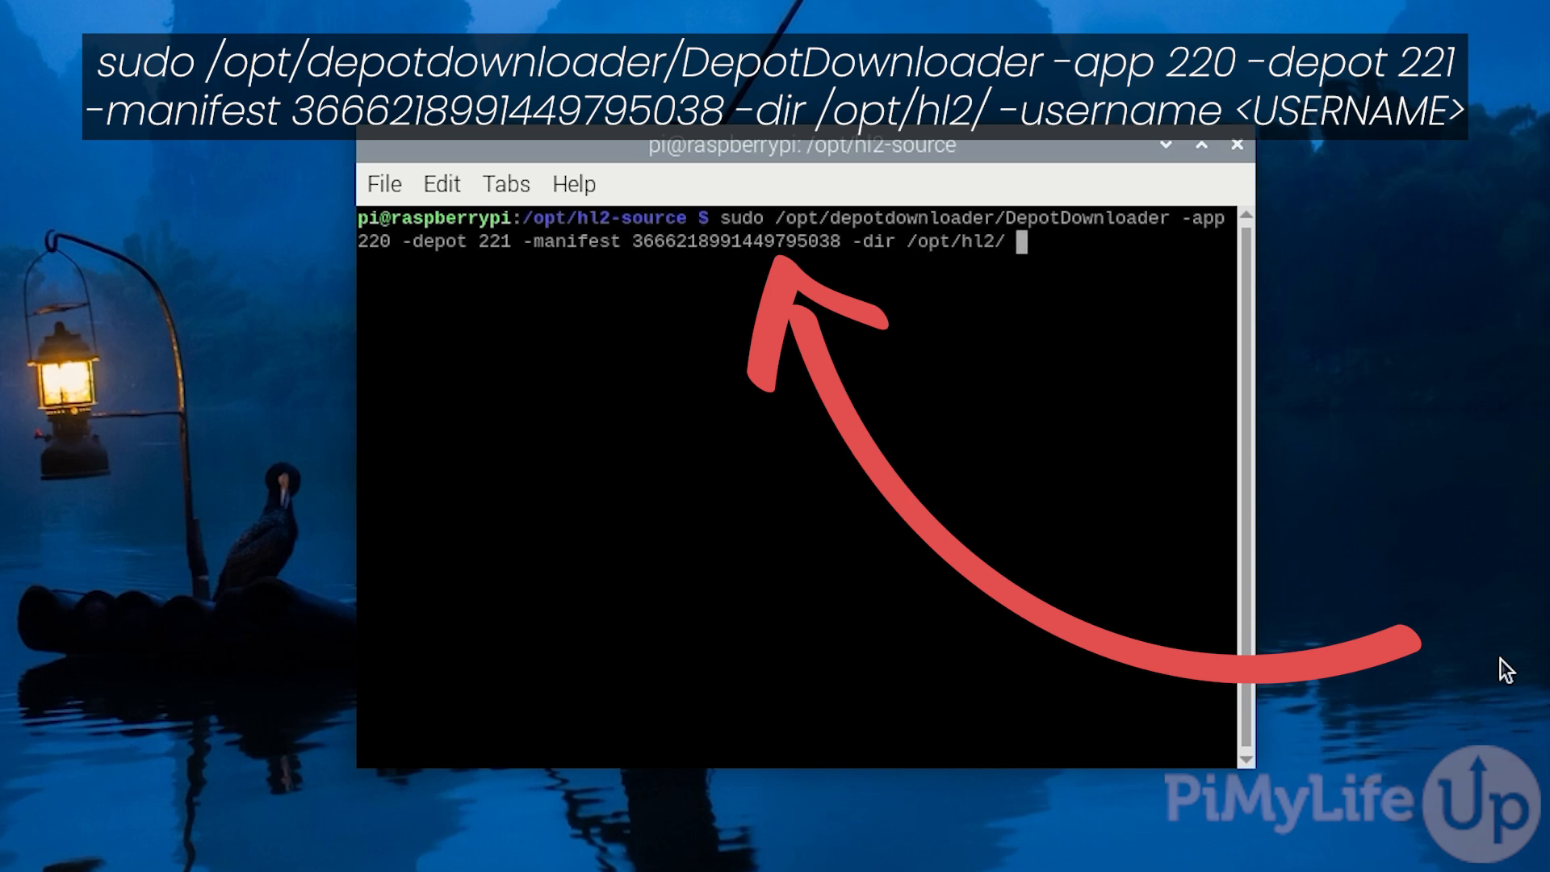
{"action": "type", "text": "-username"}
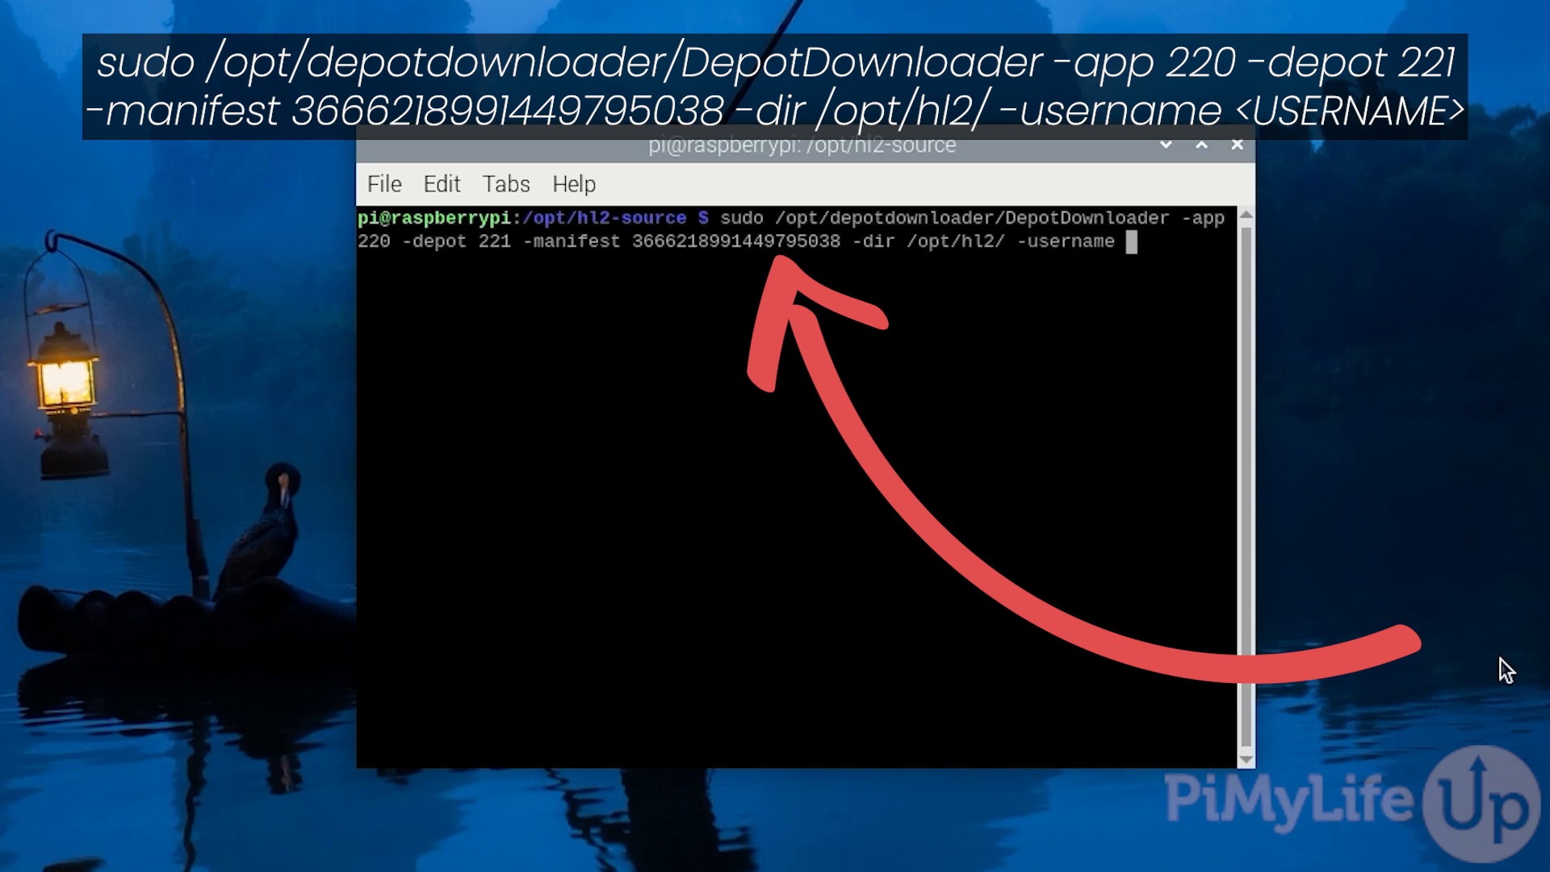
{"action": "type", "text": "death"}
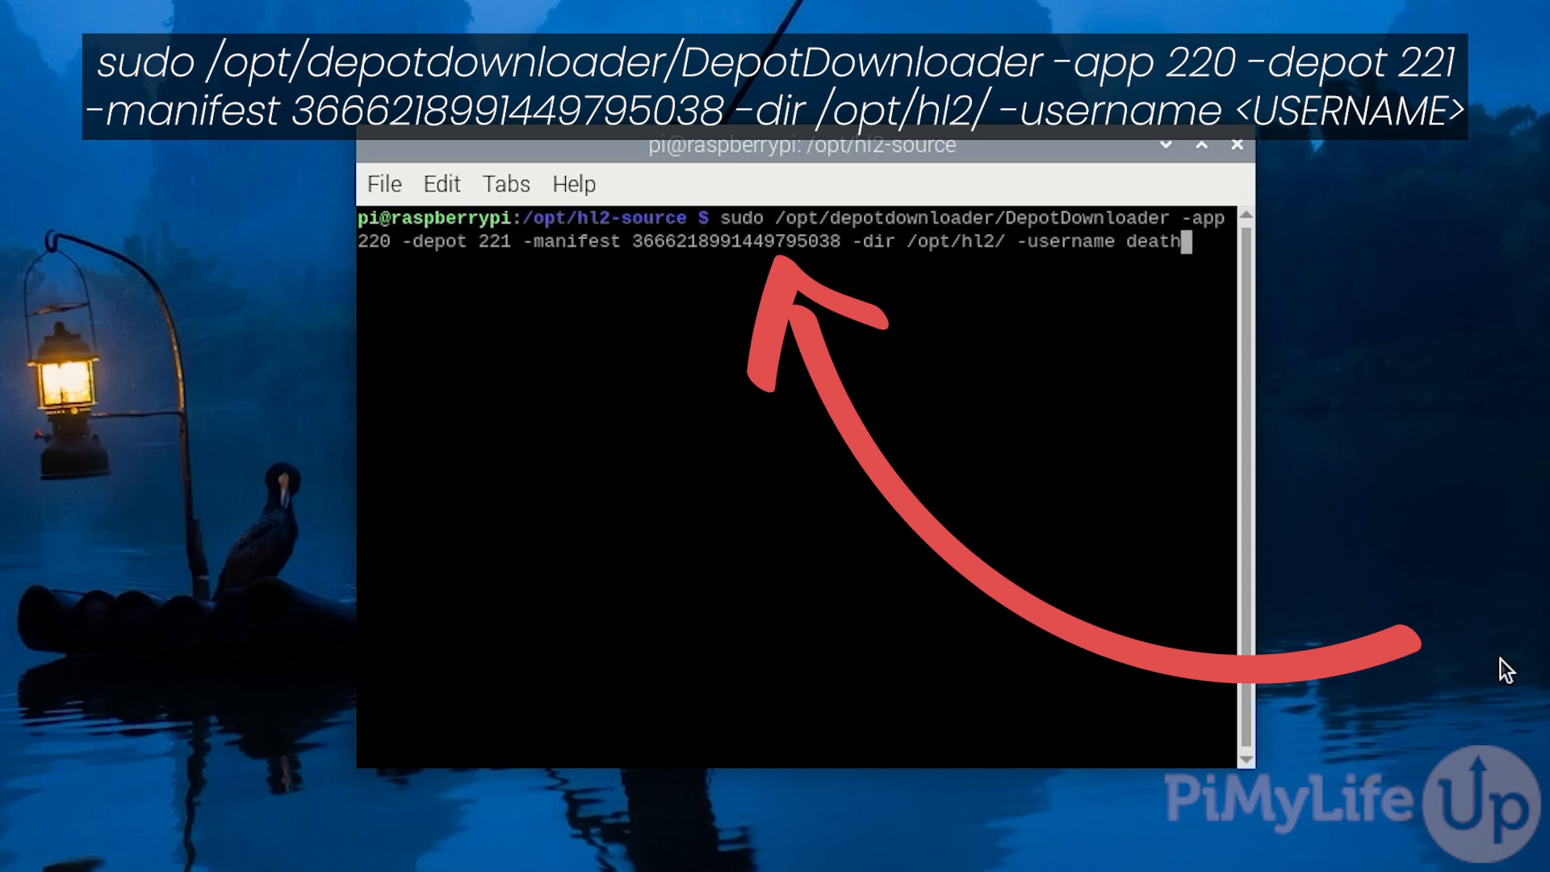
{"action": "type", "text": "1d"}
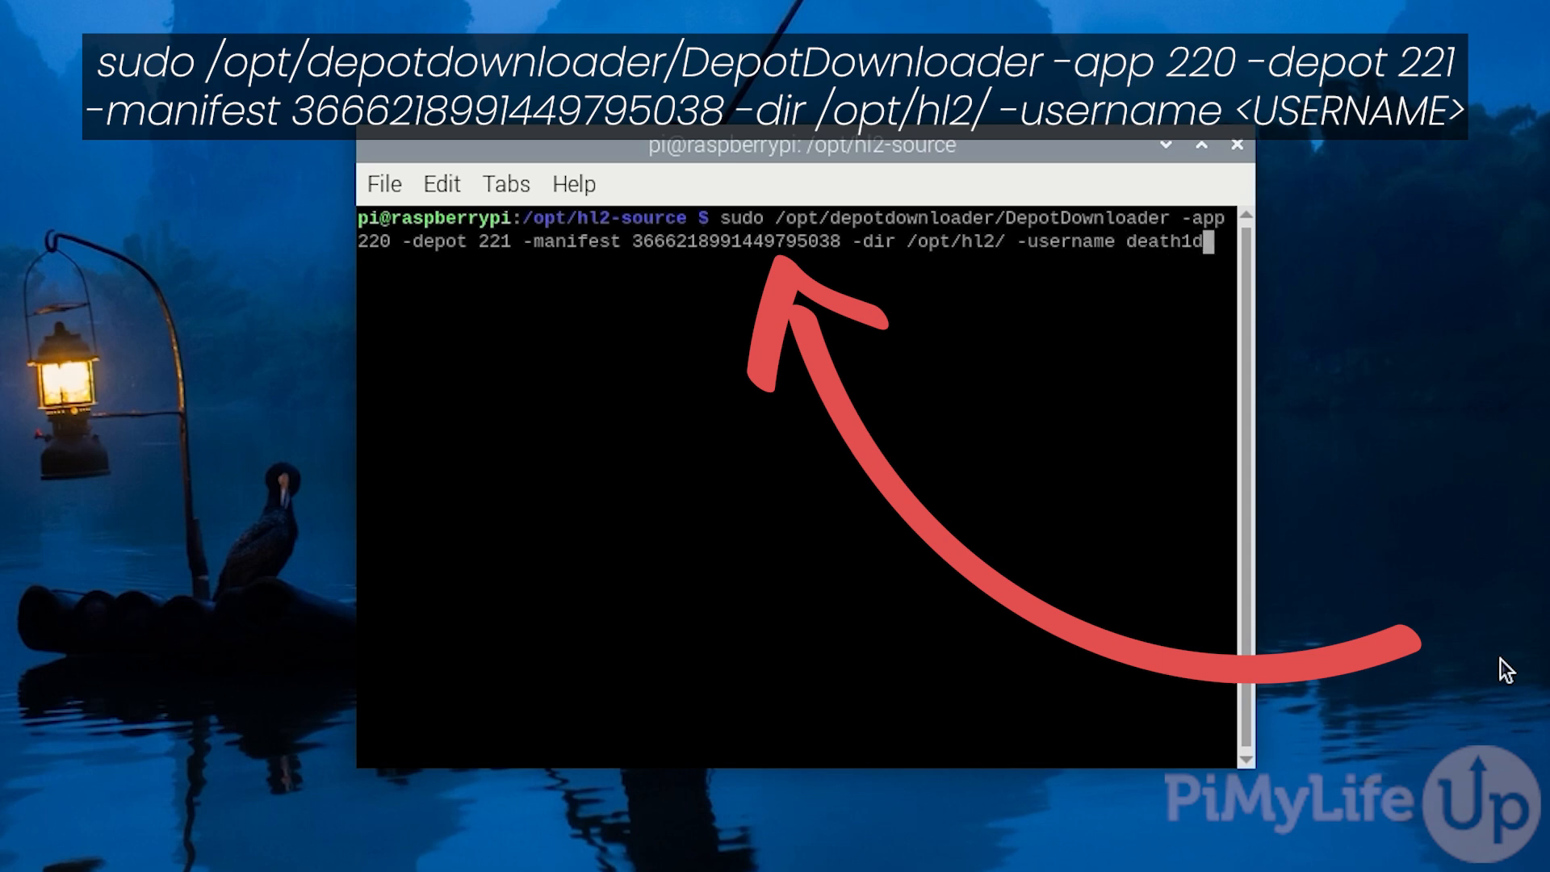
{"action": "type", "text": "roid"}
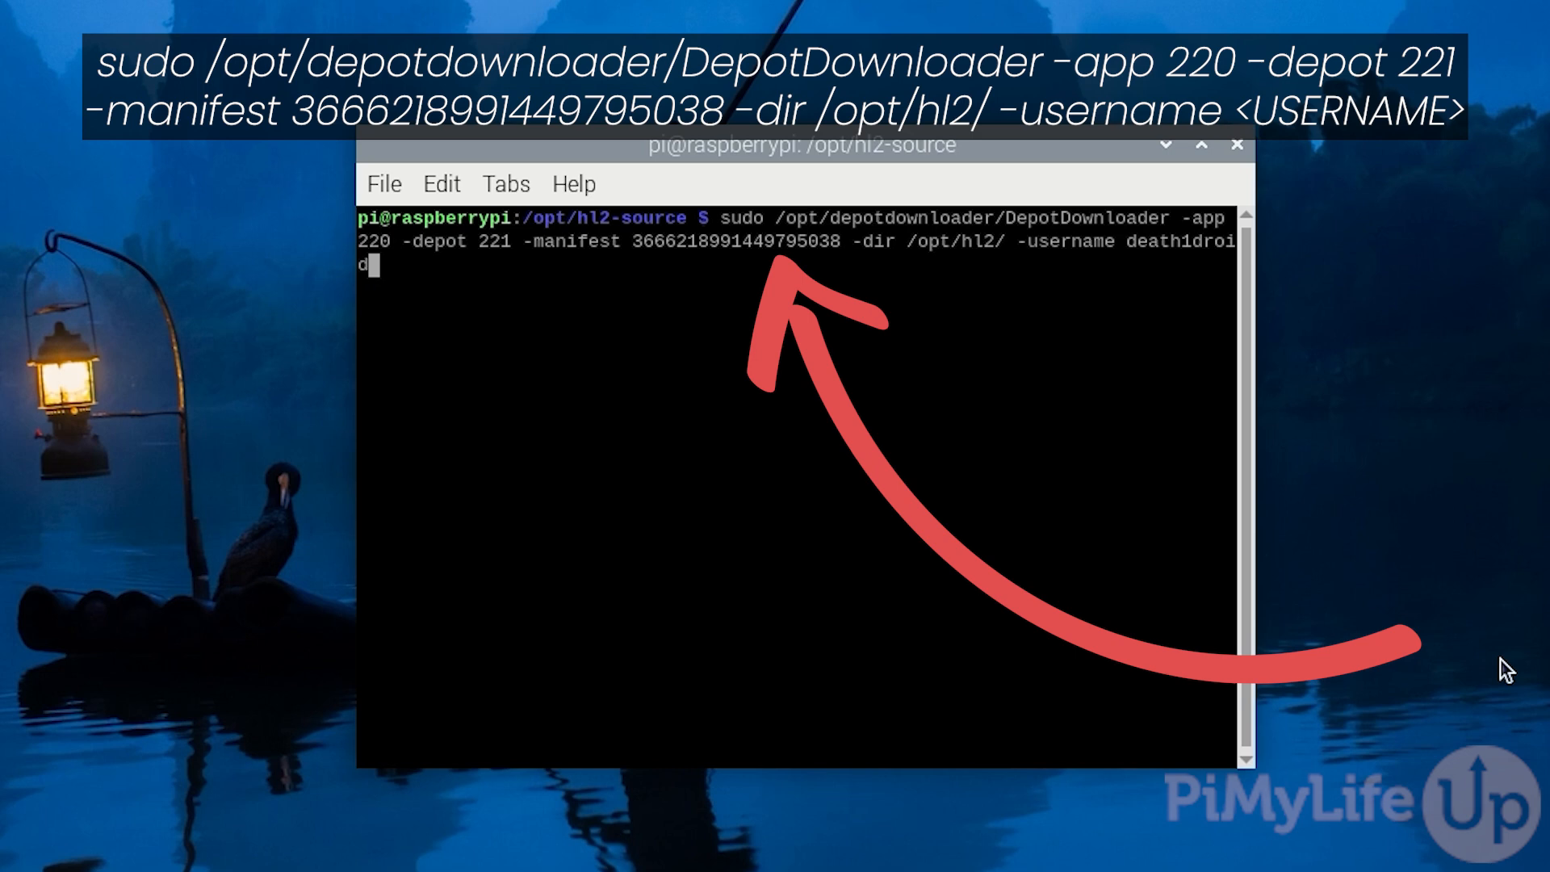
{"action": "key", "text": "Return"}
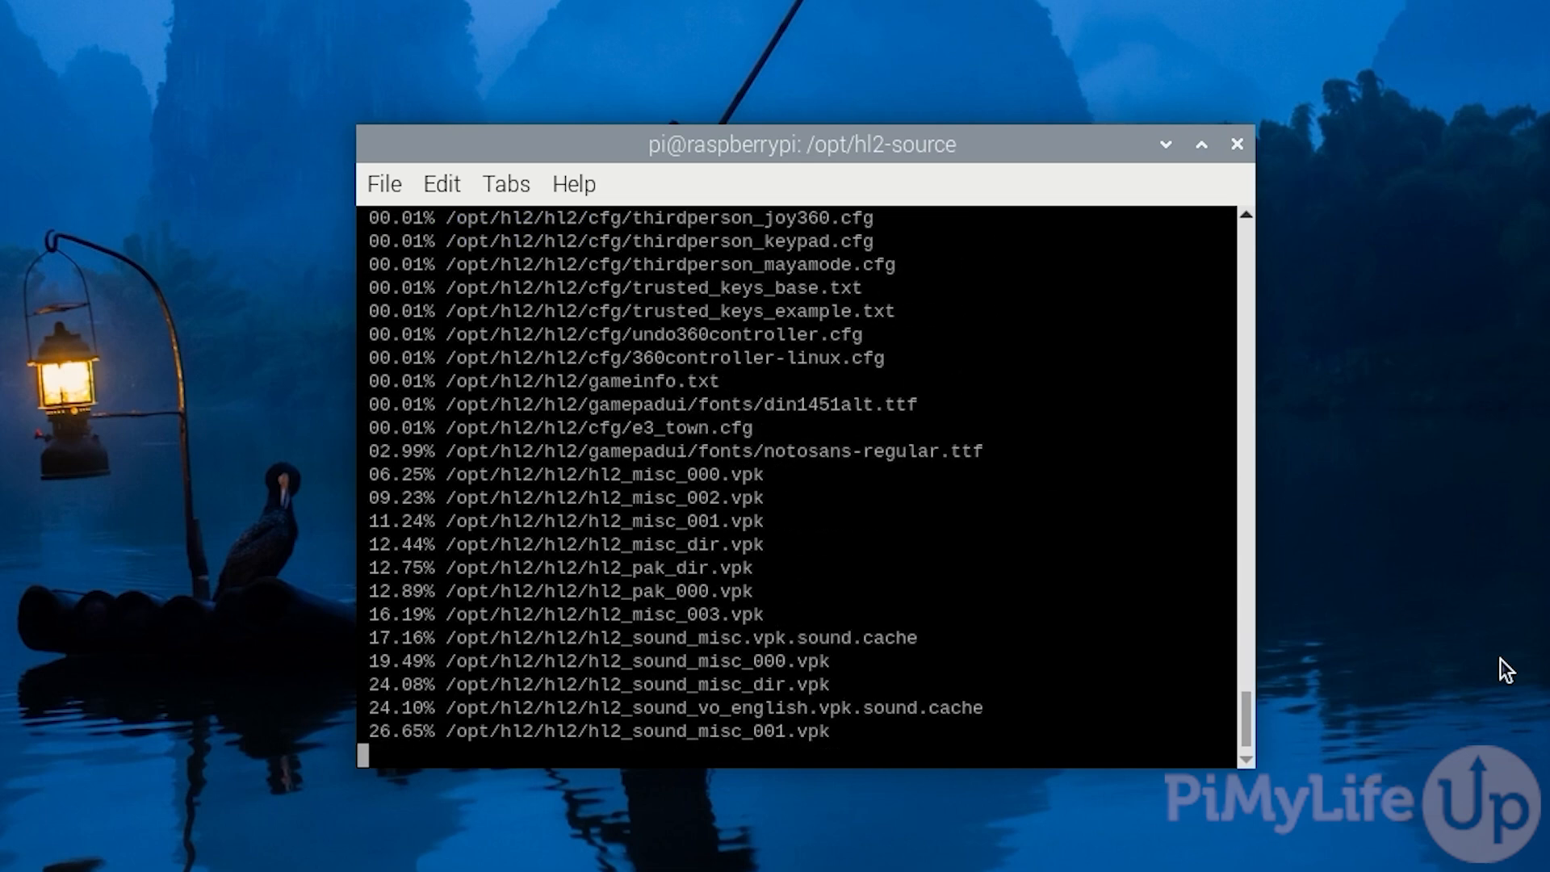
Let the depot download reach 100% and disconnect from Steam, starting a new sudo command
{"action": "scroll", "scroll_direction": "down", "scroll_amount": 3}
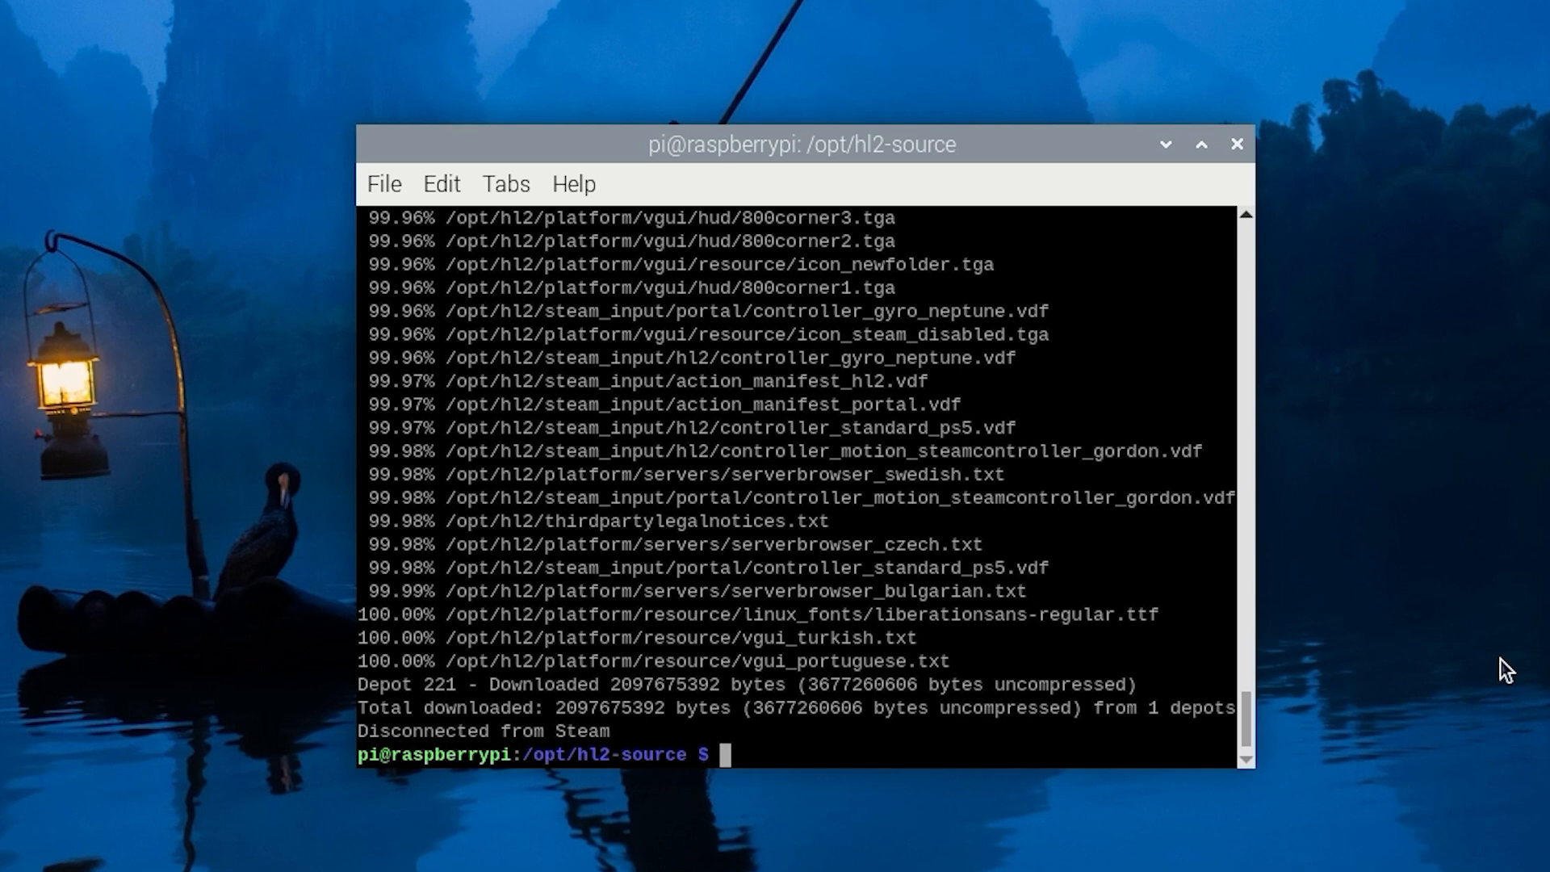
{"action": "type", "text": "sudo"}
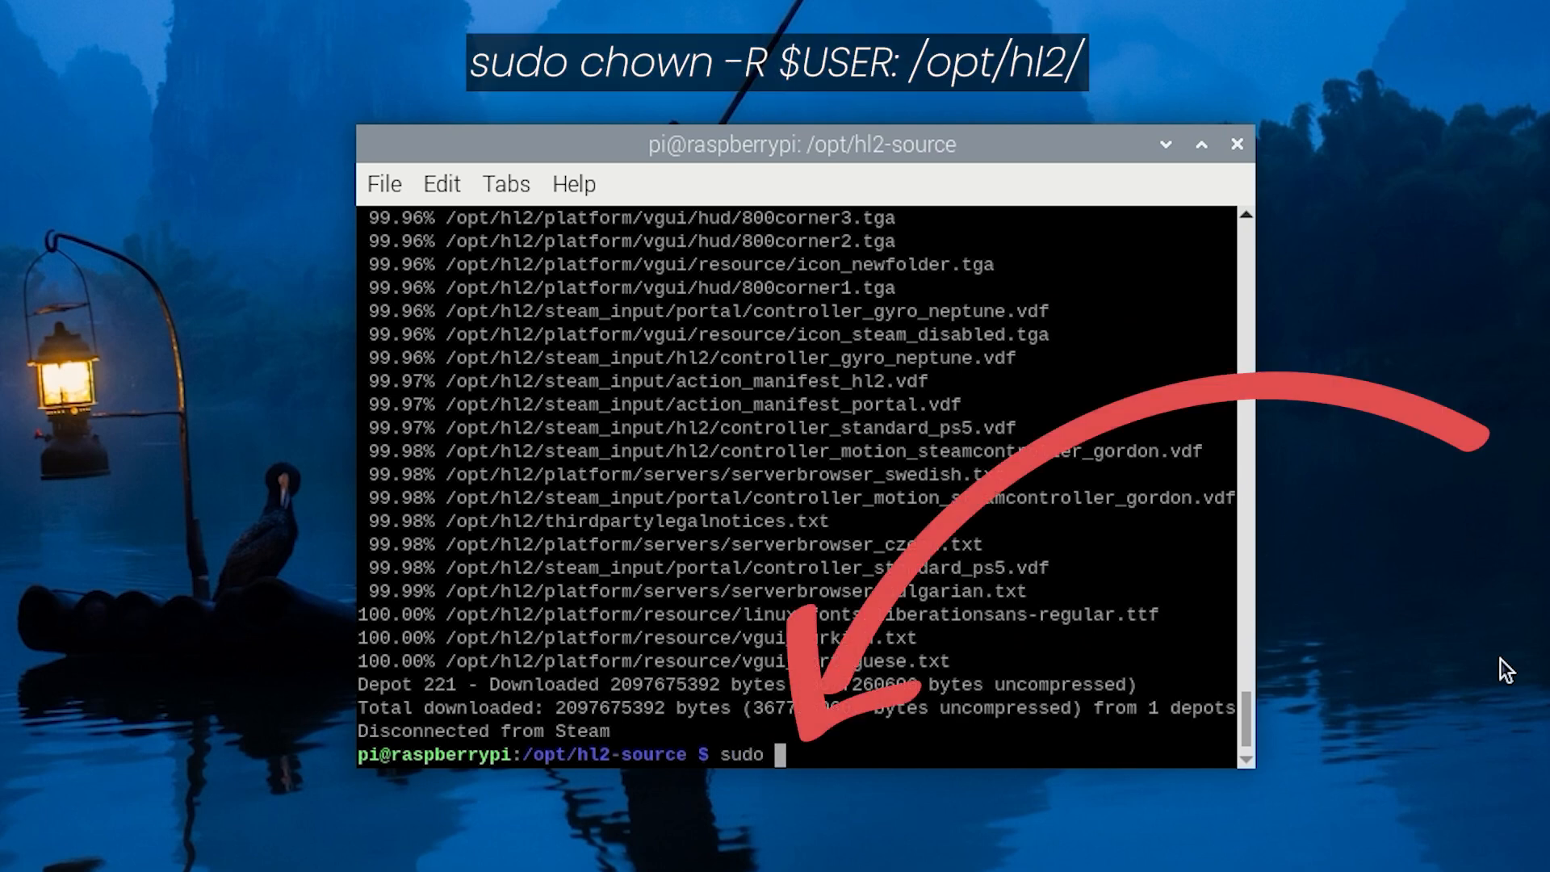
Give the current user ownership of /opt/hl2 with sudo chown -R $USER:
{"action": "type", "text": "chown -R"}
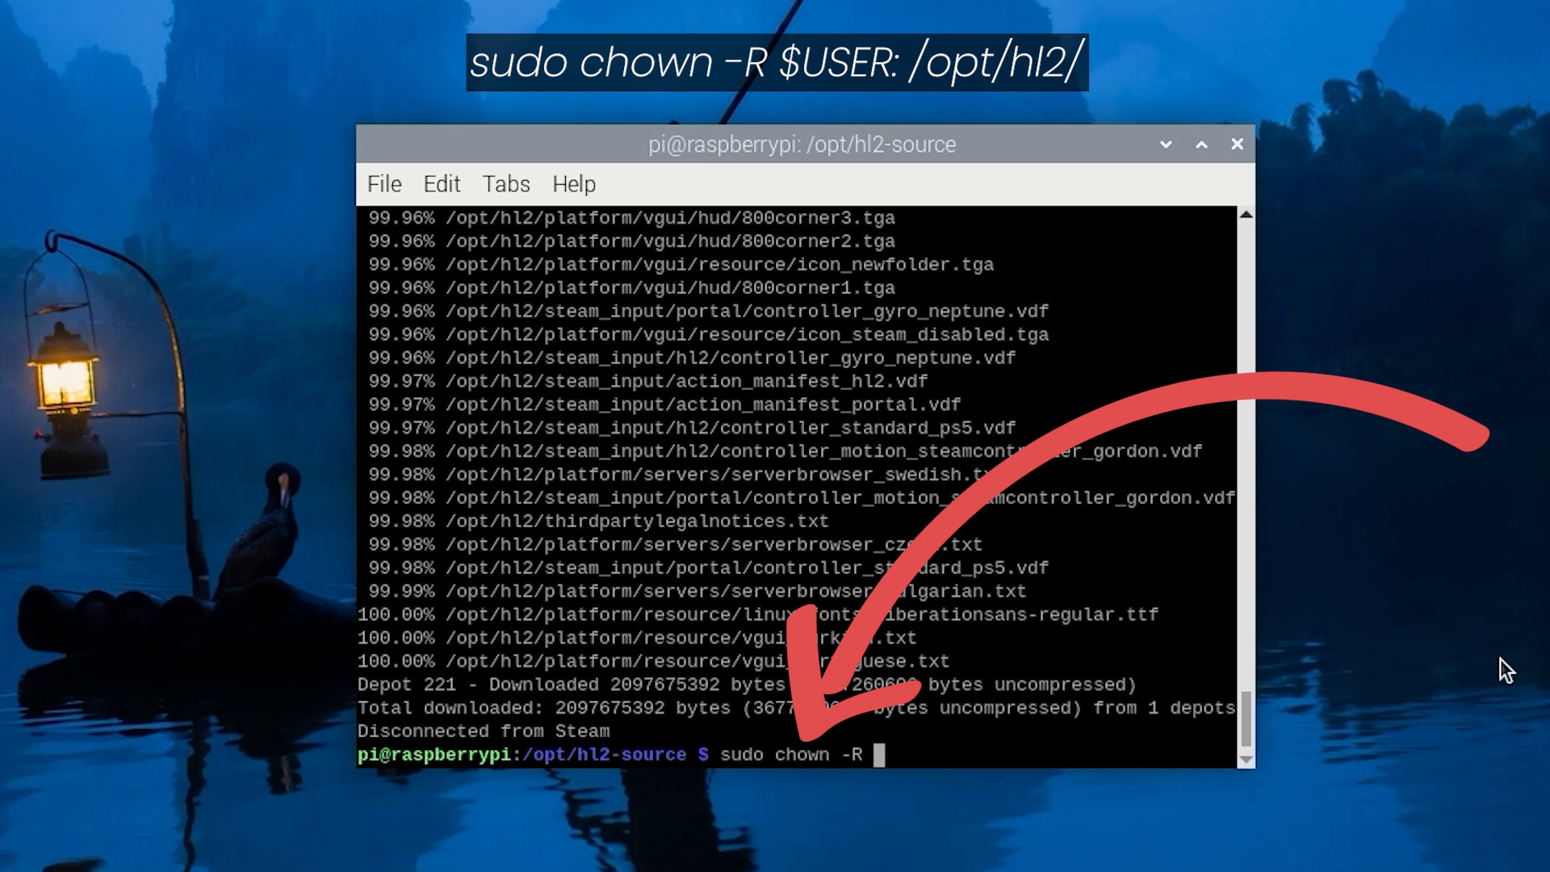
{"action": "type", "text": "$USER"}
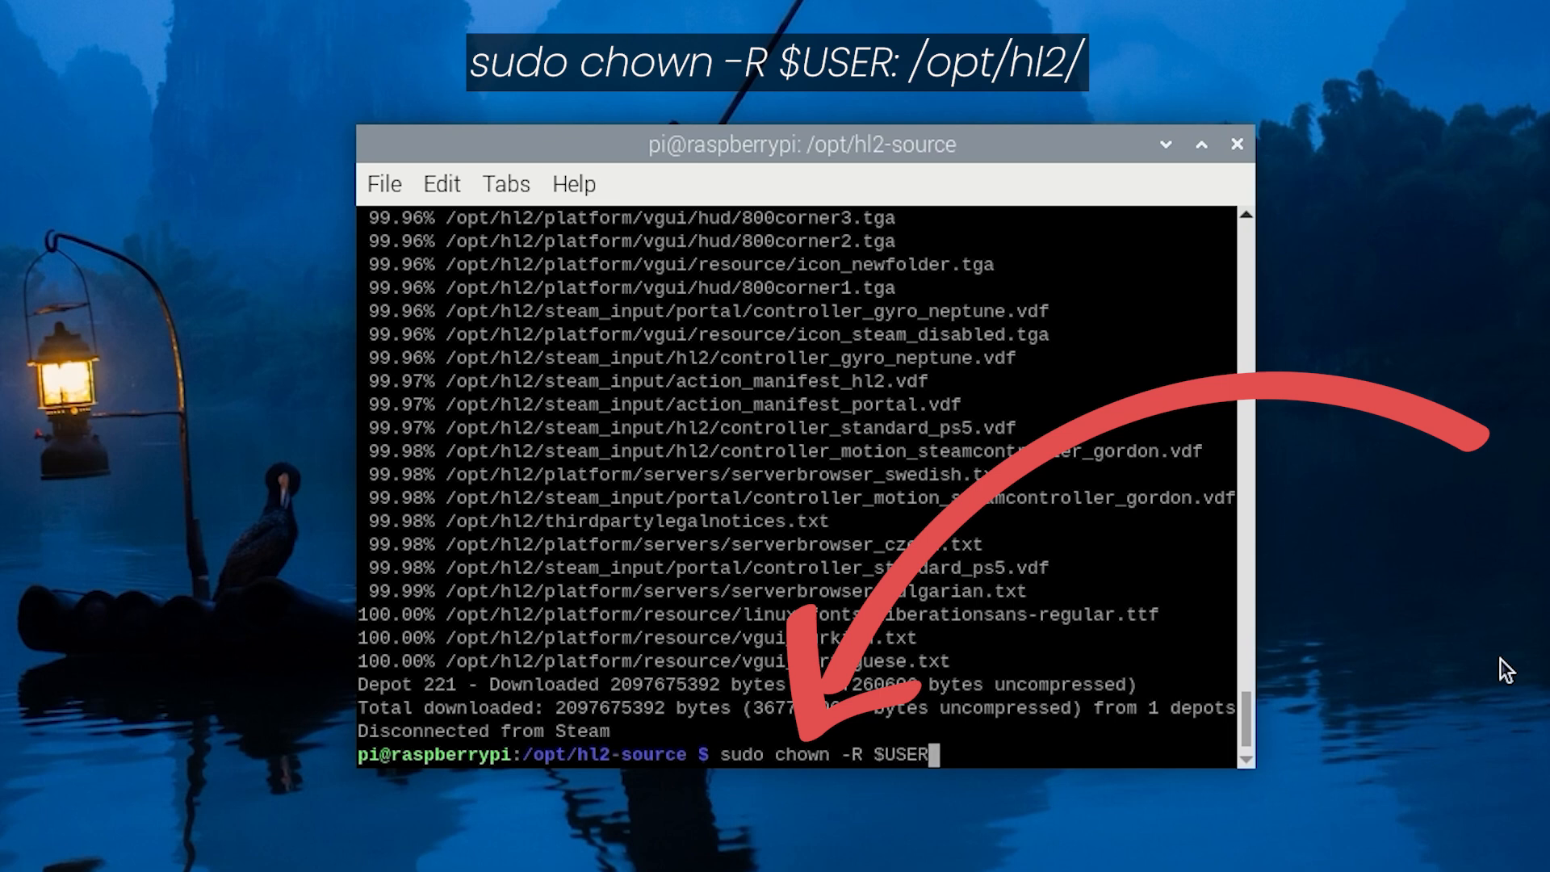
{"action": "type", "text": ": /opt"}
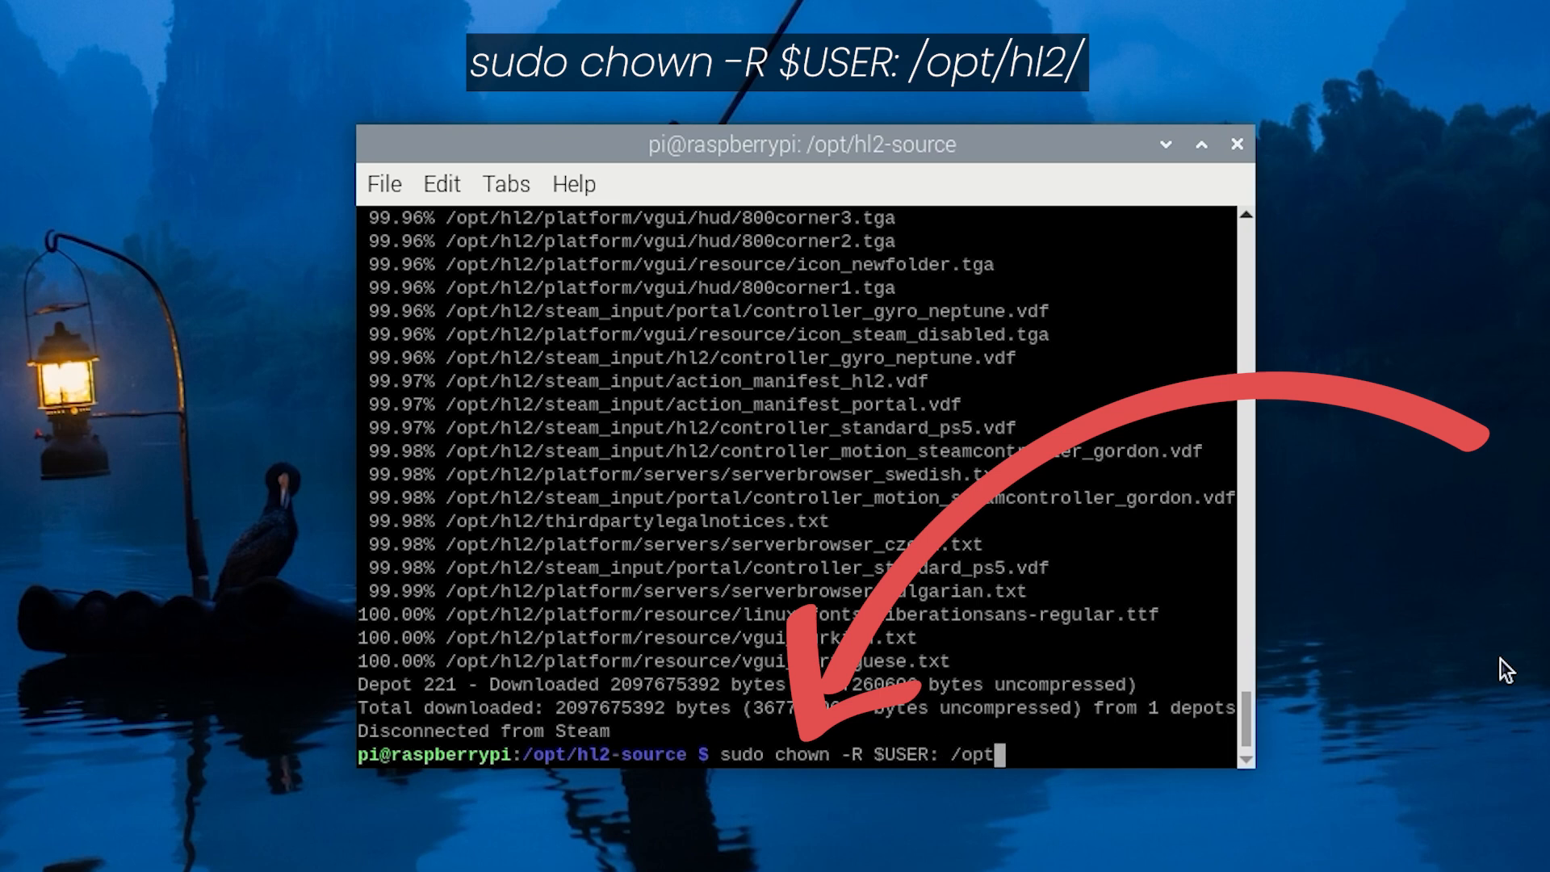
{"action": "type", "text": "hl2/"}
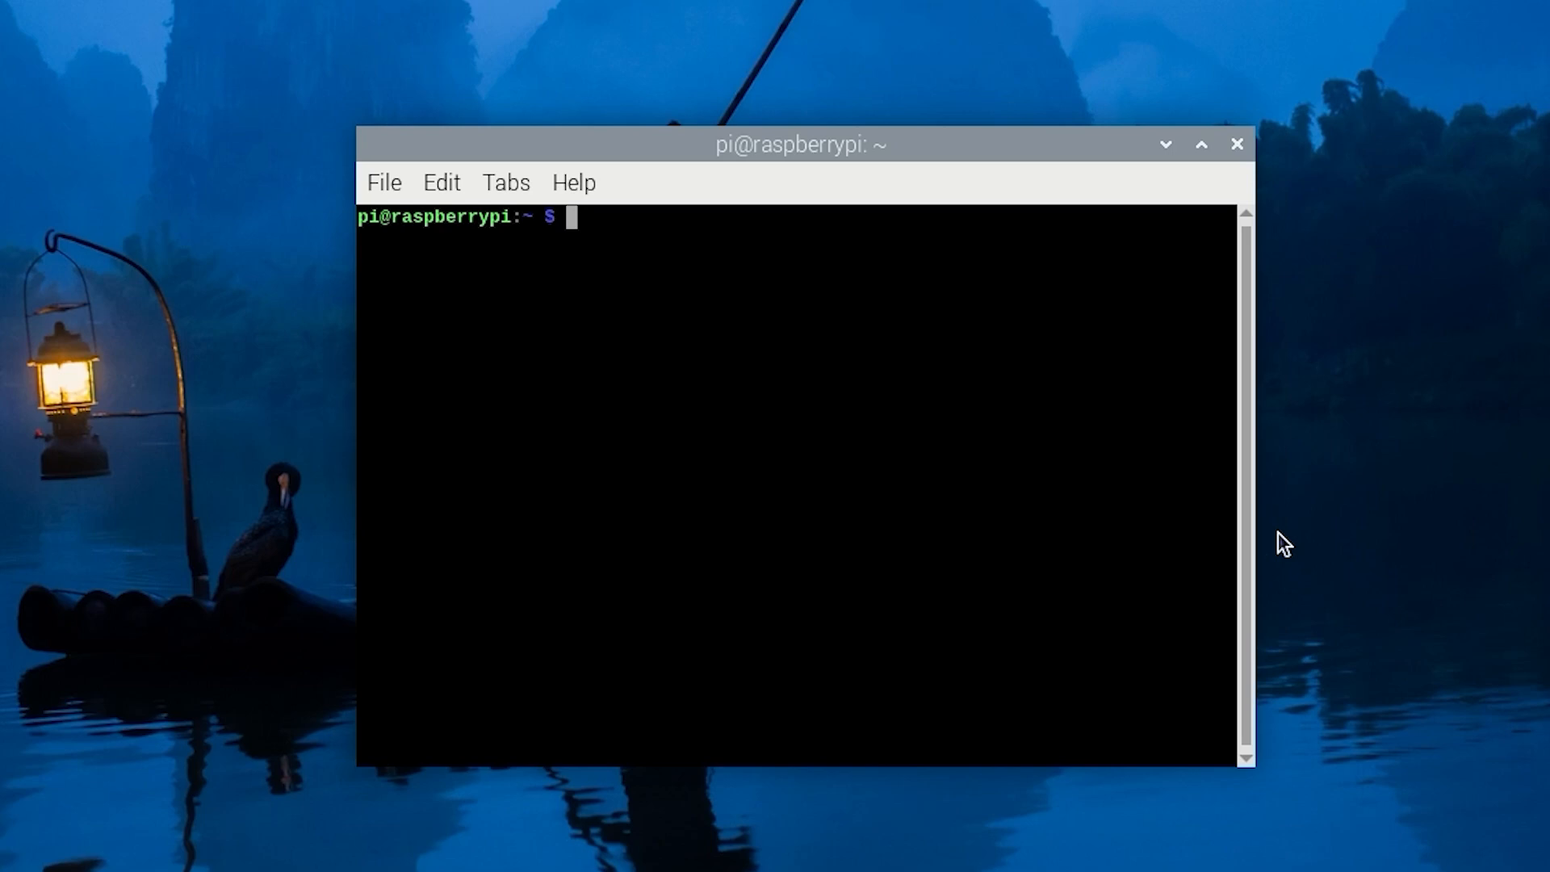
Change into /opt/hl2 and start ./hl2_launcher
{"action": "type", "text": "cd"}
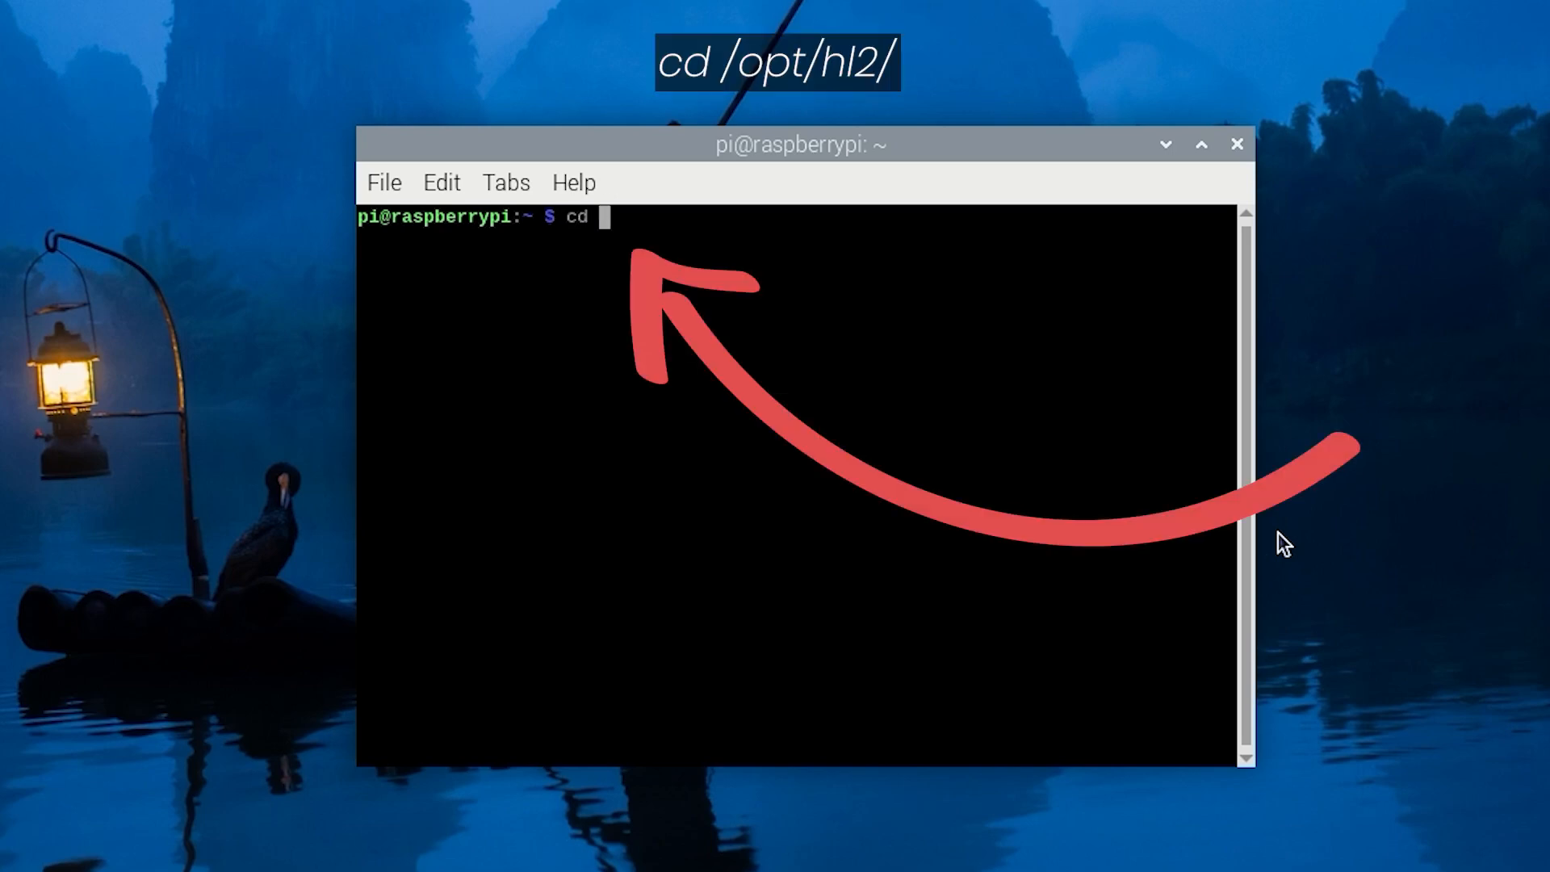
{"action": "type", "text": "/opt"}
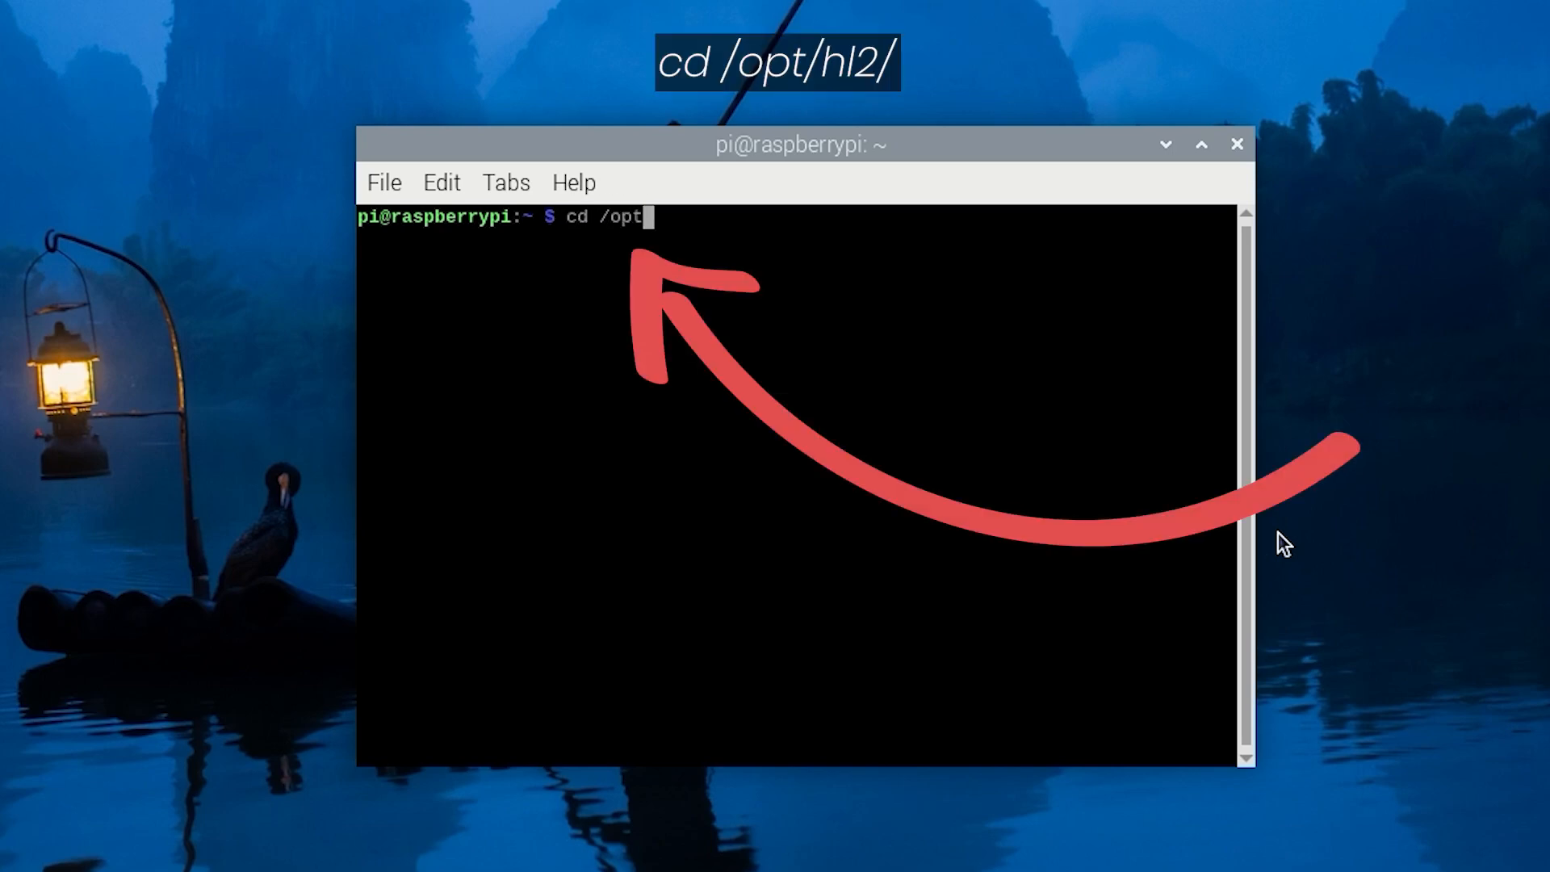
{"action": "type", "text": "/hl2/"}
{"action": "type", "text": "./"}
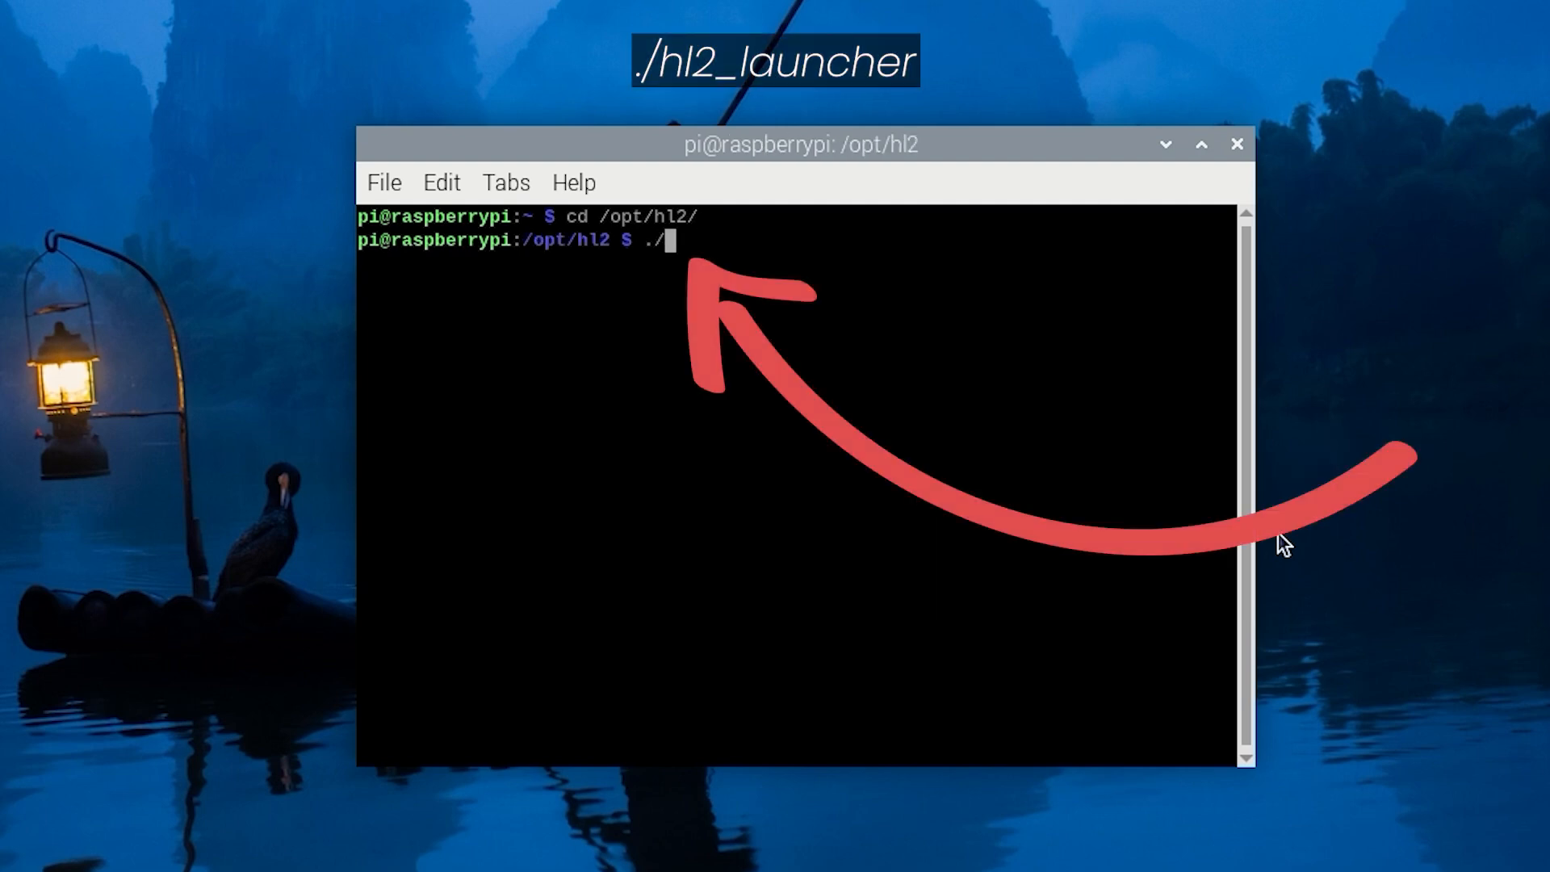
{"action": "type", "text": "hl2_laun"}
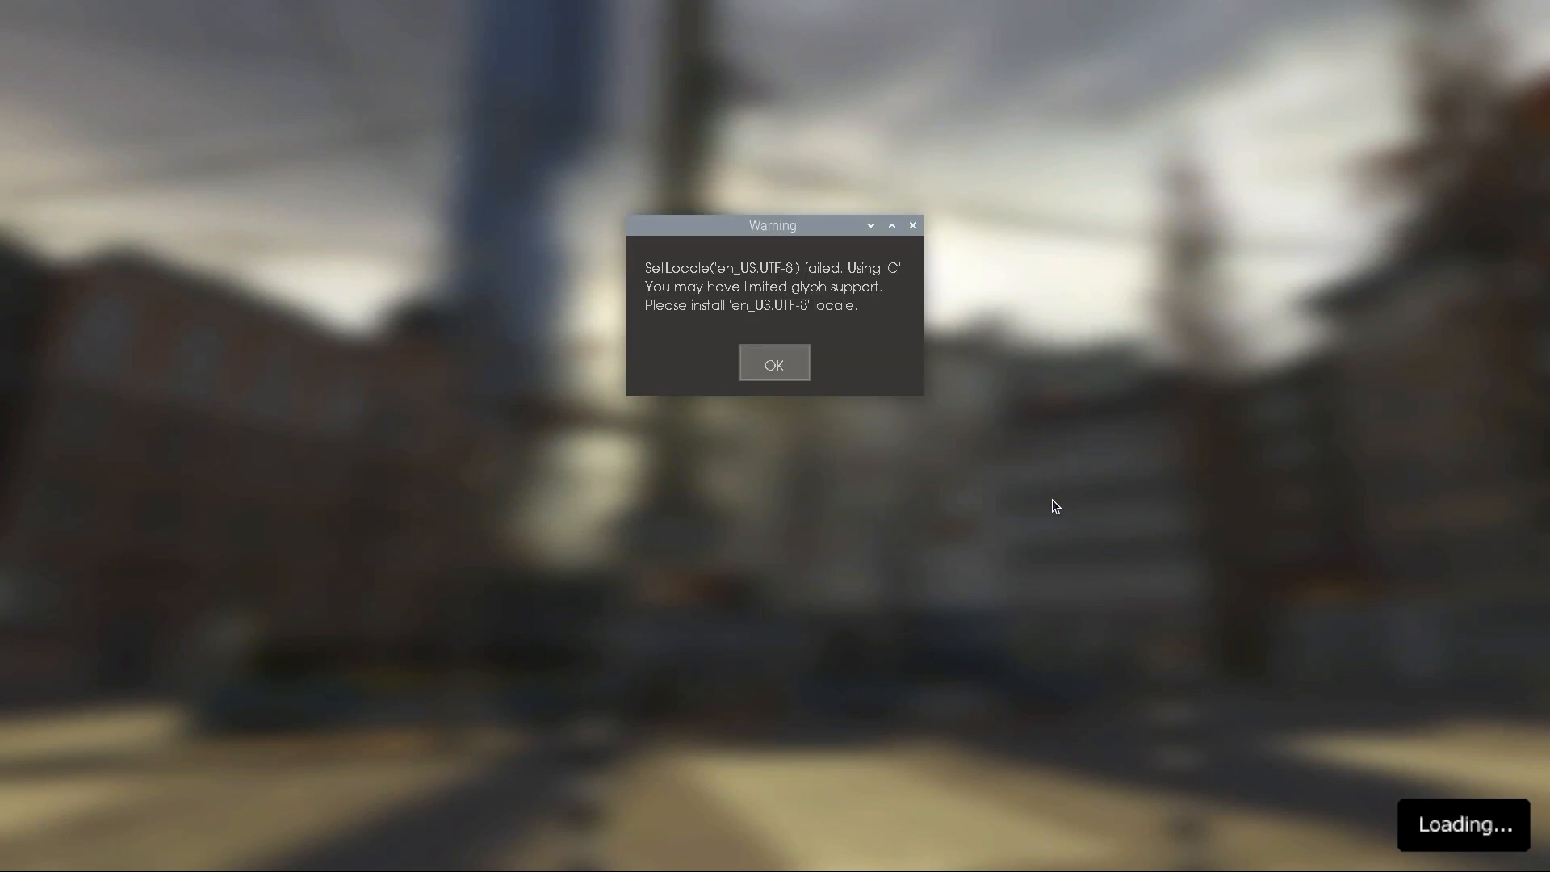
{"action": "mouse_move", "coordinate": [1113, 288]}
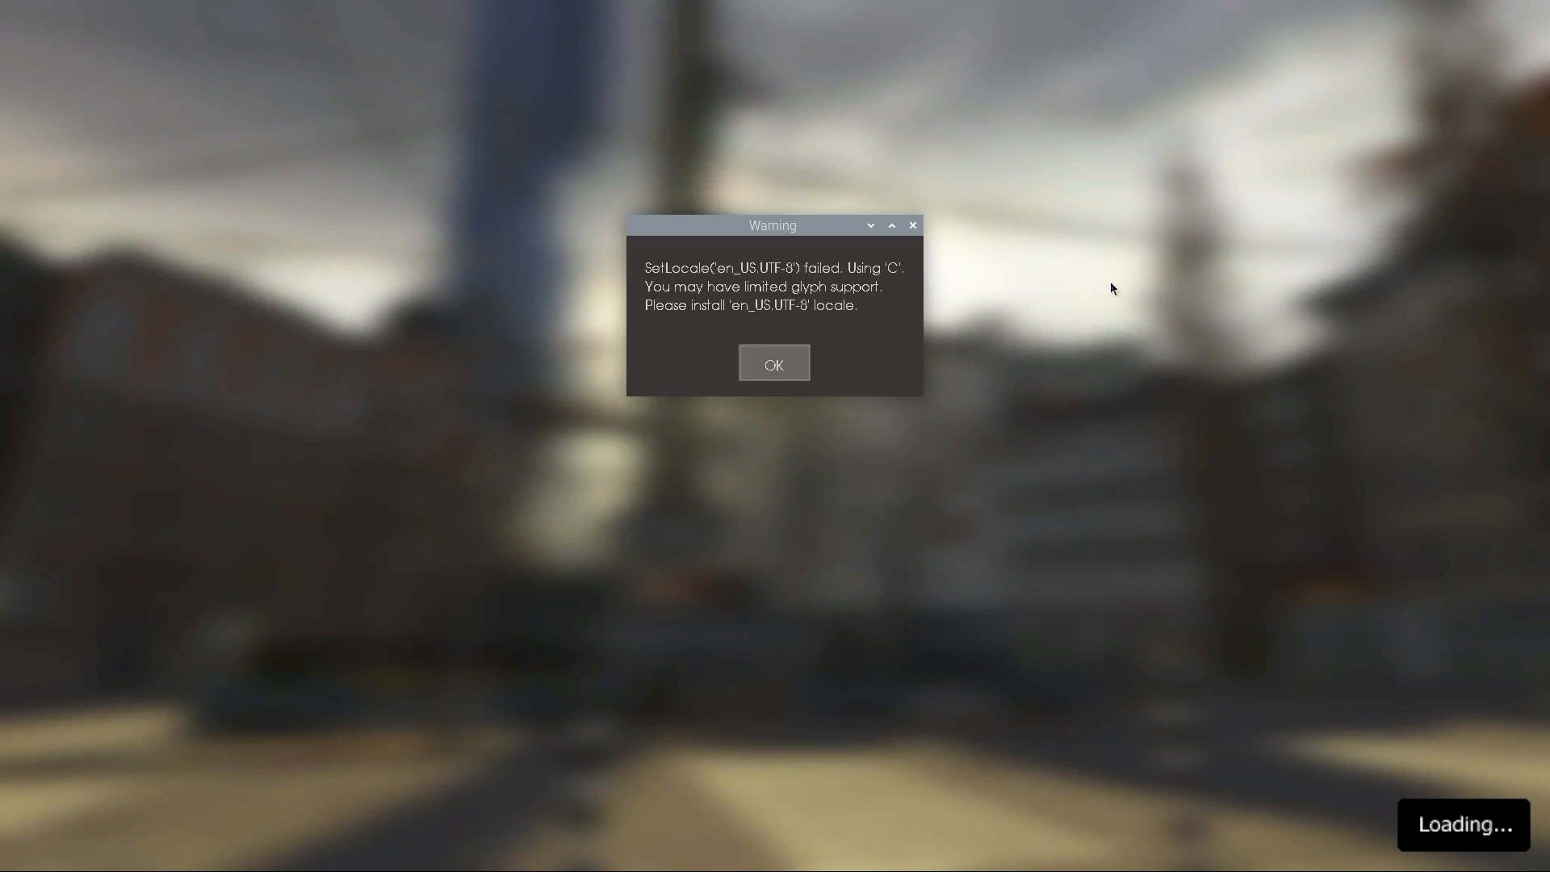
Dismiss the locale warning so Half-Life 2 reaches its main menu
{"action": "left_click", "coordinate": [774, 363]}
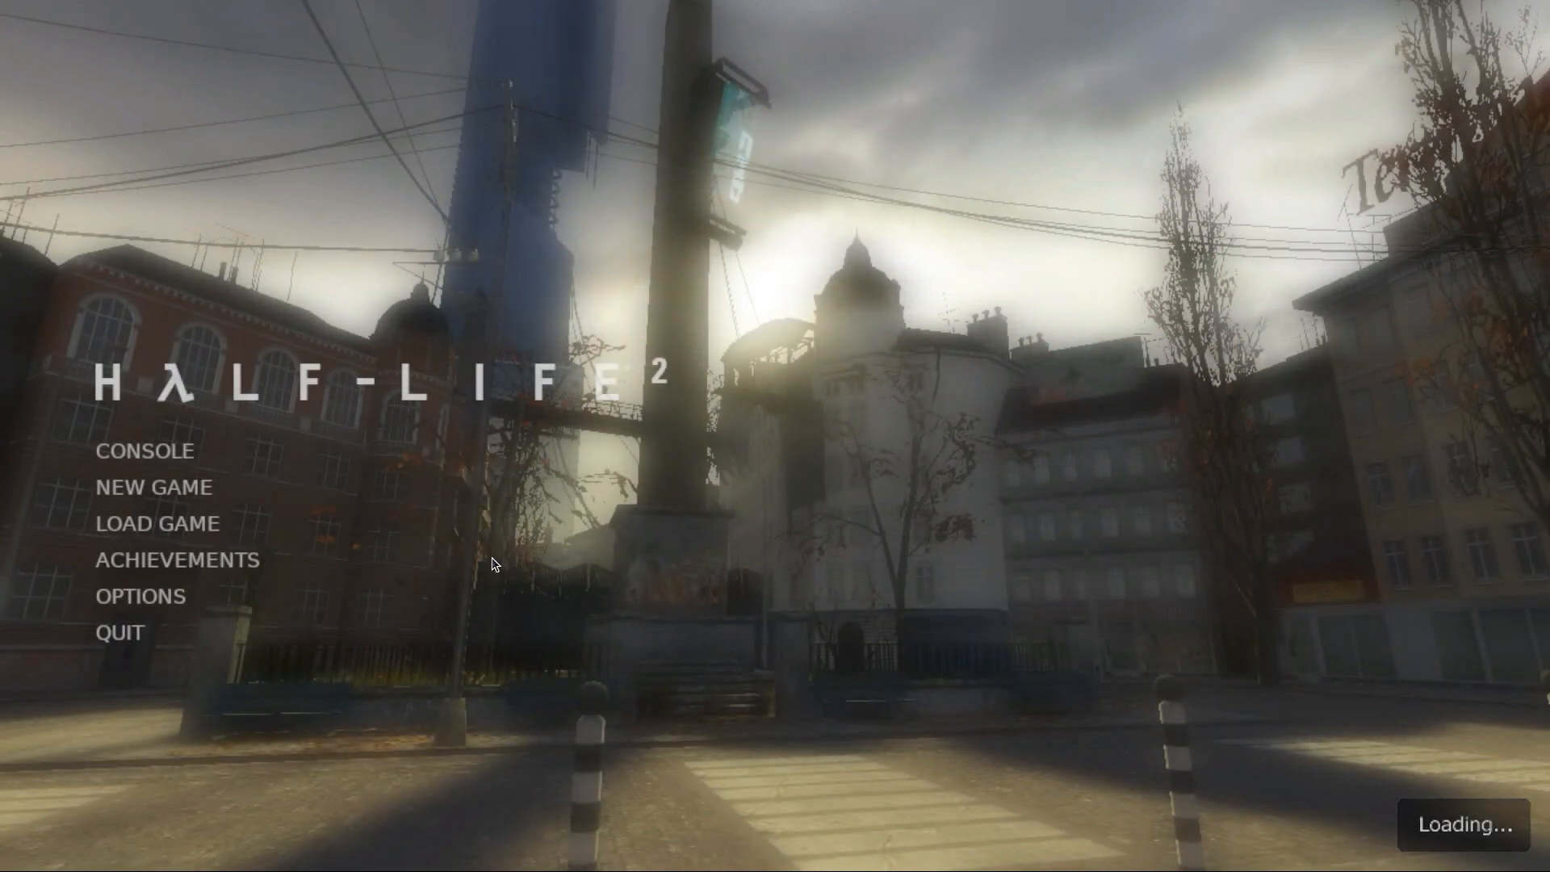
Go from Options to the Video settings and into Advanced
{"action": "left_click", "coordinate": [139, 596]}
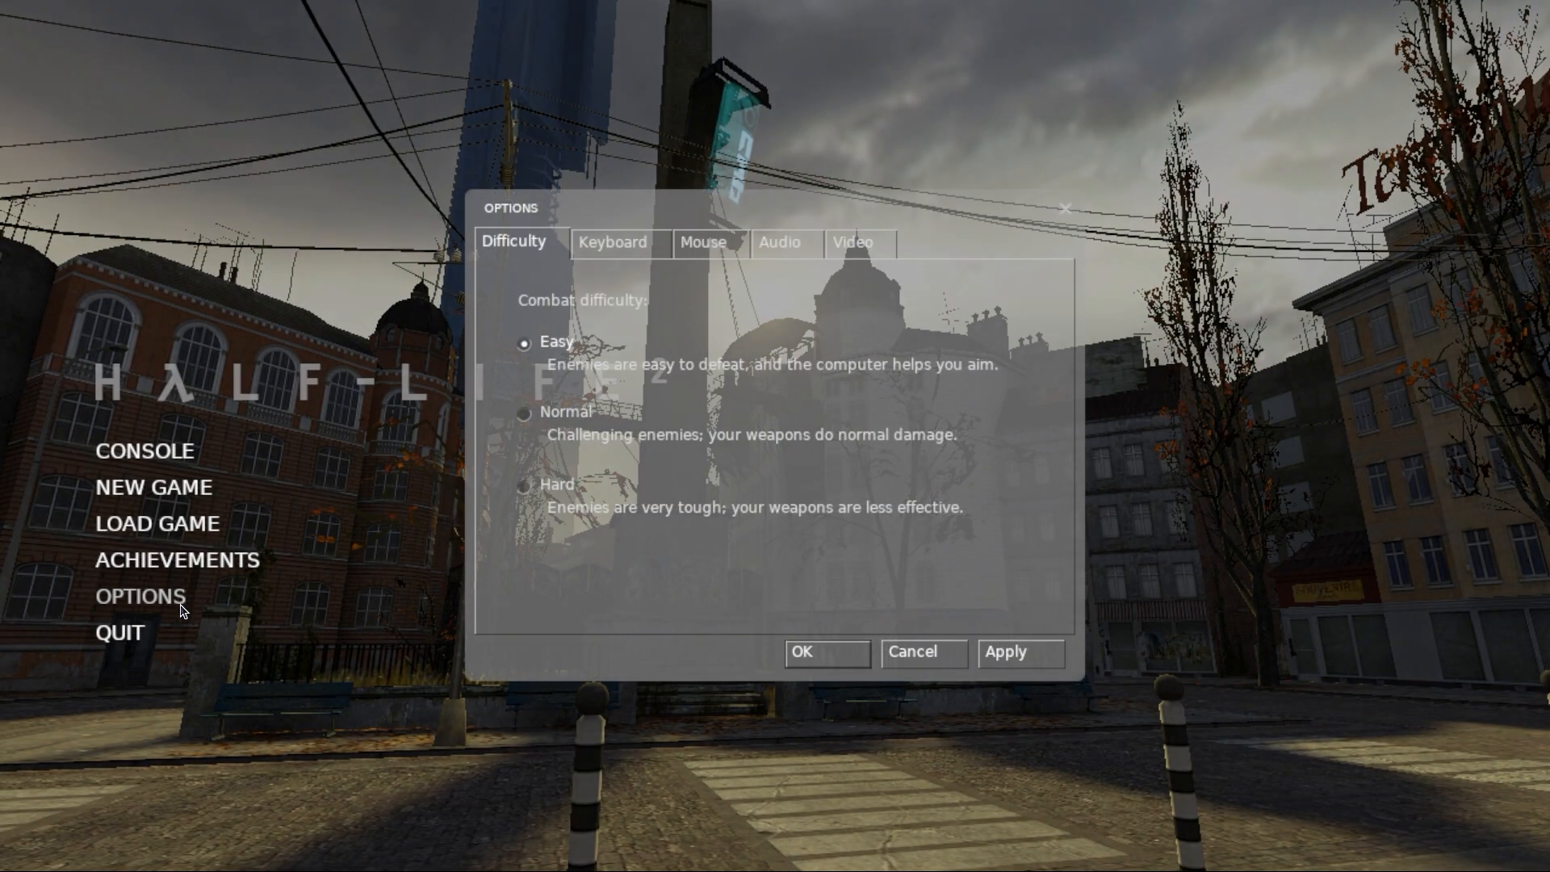
{"action": "left_click", "coordinate": [856, 242]}
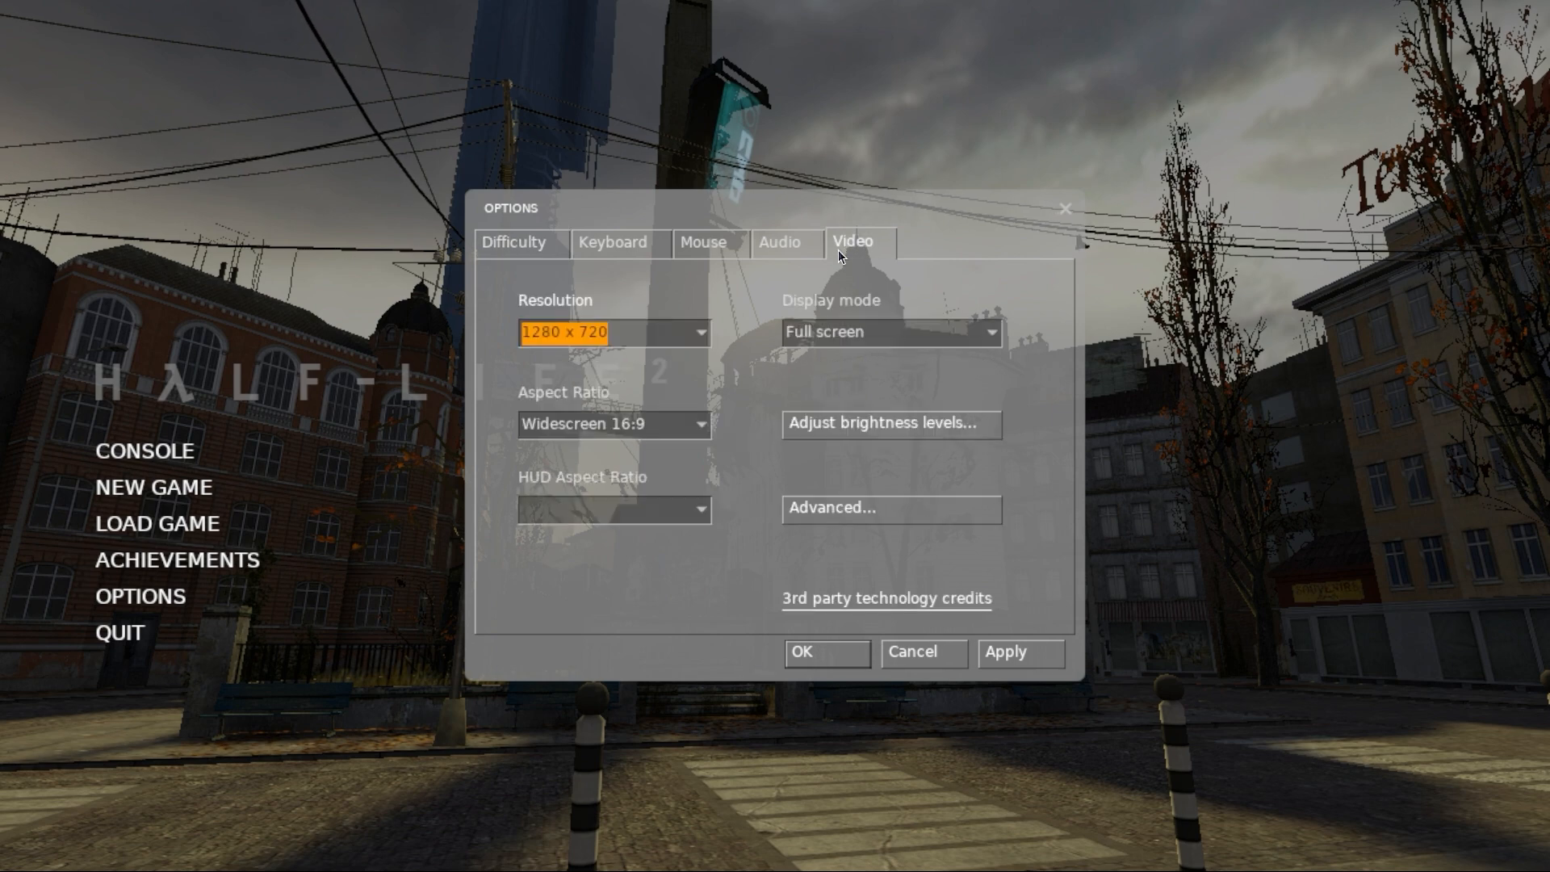
{"action": "mouse_move", "coordinate": [950, 547]}
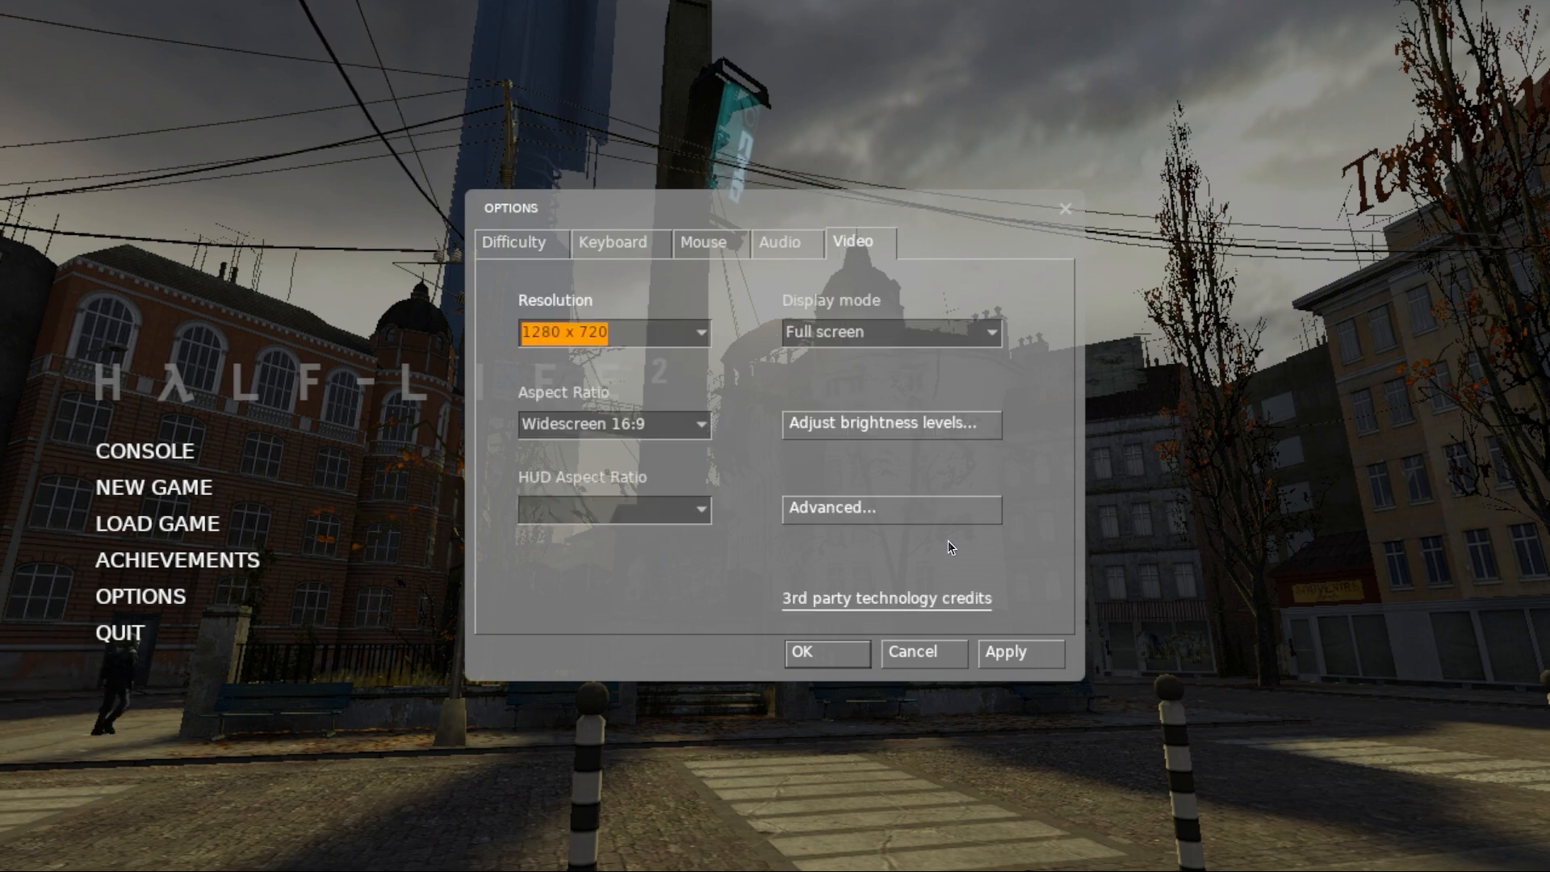
{"action": "mouse_move", "coordinate": [935, 509]}
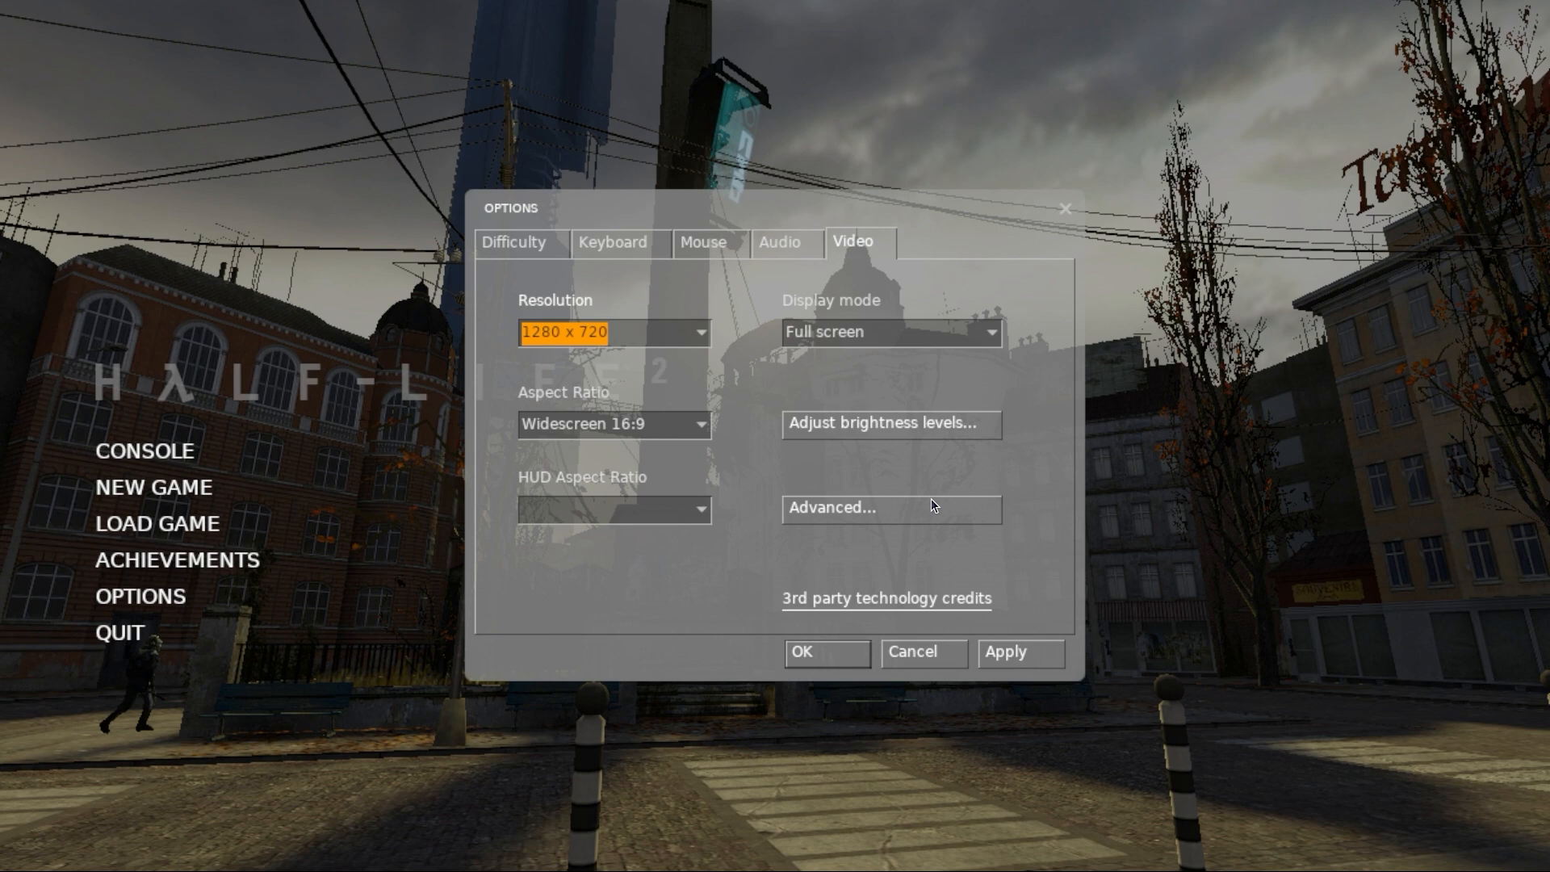
{"action": "left_click", "coordinate": [888, 507]}
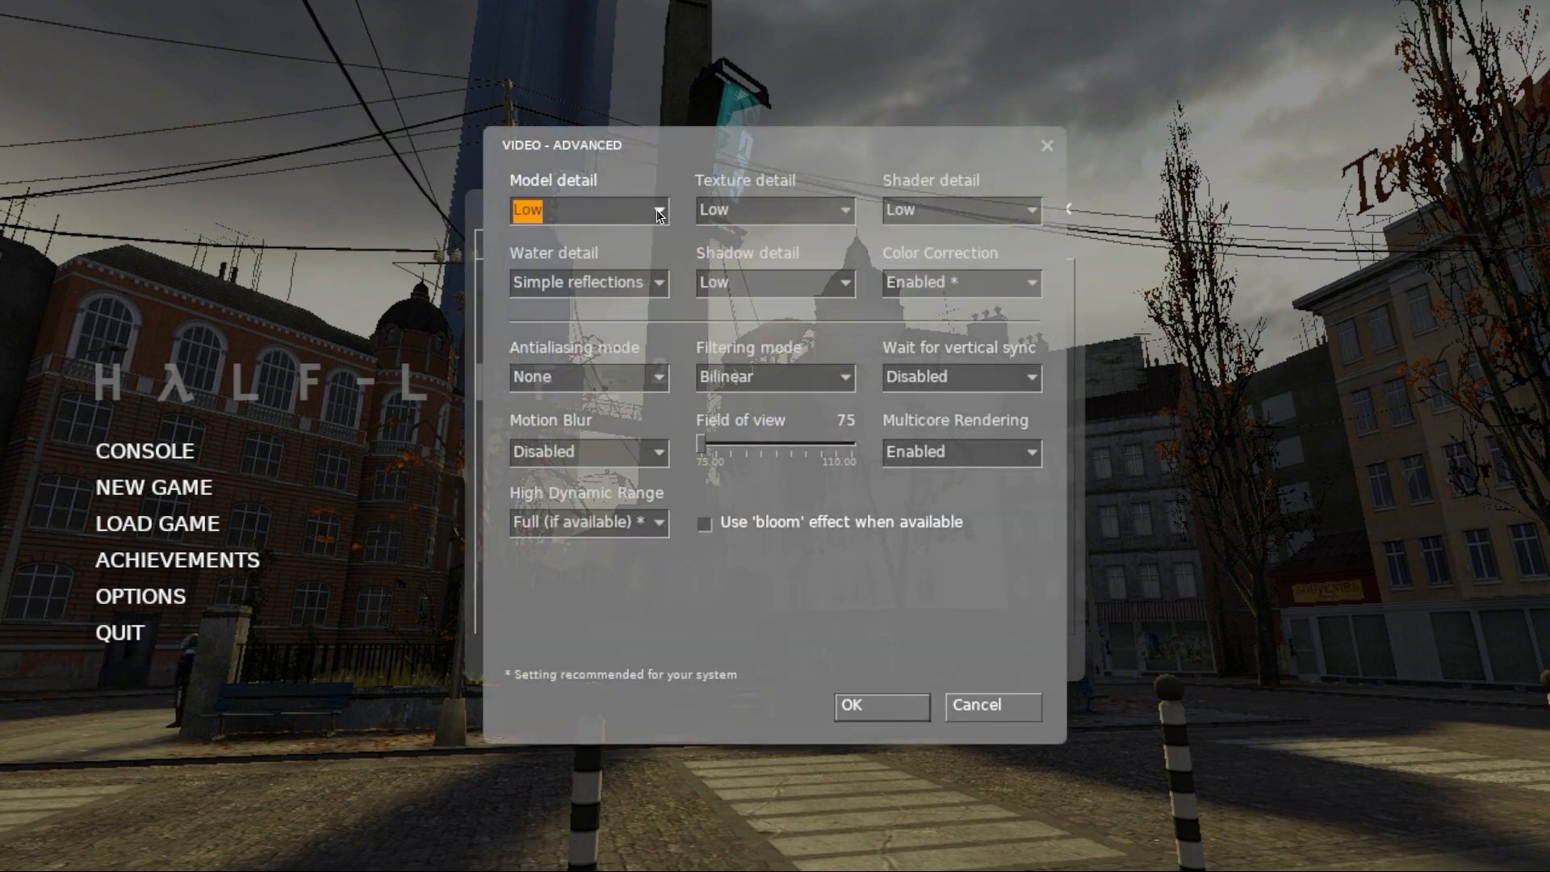
Set model and texture detail Medium, shader High, water Reflect world, then apply and return to the menu
{"action": "left_click", "coordinate": [588, 210]}
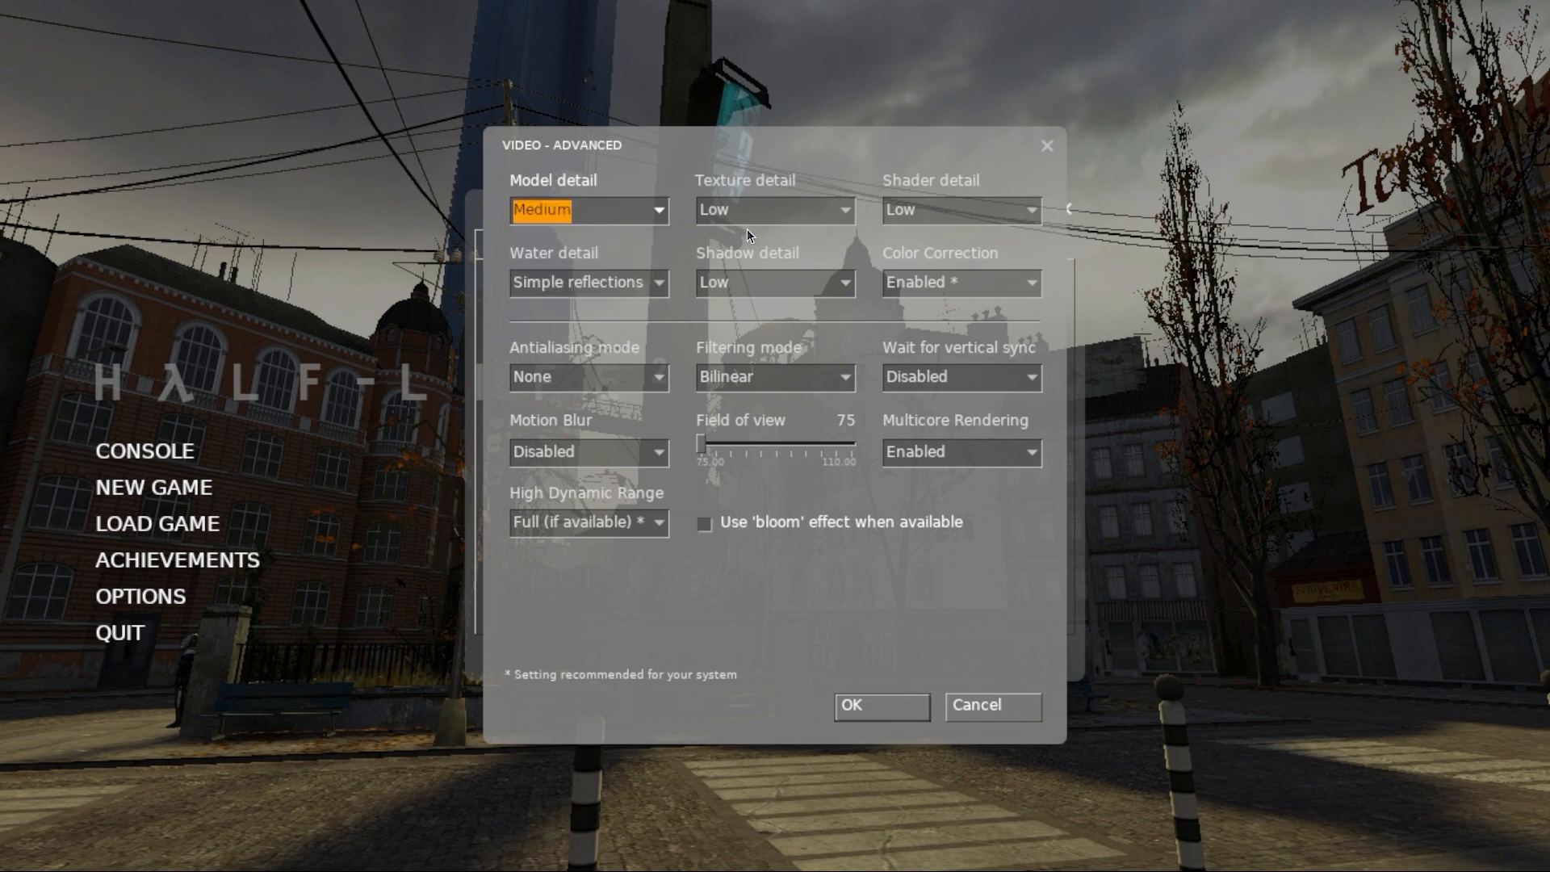
{"action": "left_click", "coordinate": [774, 210]}
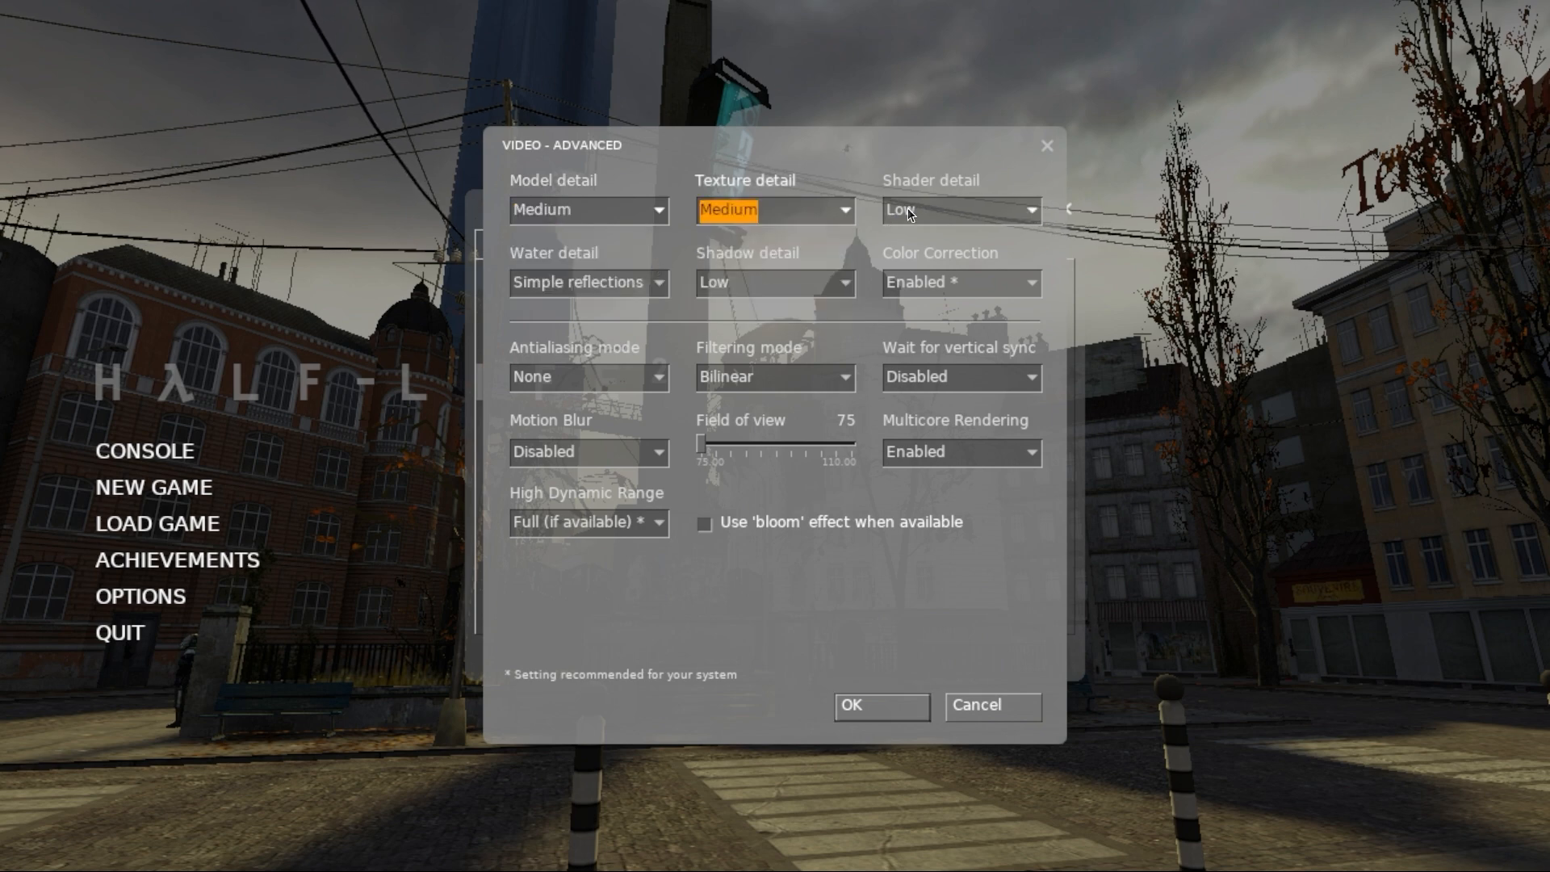
{"action": "left_click", "coordinate": [773, 282]}
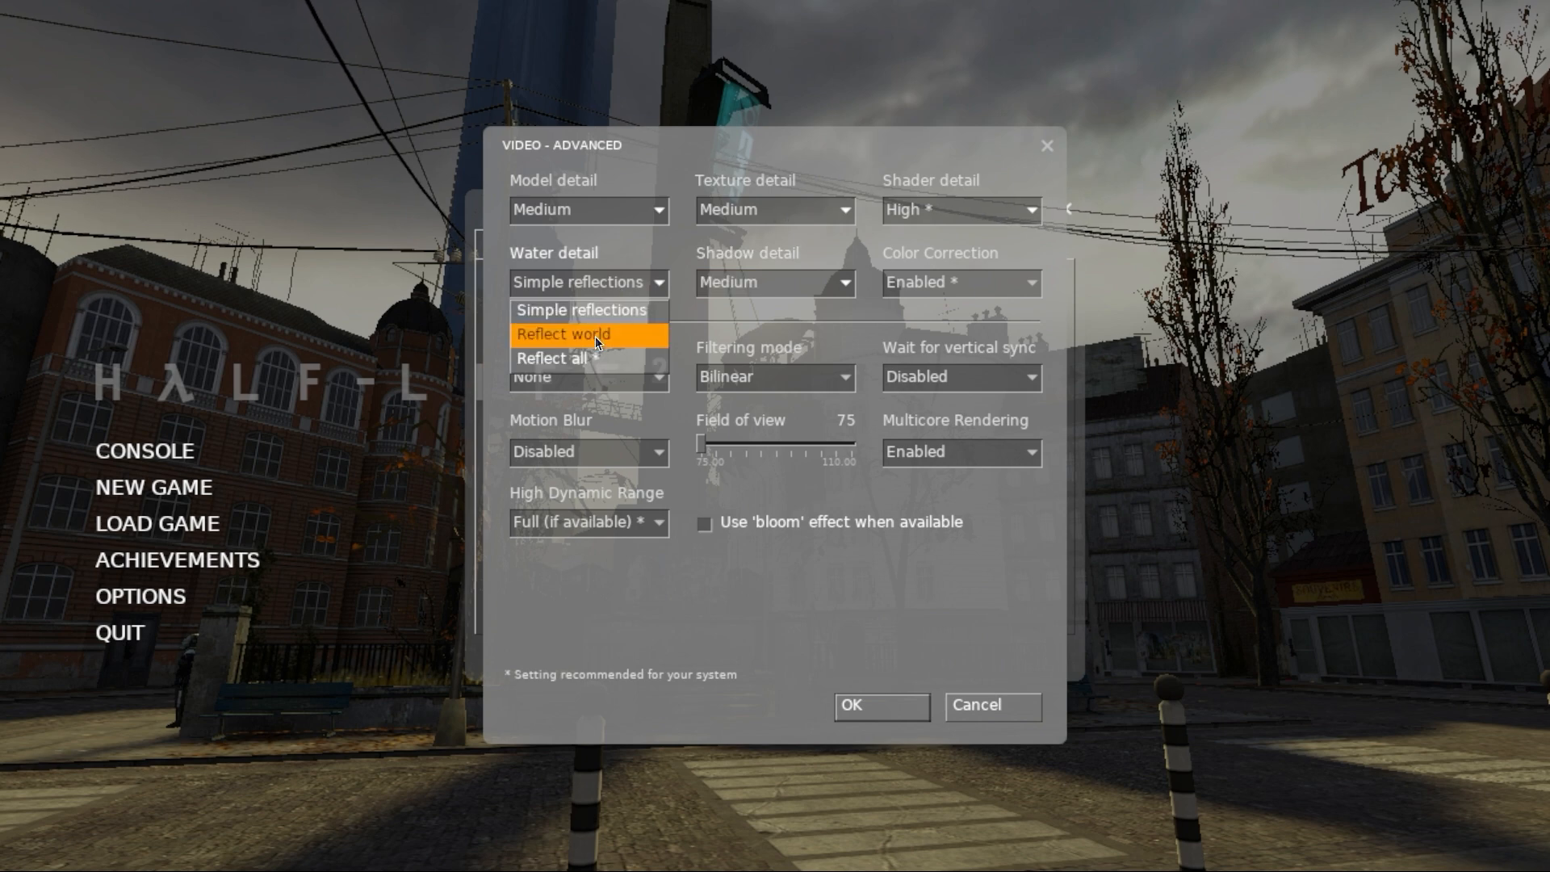
{"action": "left_click", "coordinate": [562, 332]}
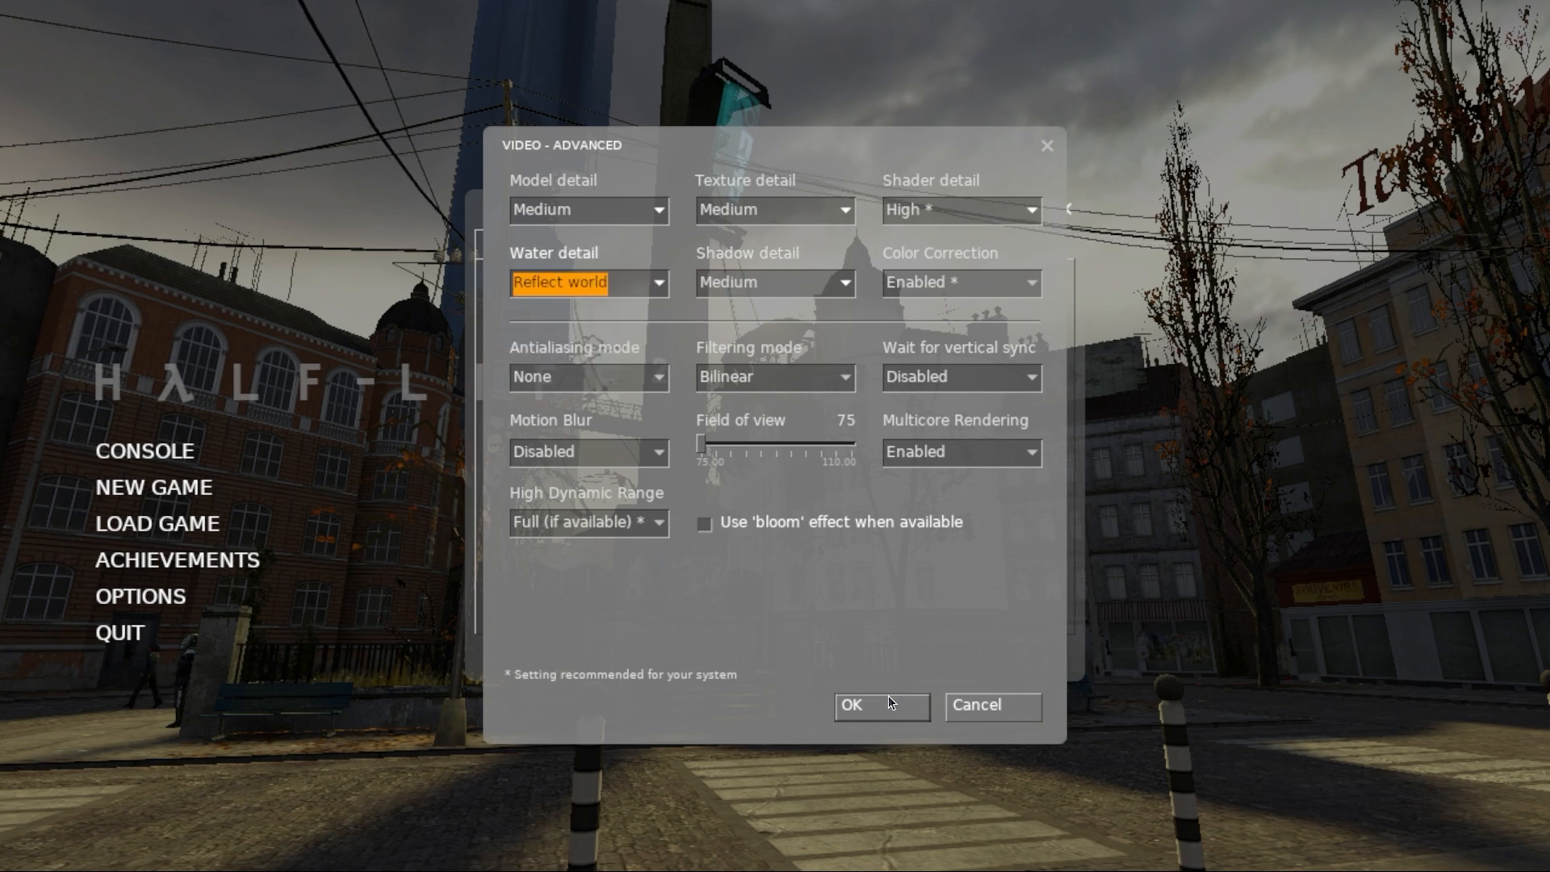
{"action": "left_click", "coordinate": [849, 705]}
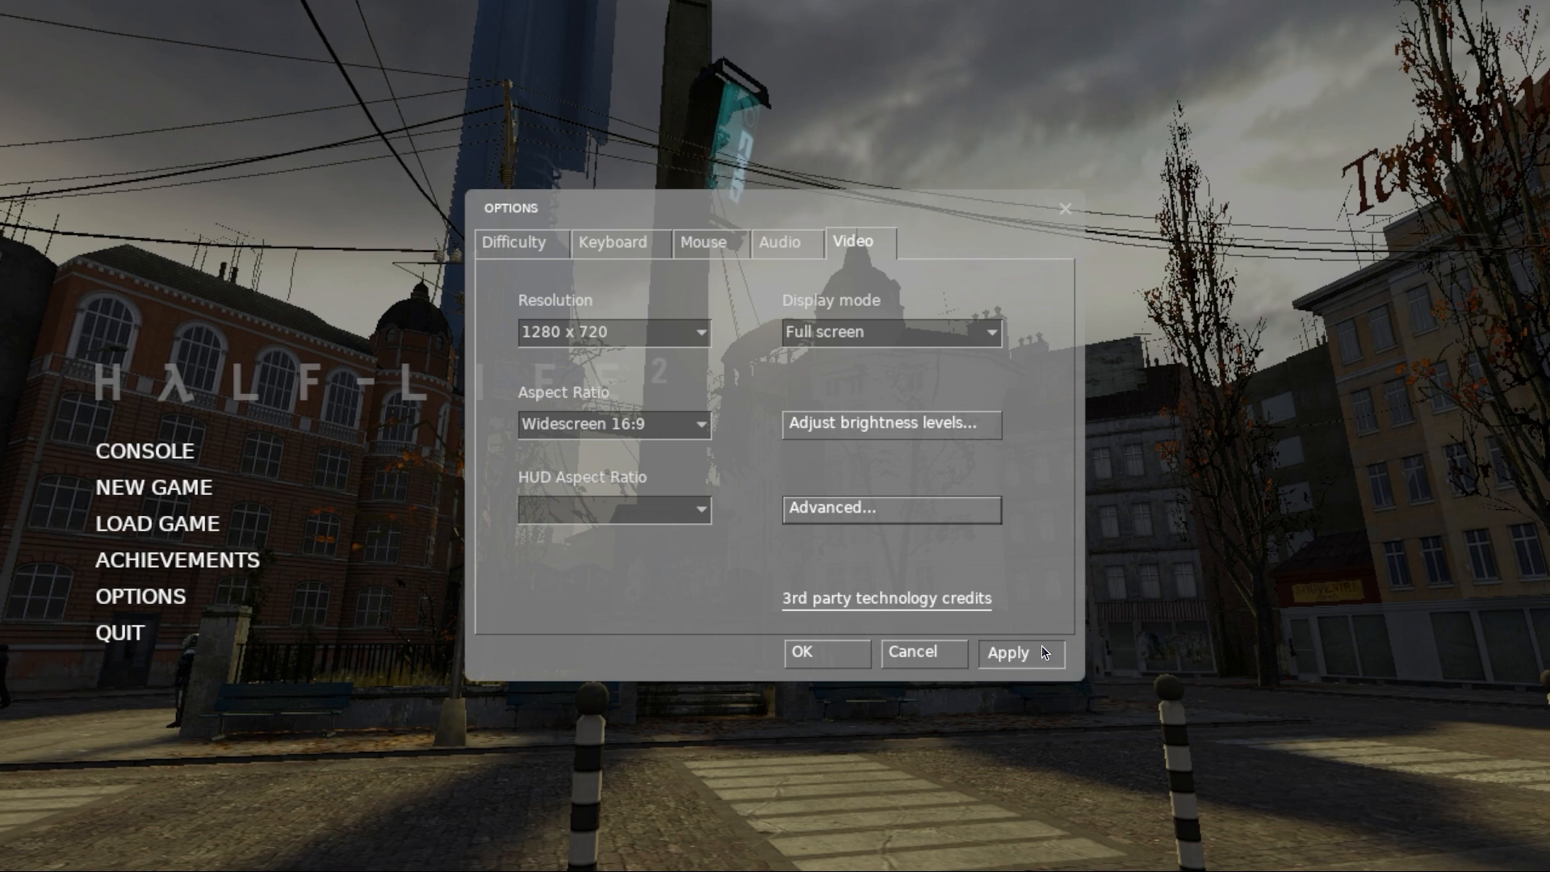
{"action": "left_click", "coordinate": [1019, 652]}
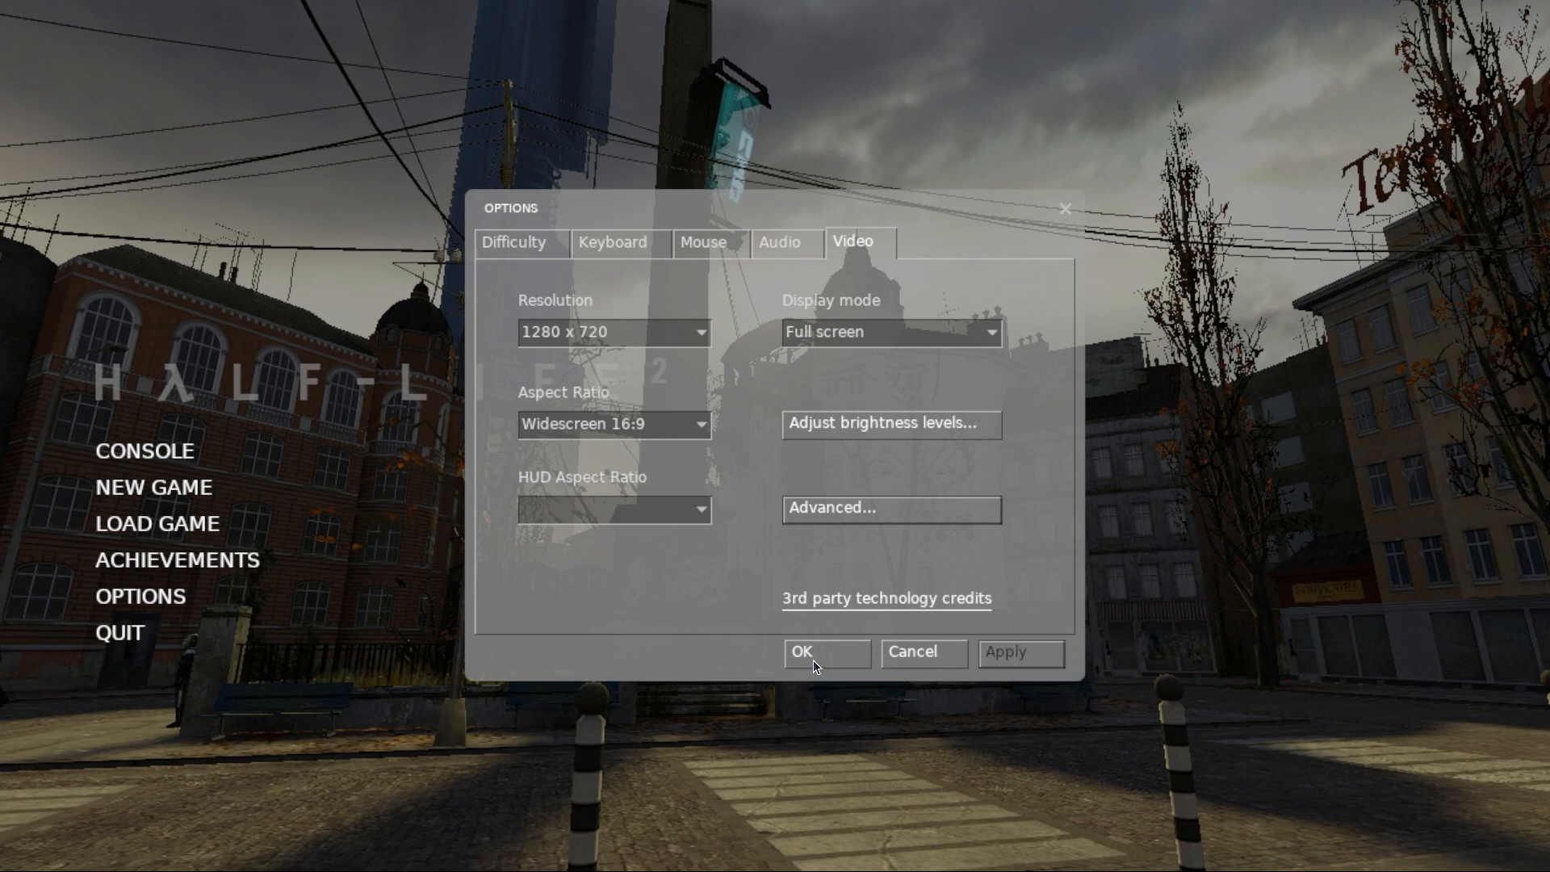
{"action": "mouse_move", "coordinate": [821, 654]}
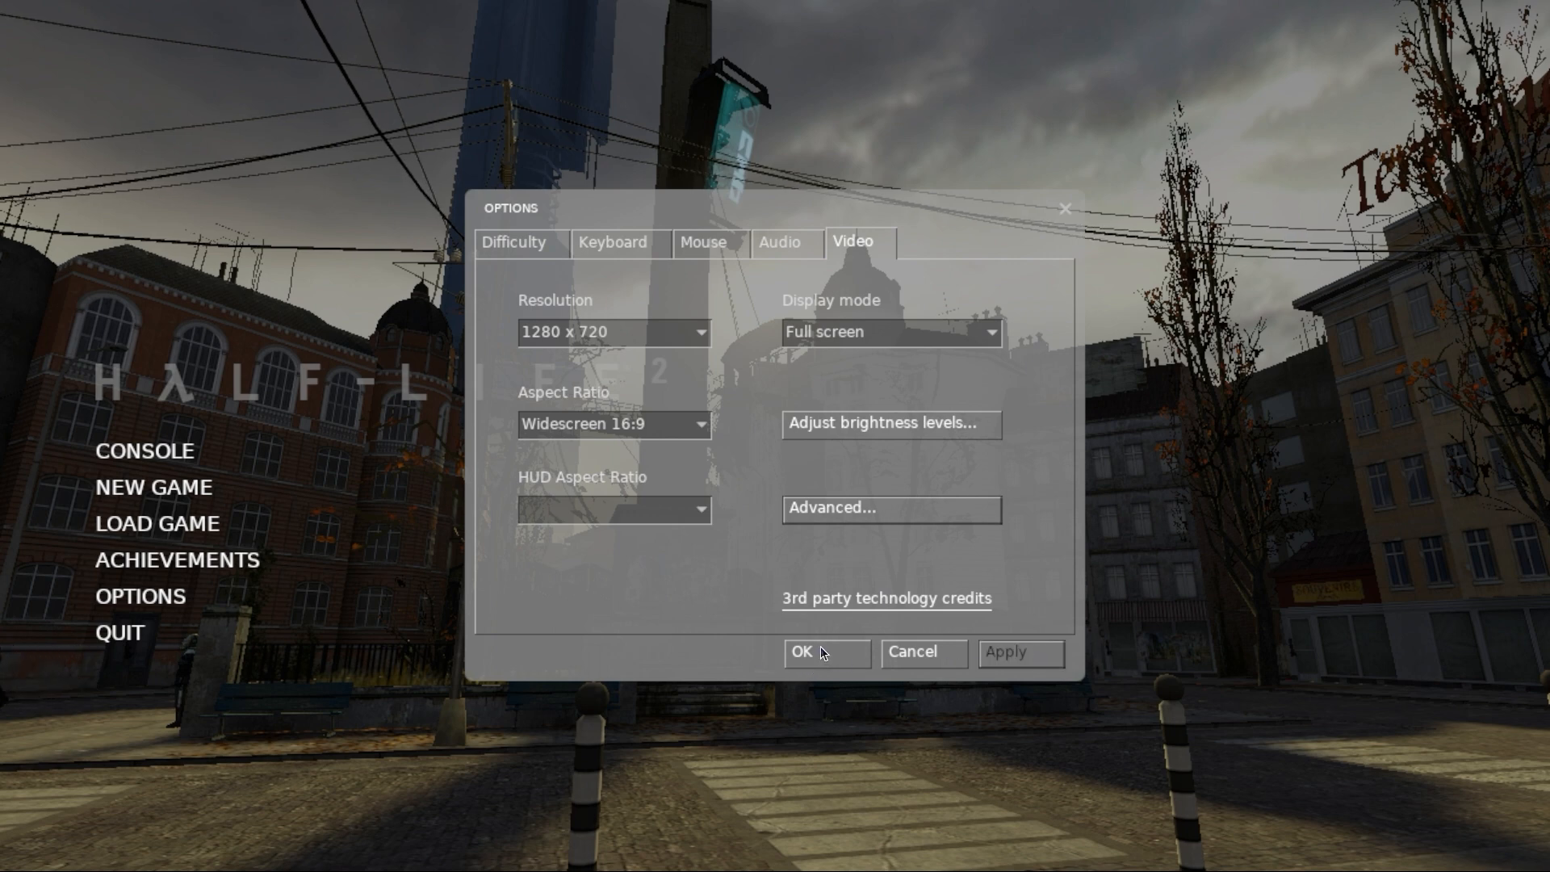
{"action": "mouse_move", "coordinate": [828, 668]}
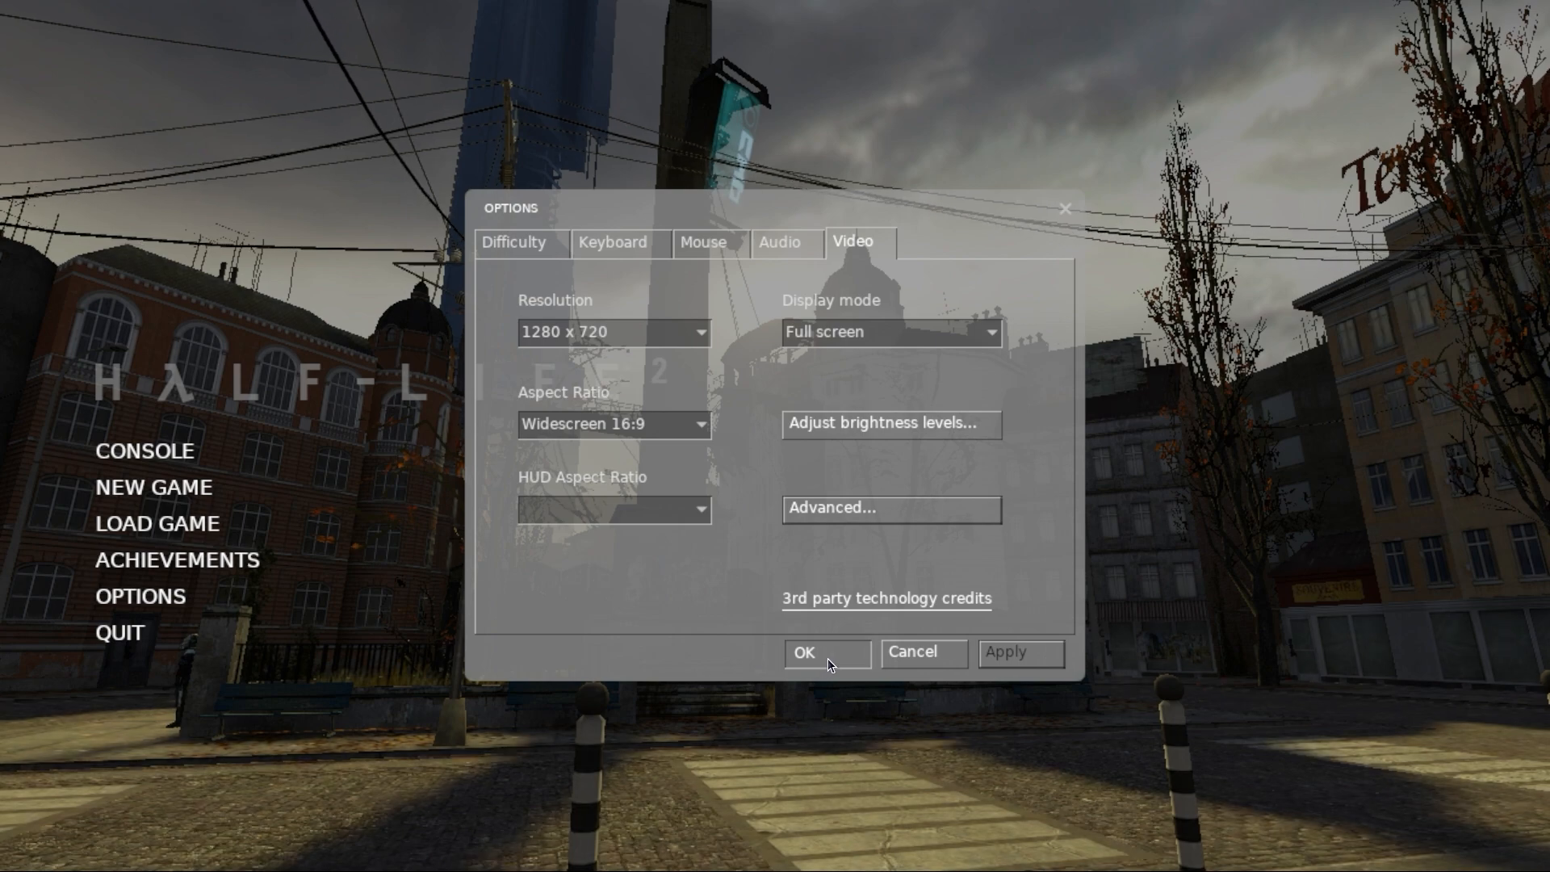
{"action": "left_click", "coordinate": [802, 651]}
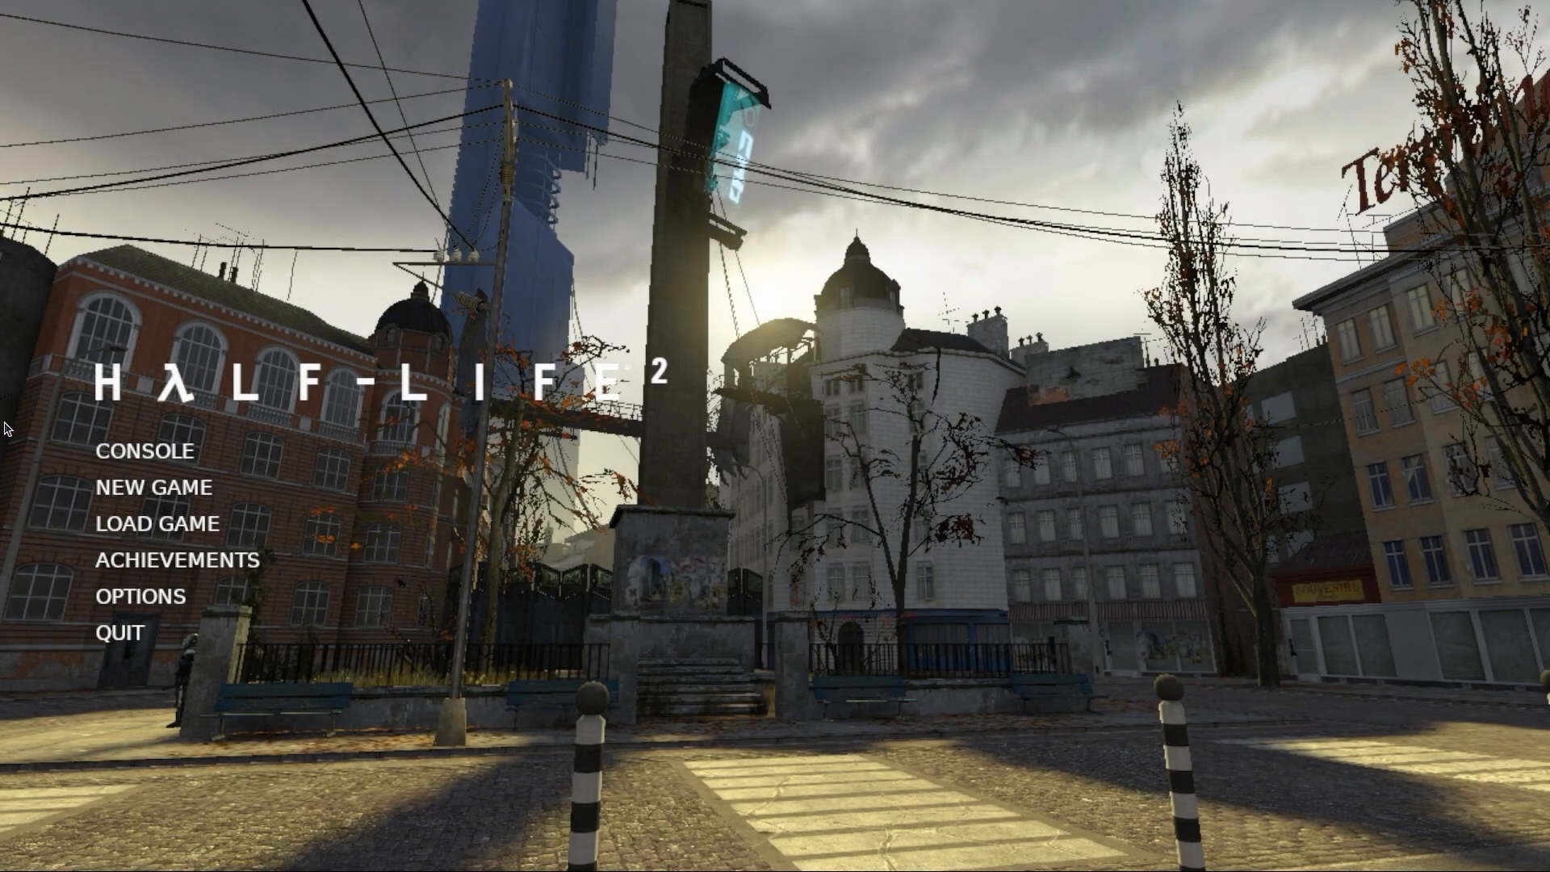
Enter cl_showfps 1 in the developer console and close it
{"action": "left_click", "coordinate": [143, 450]}
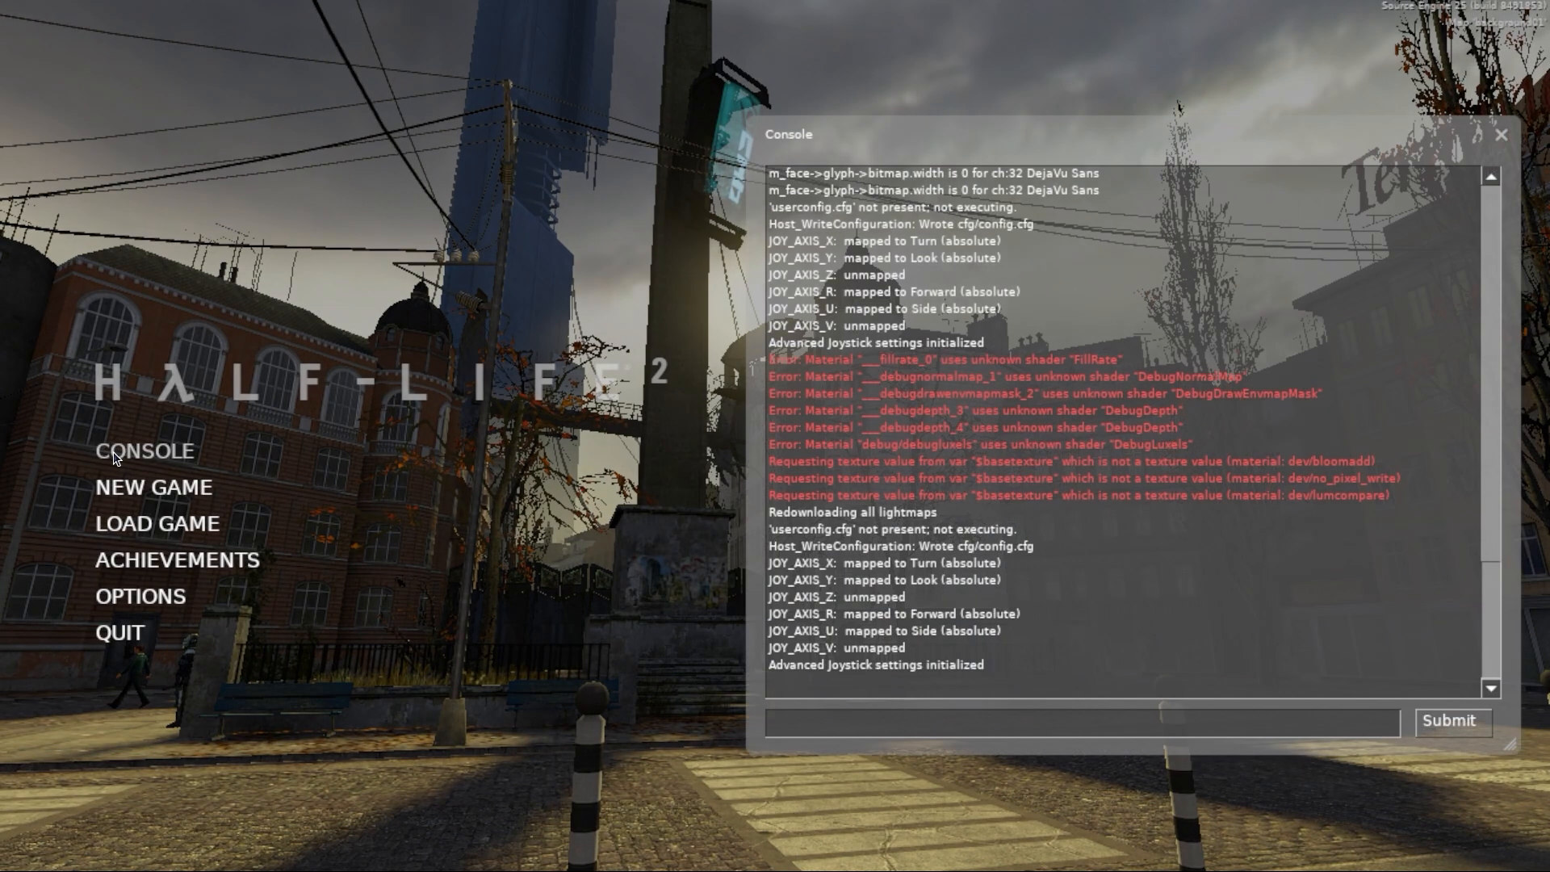
{"action": "type", "text": "cl_dis"}
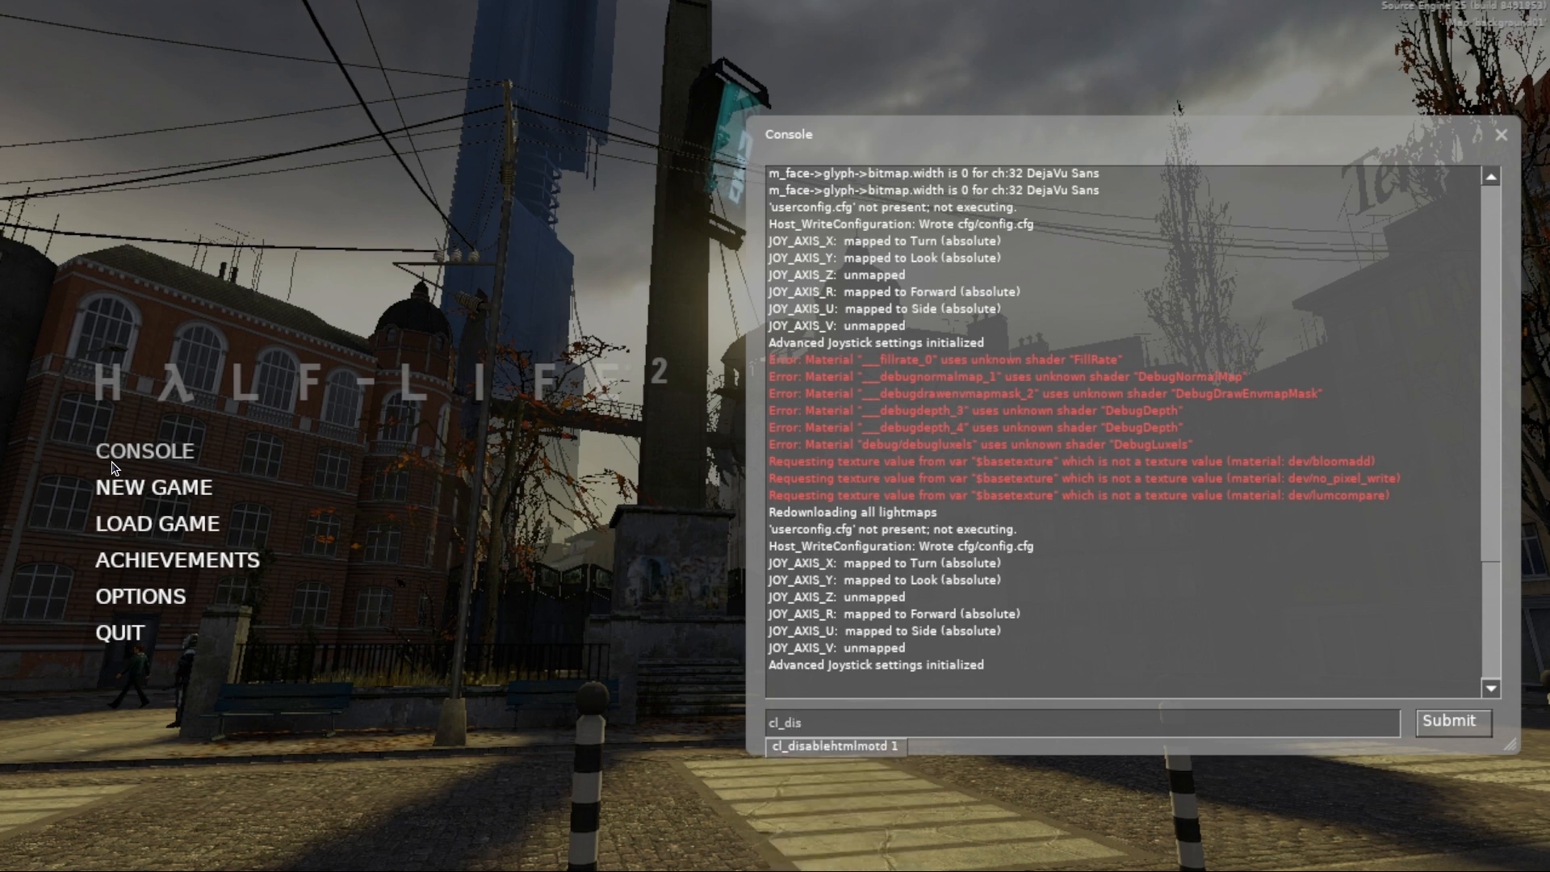
{"action": "type", "text": "cl_sh"}
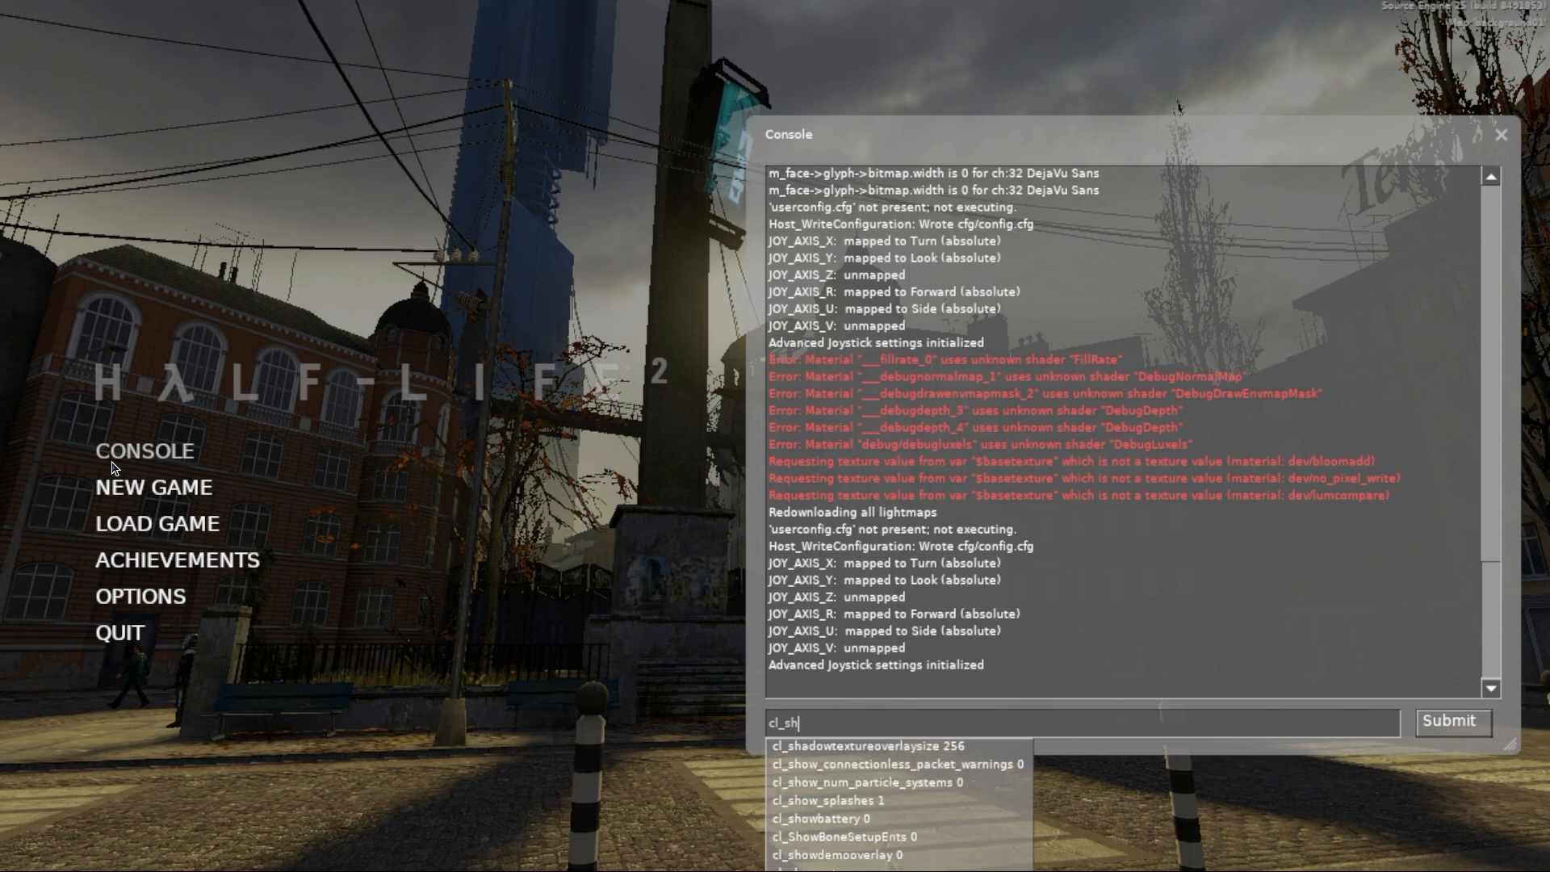
{"action": "type", "text": "cl_showfps 1"}
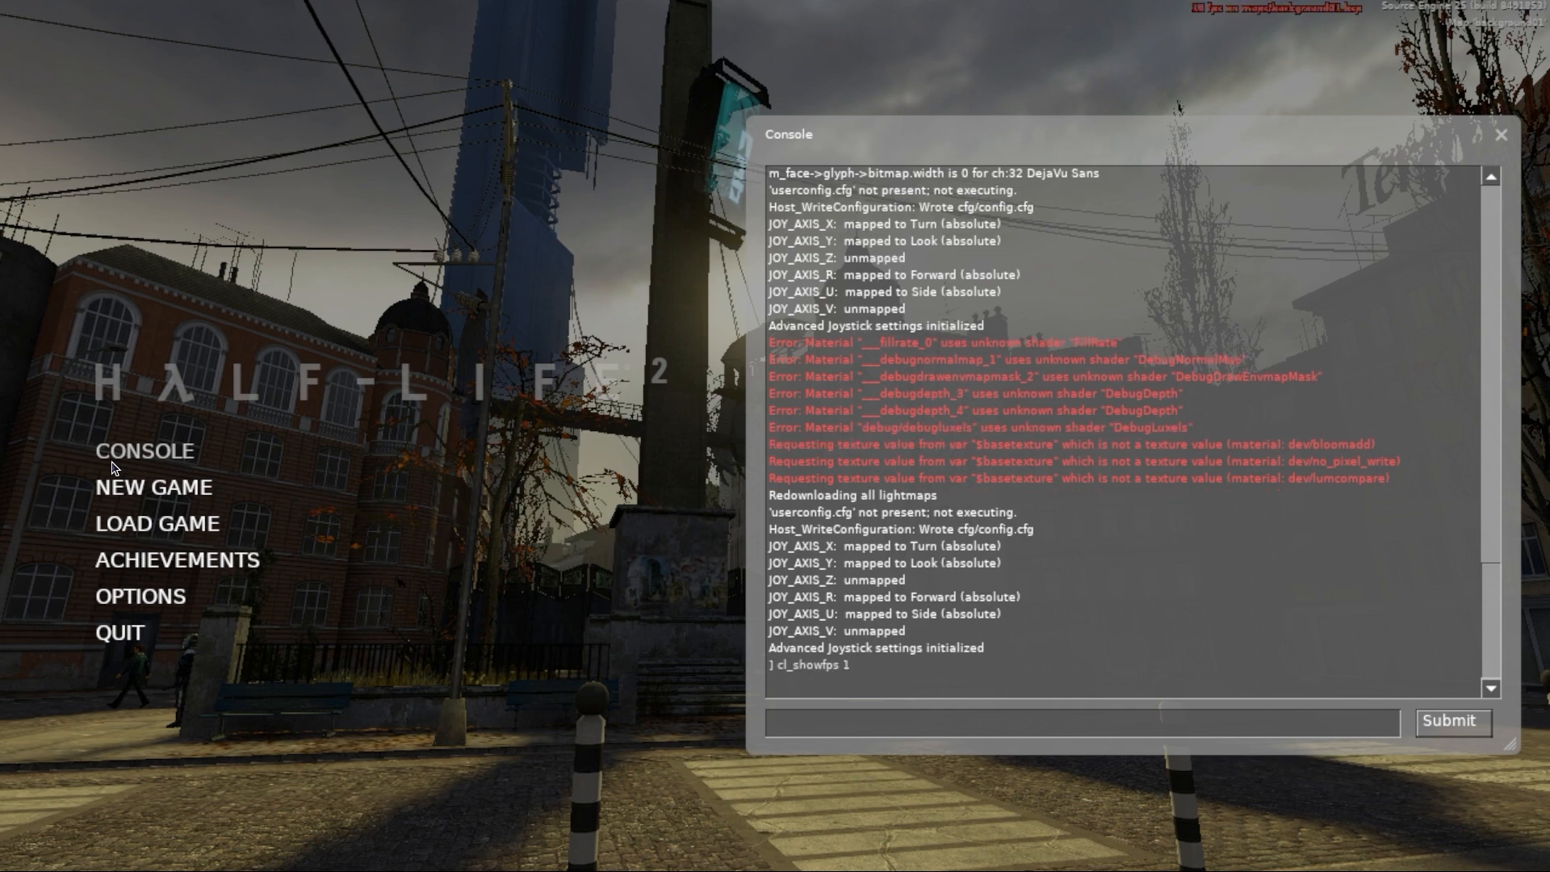
{"action": "left_click", "coordinate": [1502, 134]}
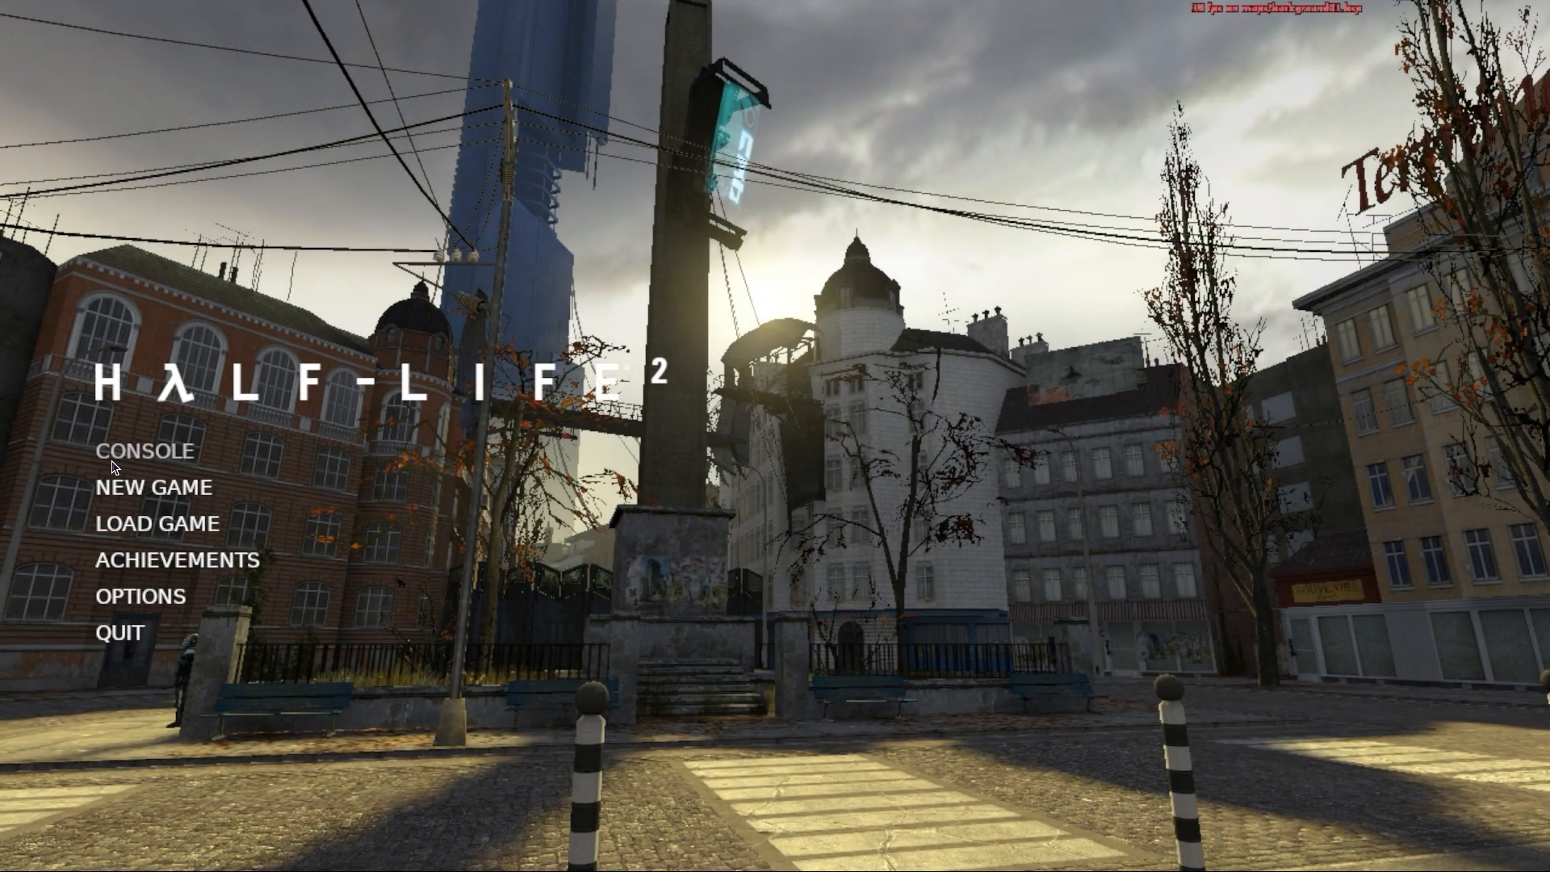
Start a new game from Chapter 1, Point Insertion
{"action": "left_click", "coordinate": [151, 486]}
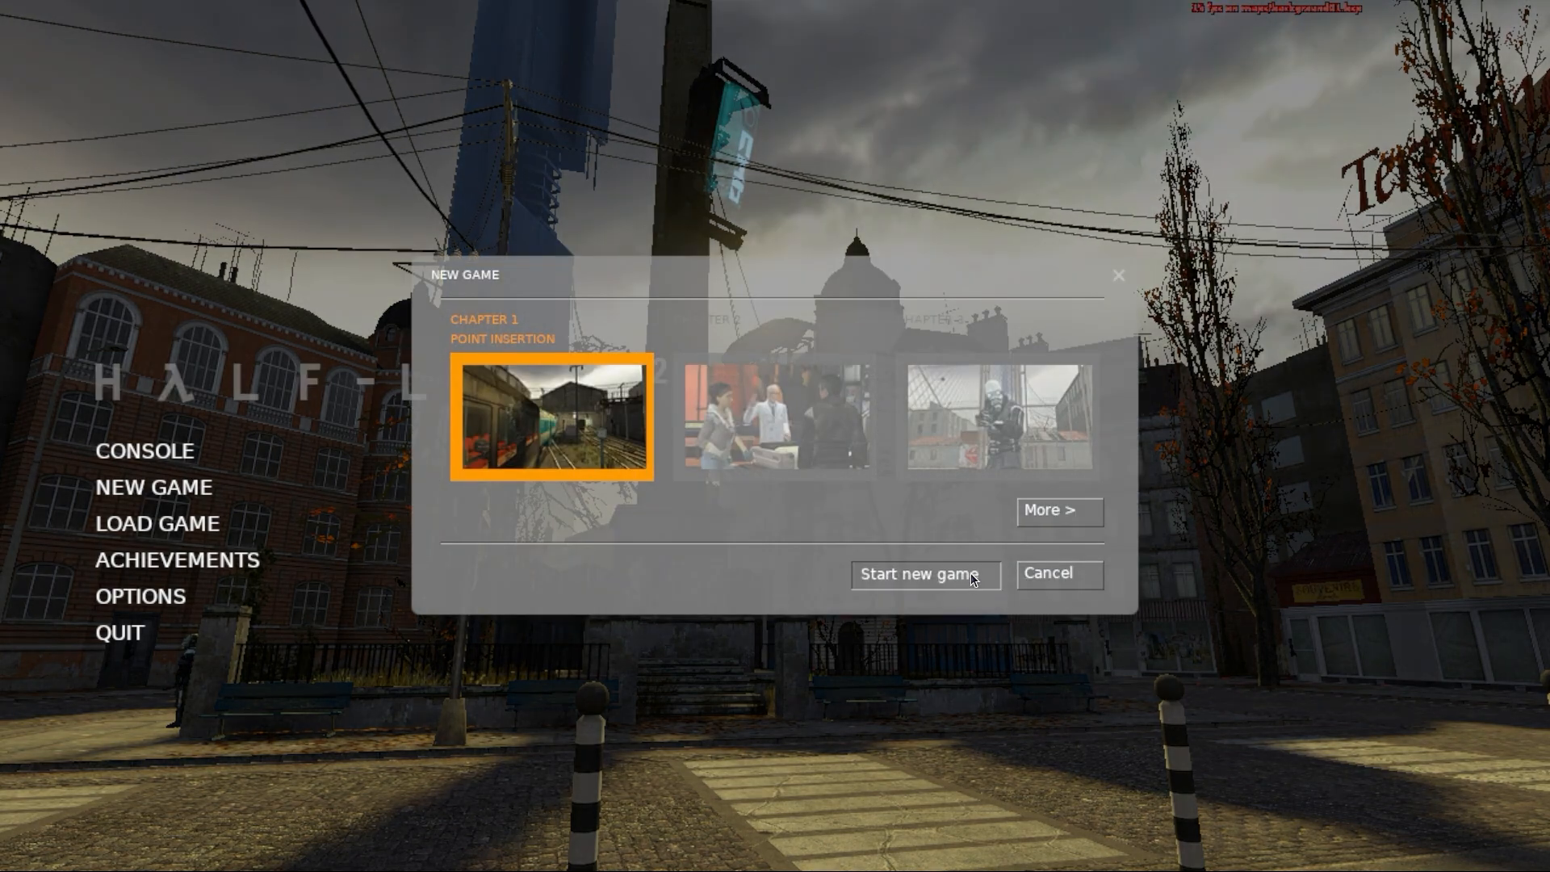
{"action": "left_click", "coordinate": [922, 575]}
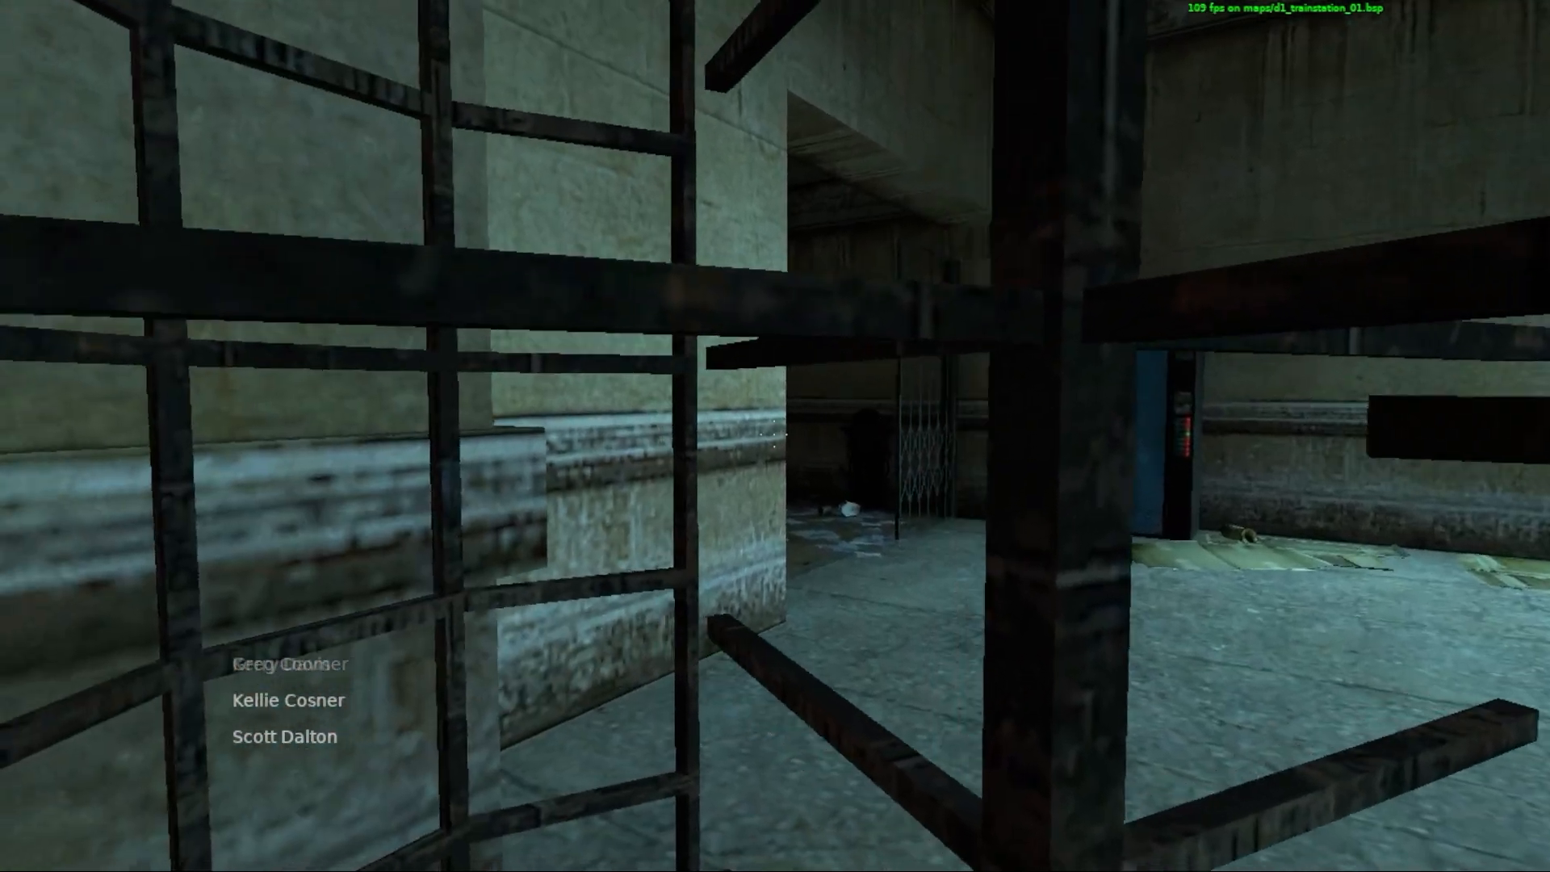
{"action": "mouse_move", "coordinate": [774, 436]}
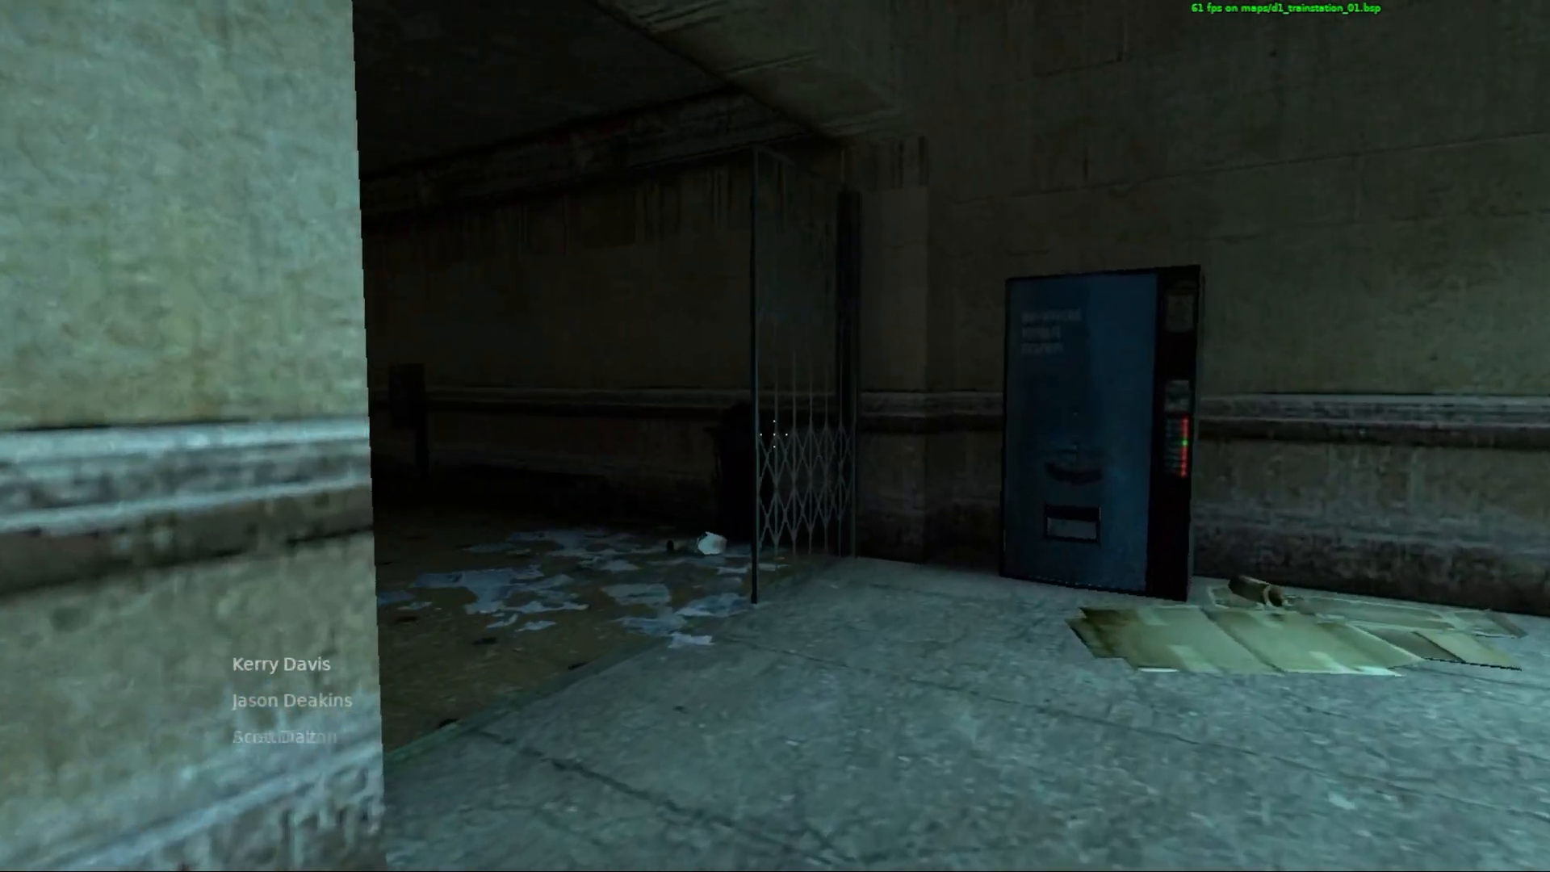
{"action": "mouse_move", "coordinate": [774, 436]}
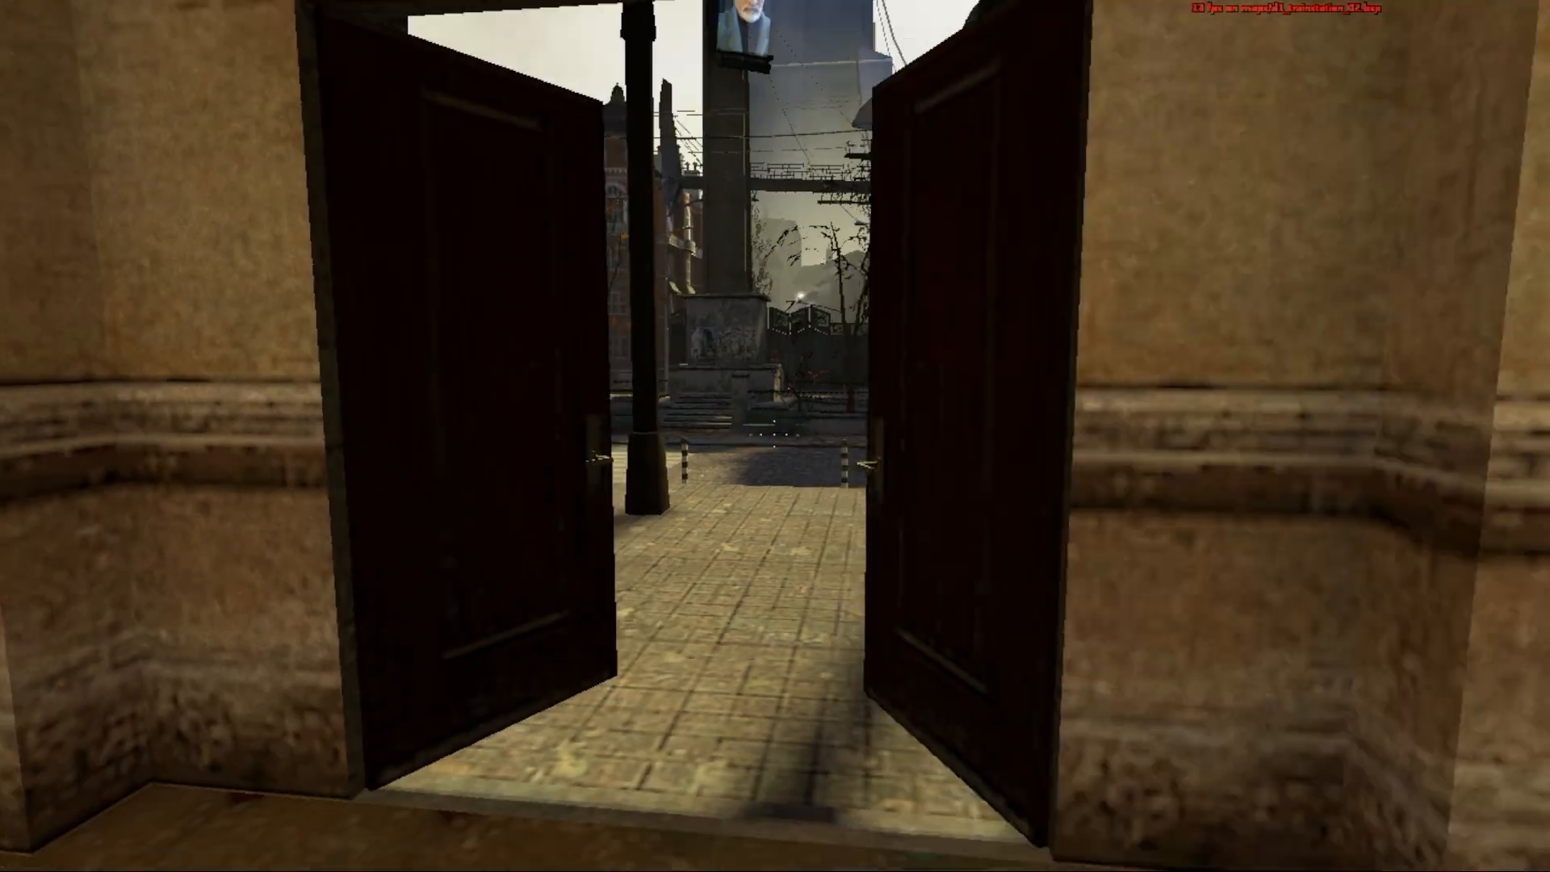
Walk forward out of the train station through the doorway onto the city street
{"action": "key", "text": "w"}
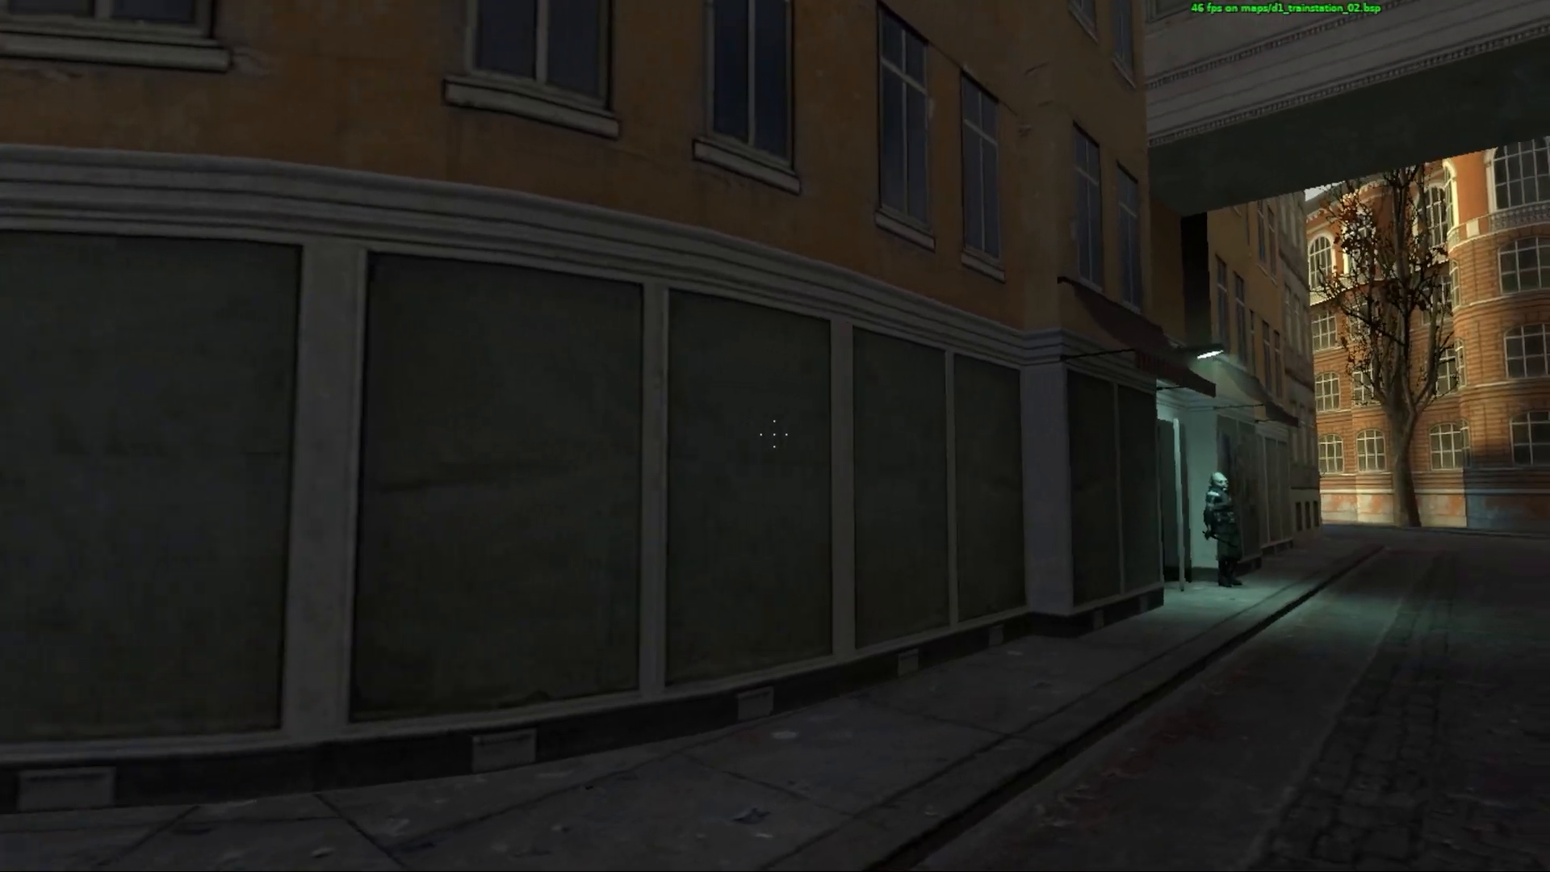
{"action": "mouse_move", "coordinate": [775, 436]}
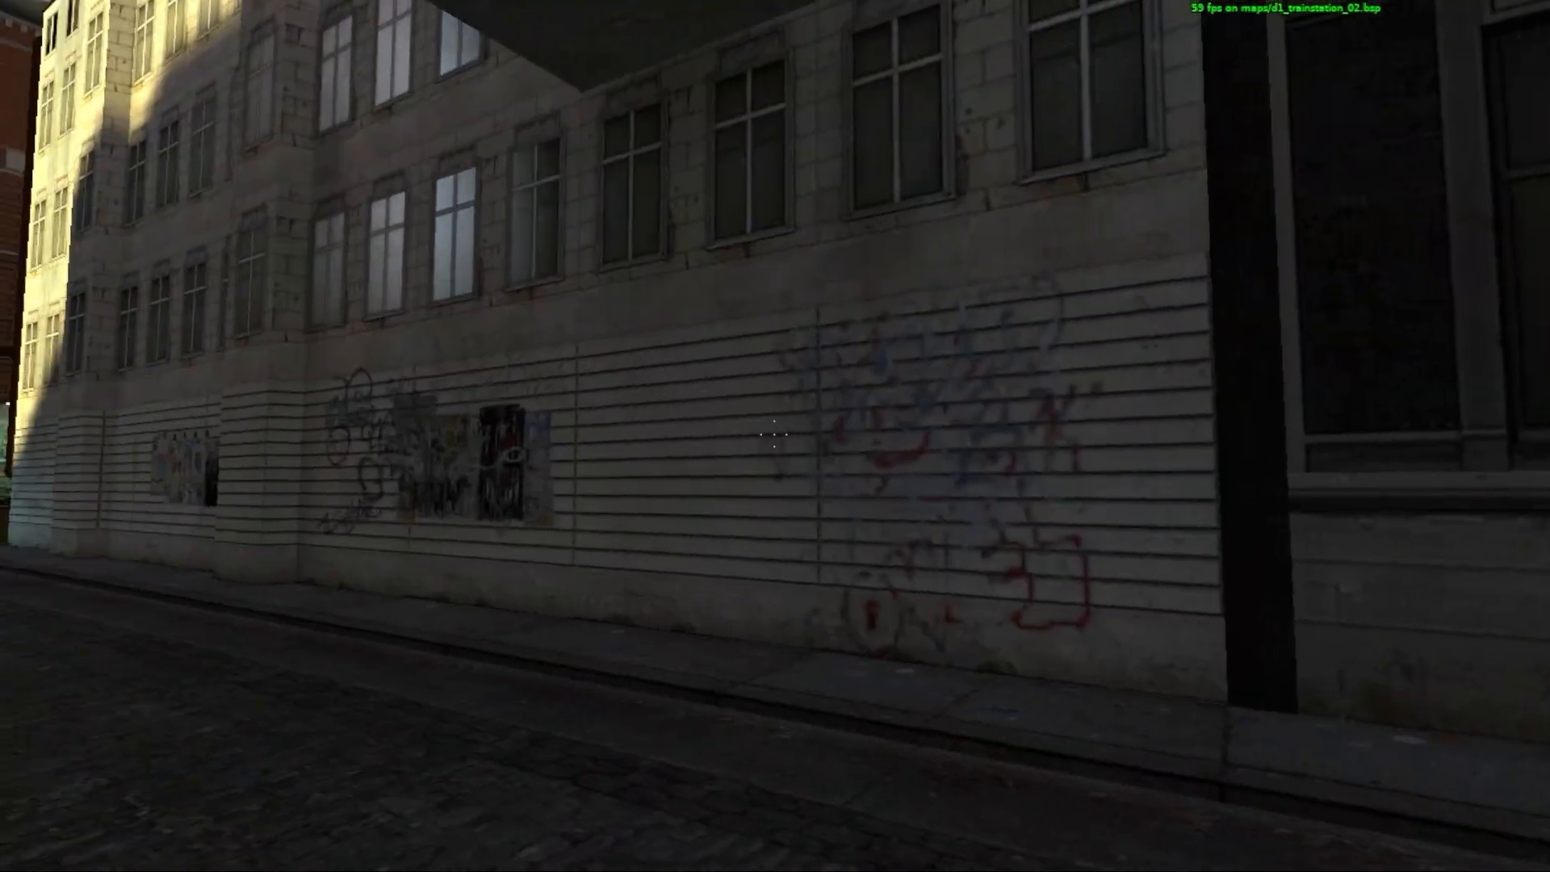